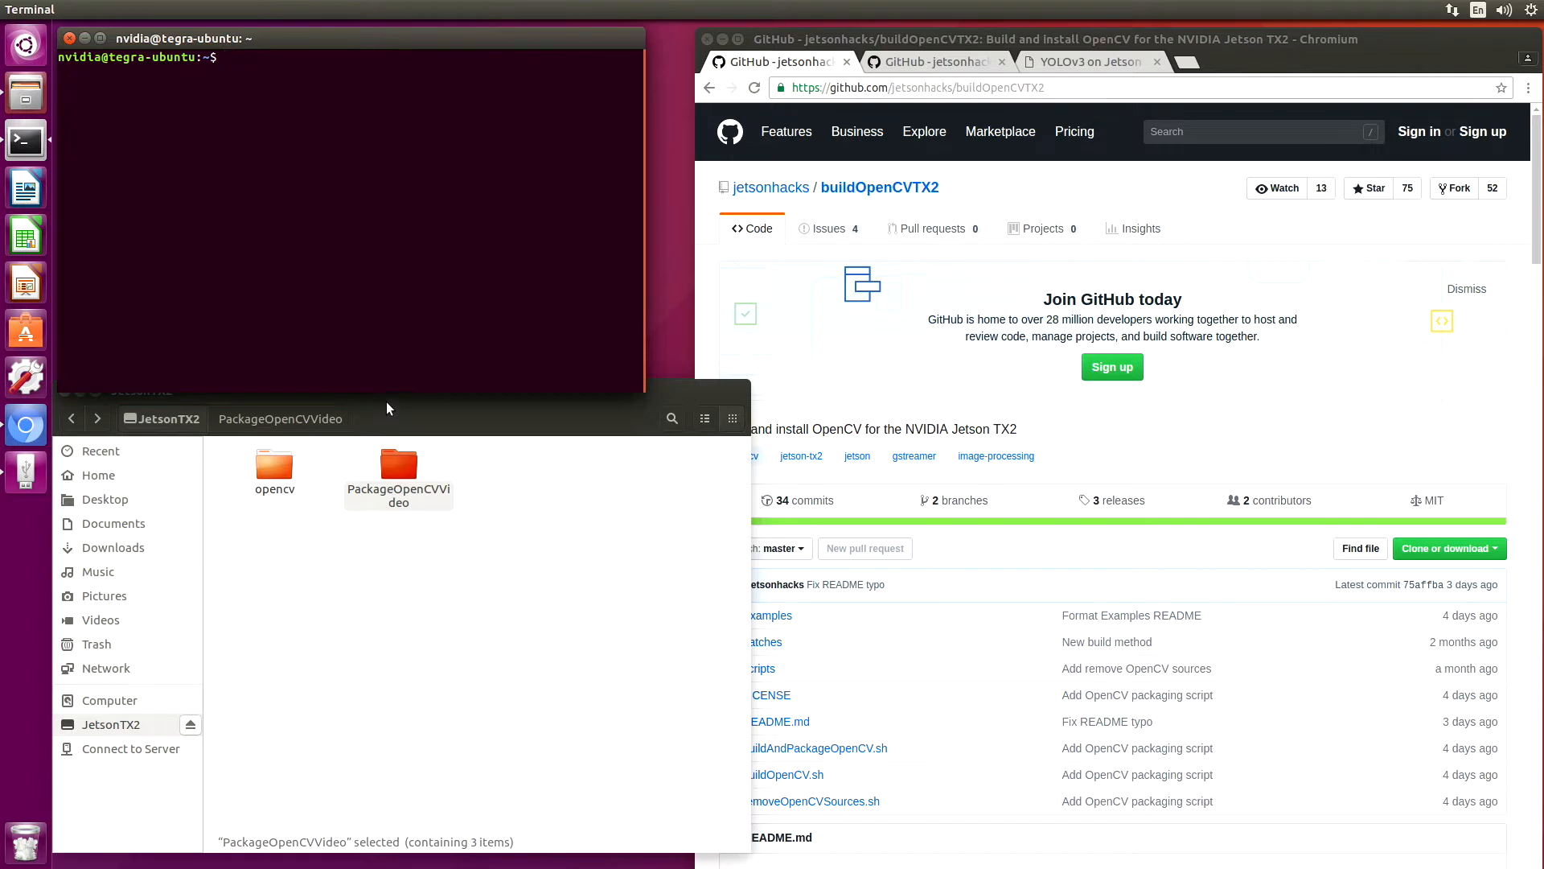
Navigate into the opencv folder and then its build subfolder on the JetsonTX2 drive.
{"action": "left_click", "coordinate": [399, 475]}
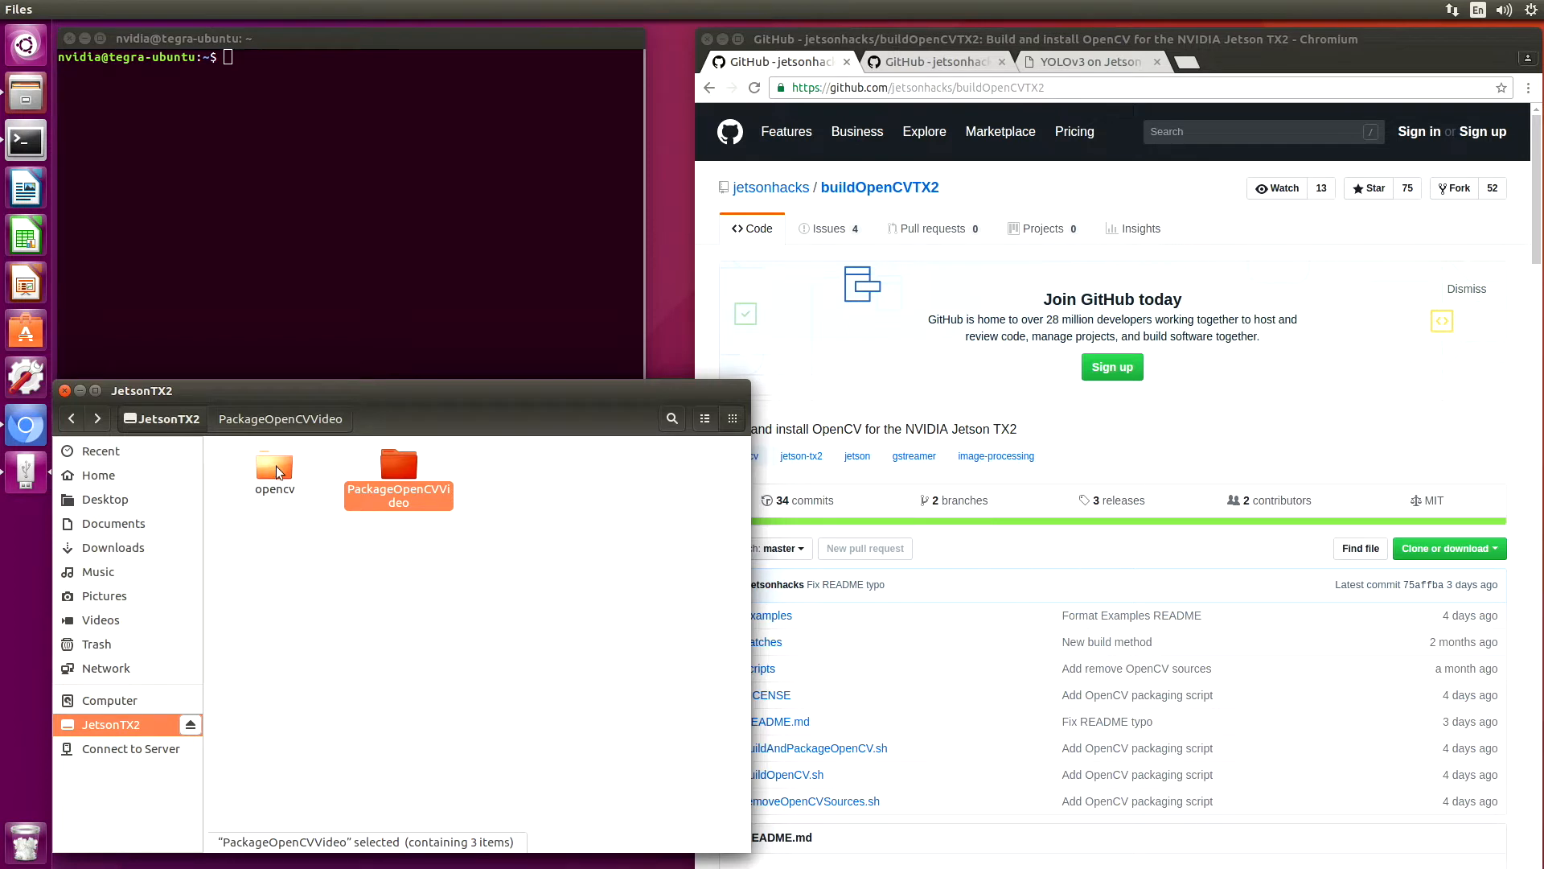
{"action": "double_click", "coordinate": [273, 464]}
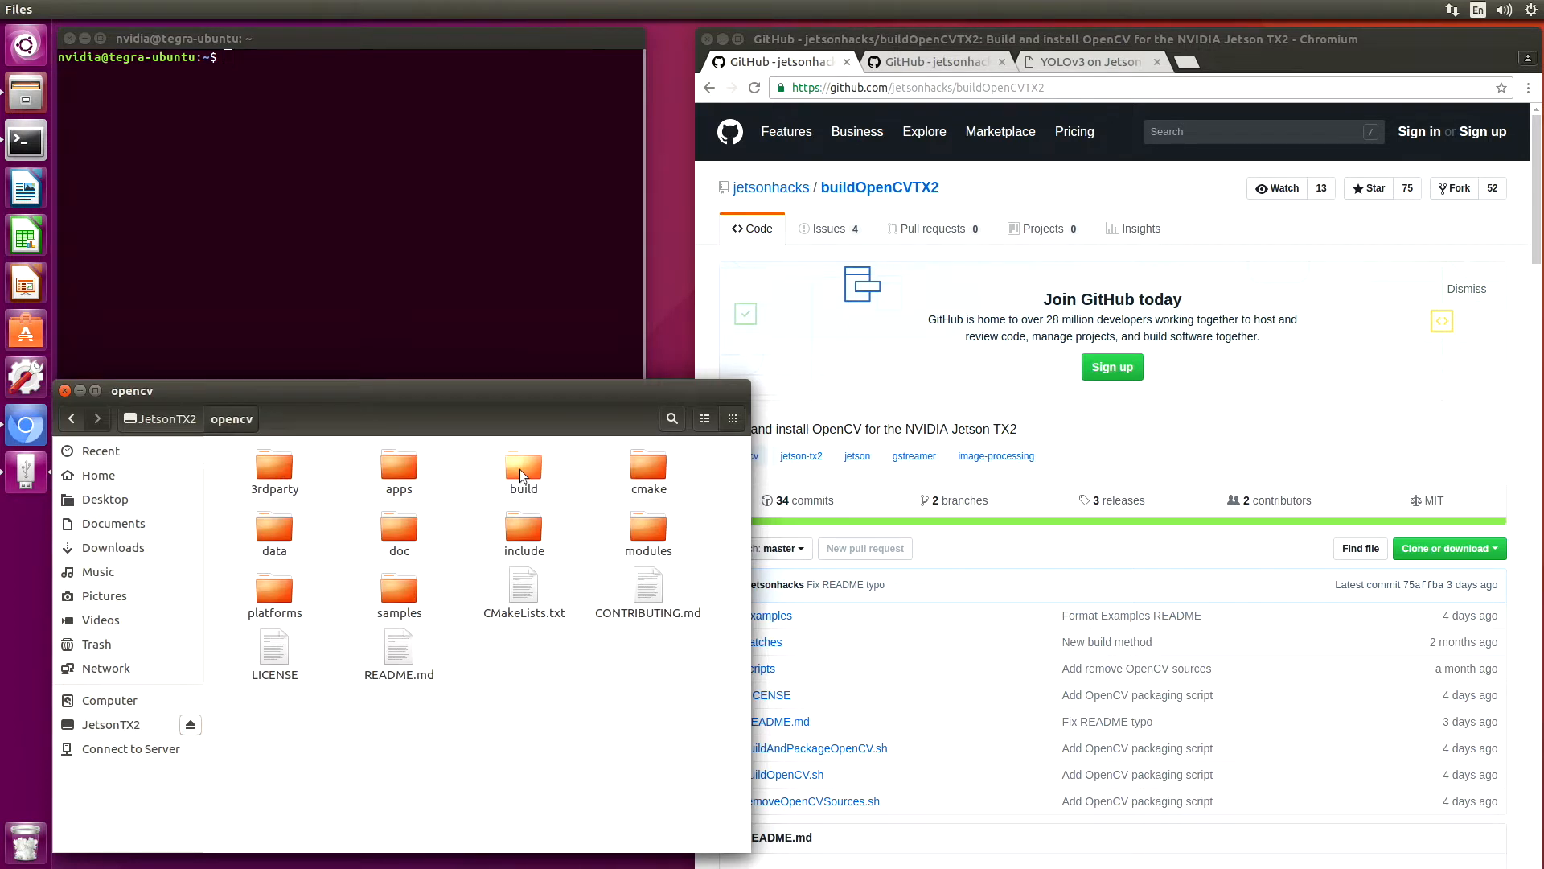
{"action": "left_click", "coordinate": [523, 465]}
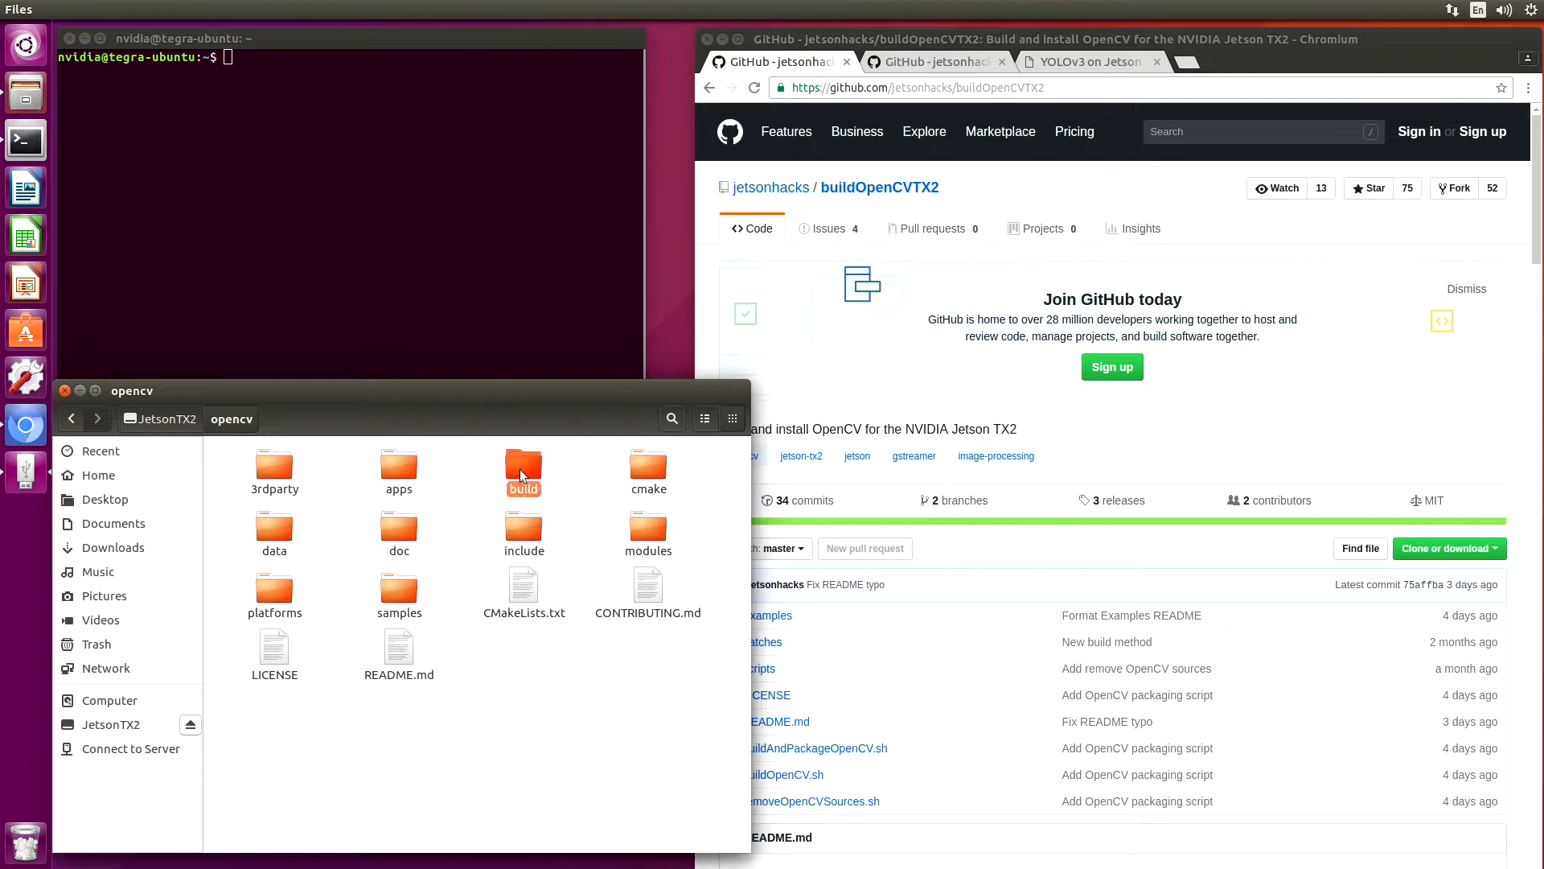
{"action": "double_click", "coordinate": [523, 466]}
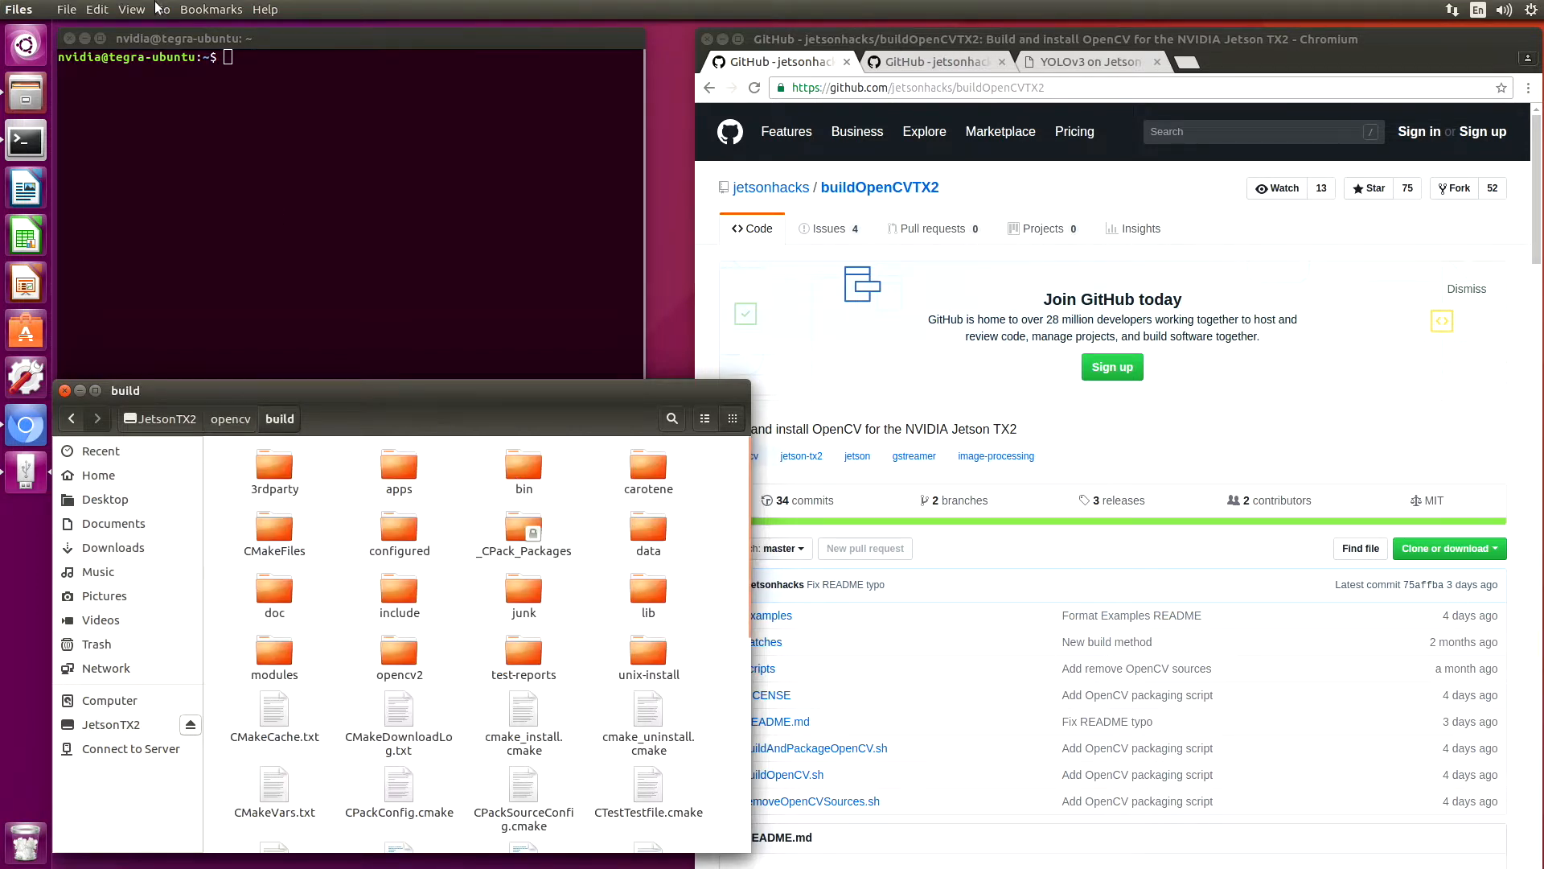
Show the build folder as a detailed list and scroll to the OpenCV 3.4.1 package files.
{"action": "left_click", "coordinate": [131, 9]}
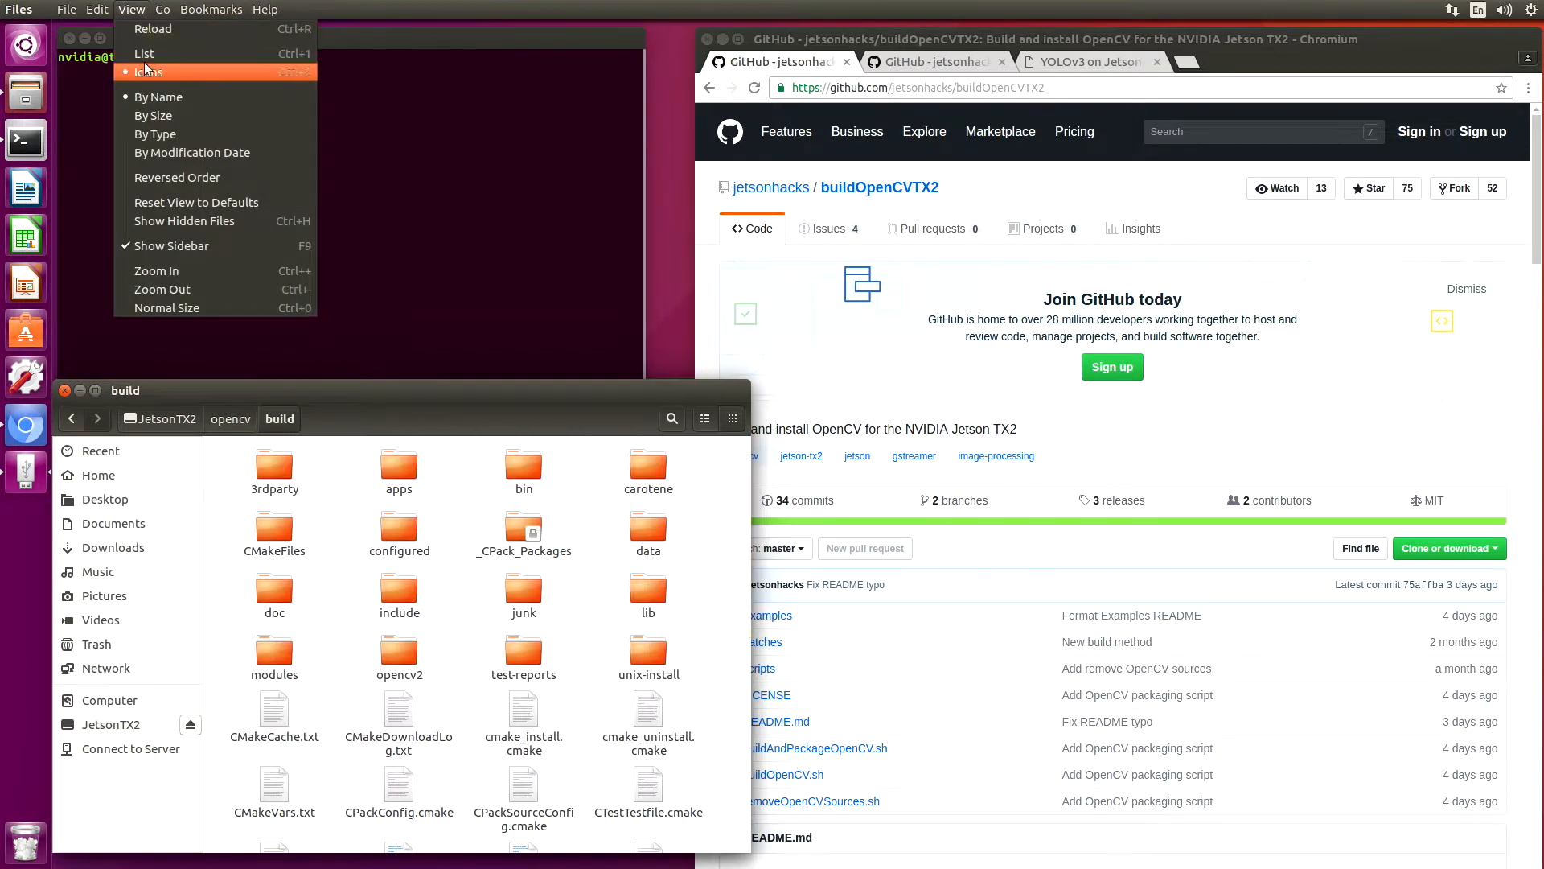
{"action": "left_click", "coordinate": [144, 53]}
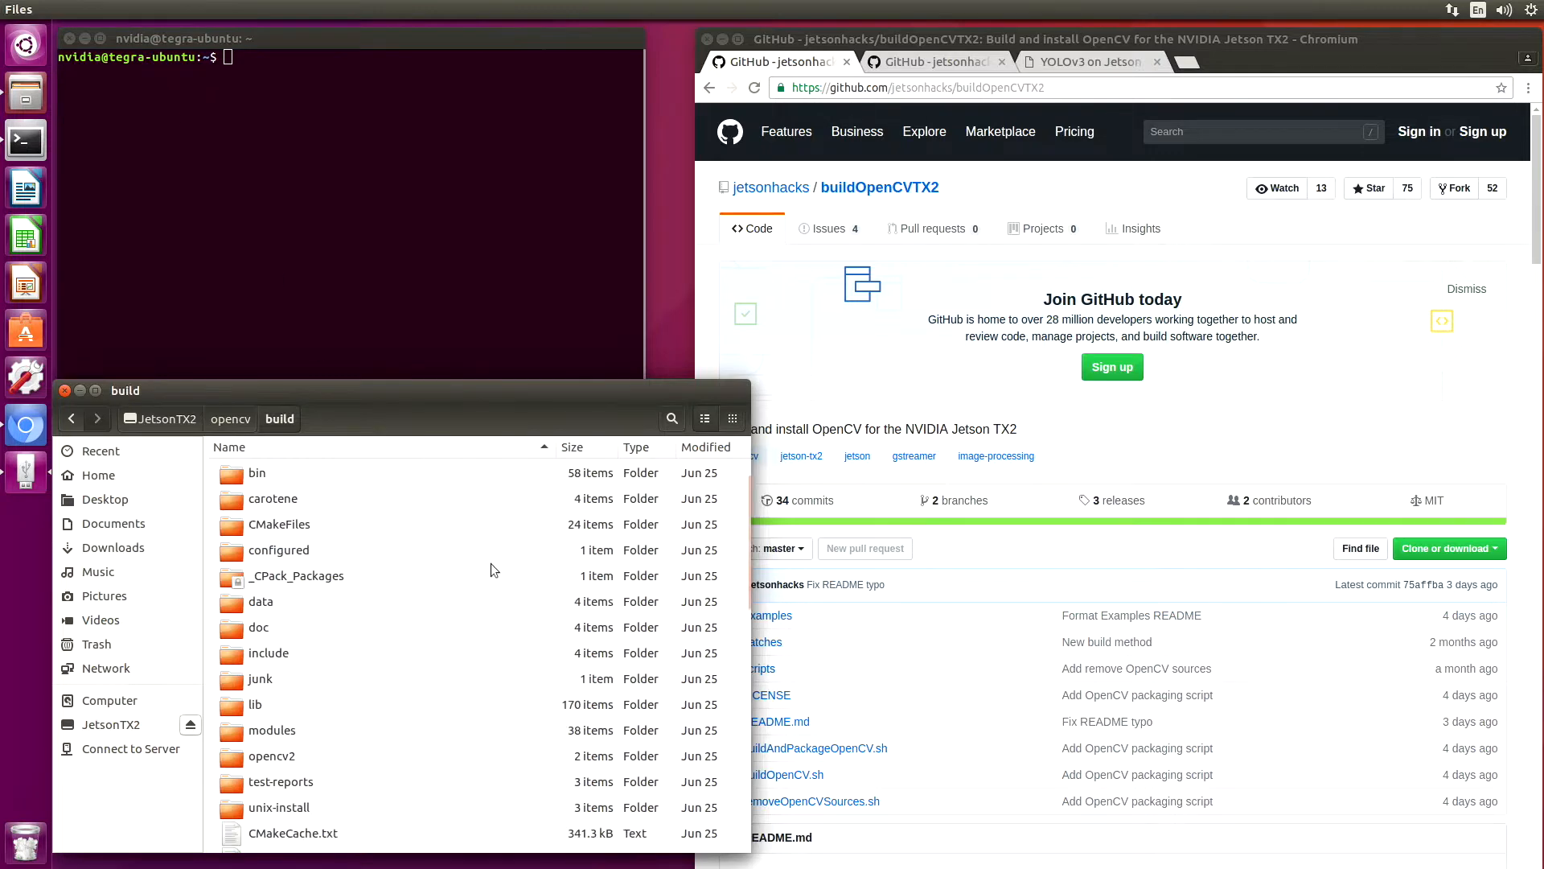
{"action": "scroll", "scroll_direction": "down", "scroll_amount": 3}
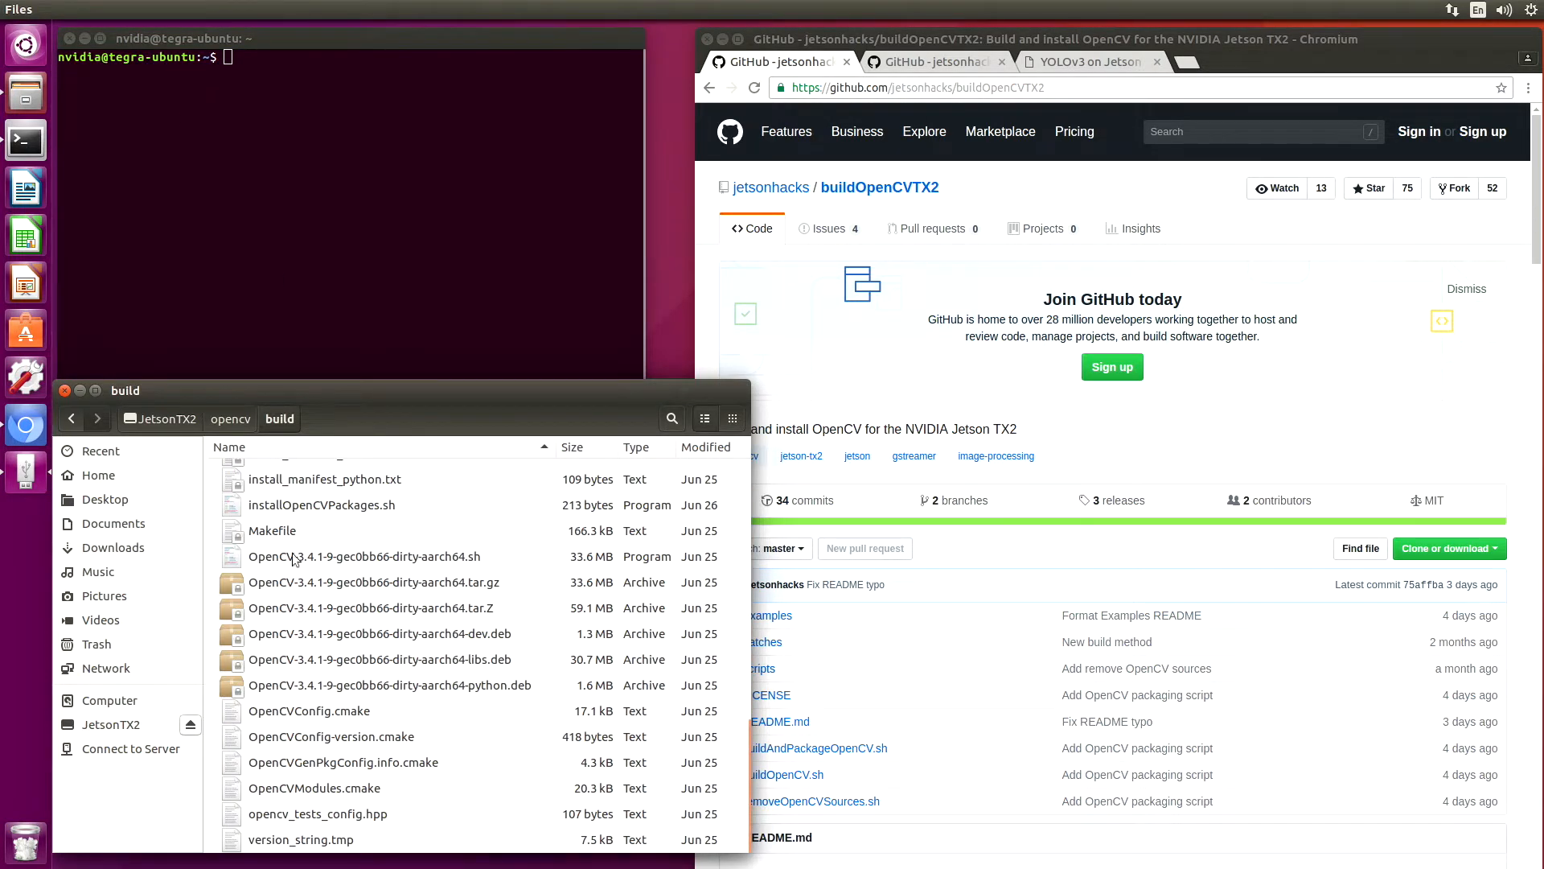
{"action": "mouse_move", "coordinate": [271, 686]}
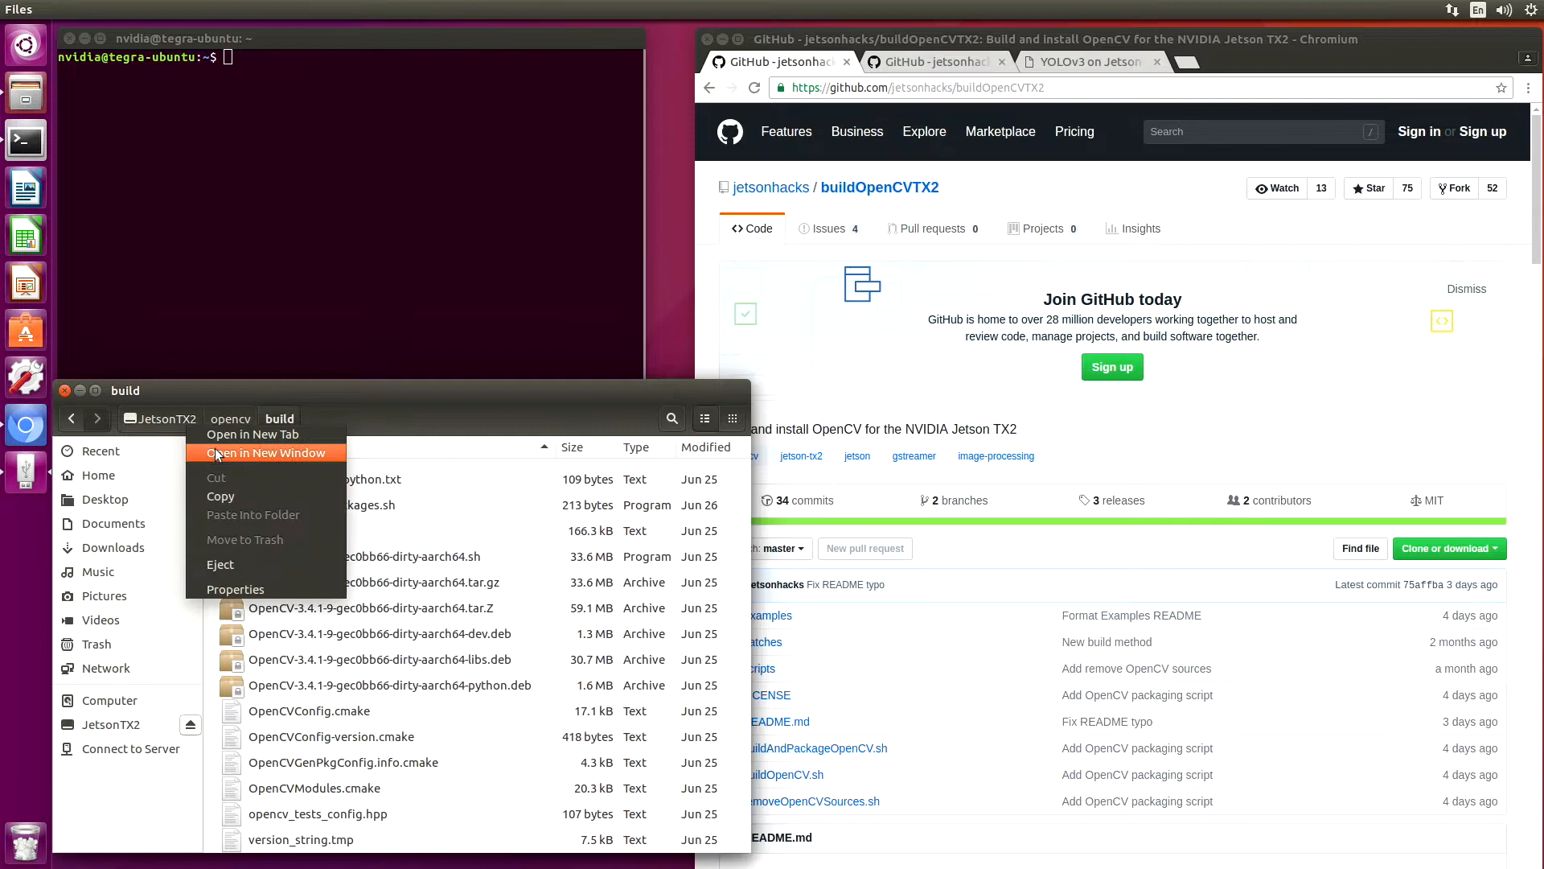
Create an OpenCVPackages folder on JetsonTX2, move the six package files into it, and view it as a list.
{"action": "left_click", "coordinate": [264, 453]}
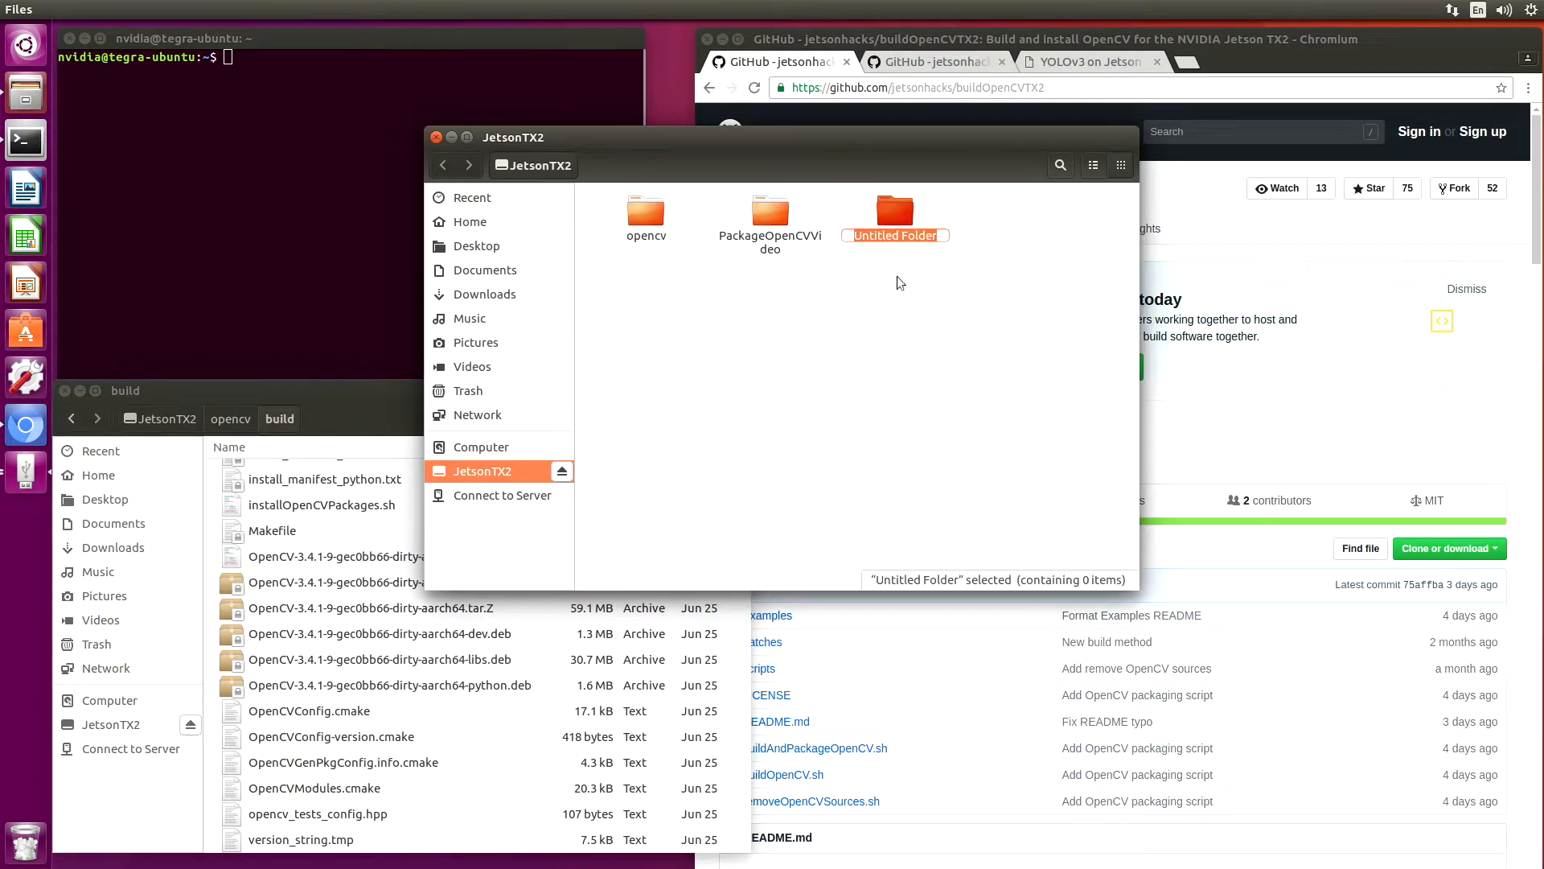
{"action": "type", "text": "OpenCVPackages"}
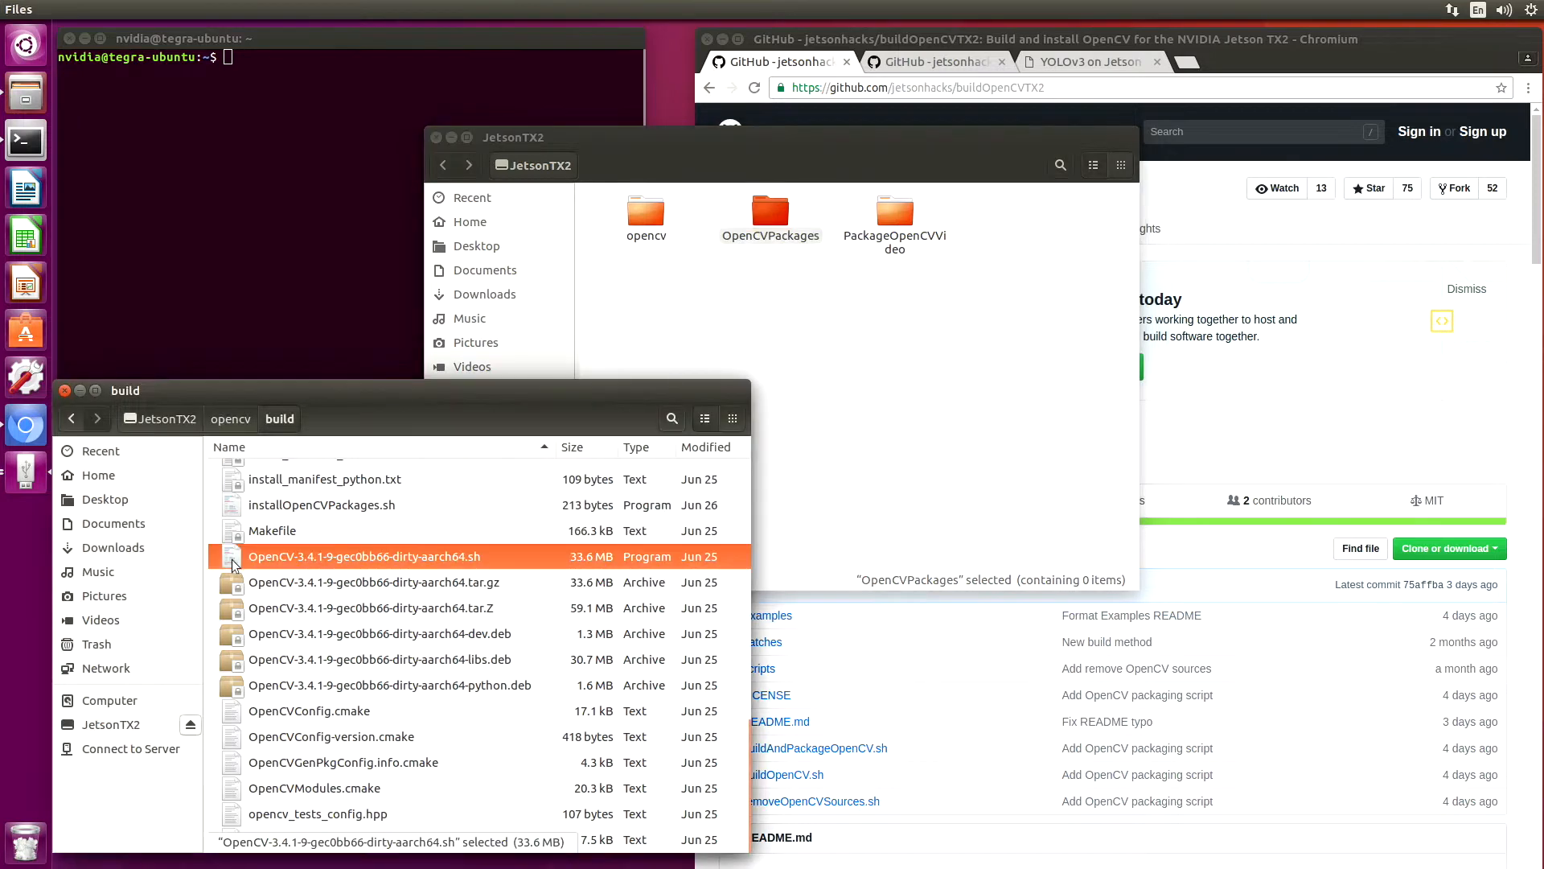
{"action": "left_click", "coordinate": [389, 685]}
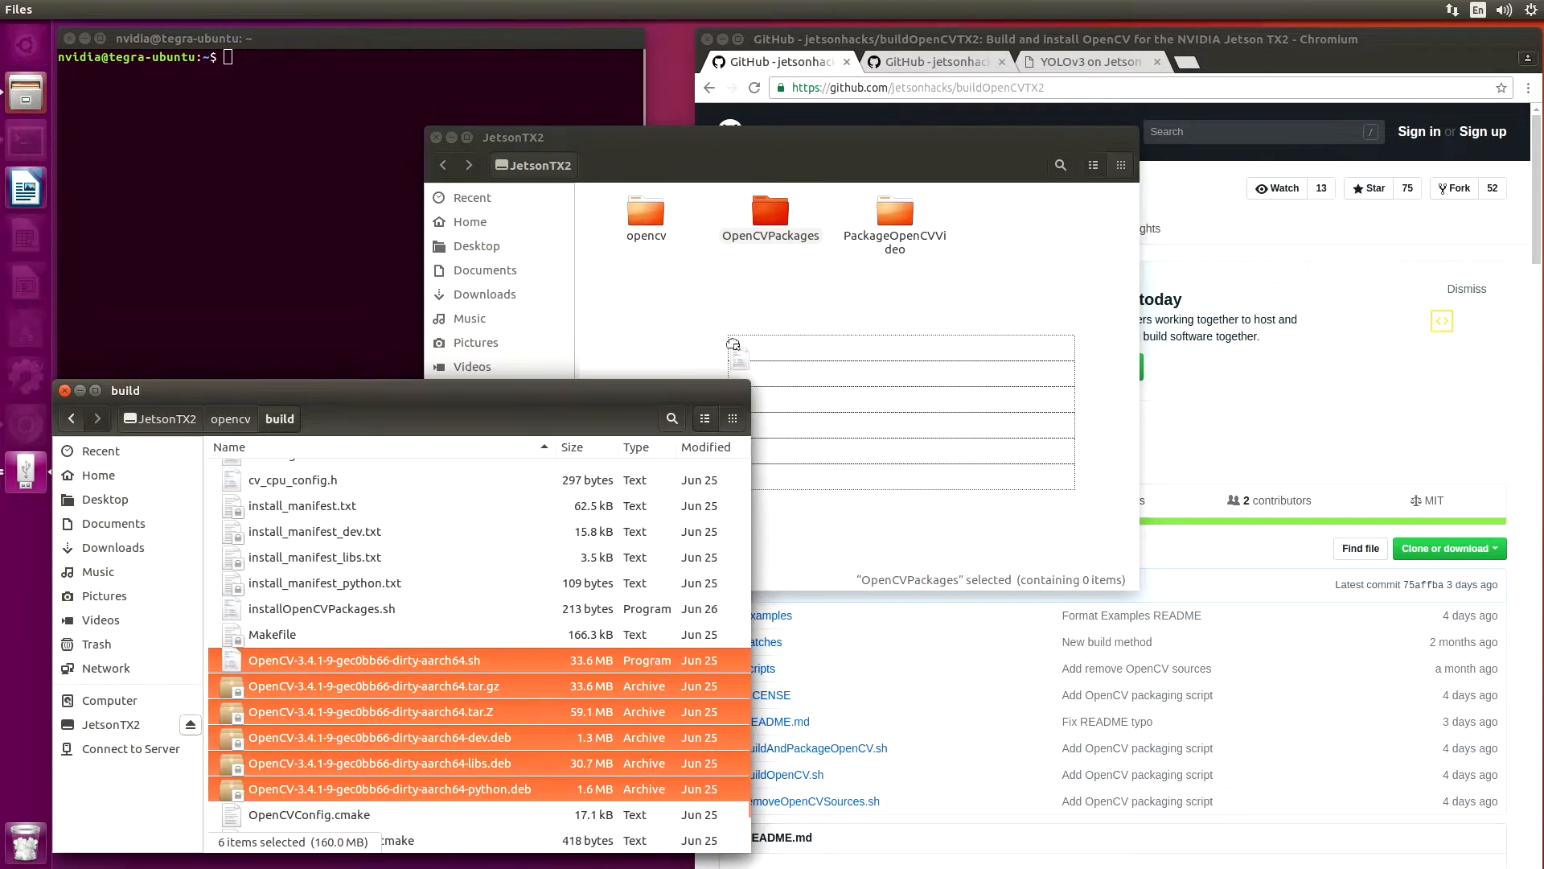
{"action": "double_click", "coordinate": [770, 212]}
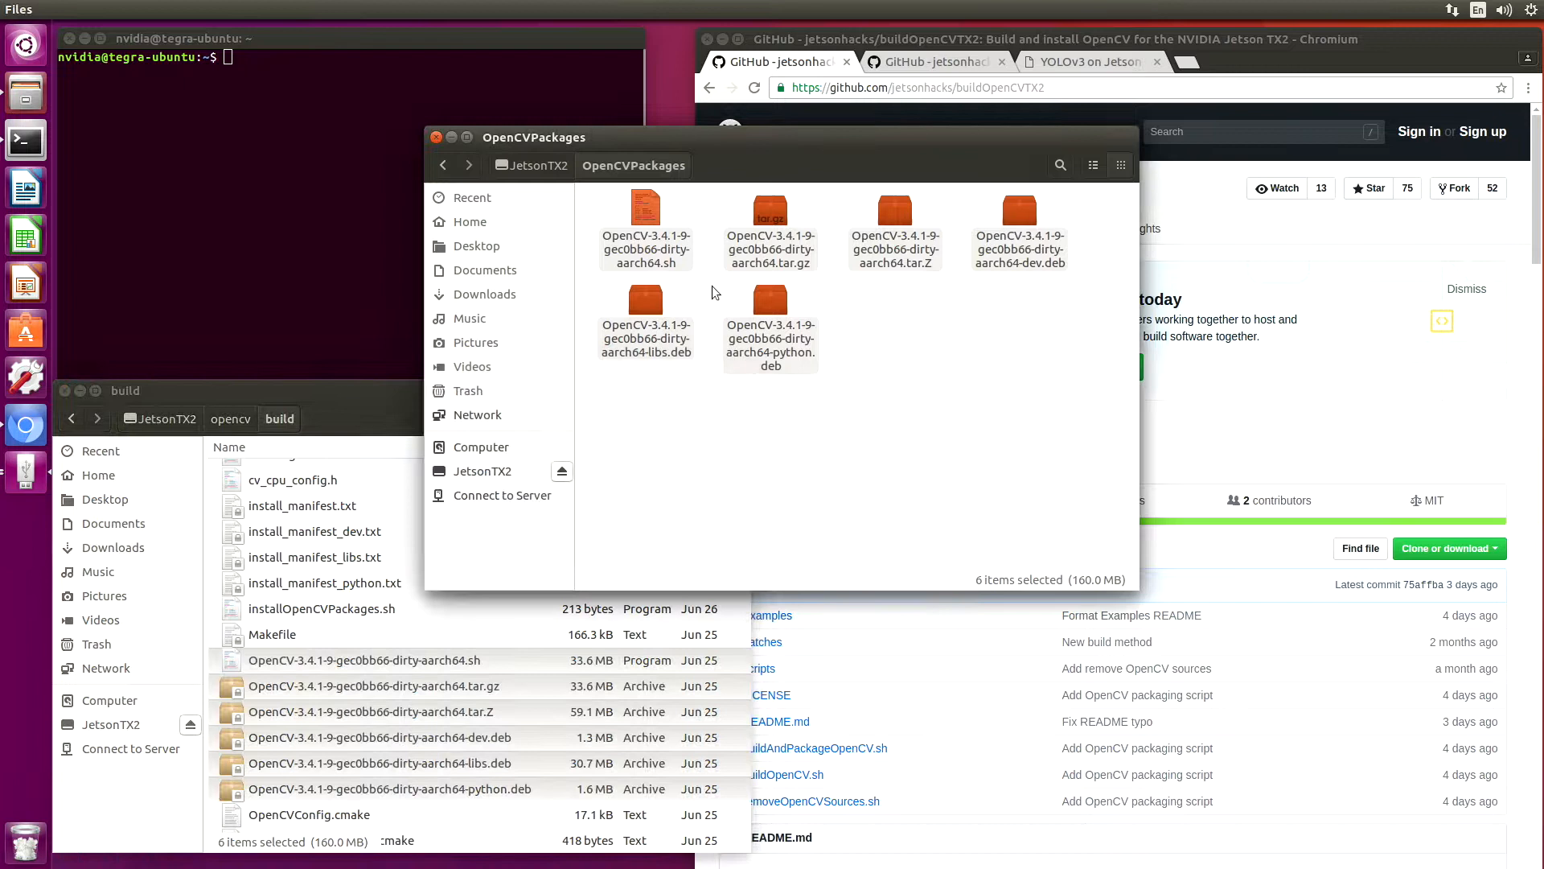
{"action": "left_click", "coordinate": [131, 9]}
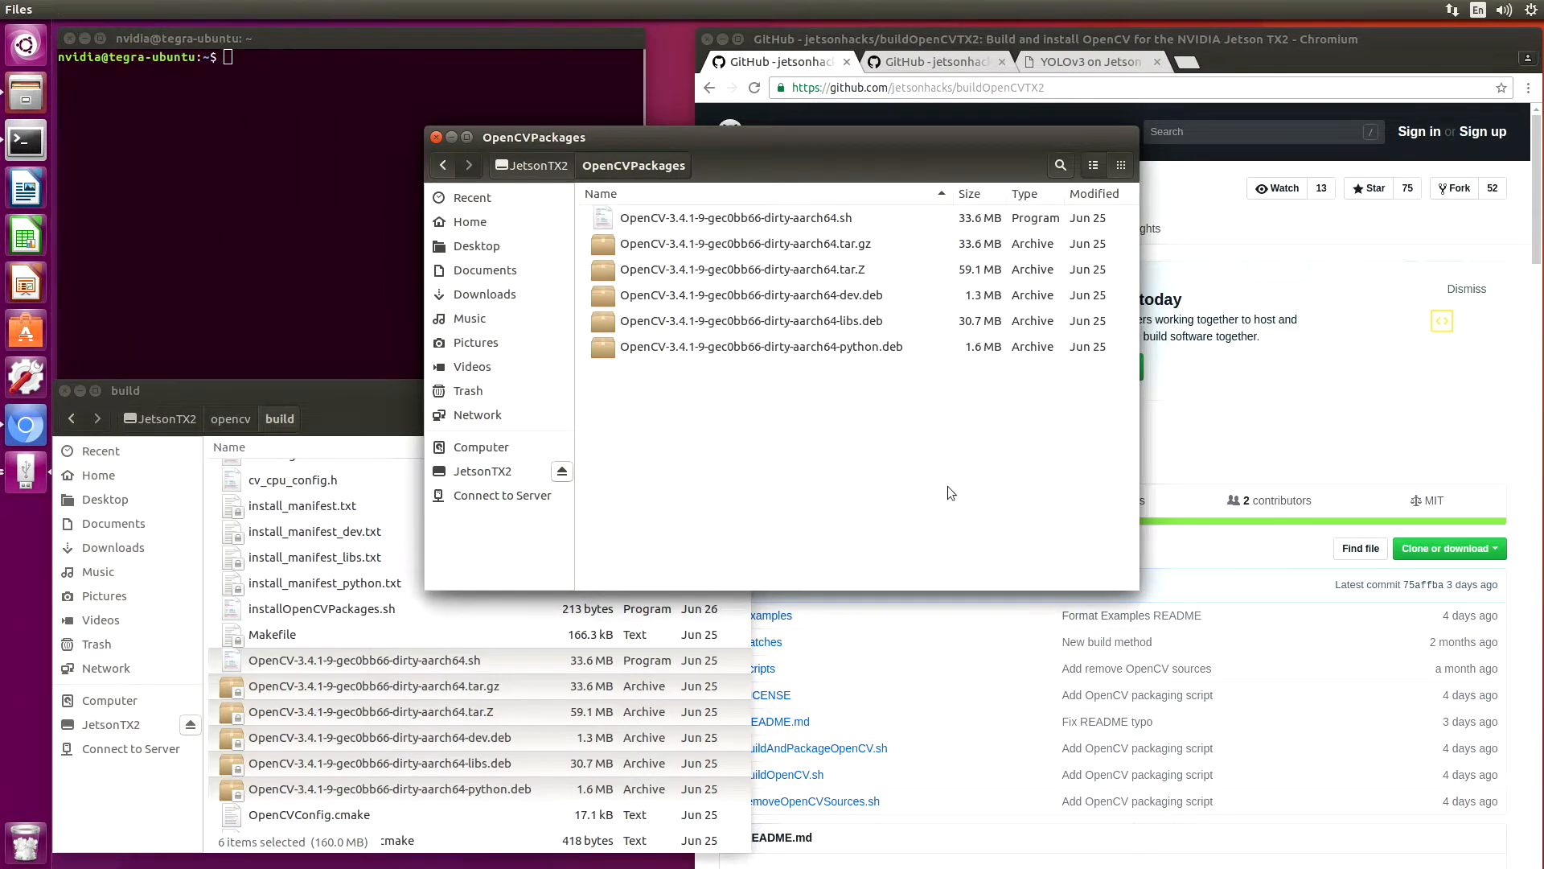
{"action": "mouse_move", "coordinate": [1079, 551]}
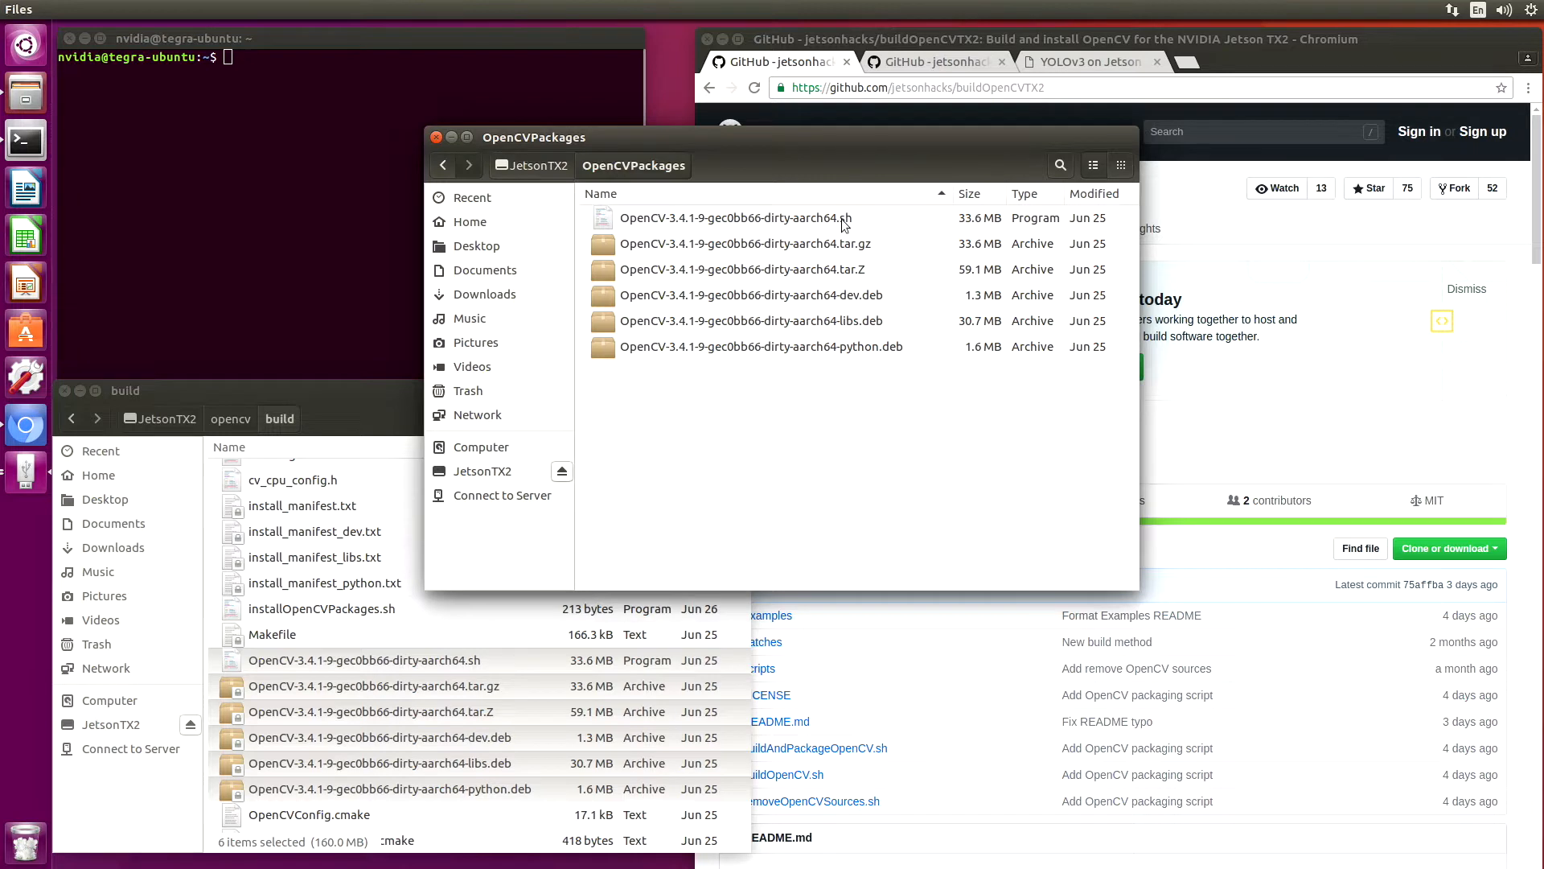
{"action": "mouse_move", "coordinate": [648, 255]}
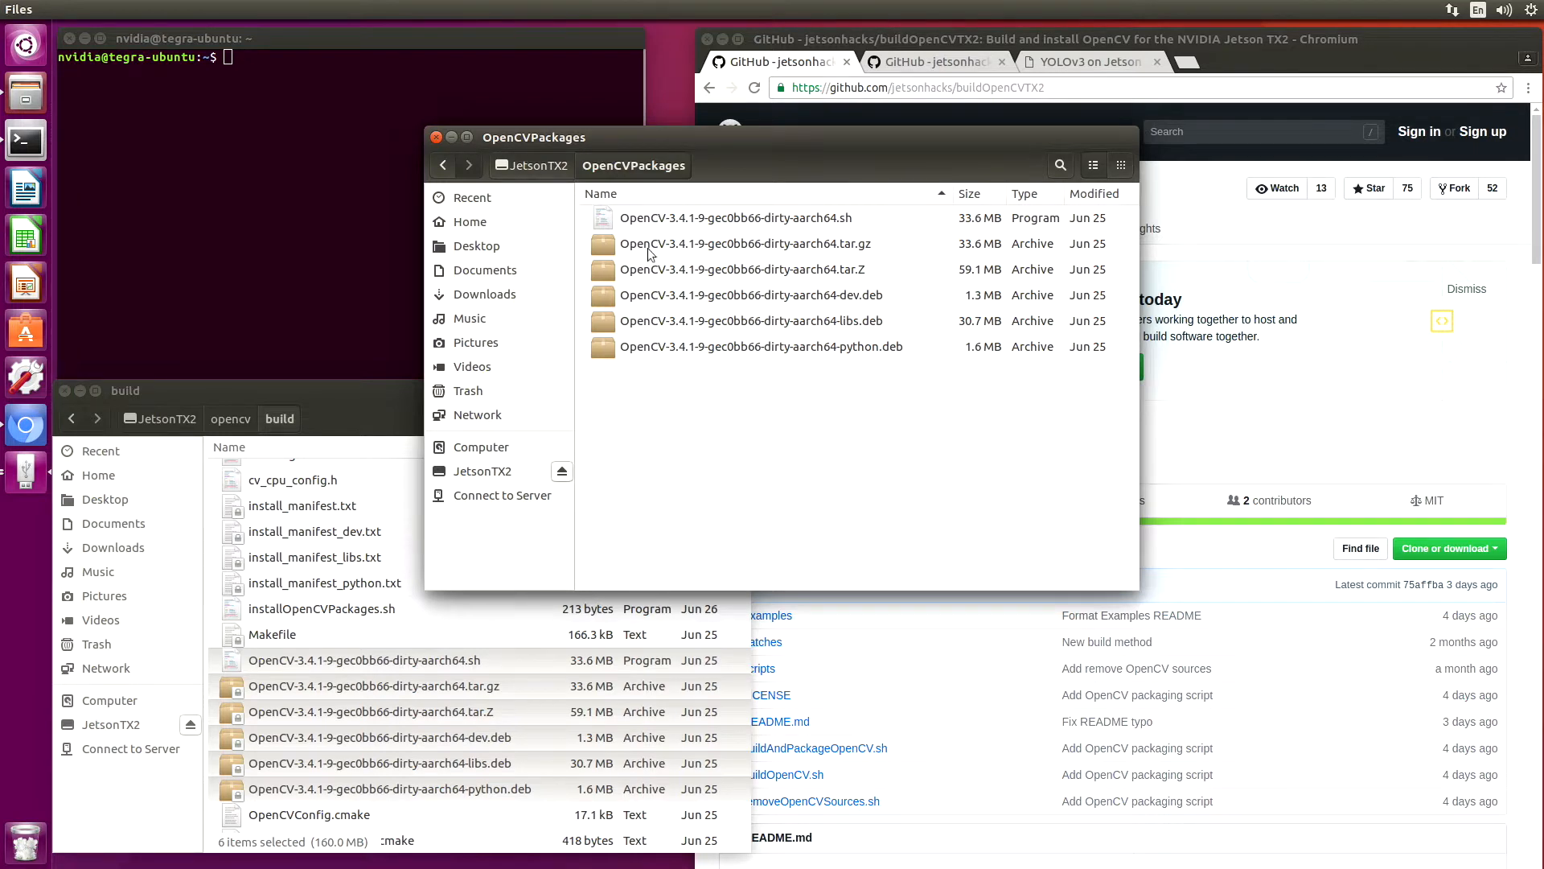
{"action": "mouse_move", "coordinate": [699, 279]}
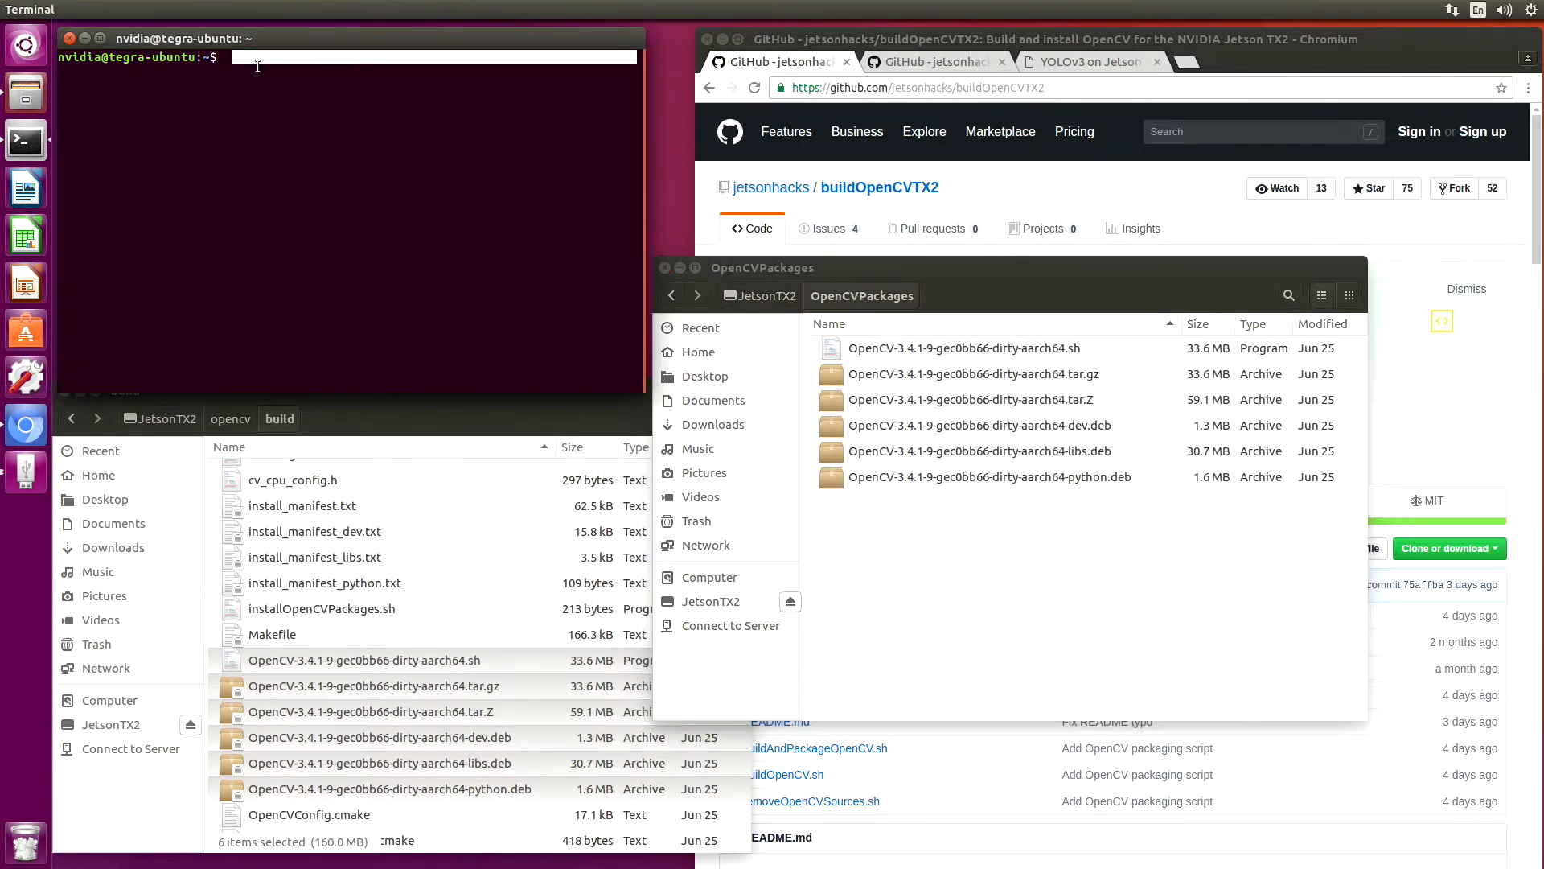
Change into /usr/lib and list the installed libopencv* libraries.
{"action": "type", "text": "cd /usr"}
{"action": "type", "text": "l"}
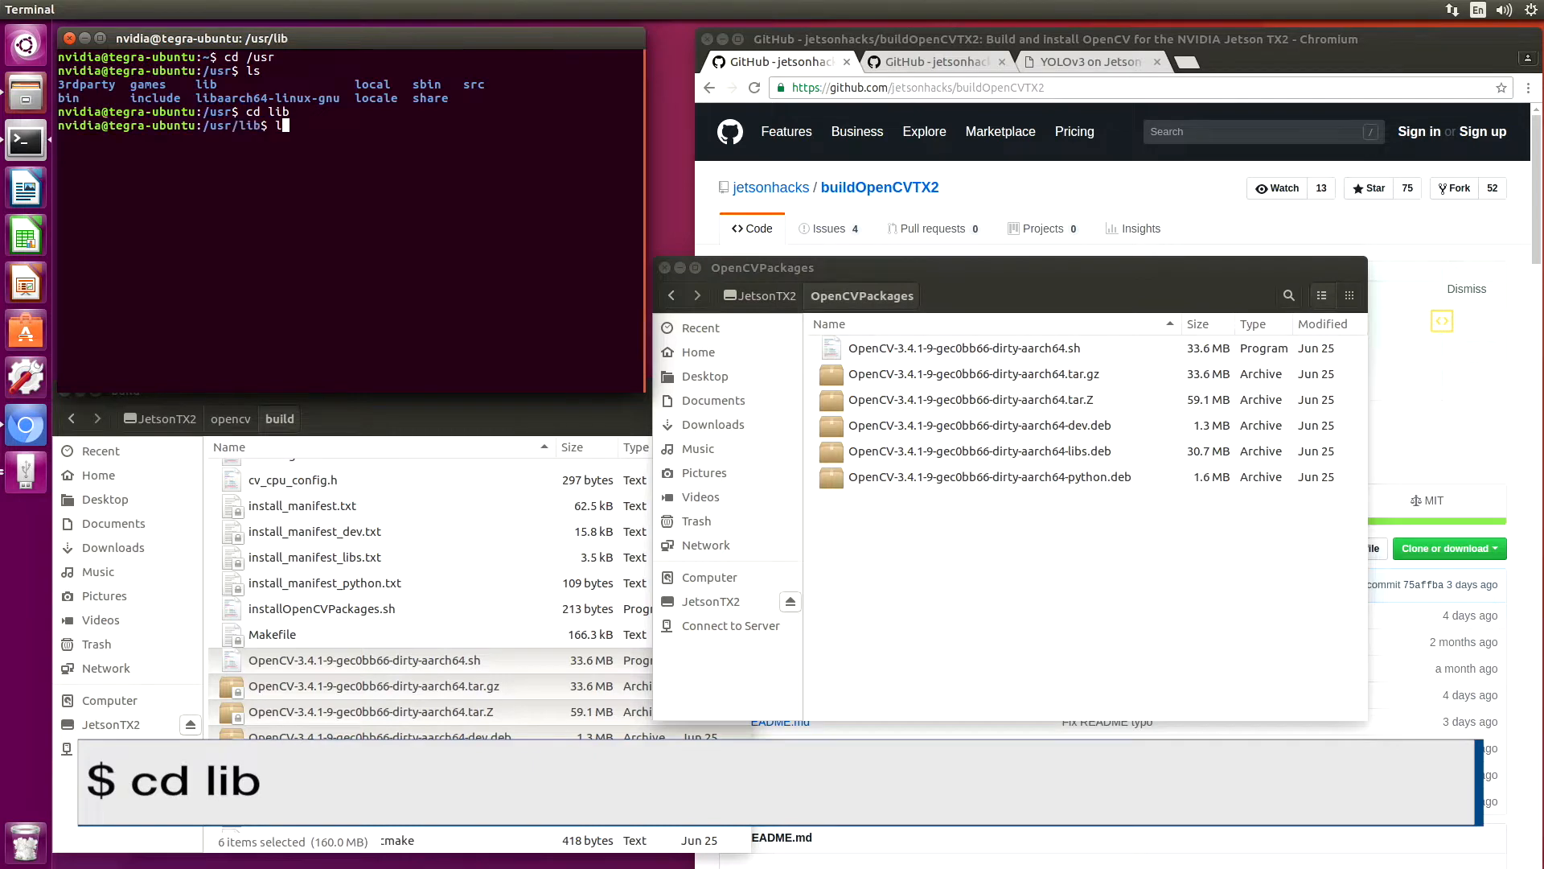
{"action": "key", "text": "Return"}
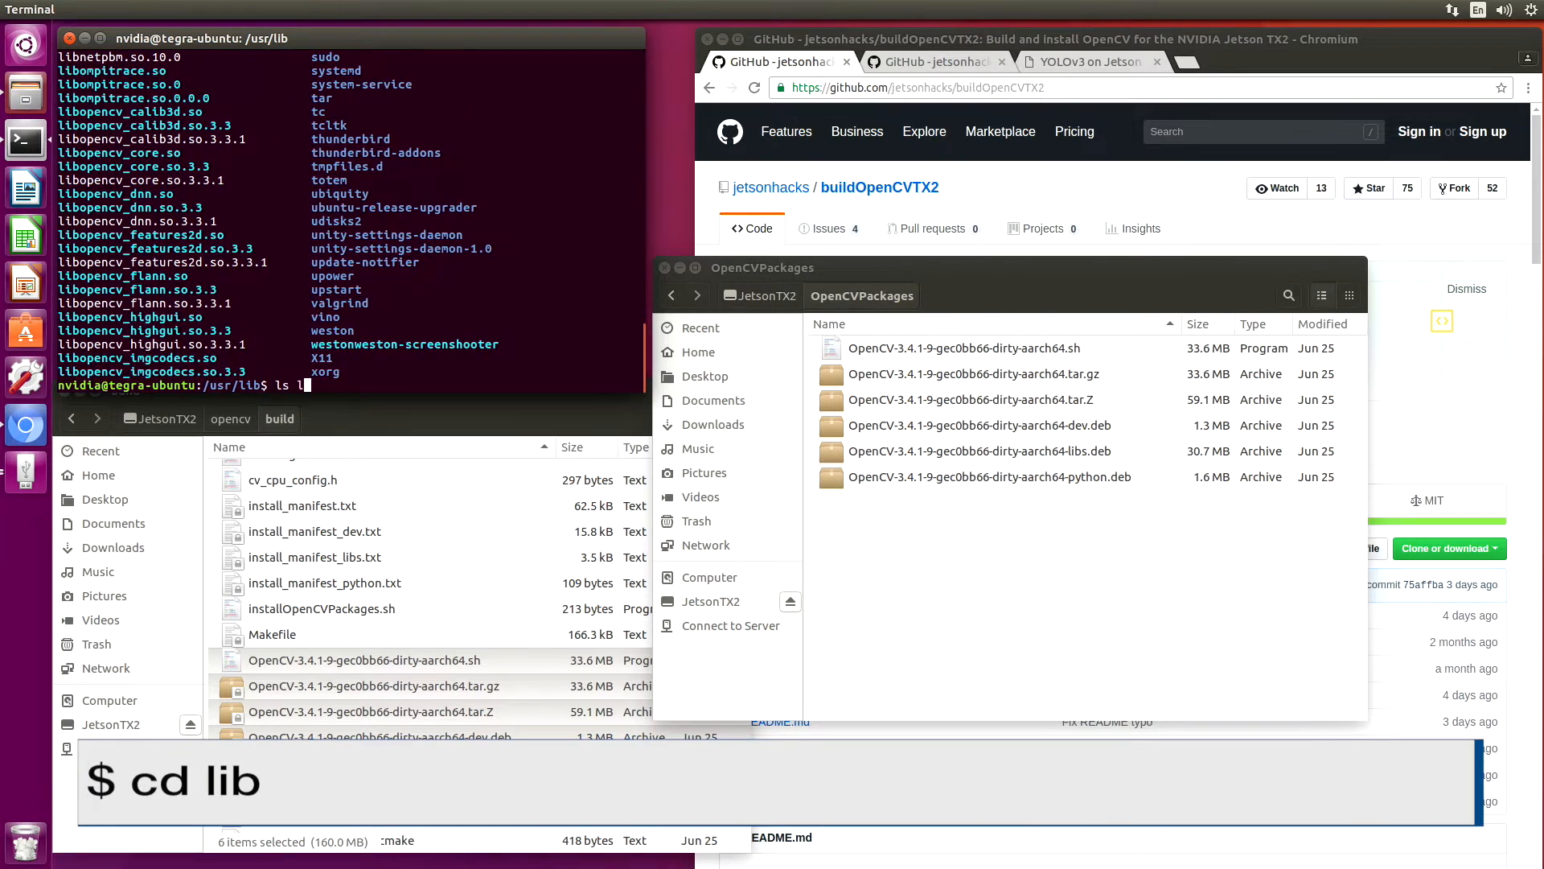
{"action": "type", "text": "ibopencv*"}
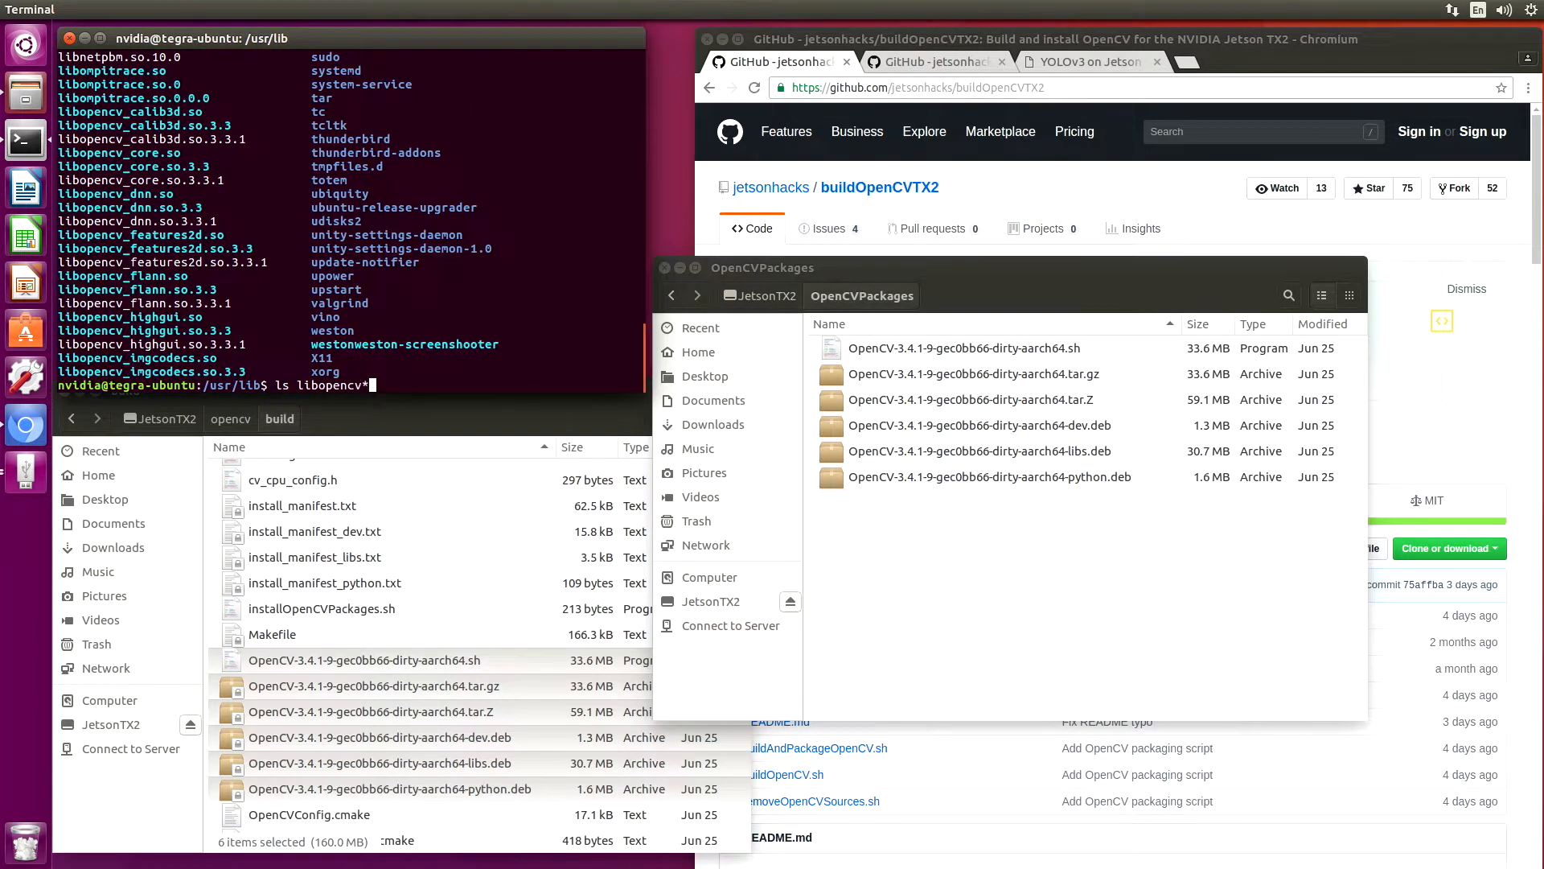
{"action": "key", "text": "Return"}
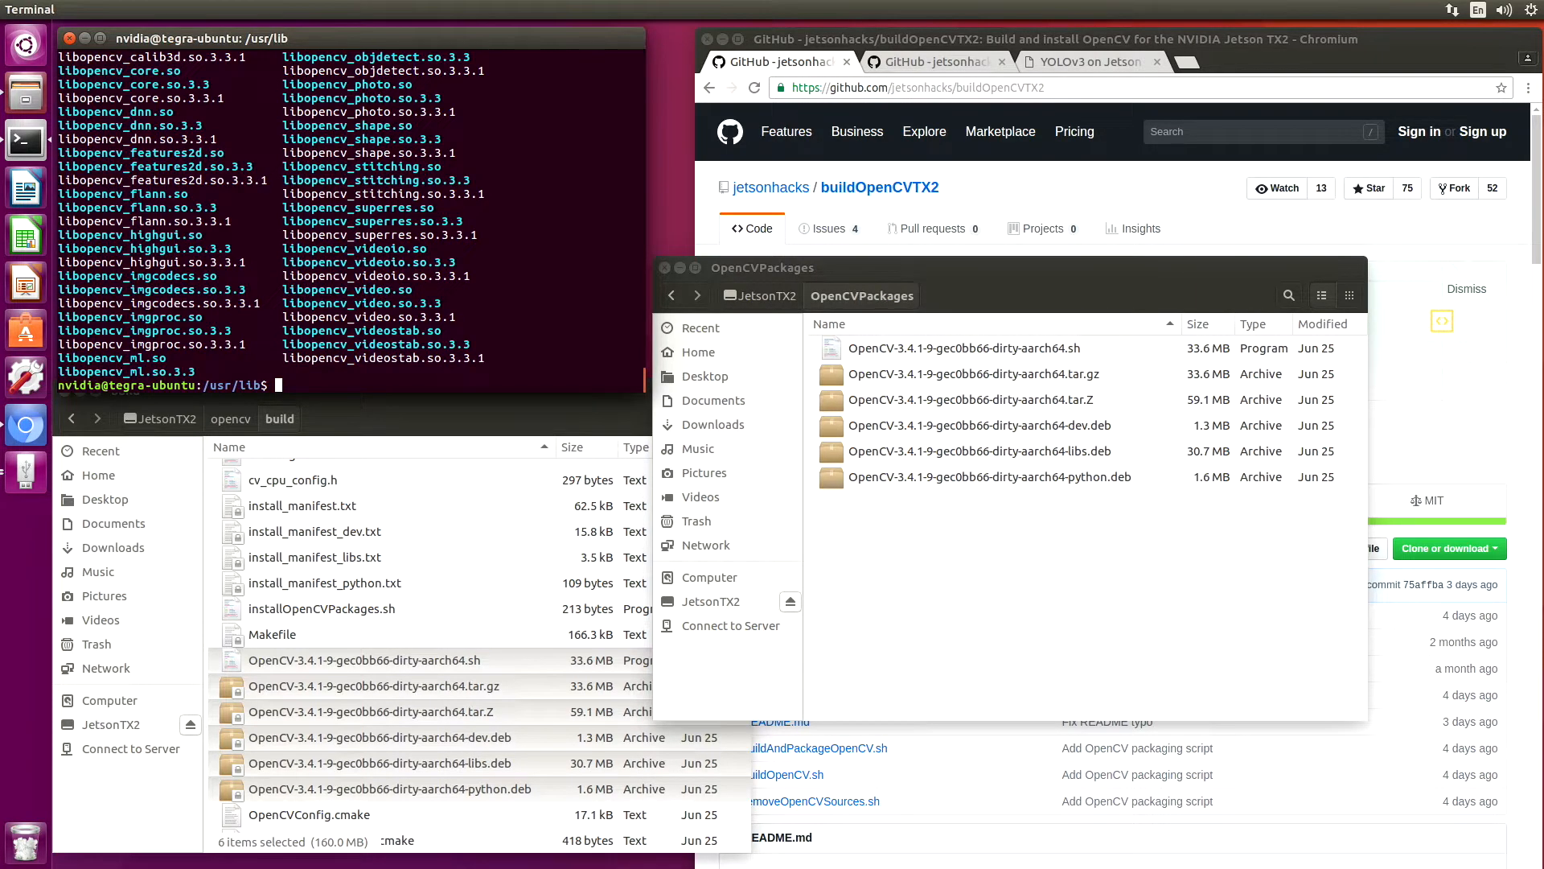
Remove the libopencv 3.3.1 packages with sudo apt-get remove, confirming with Y.
{"action": "type", "text": "sudo apt-get remo"}
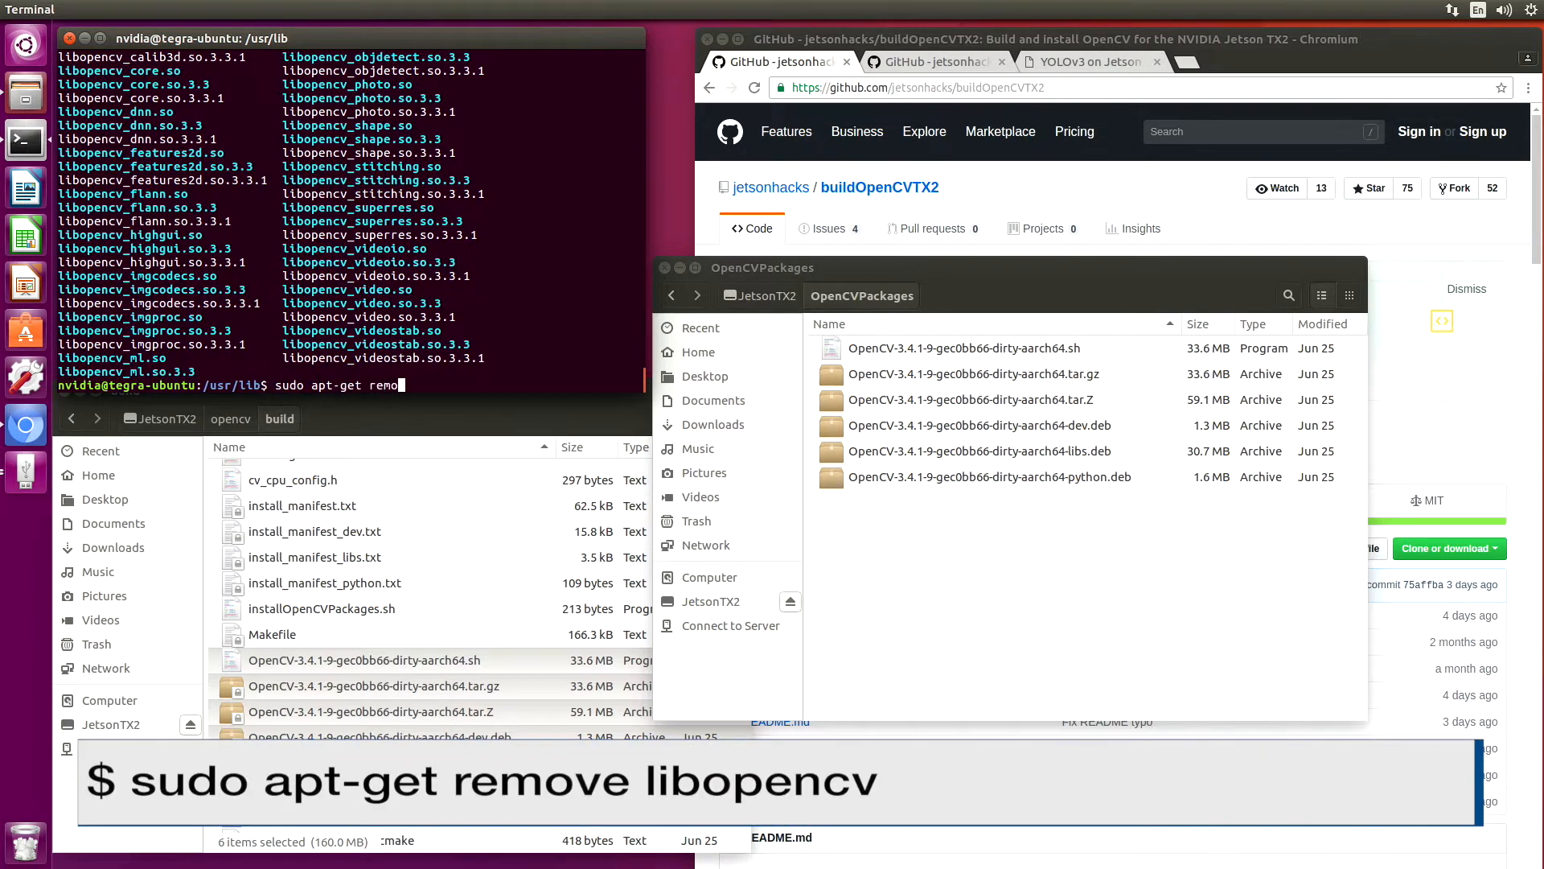
{"action": "type", "text": "ve libopencv"}
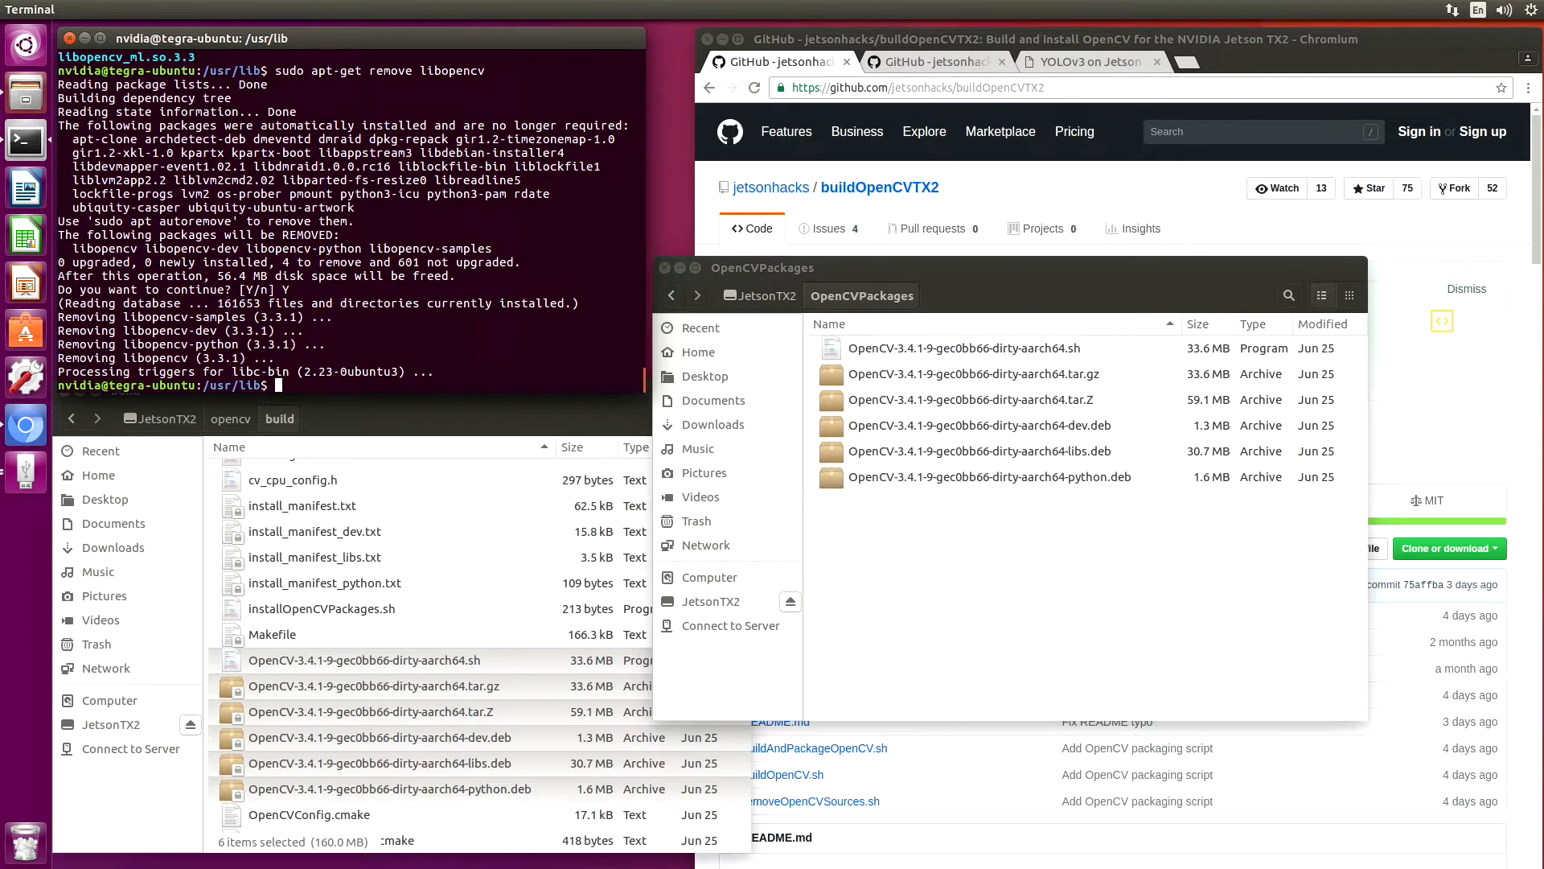
{"action": "type", "text": "cd"}
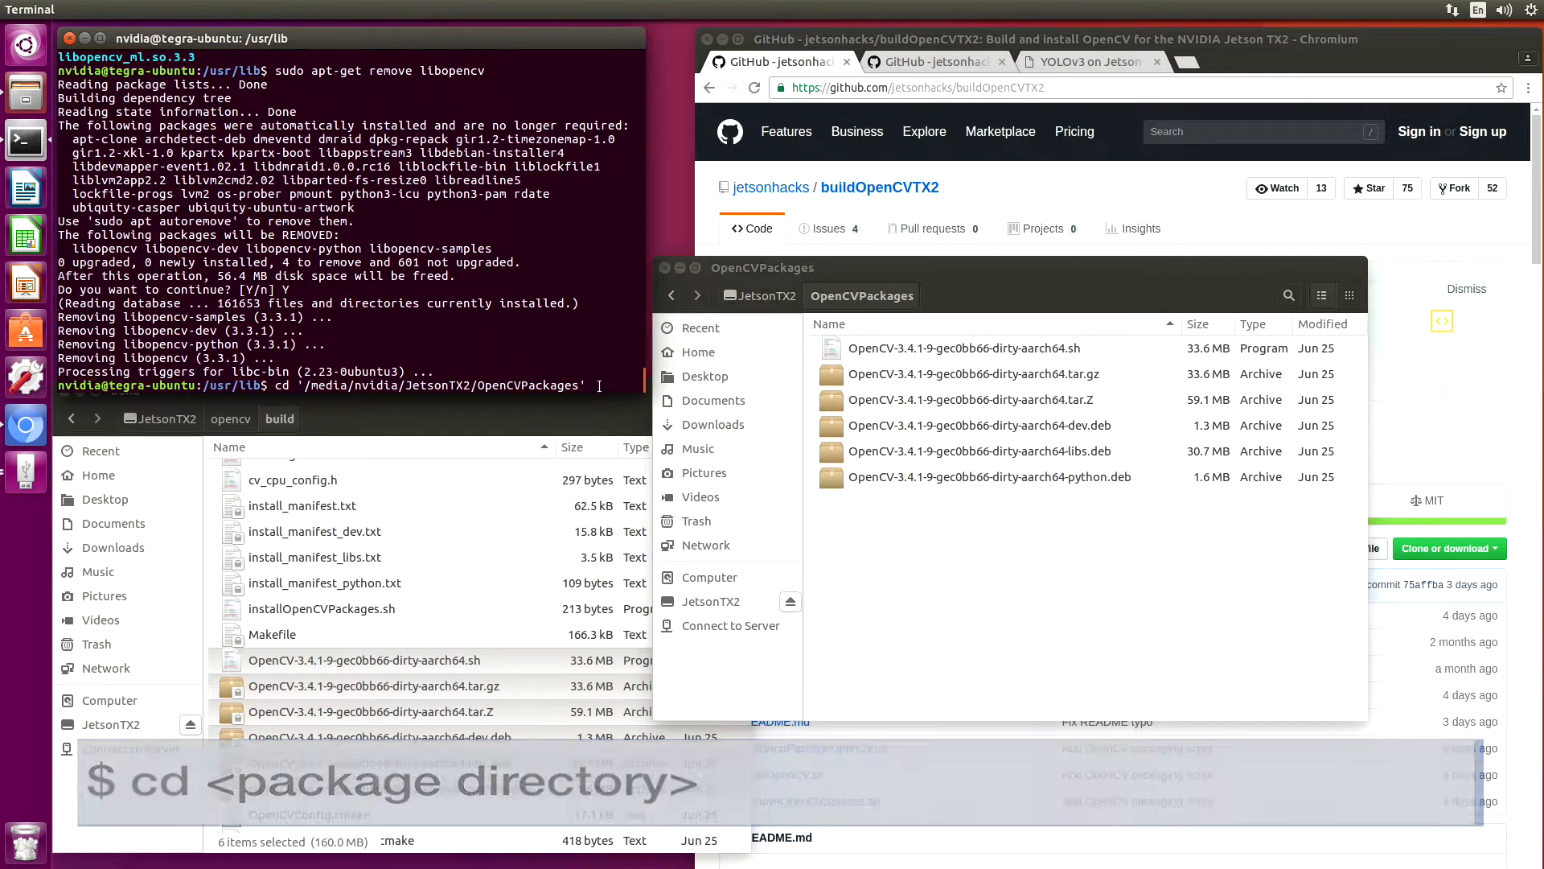
Run the OpenCV 3.4.1 installer with --prefix=/usr, accepting the license and declining the subdirectory.
{"action": "key", "text": "Return"}
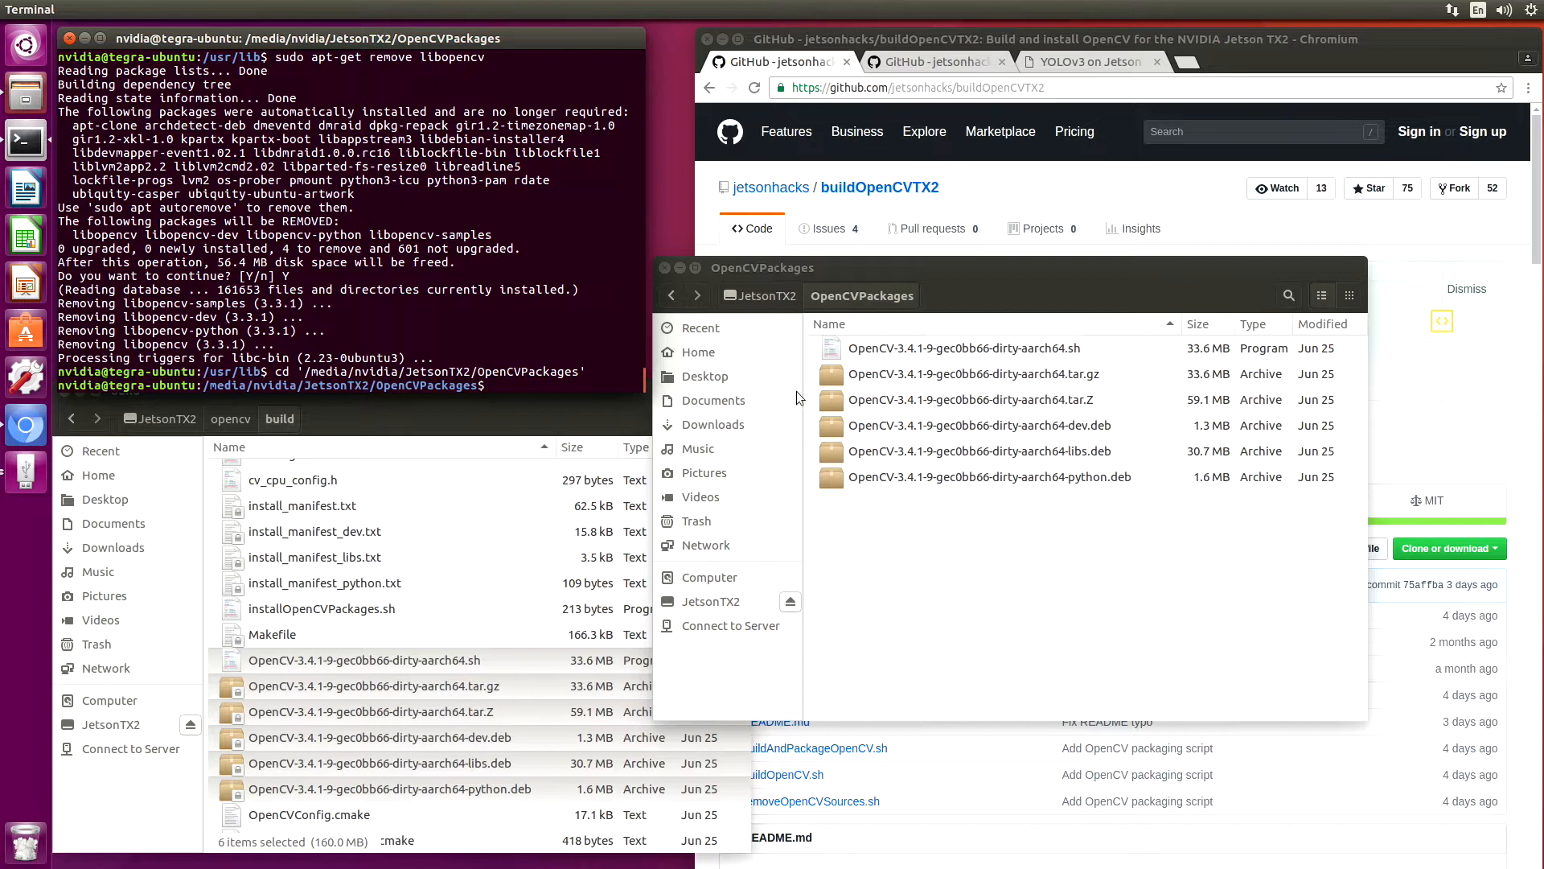
{"action": "mouse_move", "coordinate": [1098, 351]}
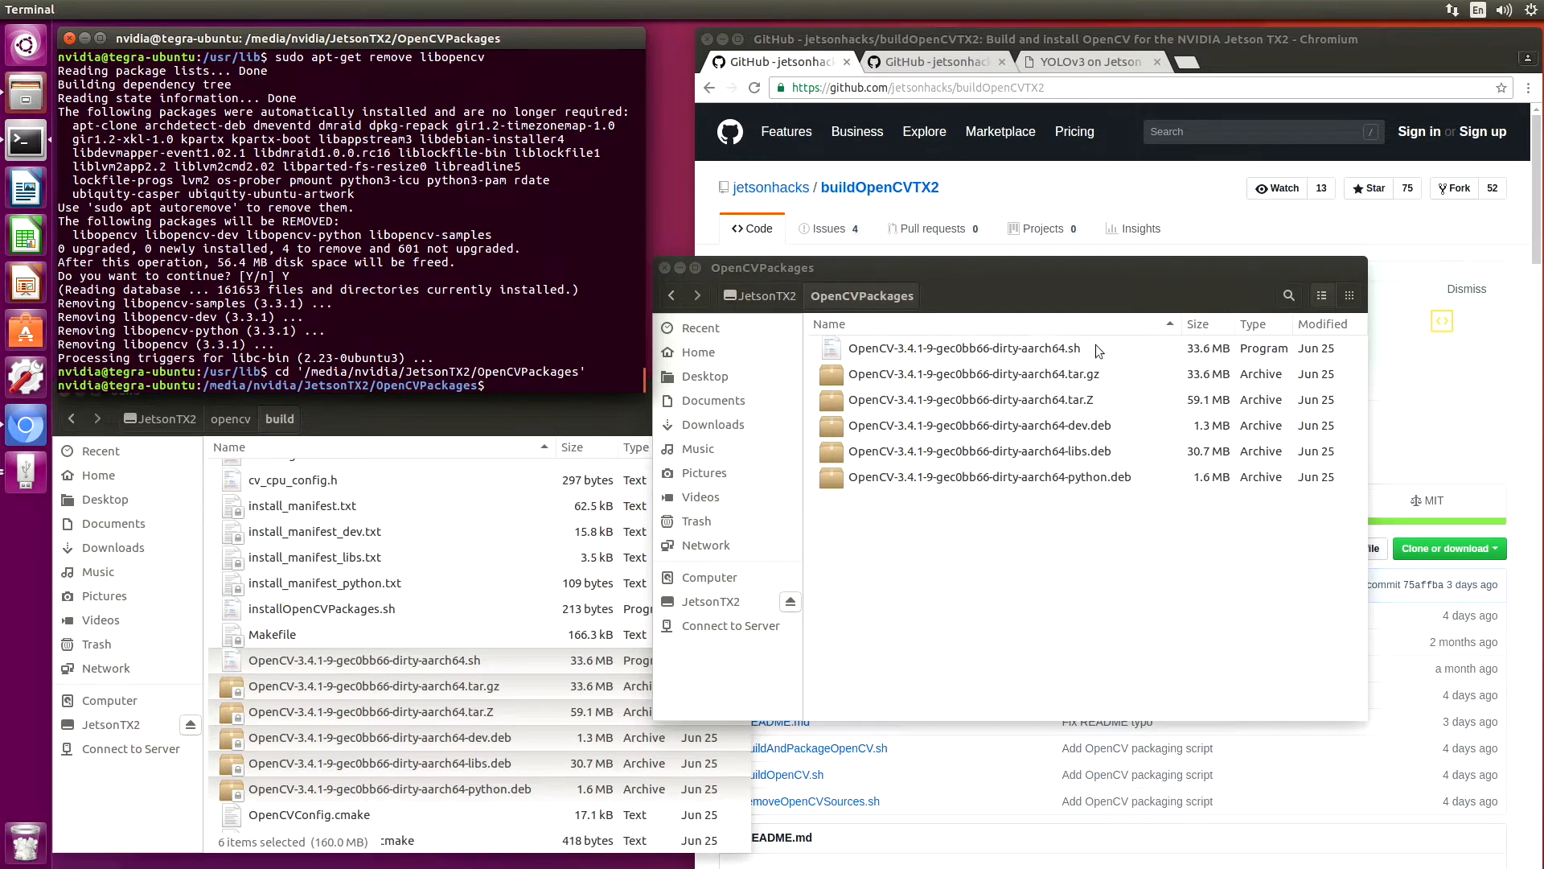
{"action": "type", "text": "sudo ./OpenCV-3.4.1-9-gec0bb66-dirty-aarch64.sh"}
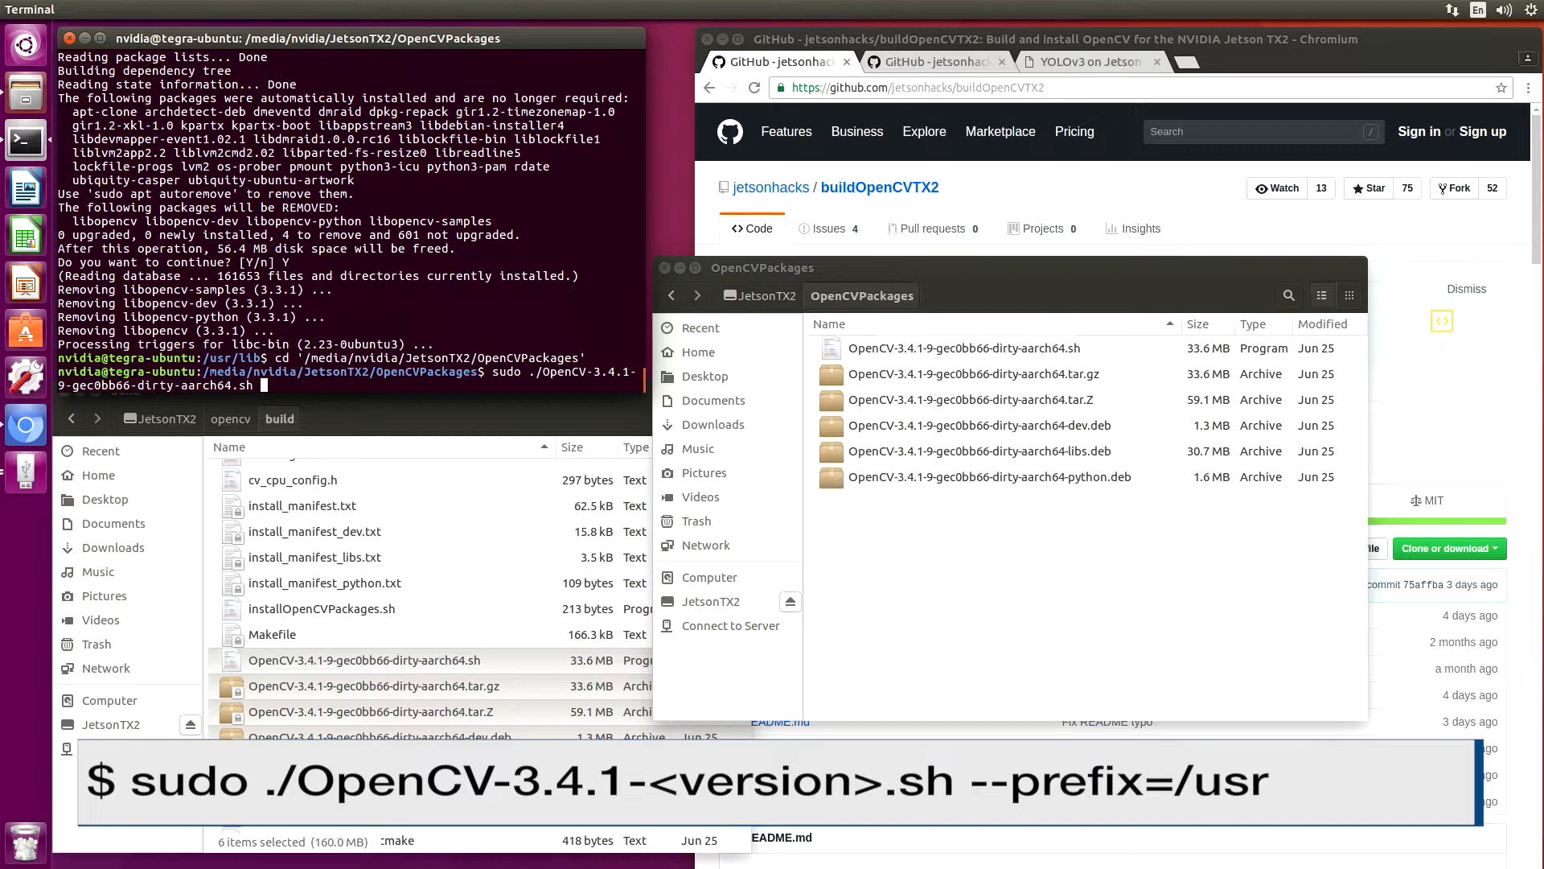
{"action": "type", "text": "--prefix=/usr"}
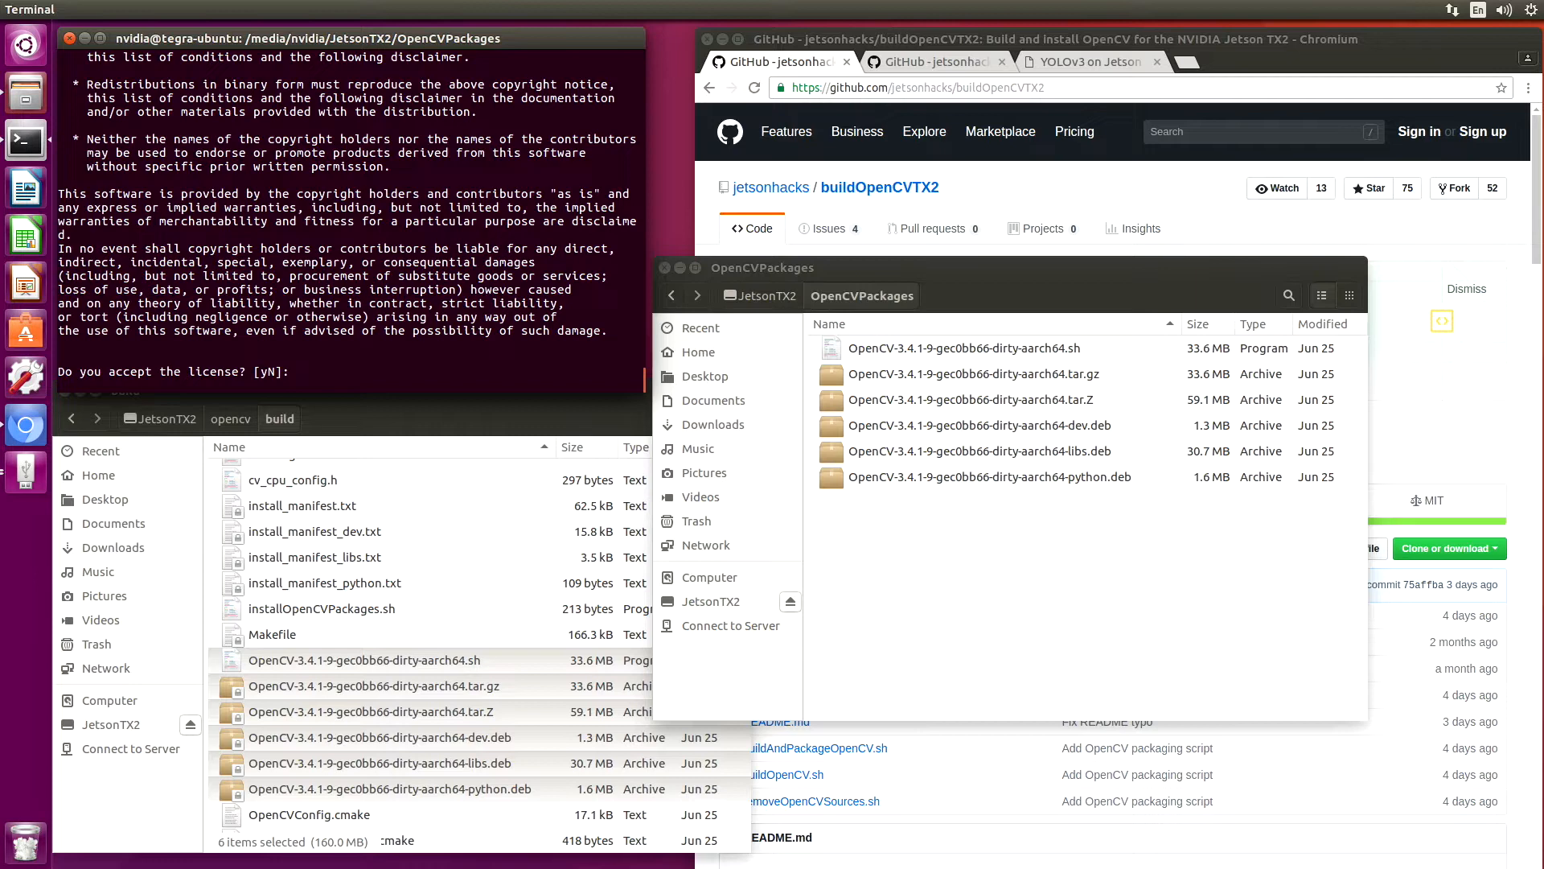
{"action": "type", "text": "y"}
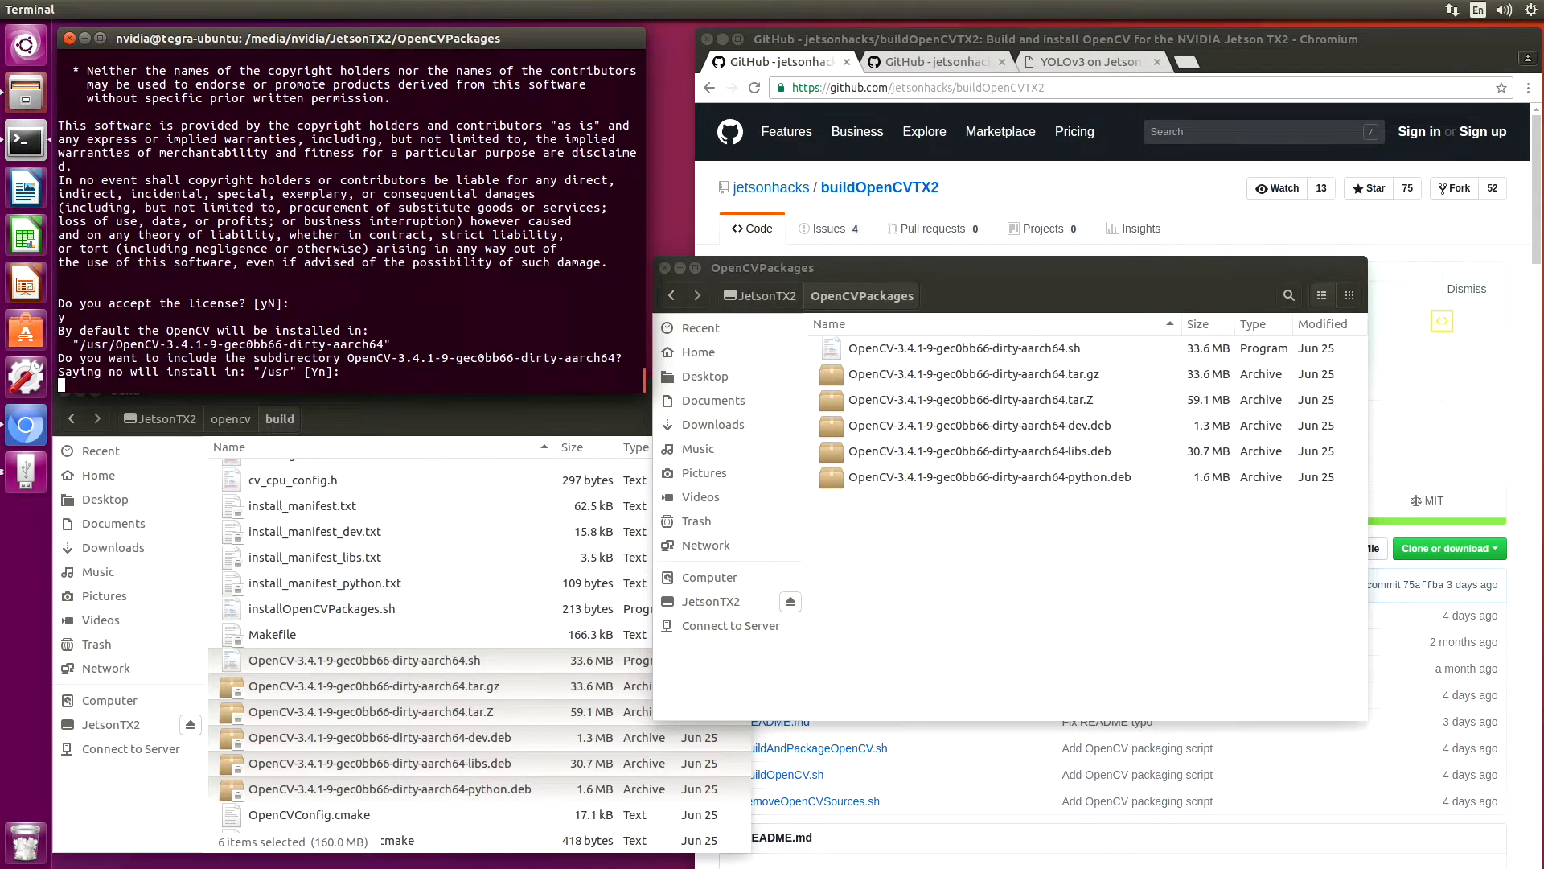
{"action": "type", "text": "n"}
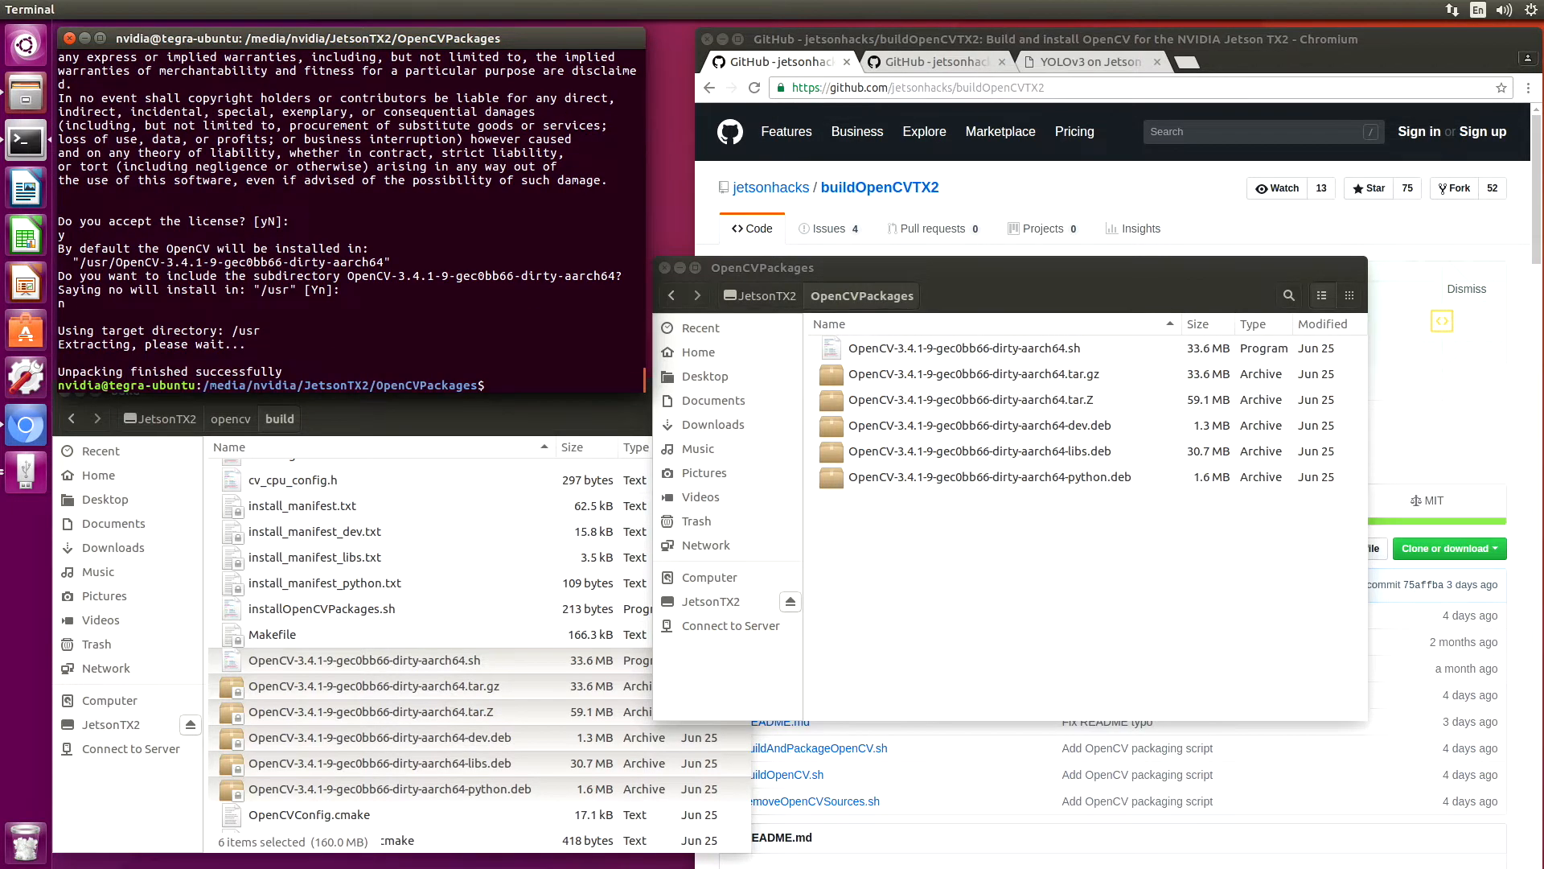
List /usr/lib to confirm the new libopencv 3.4.1 libraries, then close the OpenCVPackages window.
{"action": "type", "text": "cd"}
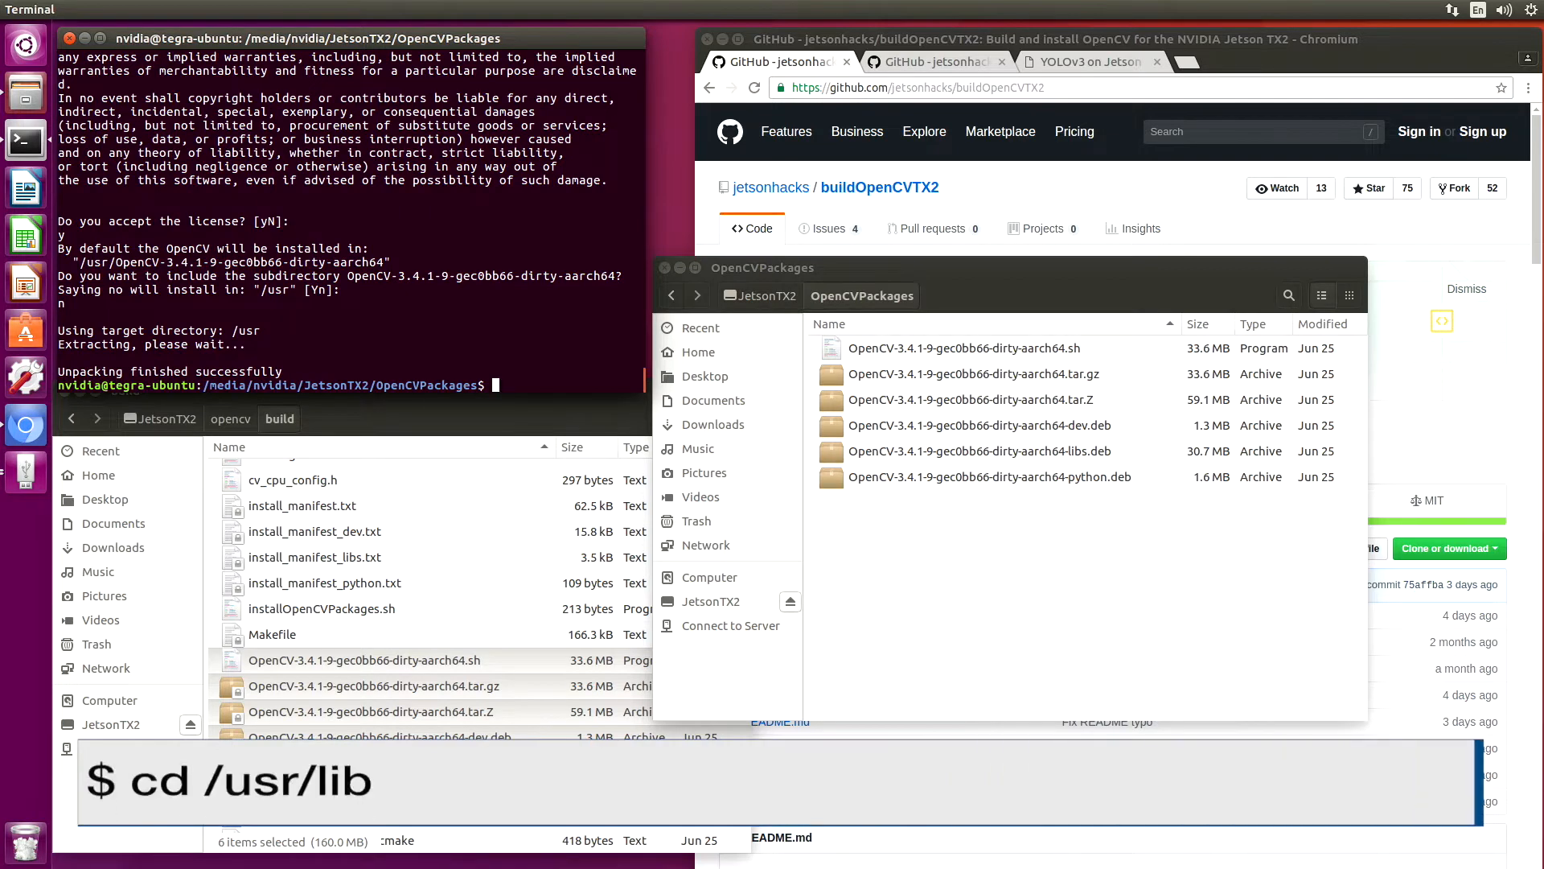
{"action": "type", "text": "cd /usr"}
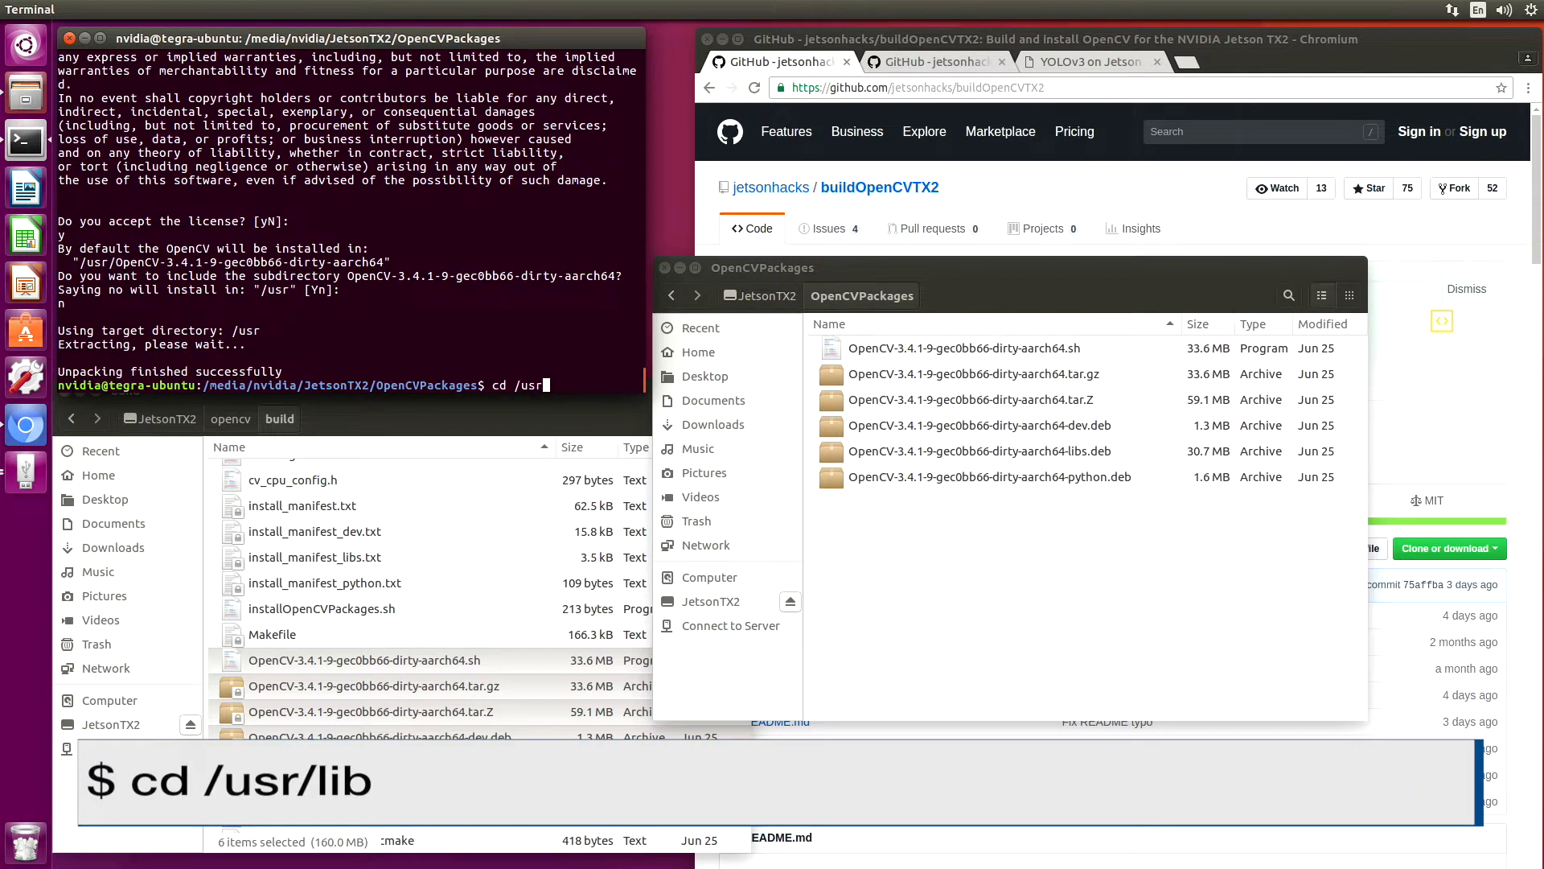
{"action": "type", "text": "lib"}
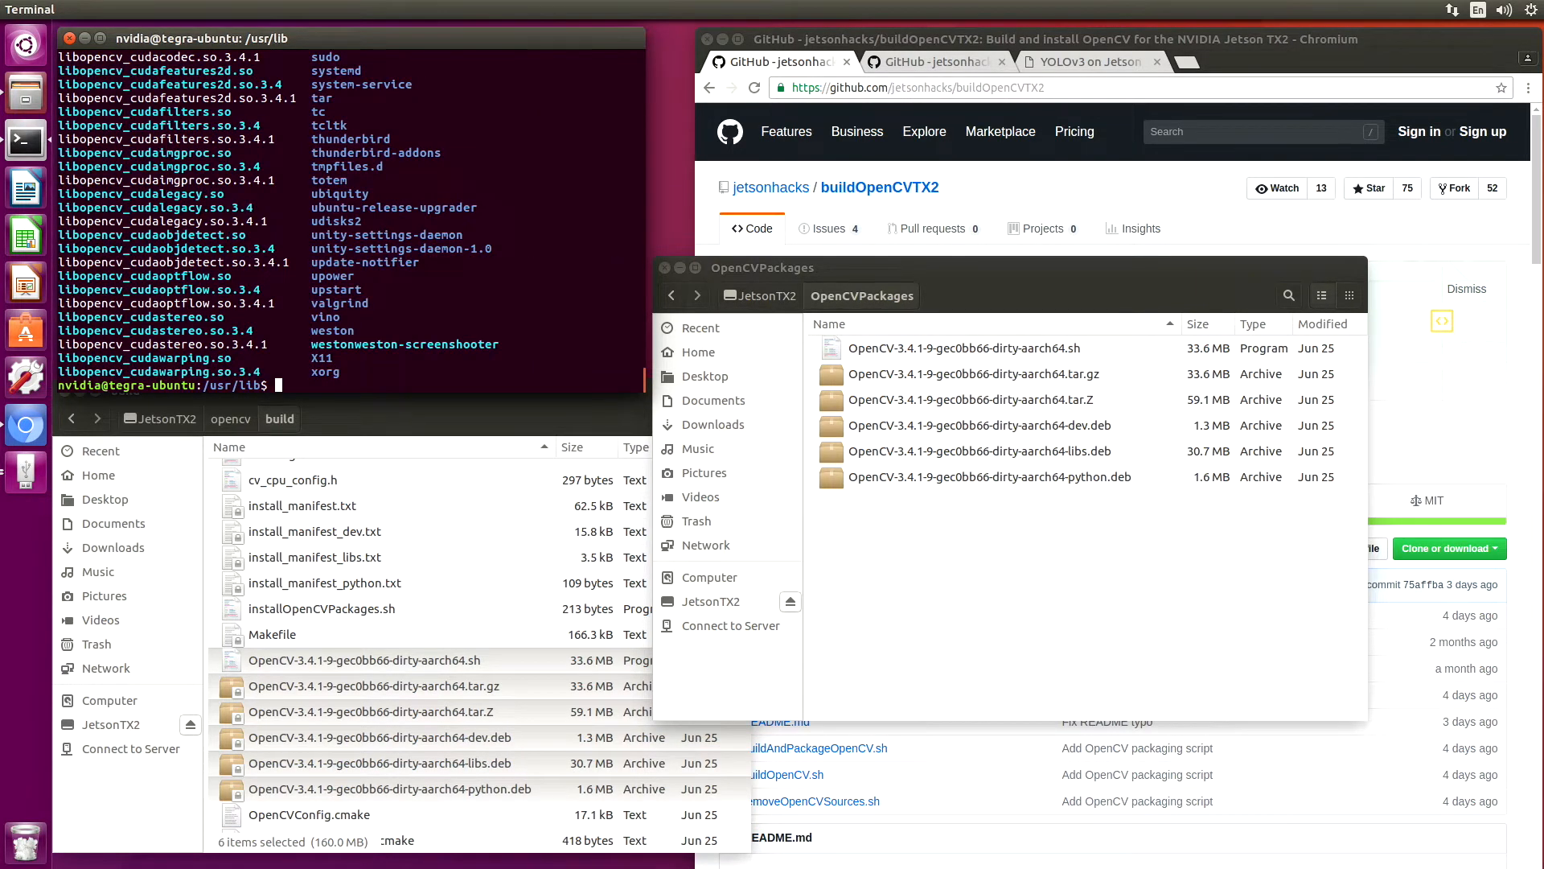
{"action": "mouse_move", "coordinate": [443, 385]}
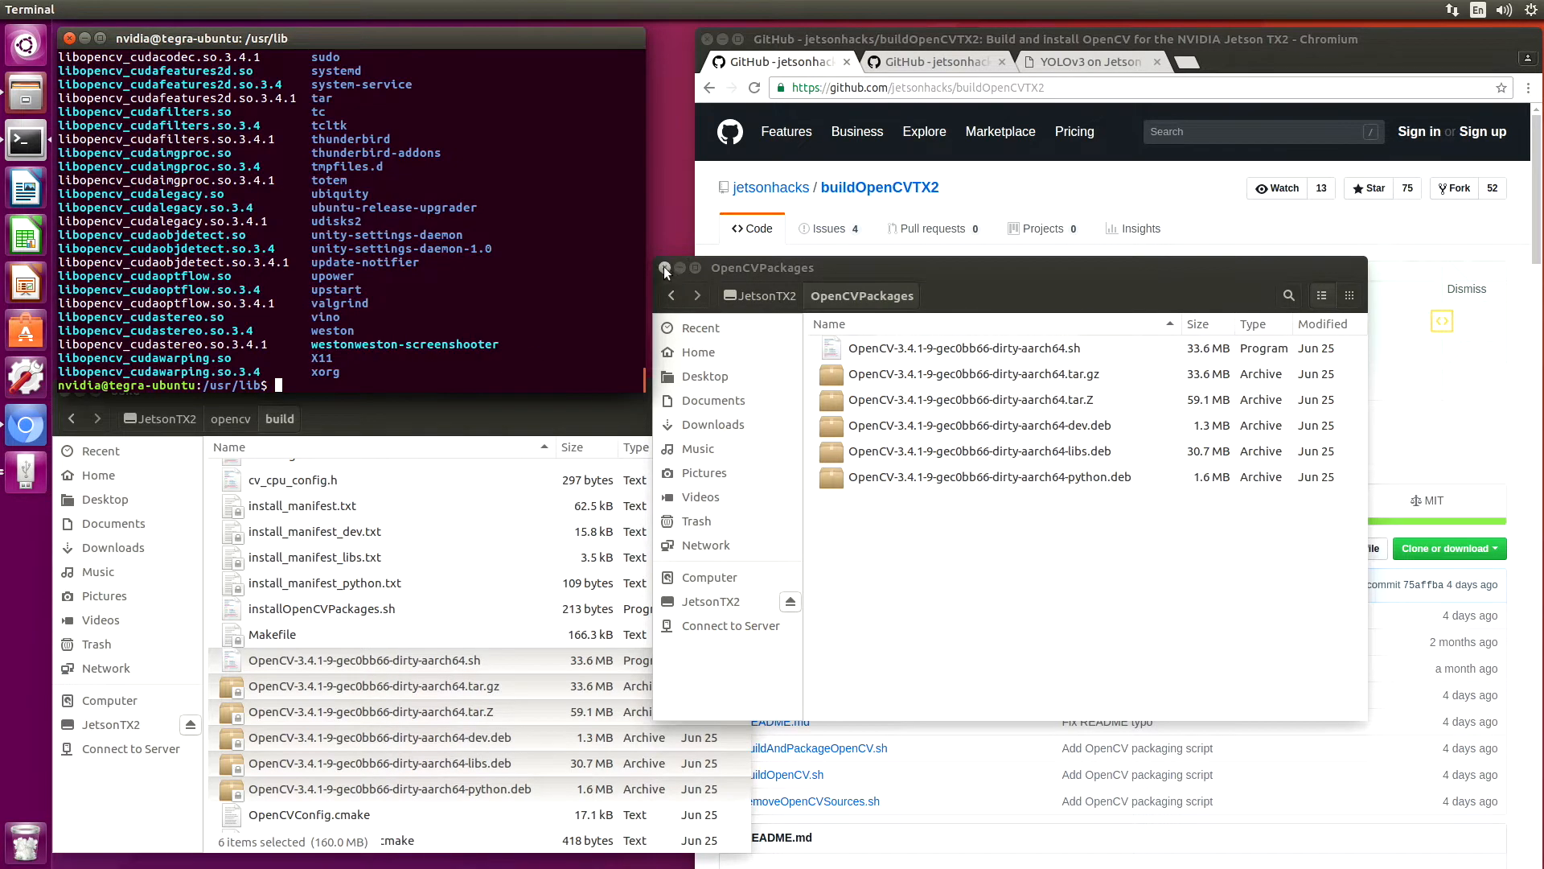
{"action": "left_click", "coordinate": [665, 268]}
{"action": "type", "text": "cd ~/"}
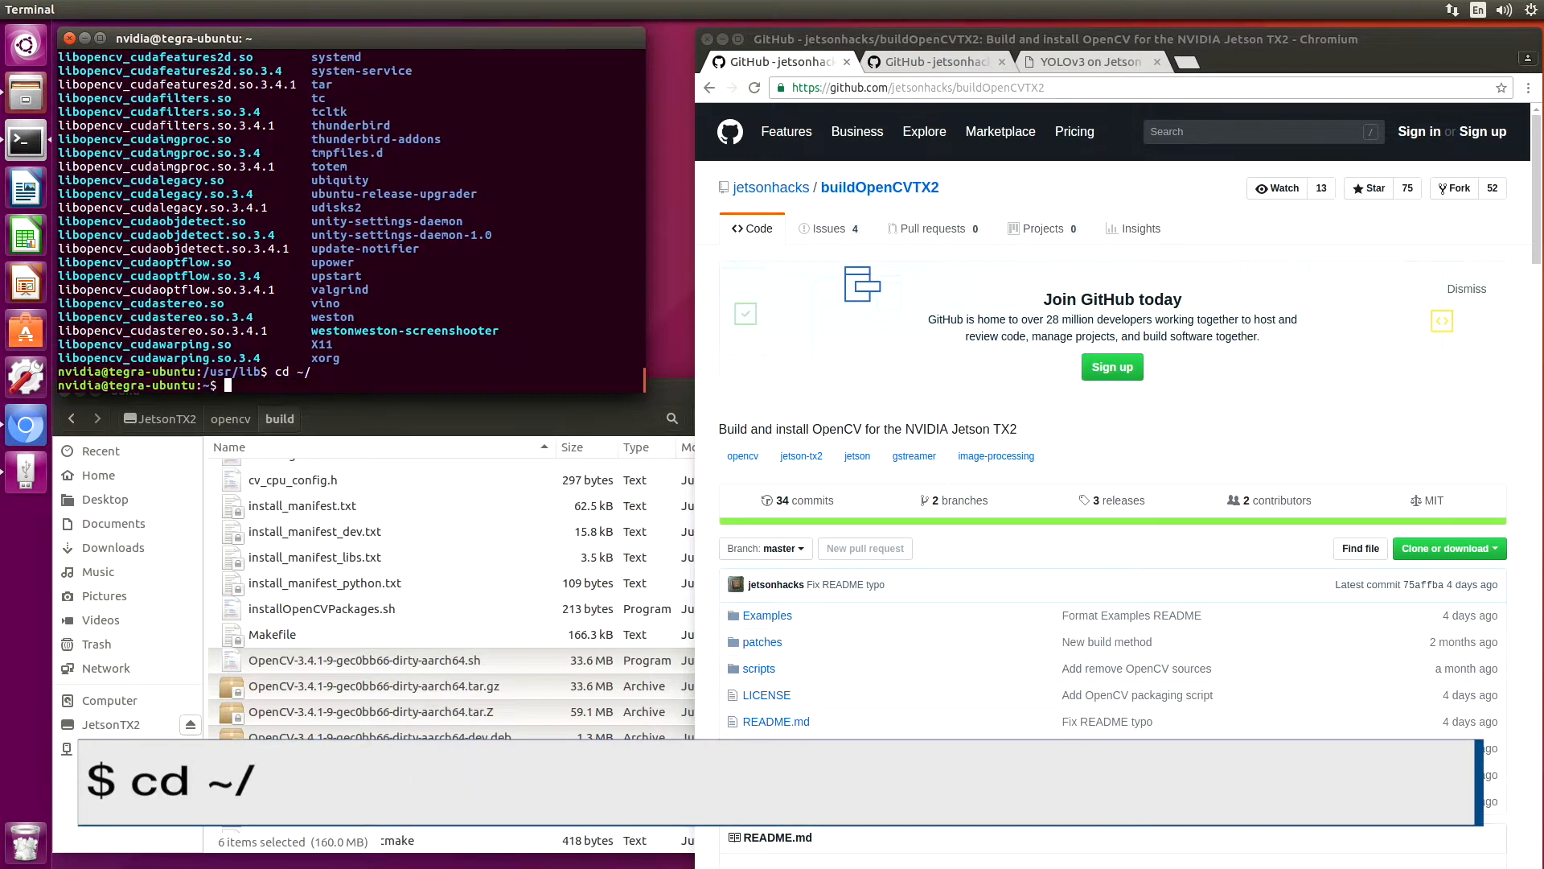
Git clone the buildOpenCVTX2 repository using the address copied from GitHub.
{"action": "scroll", "scroll_direction": "down", "scroll_amount": 3}
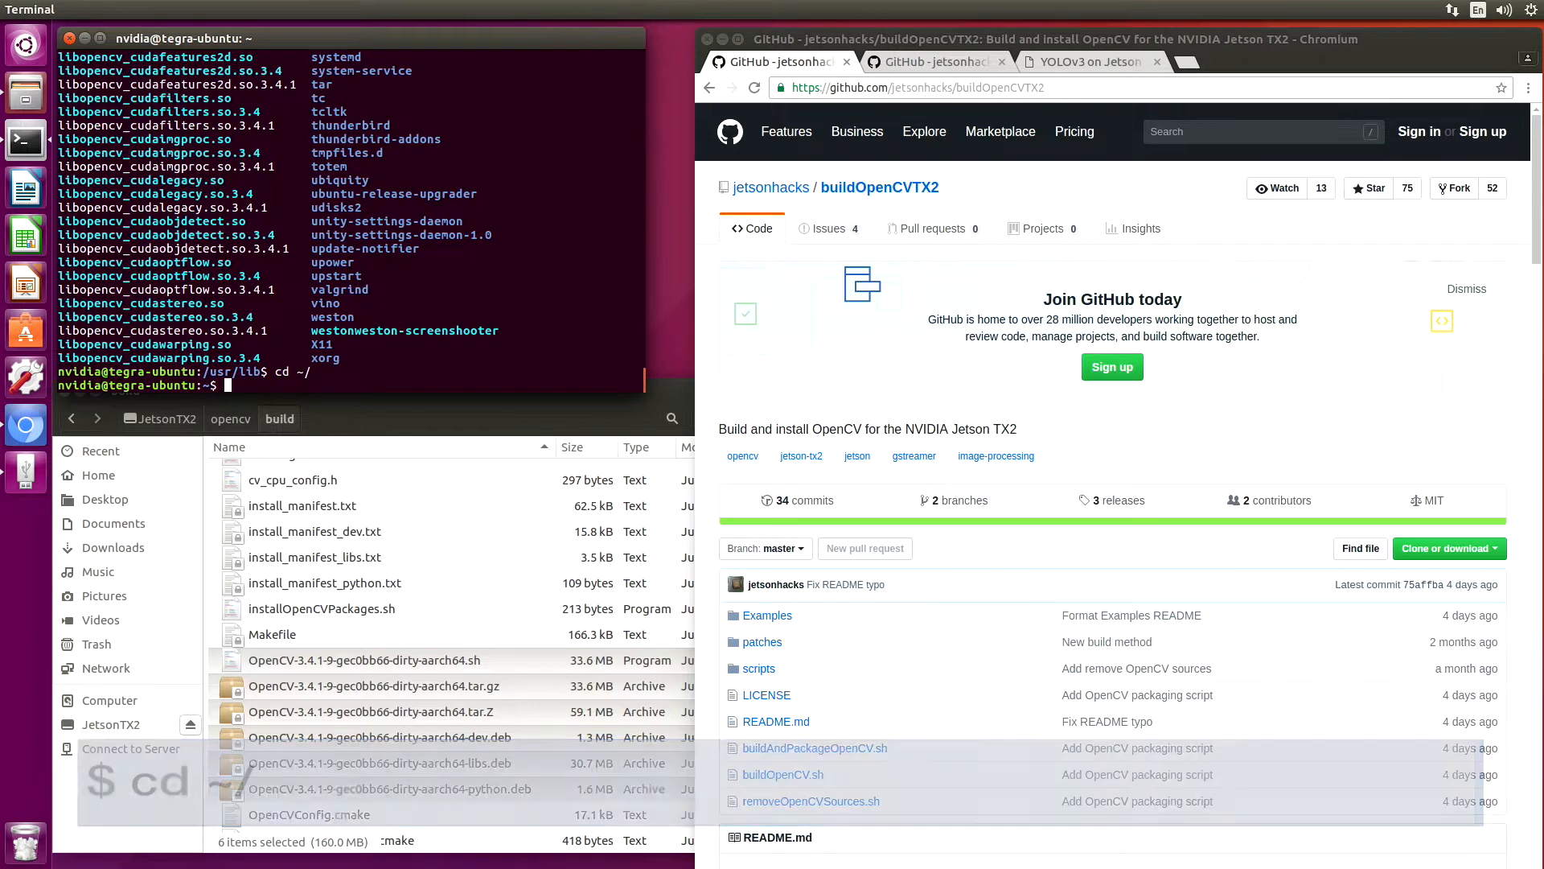
{"action": "type", "text": "git clone"}
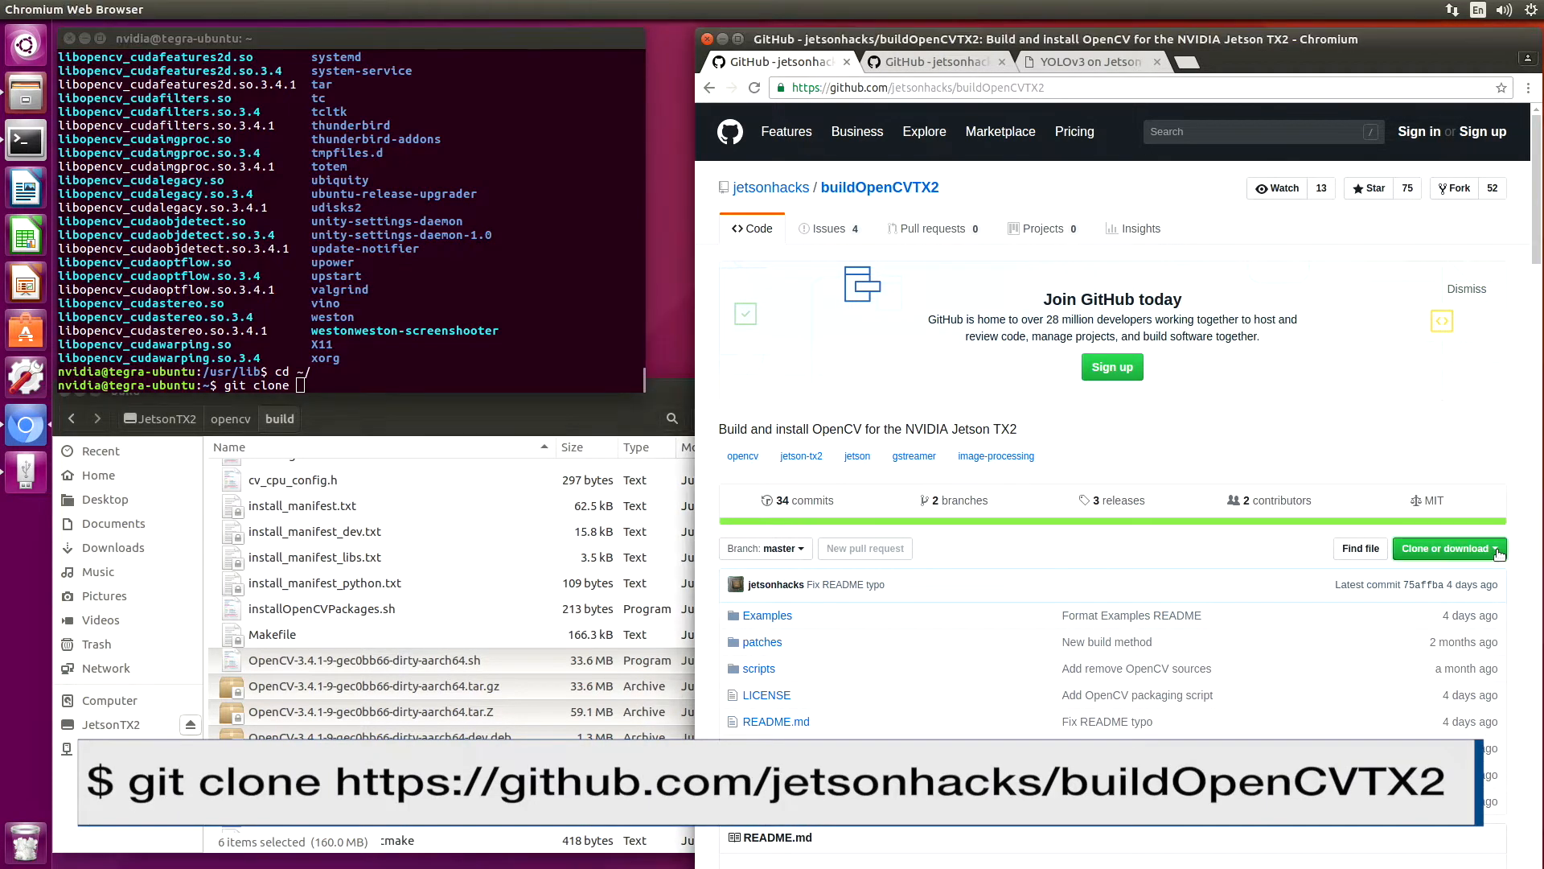
{"action": "left_click", "coordinate": [1448, 549]}
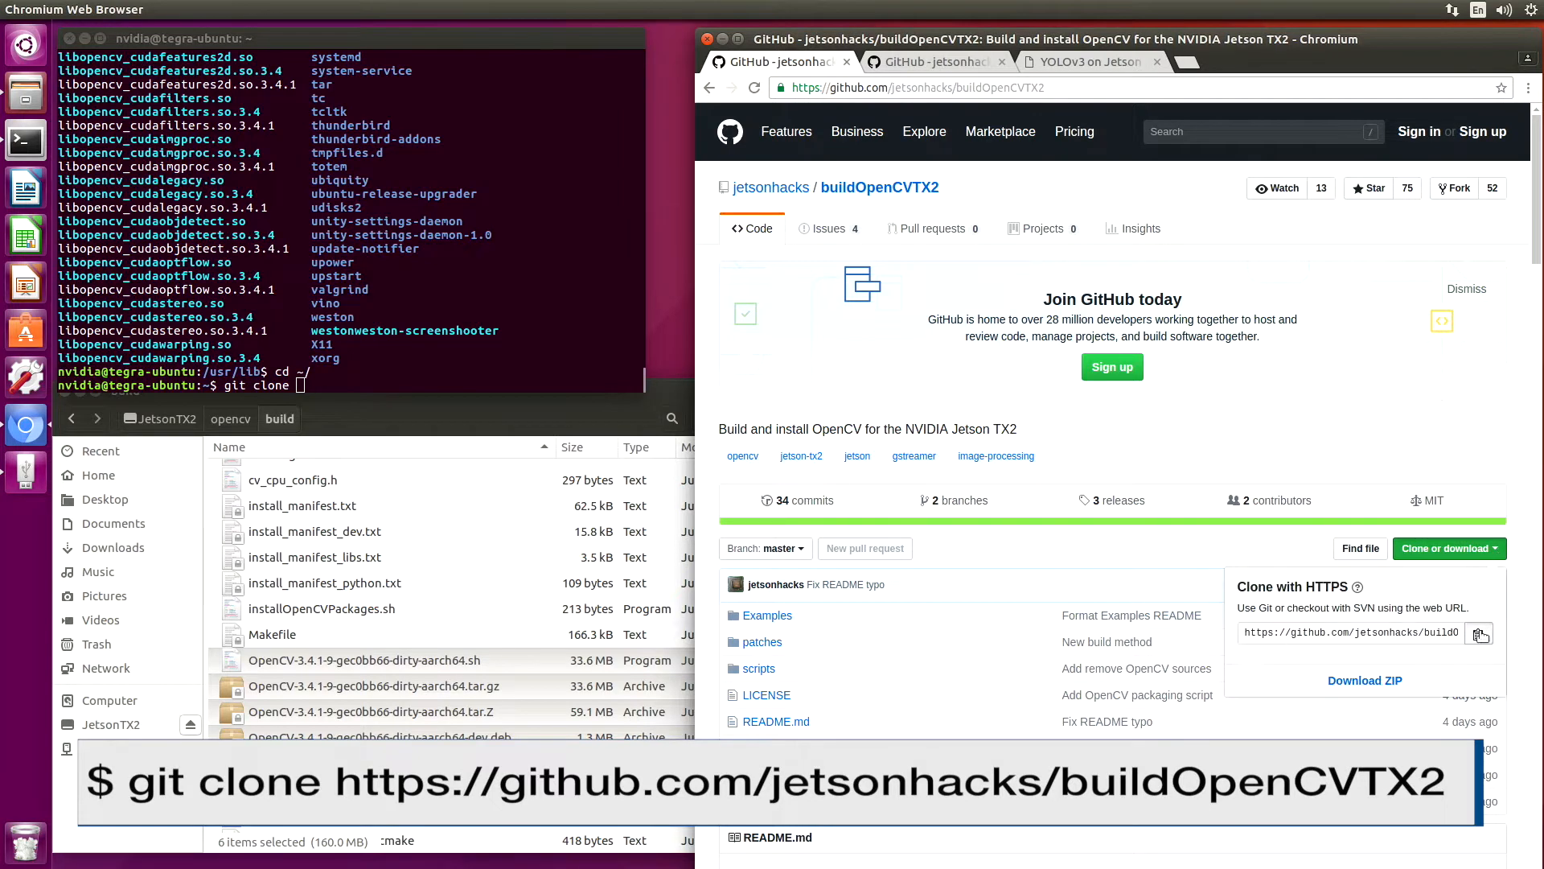
{"action": "right_click", "coordinate": [310, 384]}
{"action": "type", "text": "cd build"}
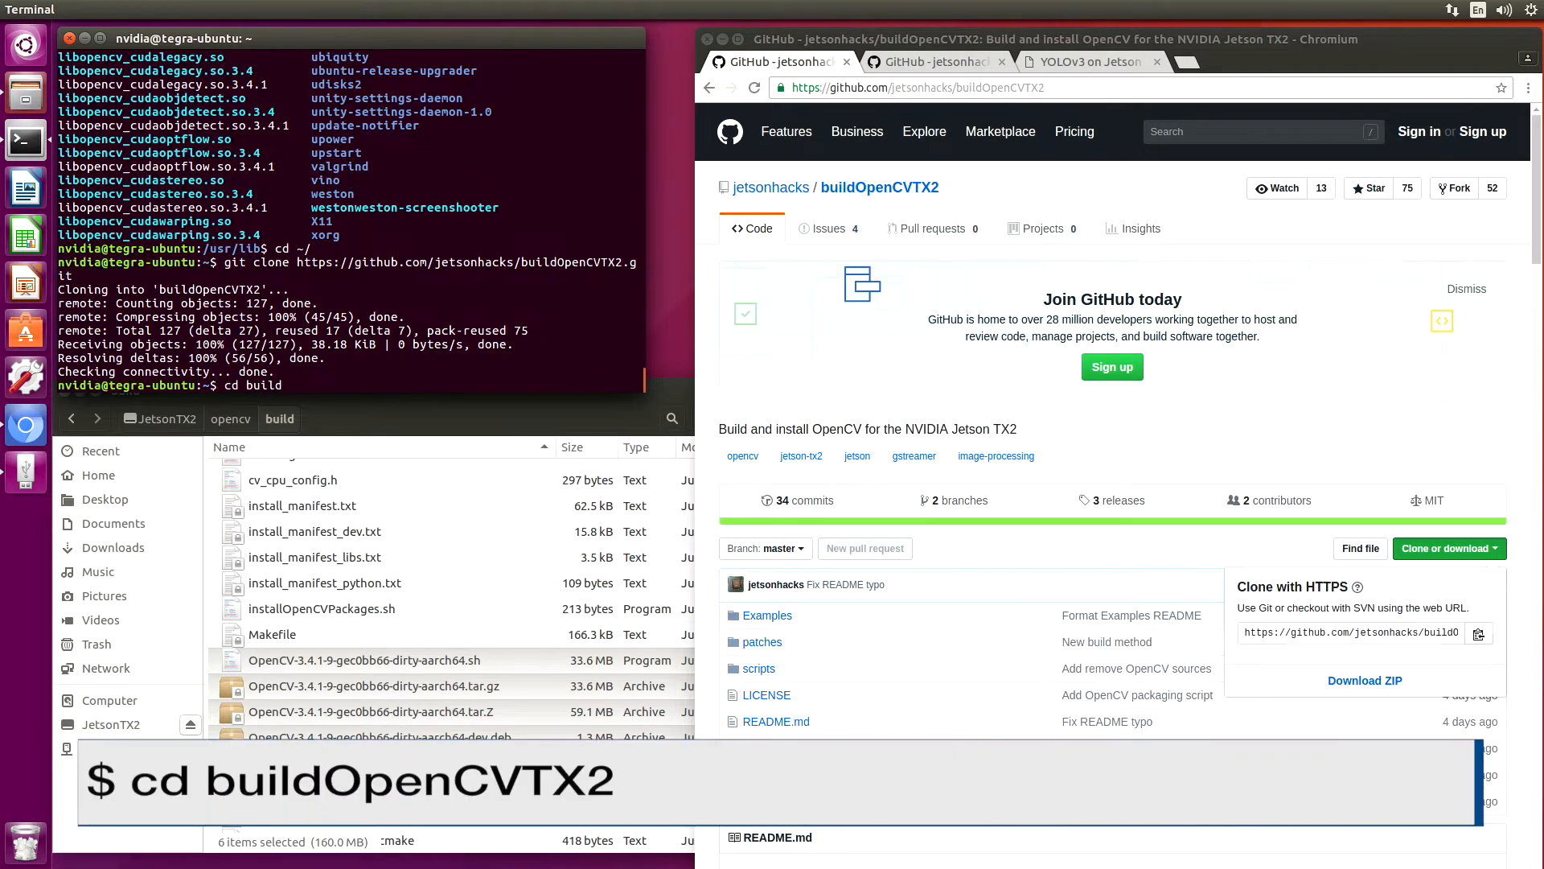
{"action": "key", "text": "Return"}
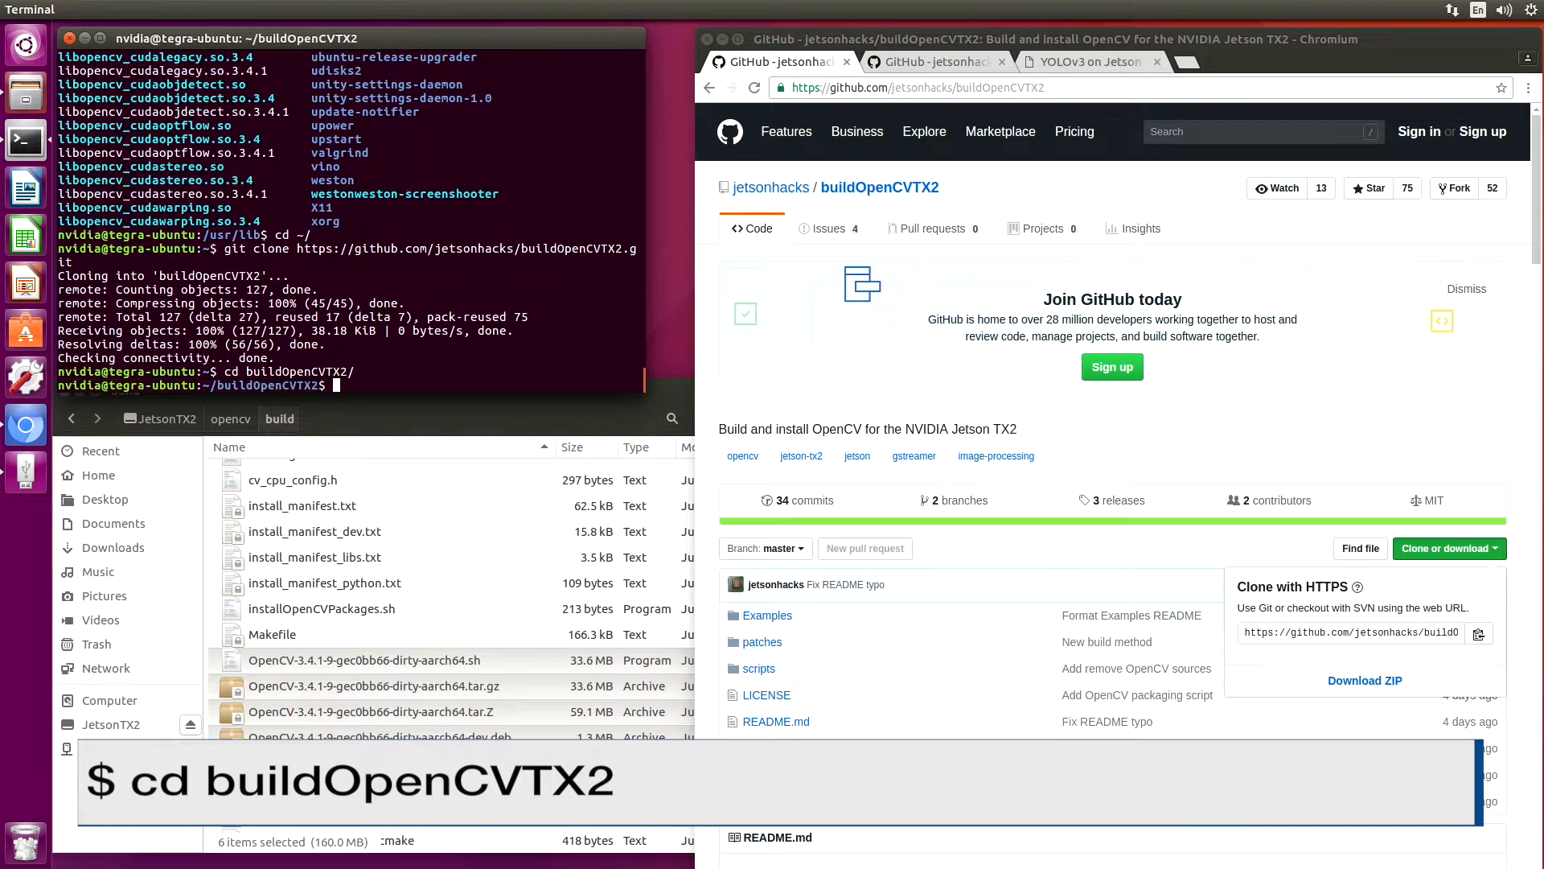
Enter buildOpenCVTX2/Examples and list cannyDetection.py, gstreamer_view.cpp and README.md.
{"action": "type", "text": "cd"}
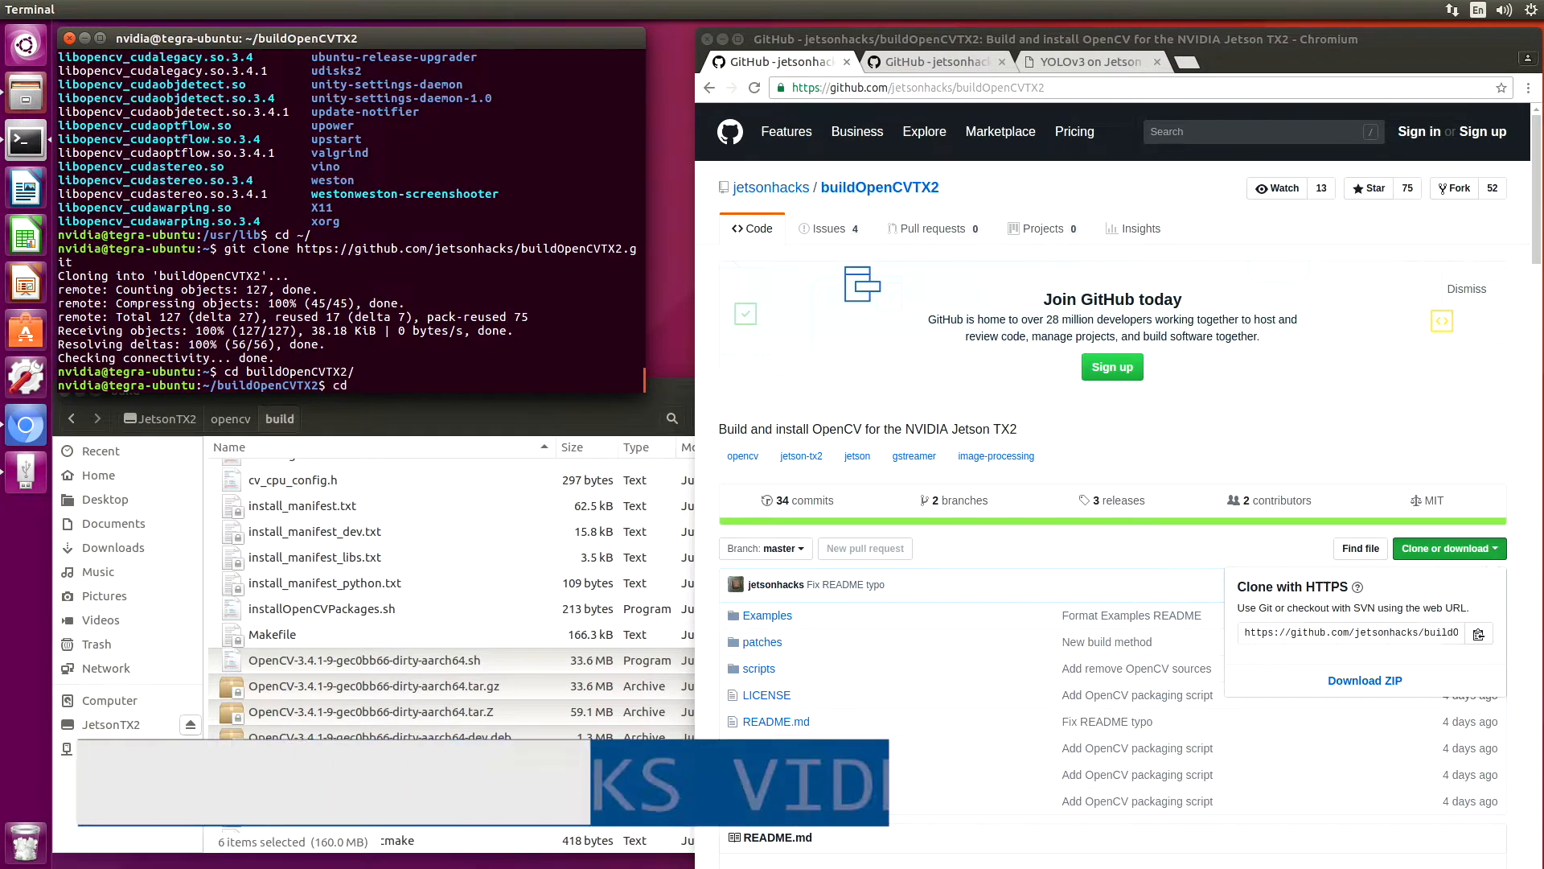
{"action": "type", "text": "cd Examples"}
{"action": "type", "text": "ls"}
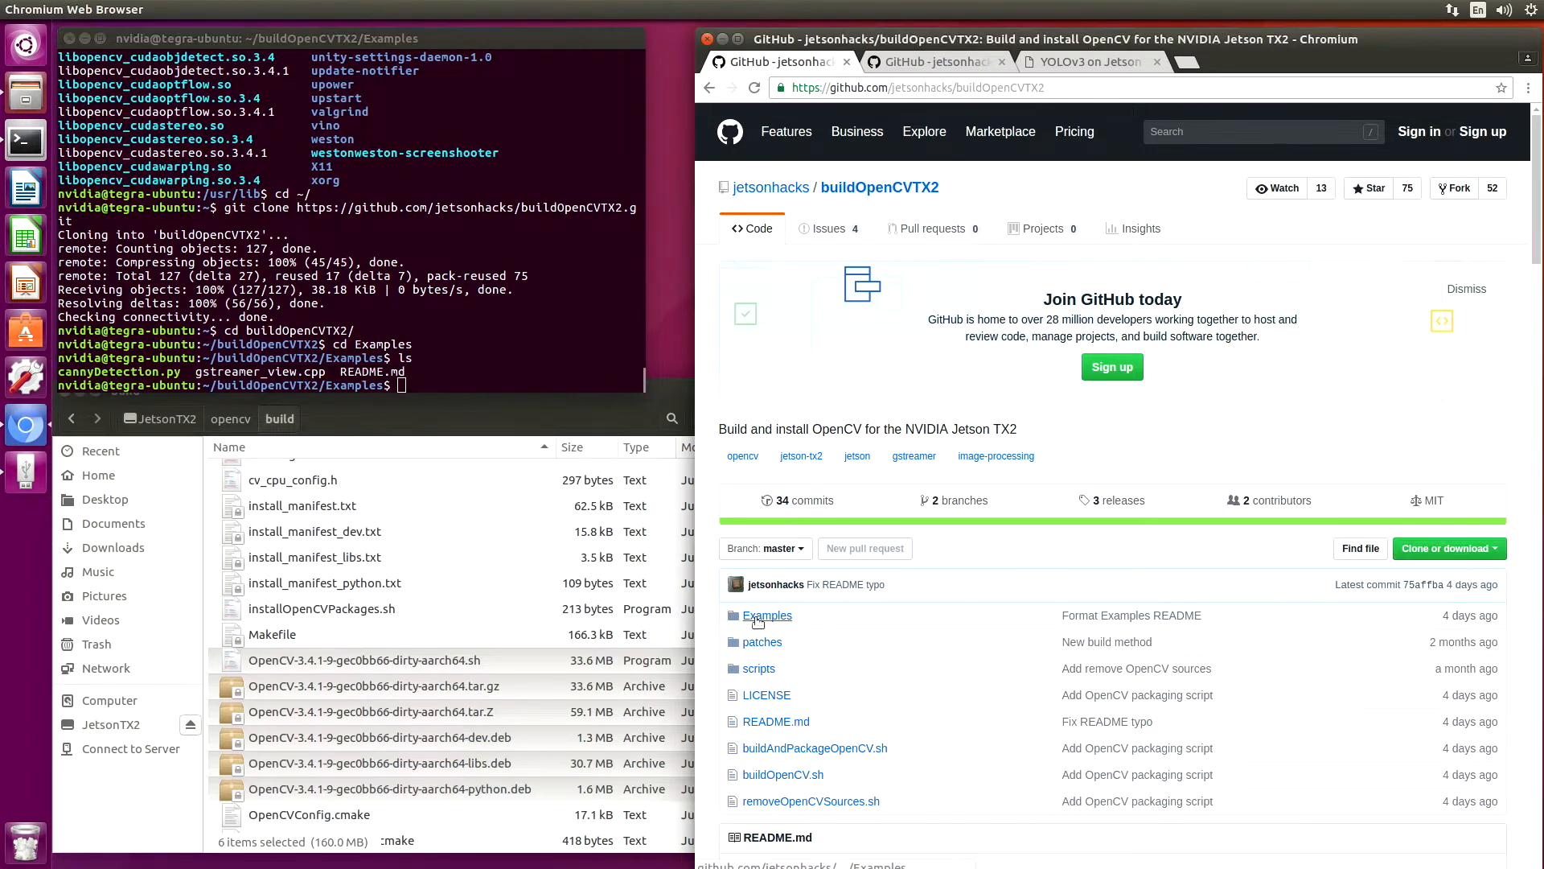
View the Examples README on GitHub with its Python 2.7 dependency install commands.
{"action": "left_click", "coordinate": [768, 614]}
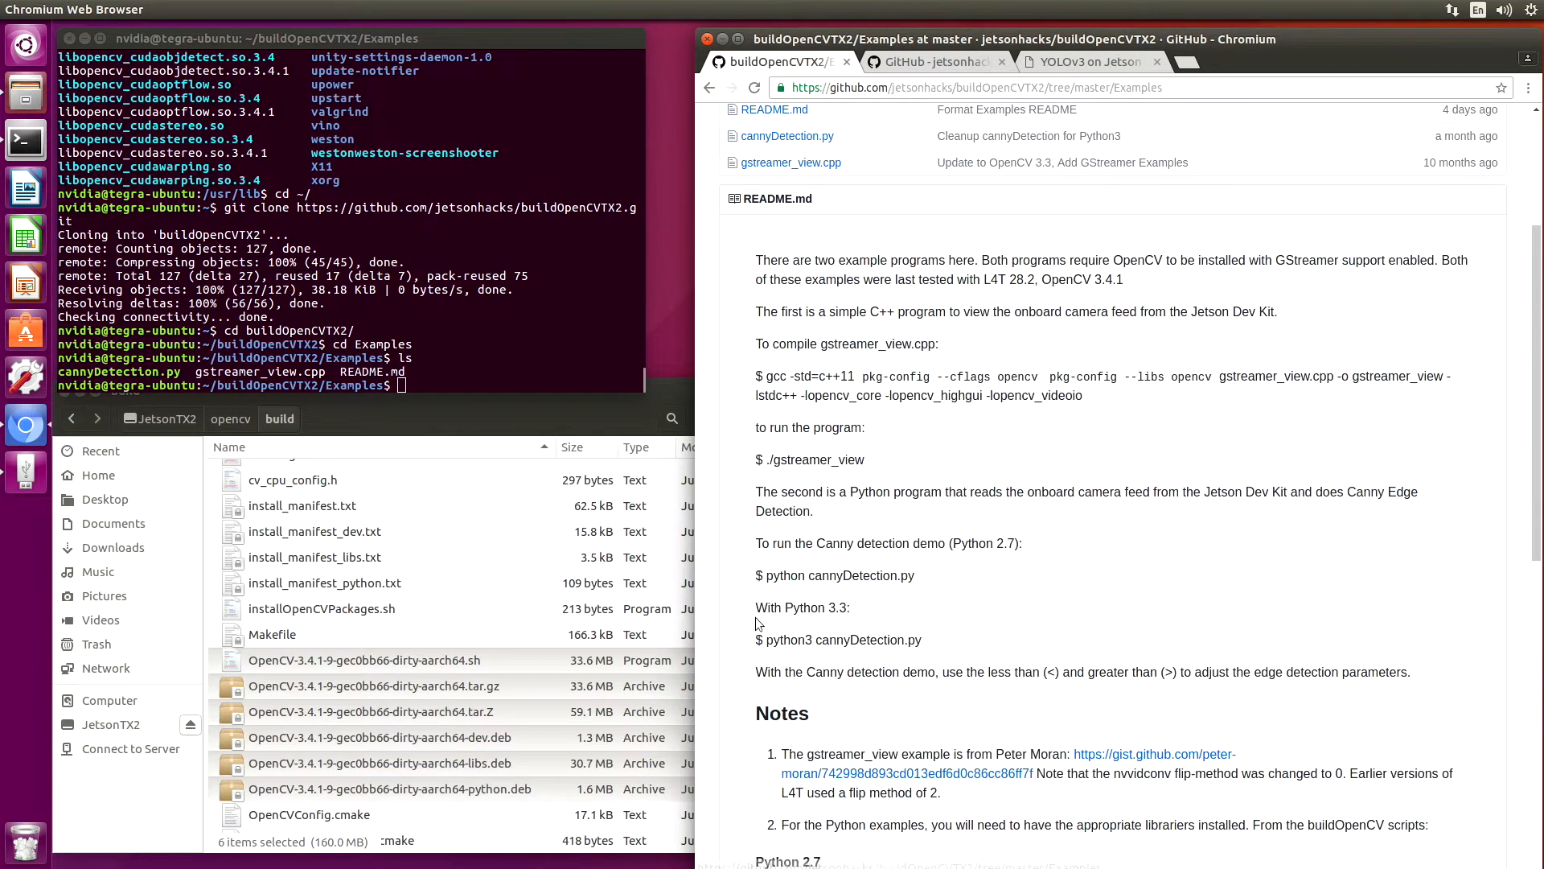
{"action": "scroll", "scroll_direction": "down", "scroll_amount": 3}
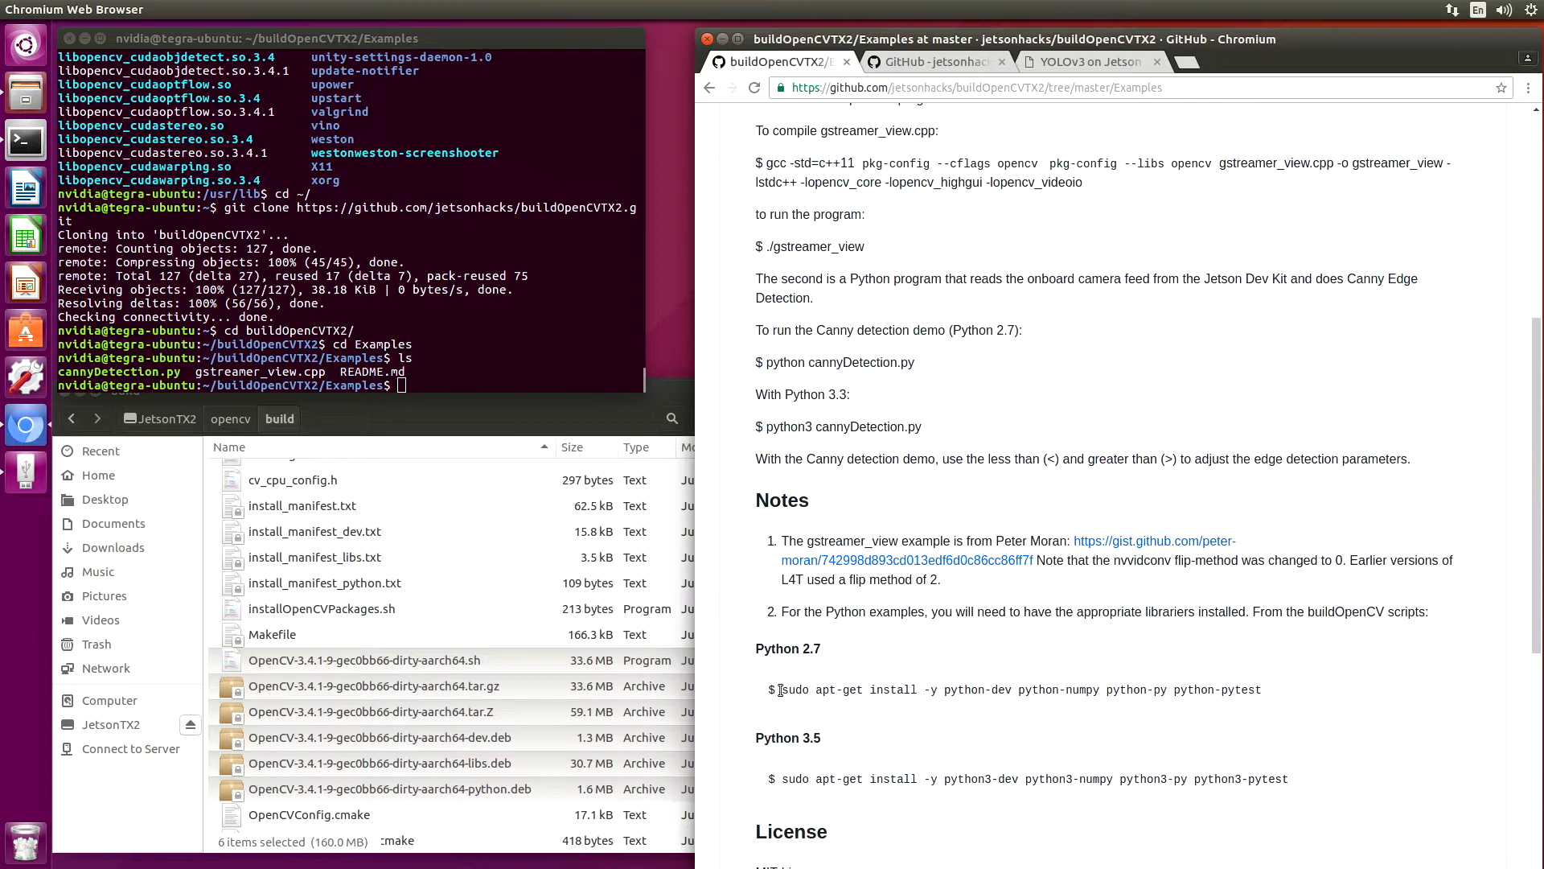
{"action": "mouse_move", "coordinate": [1017, 697]}
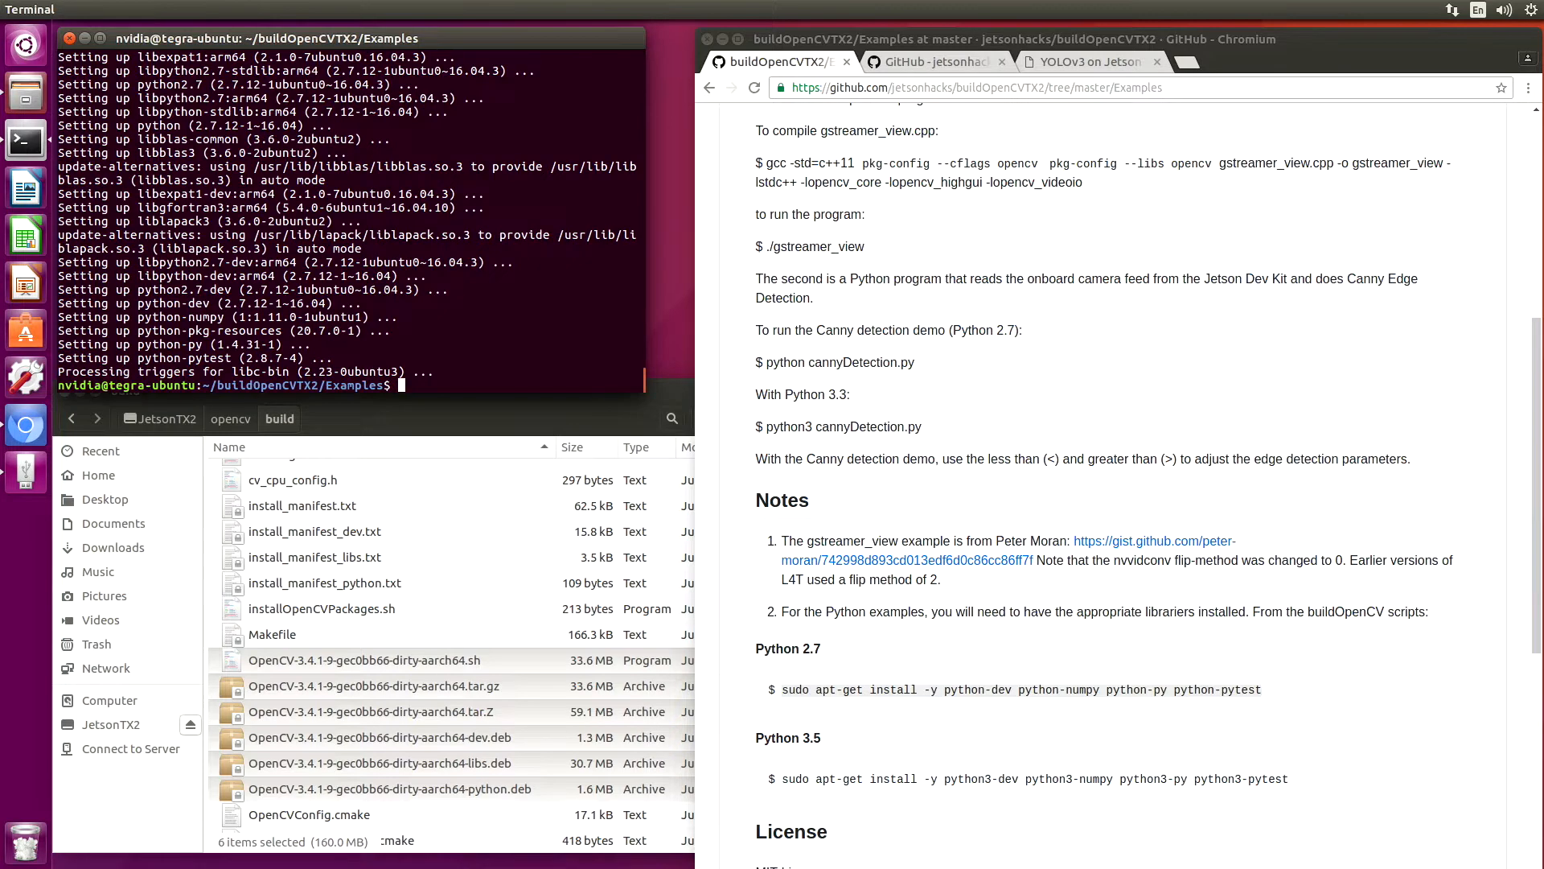
Clear the terminal and run ./cannyDetection.py --video_device=1.
{"action": "type", "text": "clear"}
{"action": "type", "text": "./cannyDetection.py"}
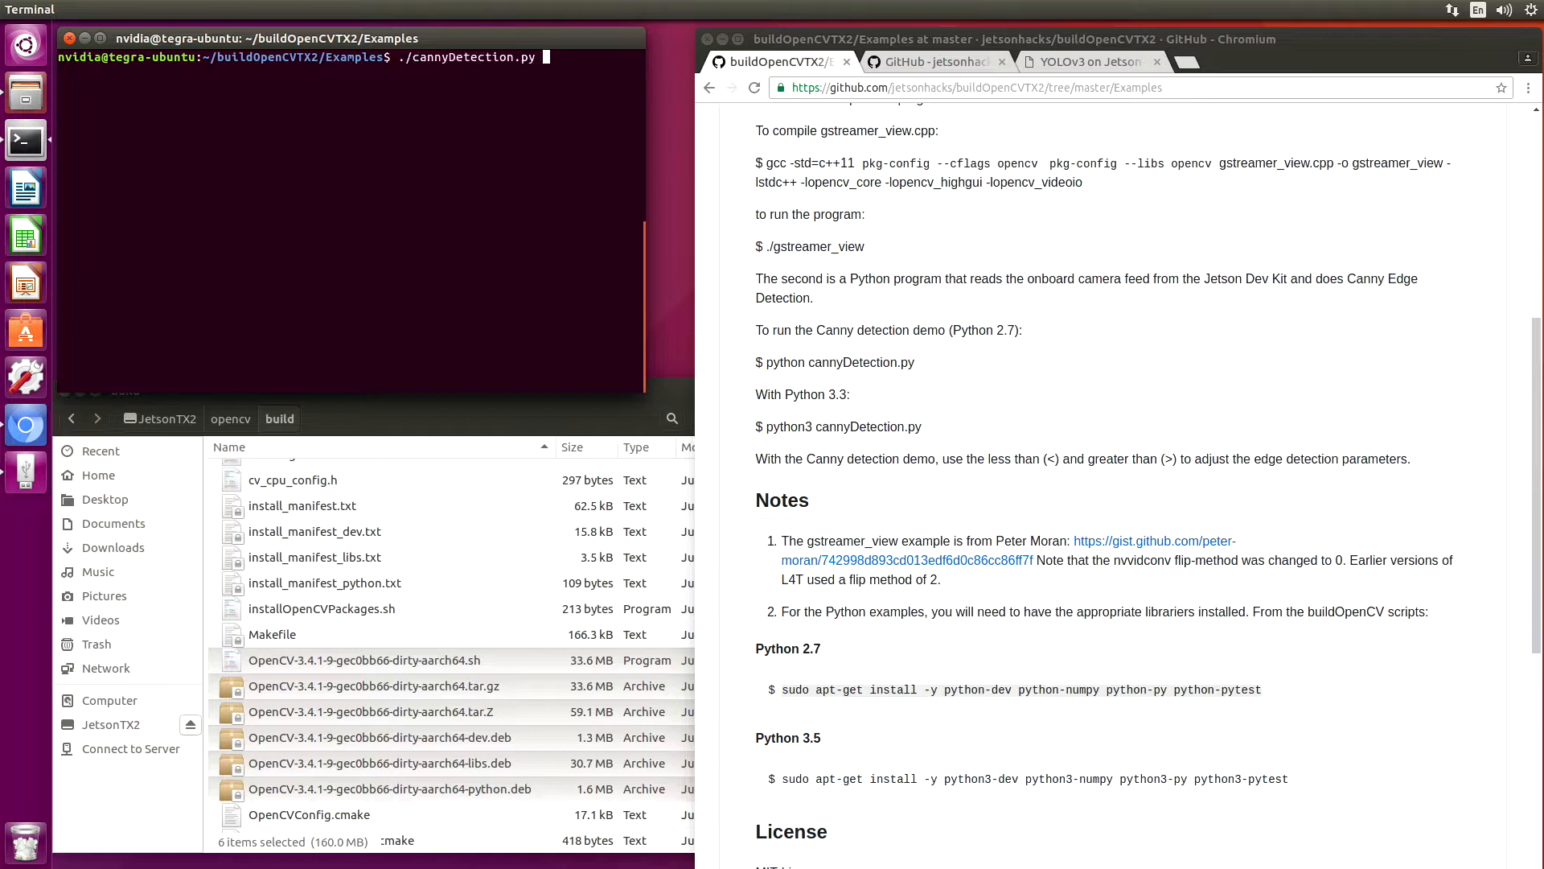
{"action": "type", "text": "--video_device=1"}
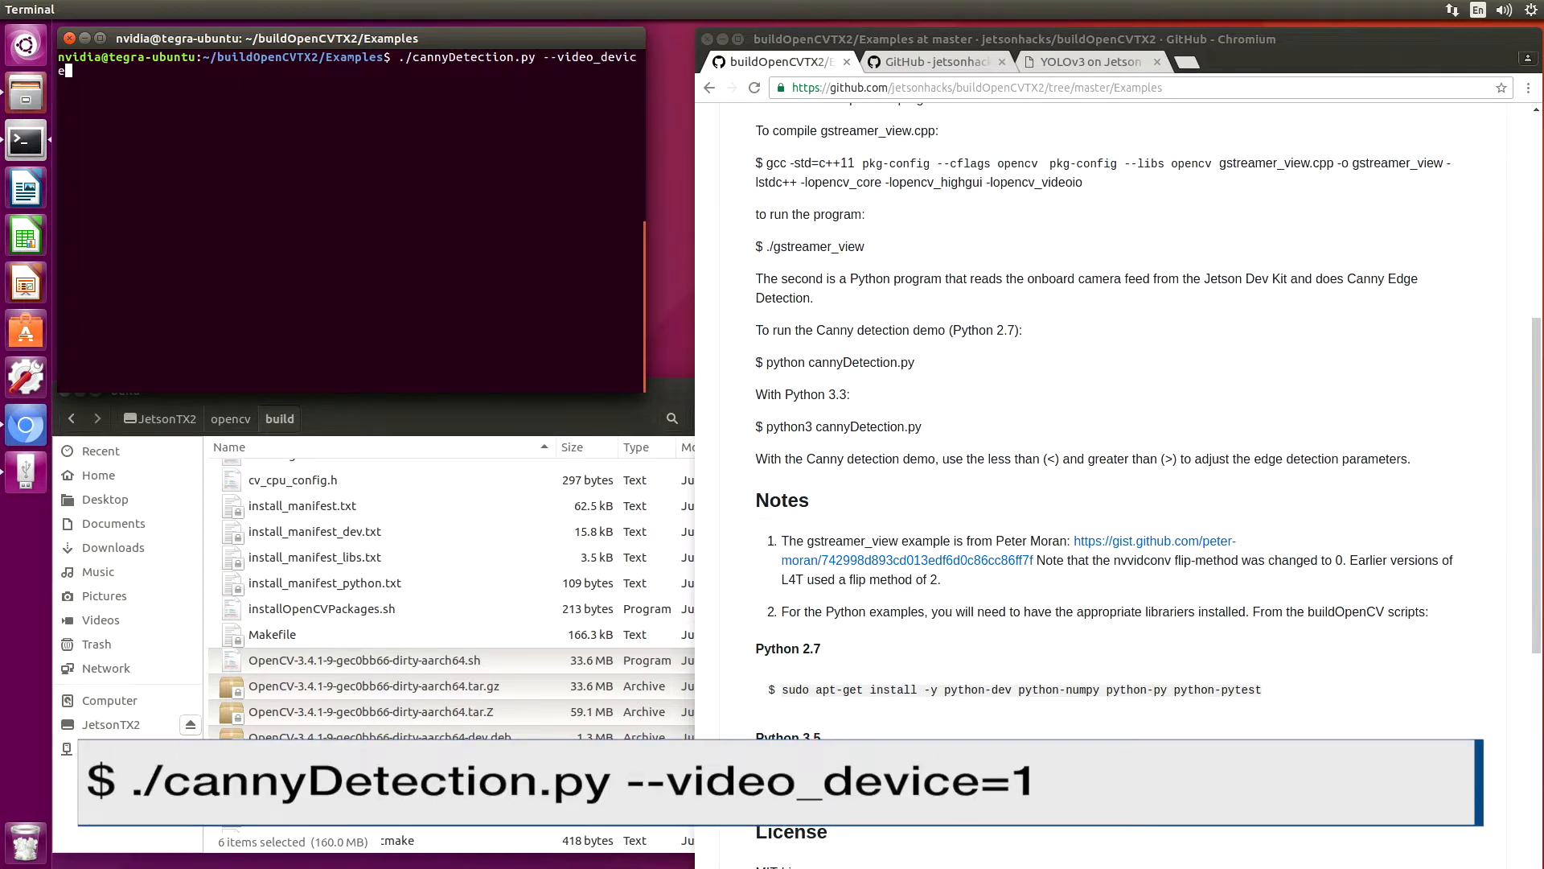
{"action": "type", "text": "=1"}
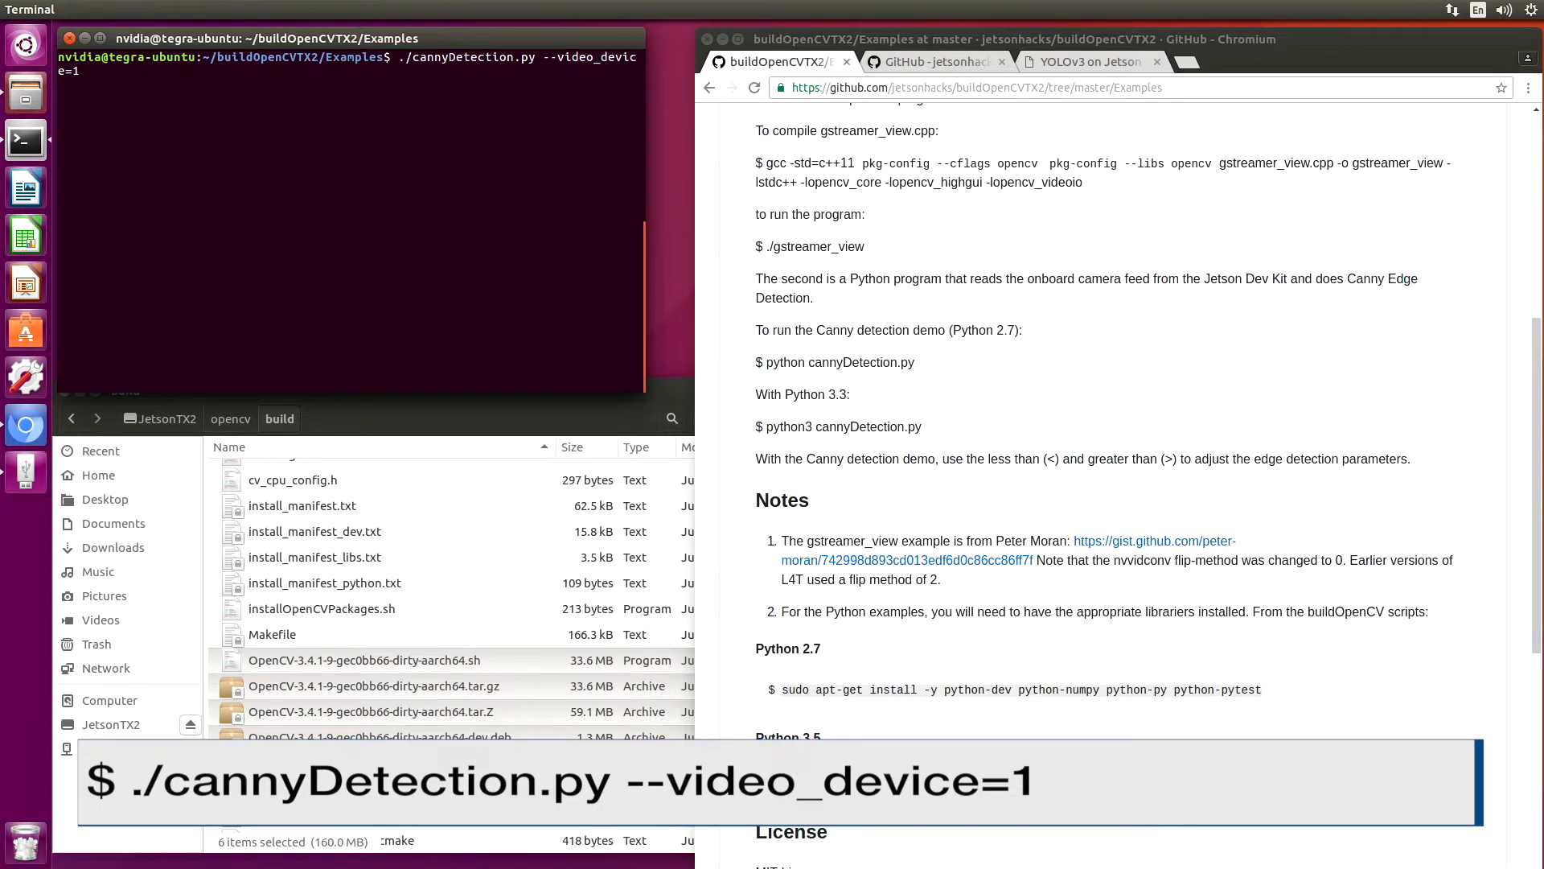
{"action": "key", "text": "Return"}
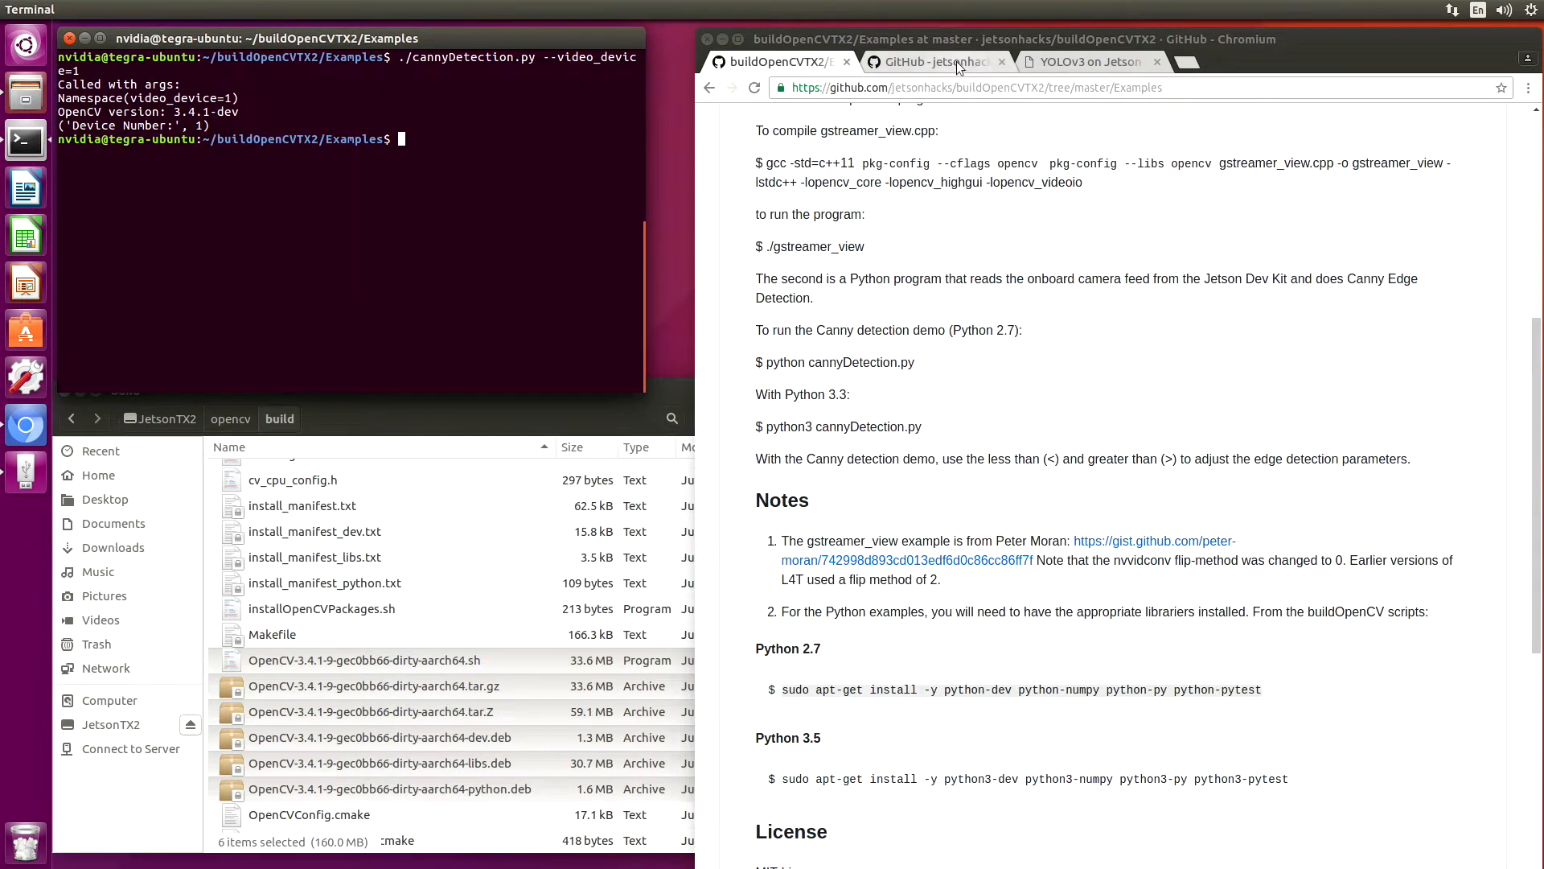
{"action": "mouse_move", "coordinate": [932, 61]}
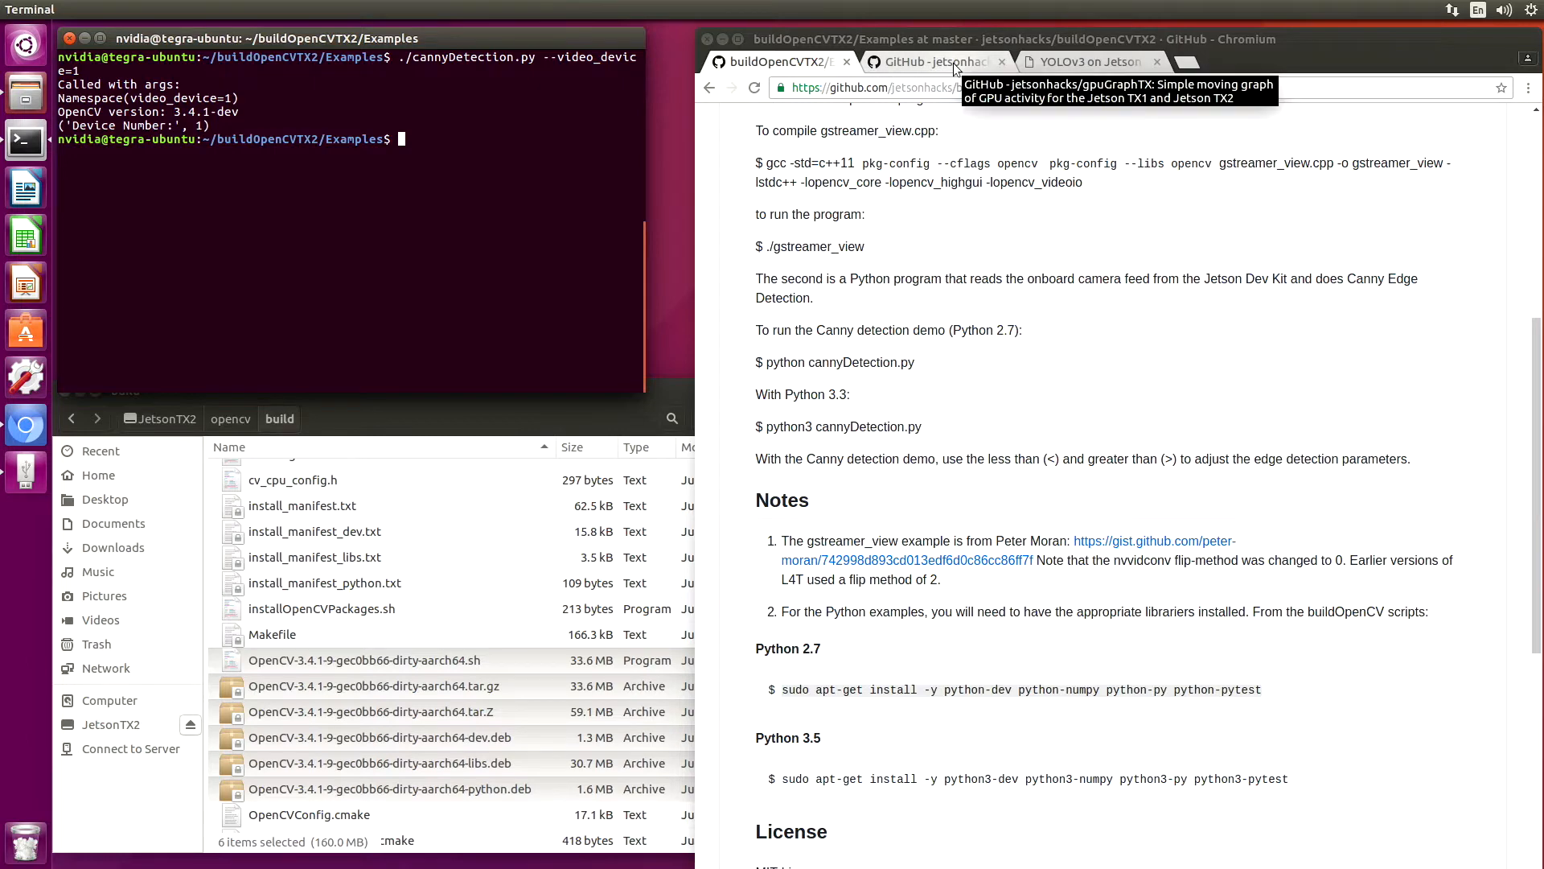
Git clone the gpuGraphTX repository using its address copied from GitHub.
{"action": "left_click", "coordinate": [930, 62]}
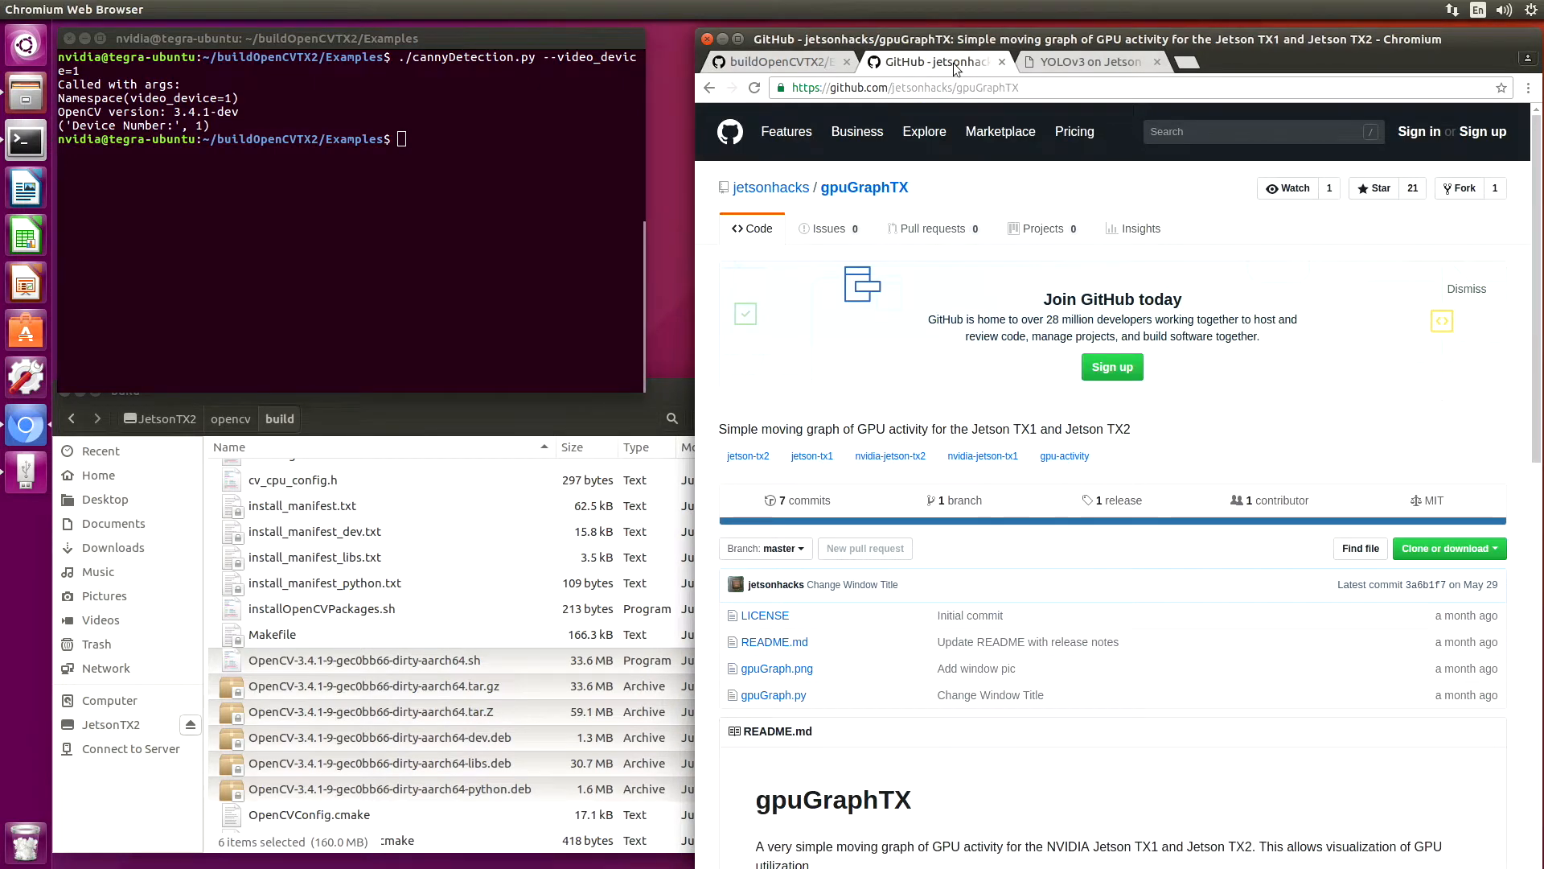
{"action": "mouse_move", "coordinate": [842, 376]}
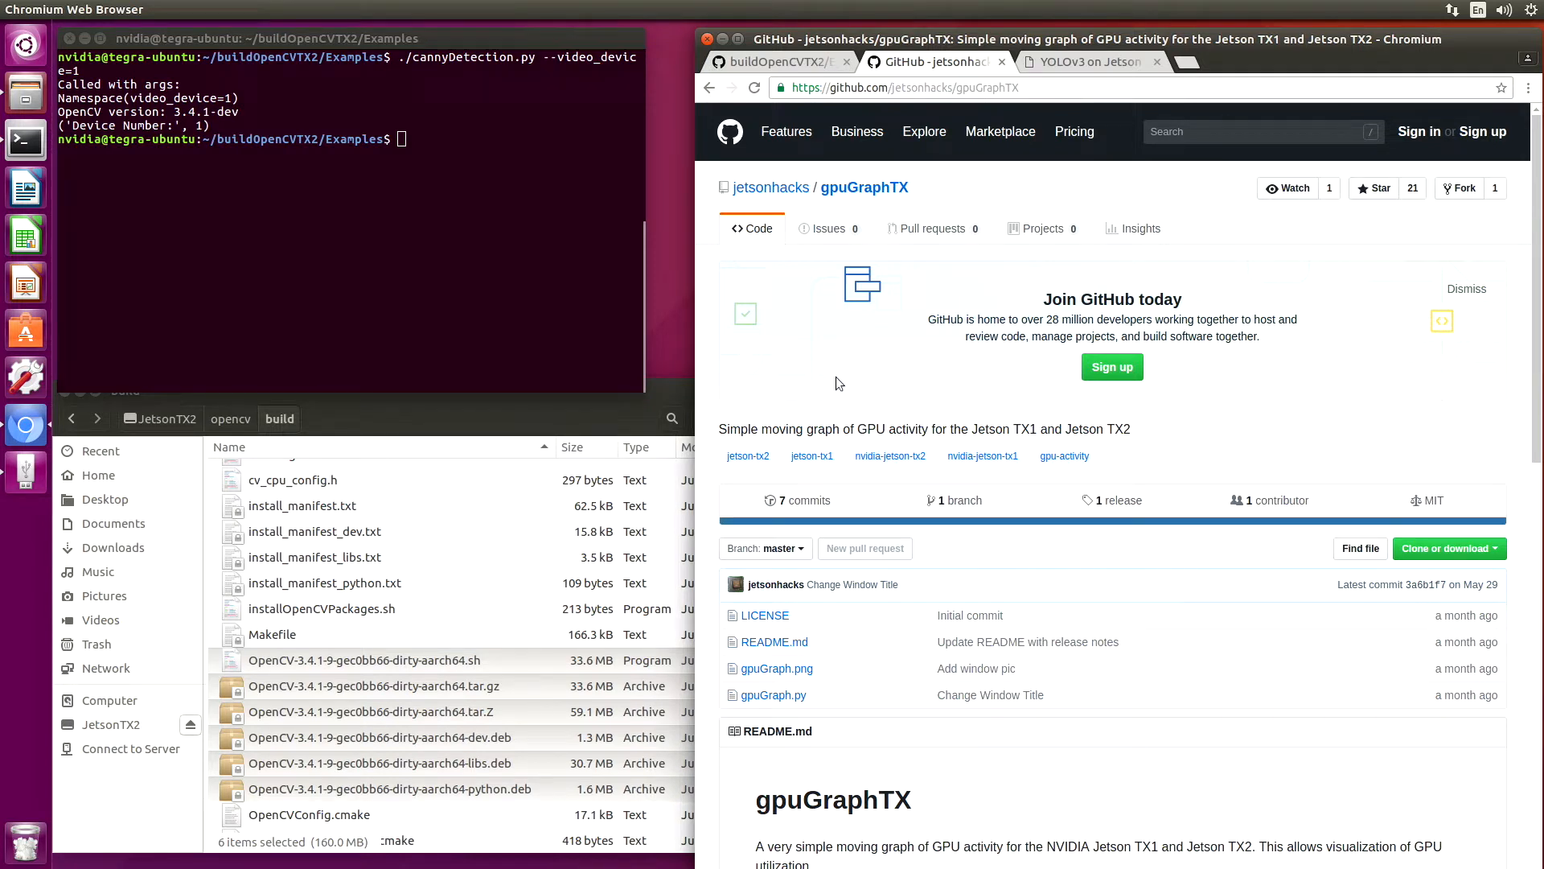
{"action": "mouse_move", "coordinate": [837, 383]}
{"action": "type", "text": "cd ~/"}
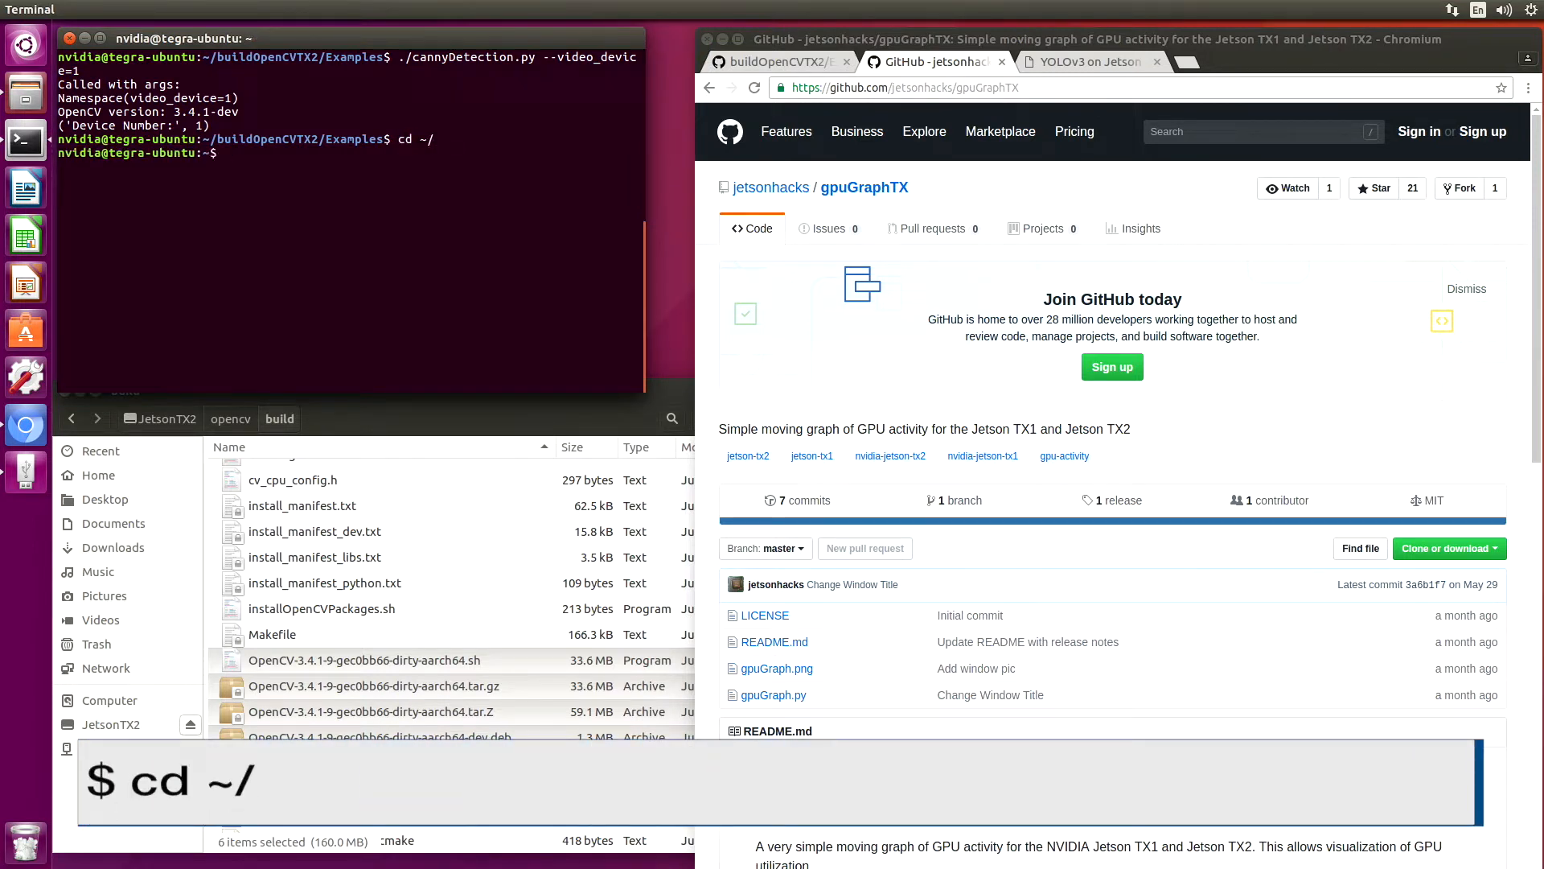
{"action": "type", "text": "git clone"}
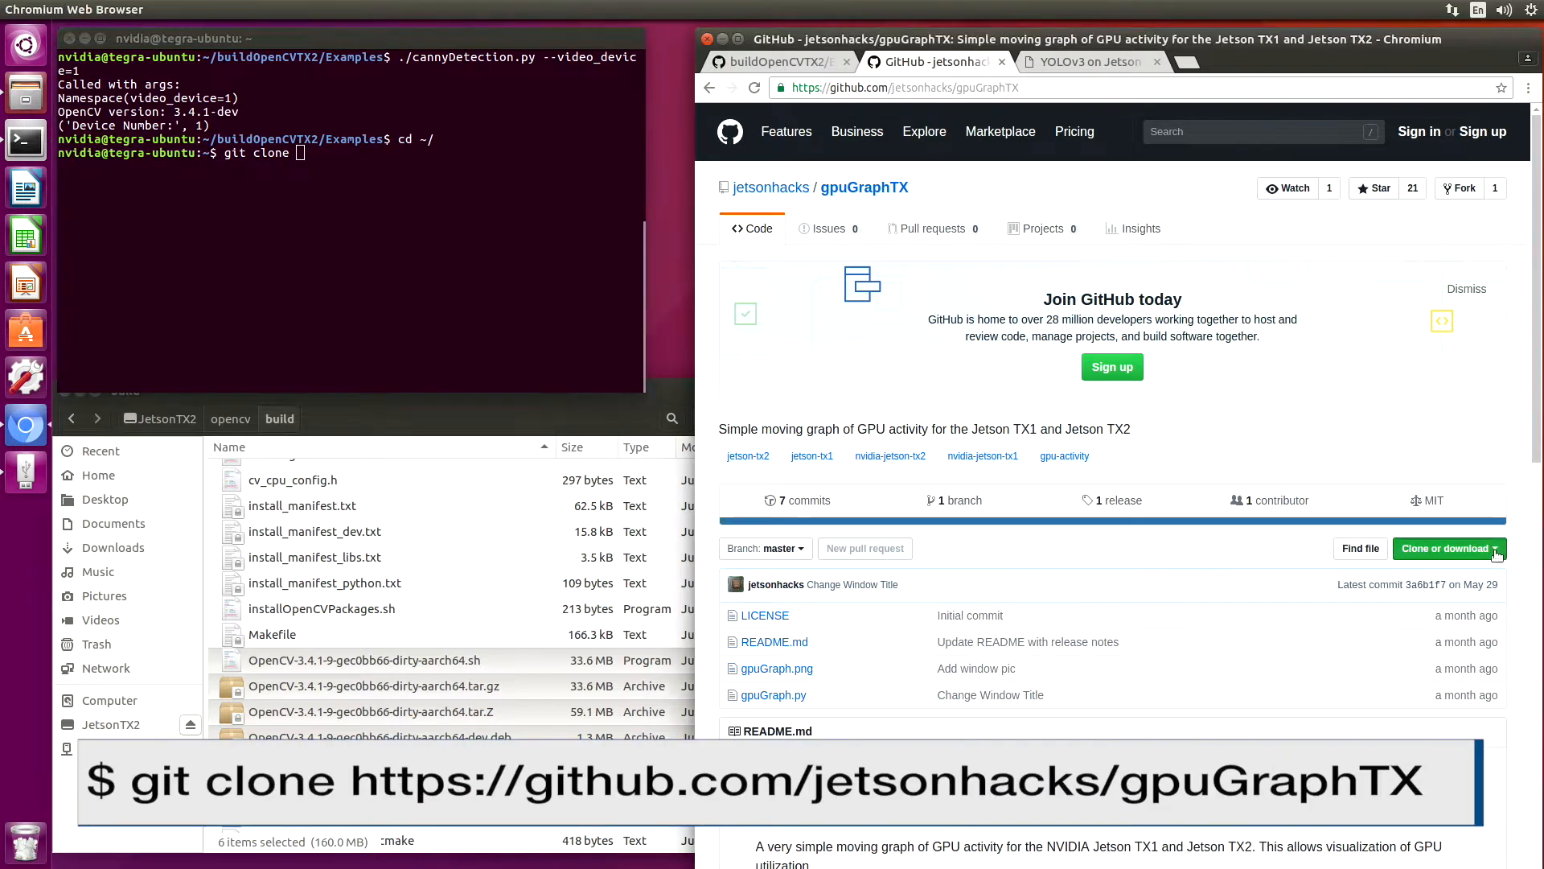
{"action": "left_click", "coordinate": [1447, 549]}
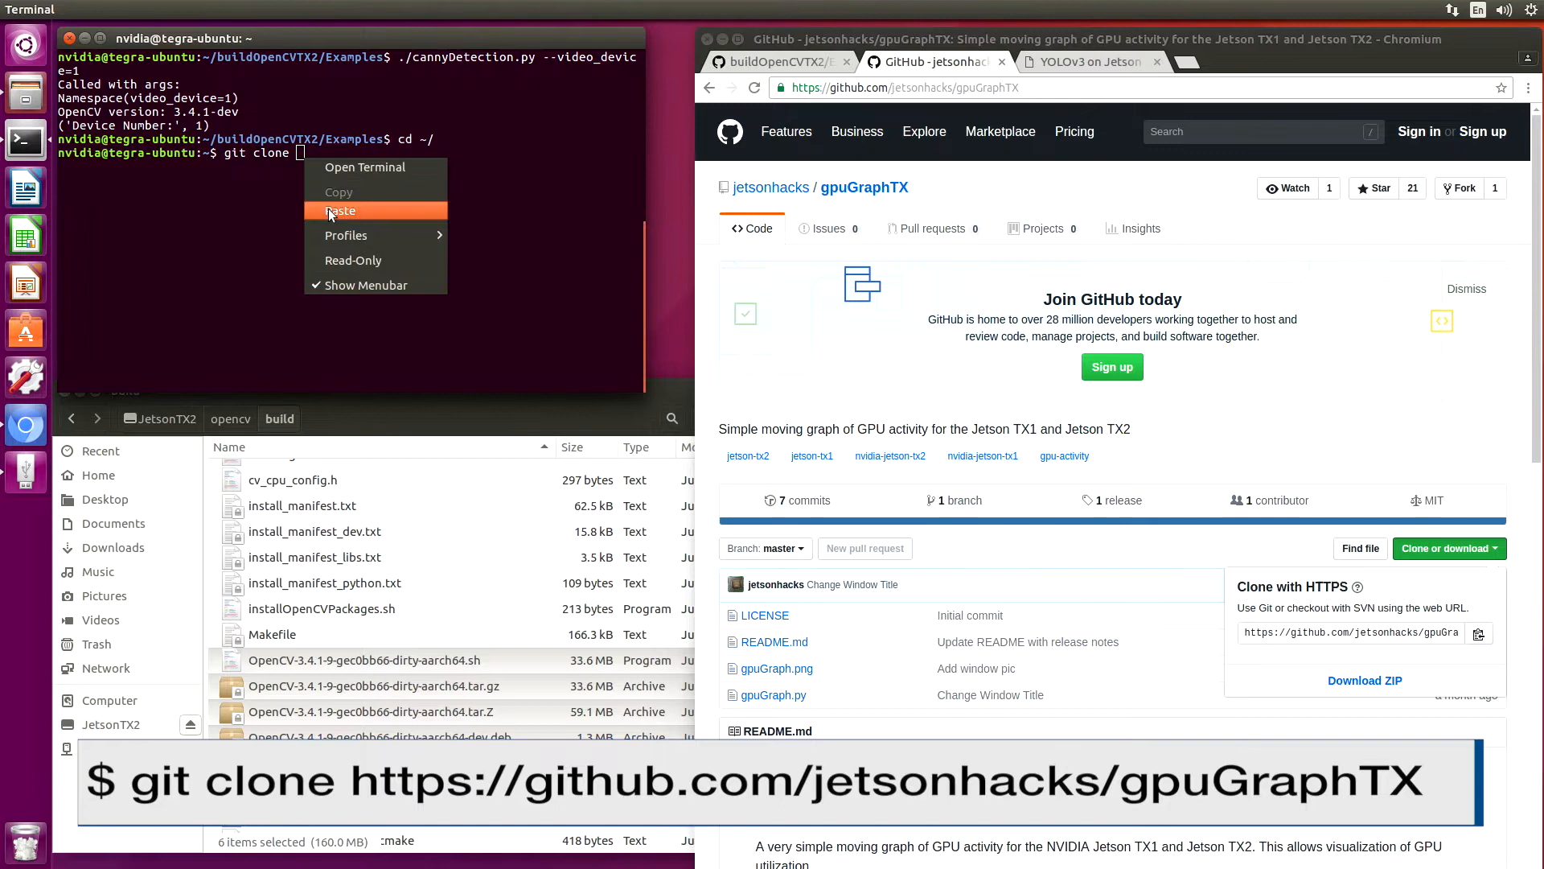
{"action": "left_click", "coordinate": [341, 211]}
{"action": "type", "text": "cd"}
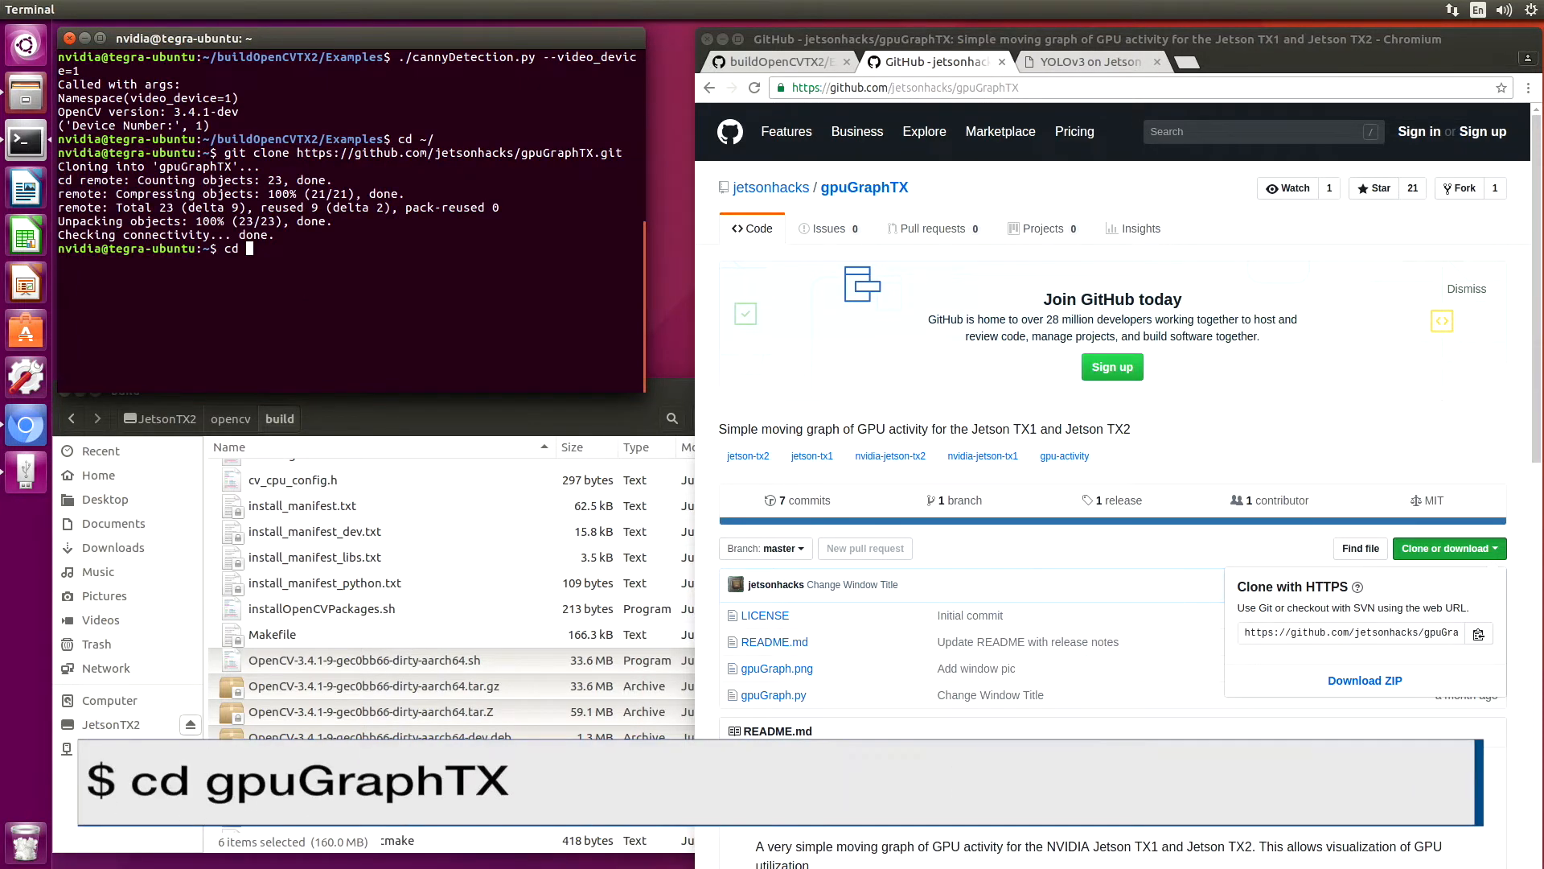
Enter the gpuGraphTX folder and run ./gpuGraph.py, which fails on missing matplotlib.
{"action": "type", "text": "gpuGraphTX/"}
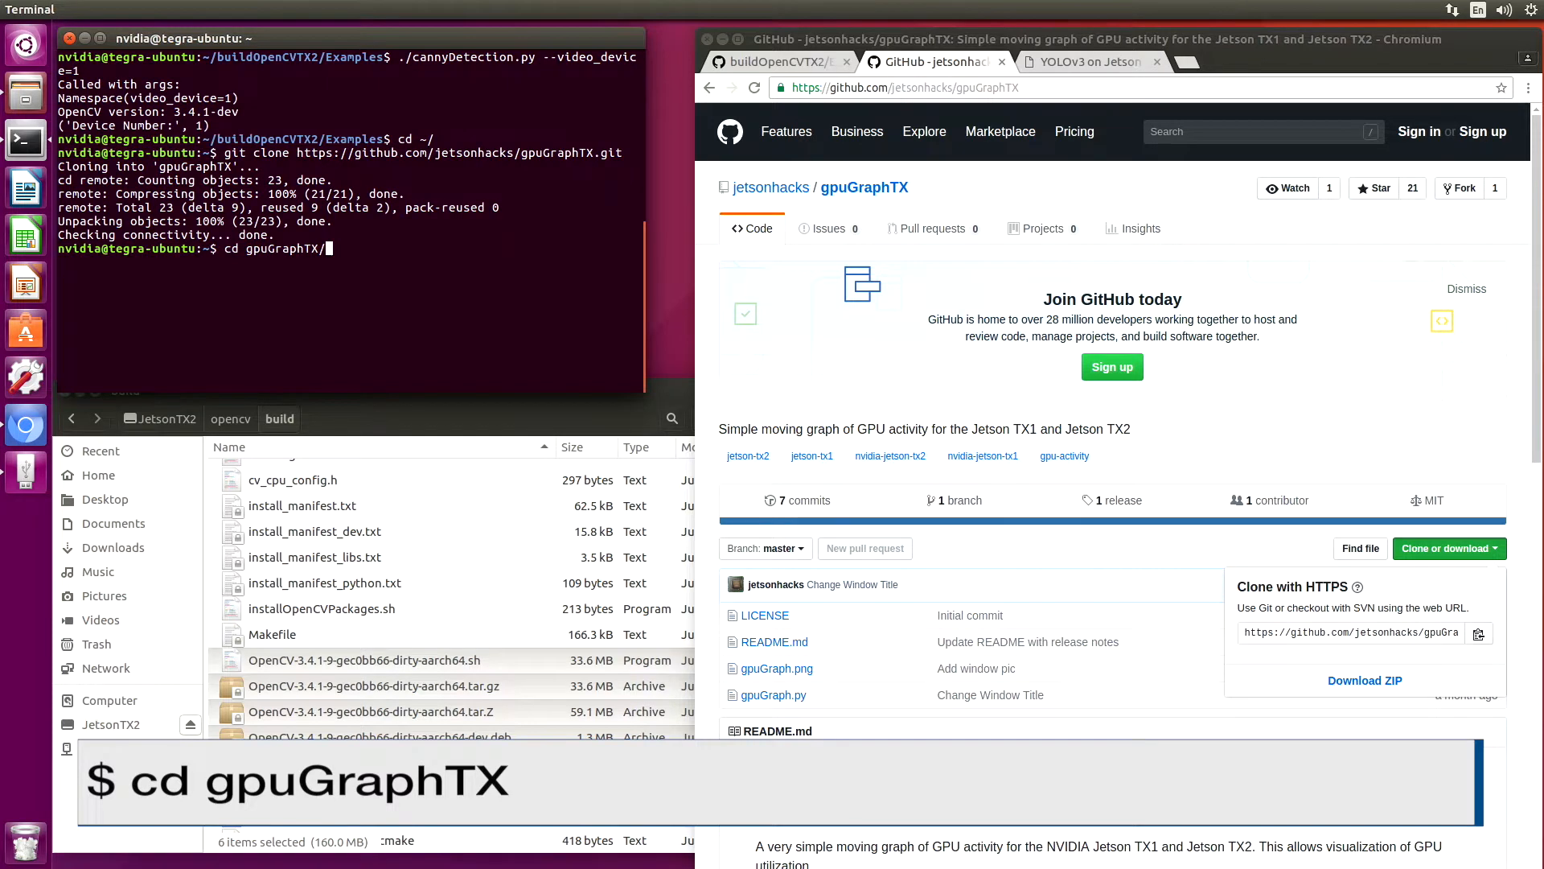
{"action": "key", "text": "Return"}
{"action": "type", "text": "./gpuGraph.py"}
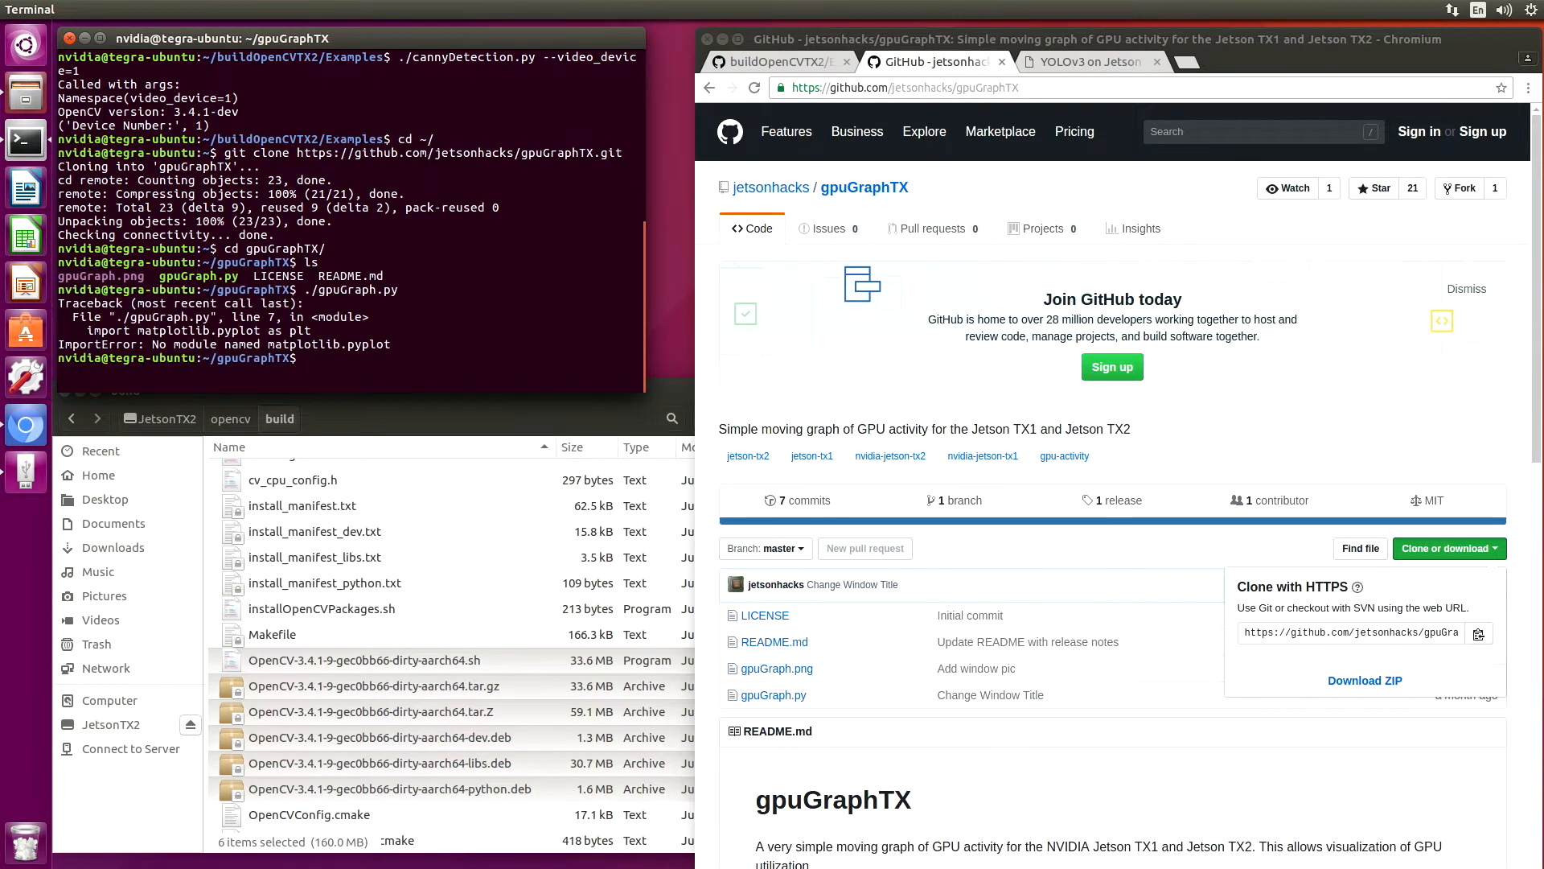
Install the python-matplotlib package with sudo apt-get, using the command copied from the README.
{"action": "scroll", "scroll_direction": "down", "scroll_amount": 3}
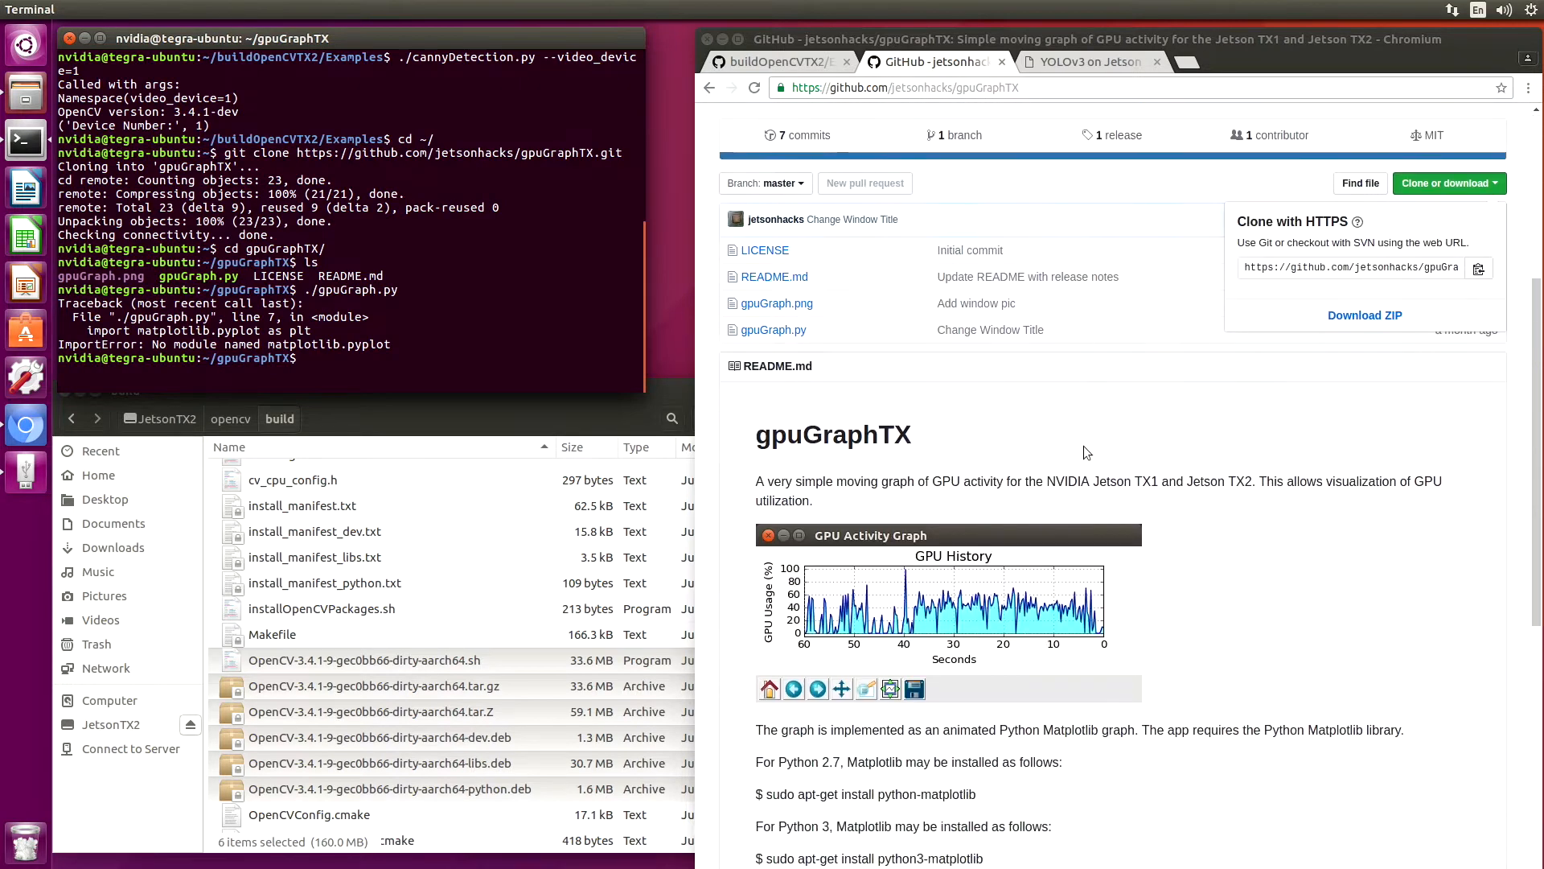
{"action": "scroll", "scroll_direction": "down", "scroll_amount": 3}
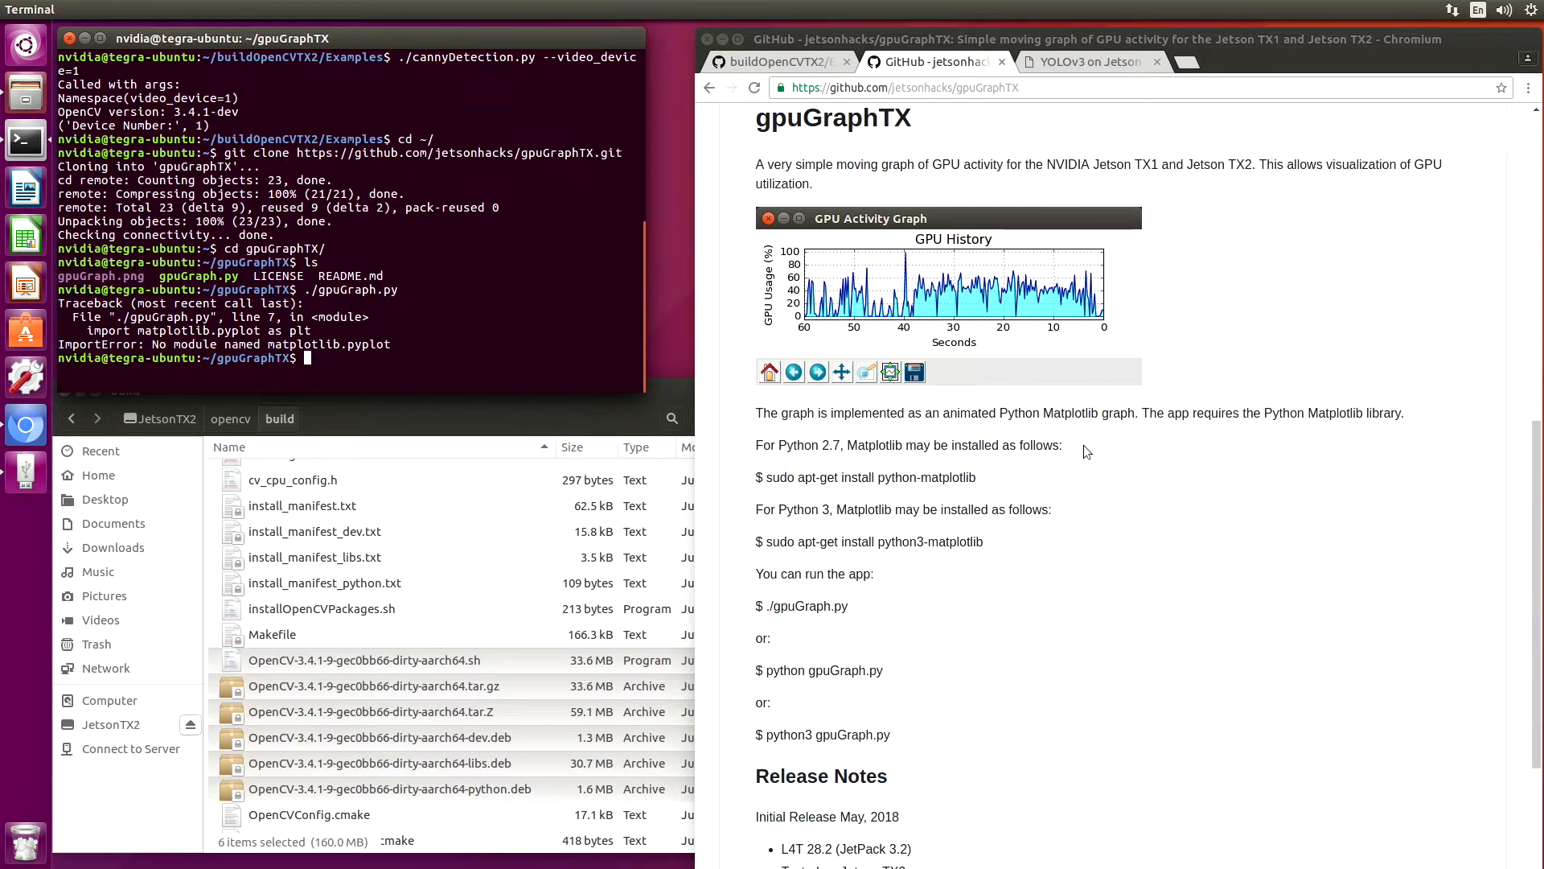
{"action": "mouse_move", "coordinate": [1003, 531]}
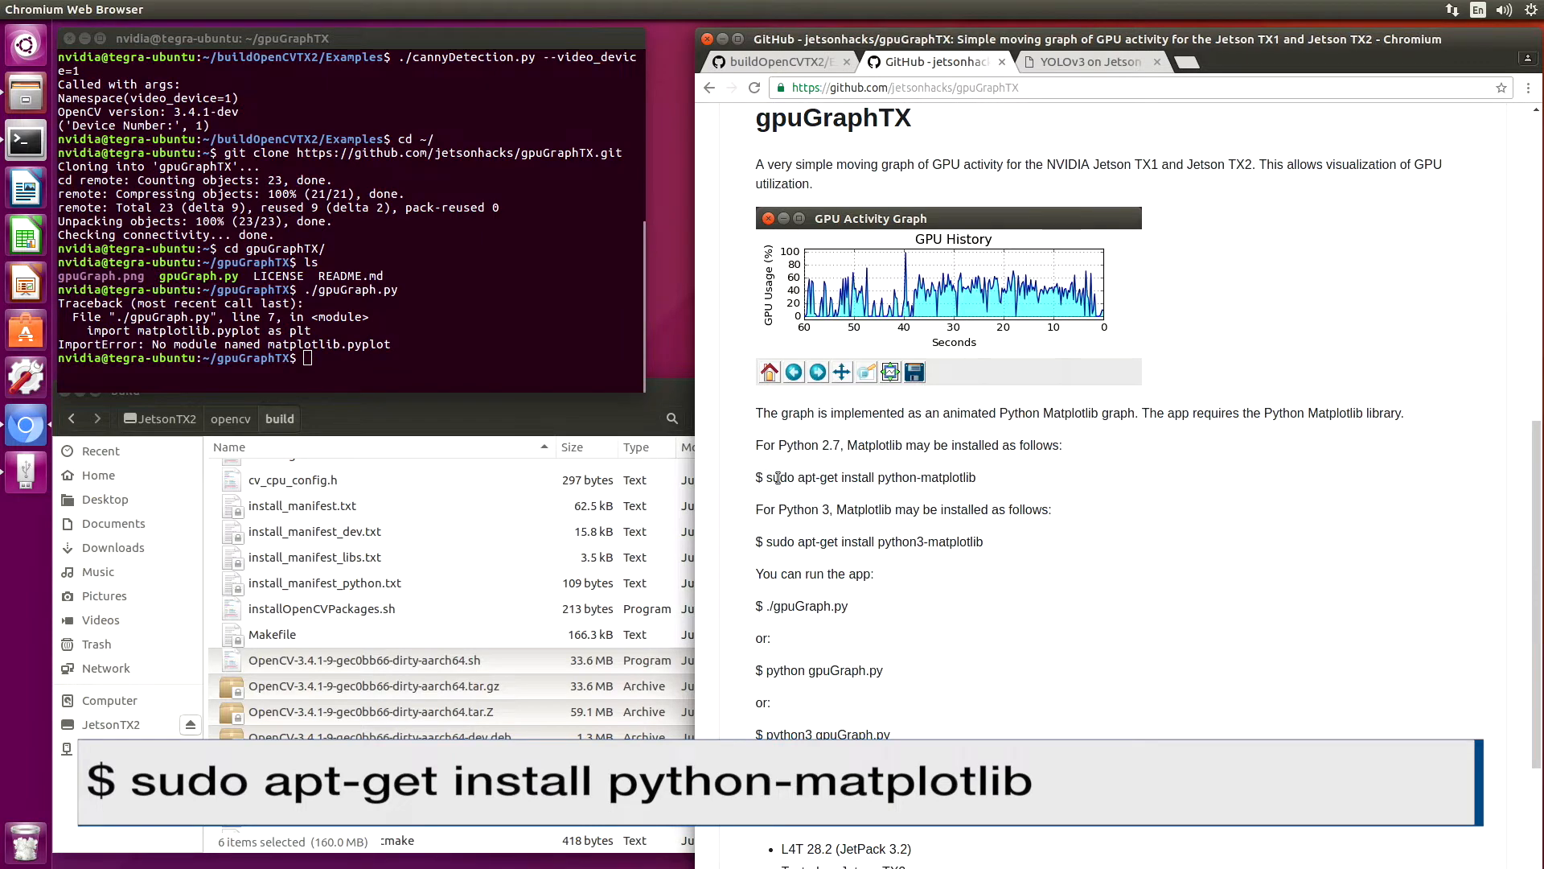
{"action": "right_click", "coordinate": [867, 477]}
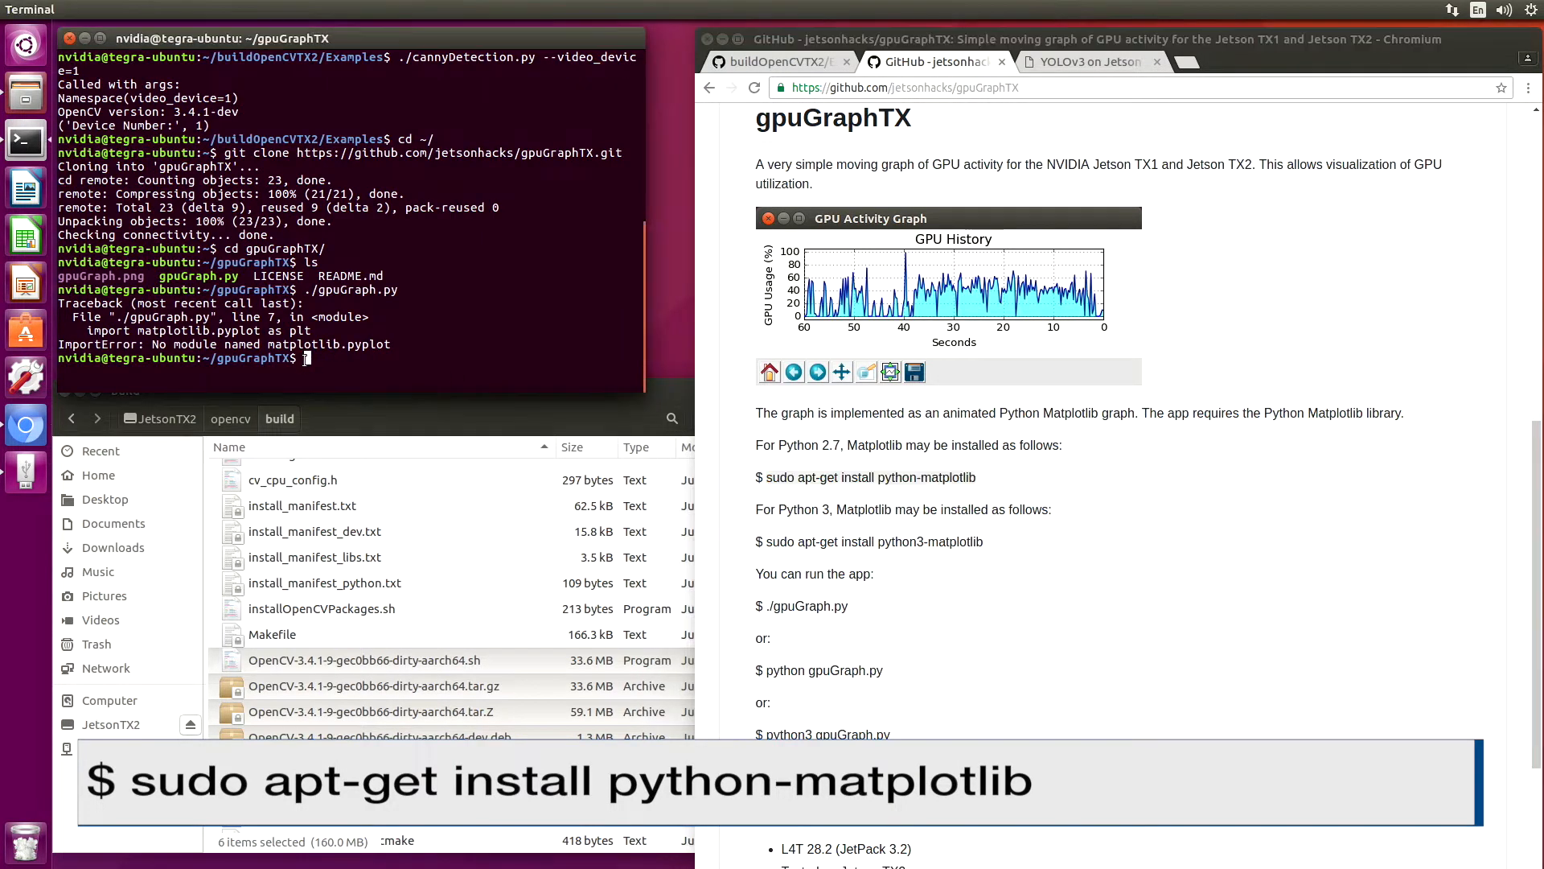
{"action": "type", "text": "sudo apt-get install python-matplotlib"}
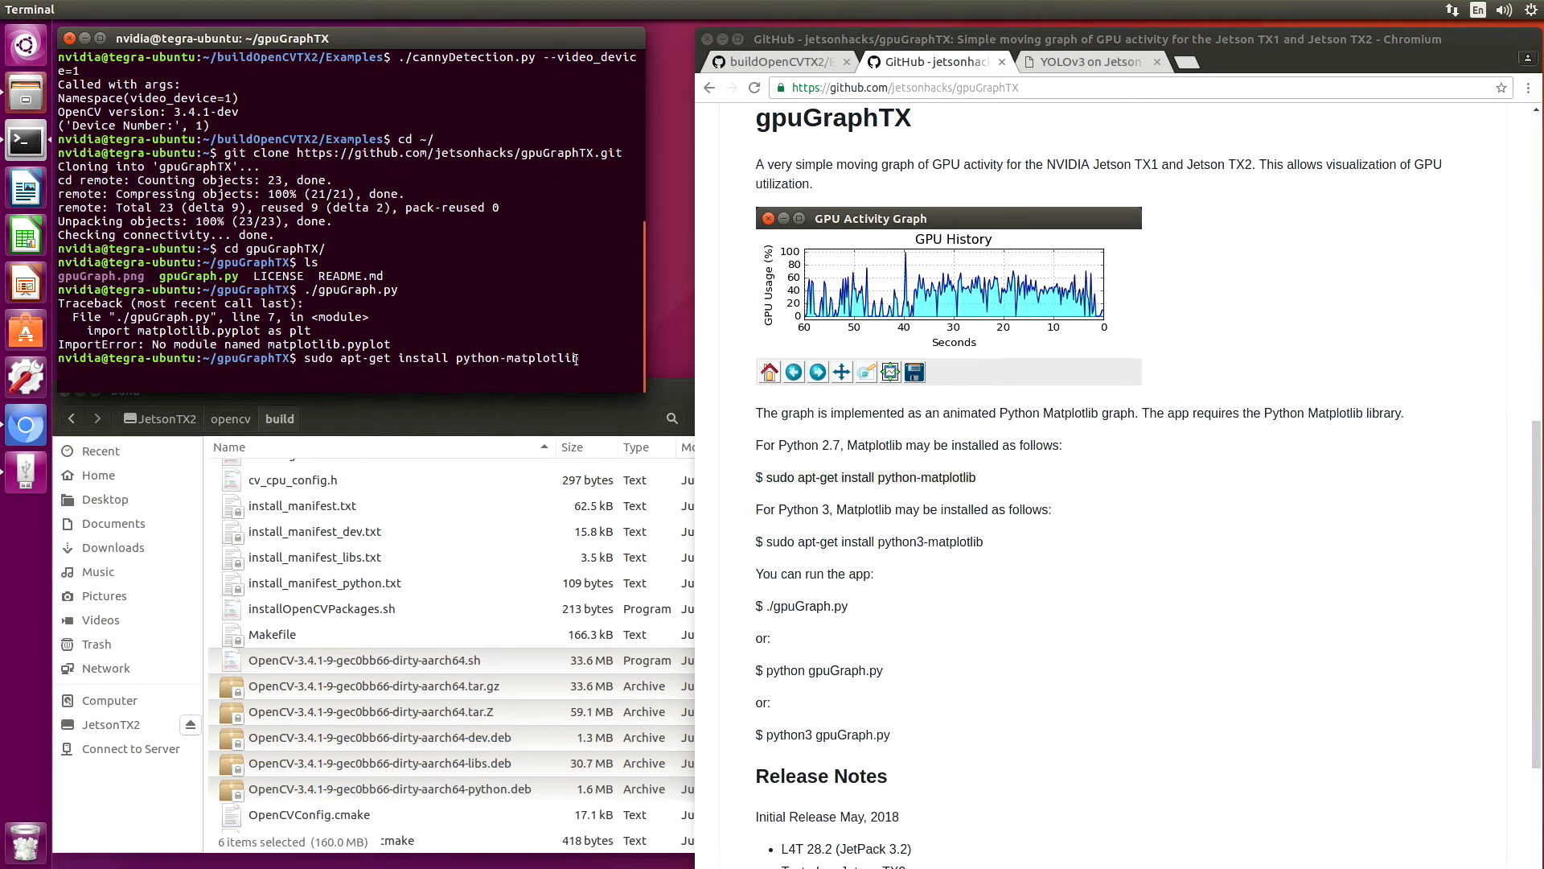
{"action": "key", "text": "Return"}
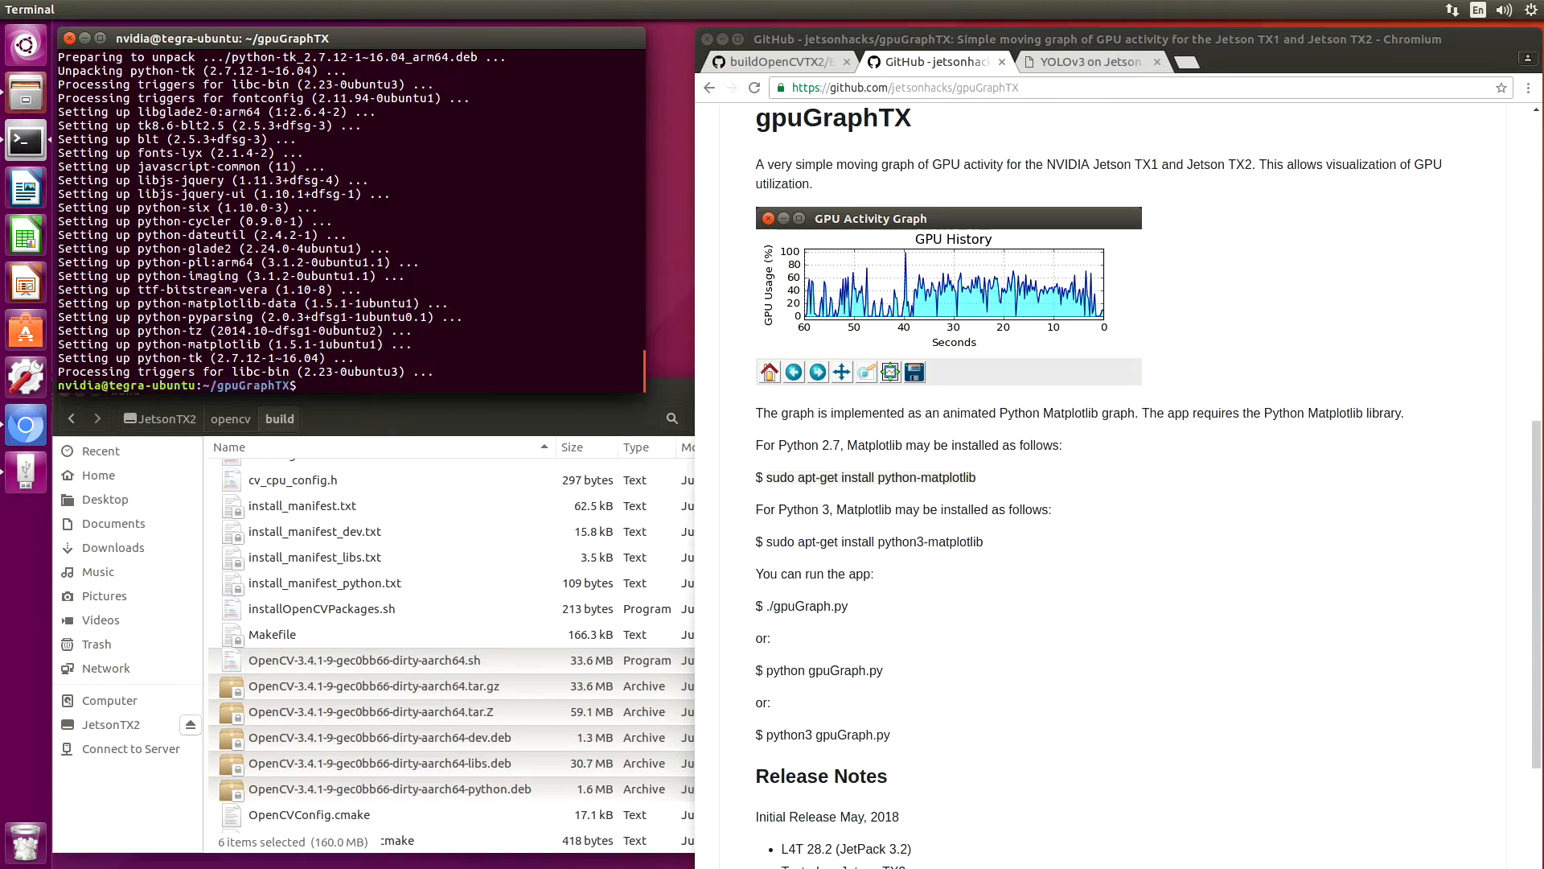
Run ./gpuGraph.py to launch the live GPU History graph window.
{"action": "type", "text": "./gp"}
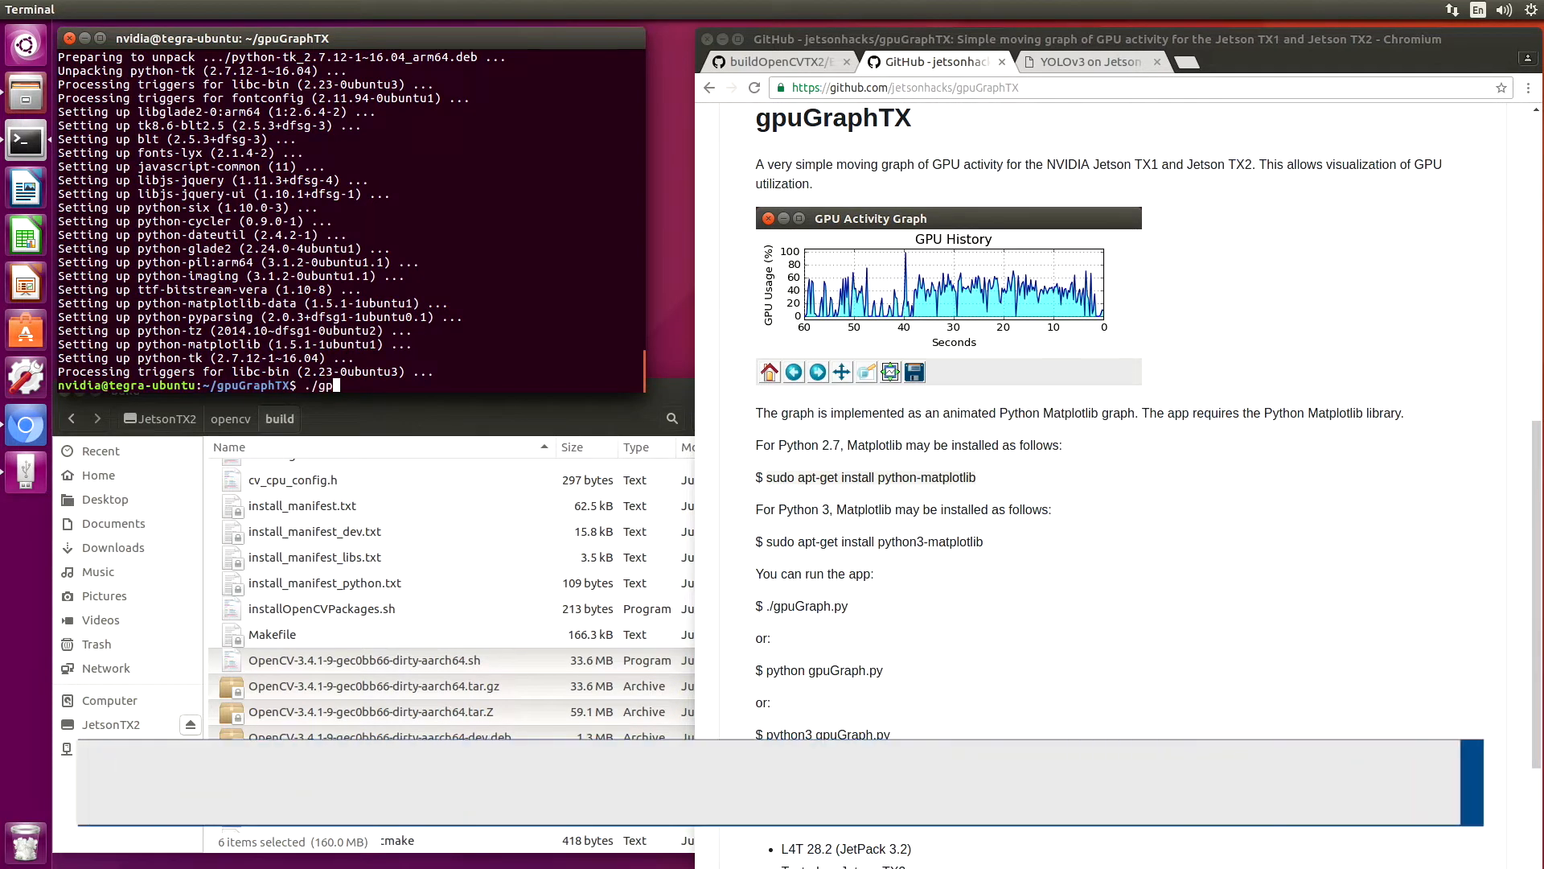
{"action": "key", "text": "Return"}
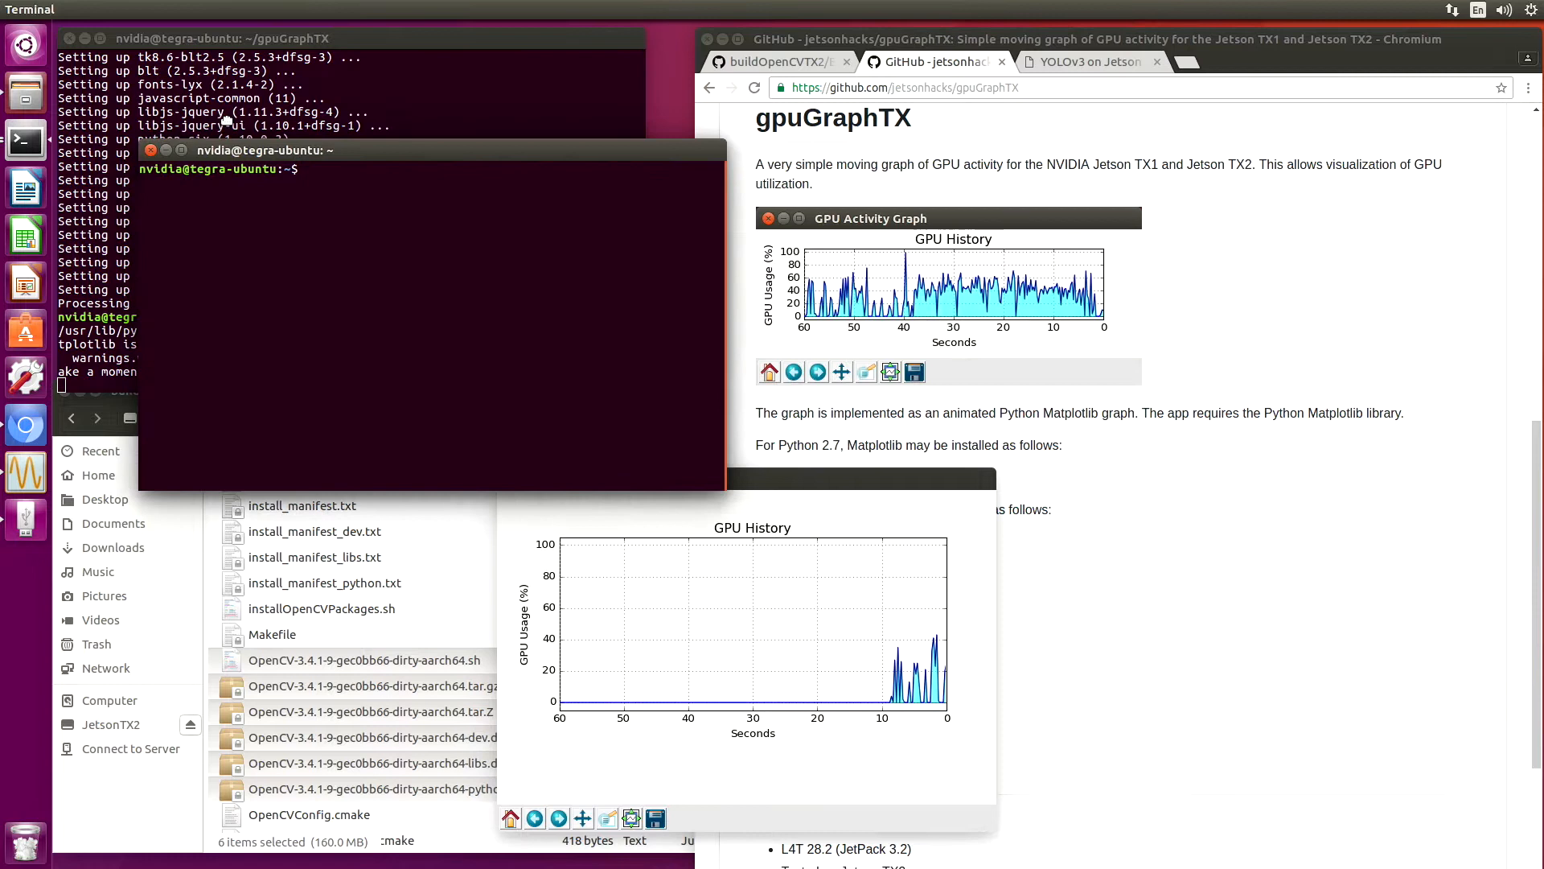
Change directory into buildOpenCVTX2/ from the new terminal's home prompt.
{"action": "type", "text": "cd"}
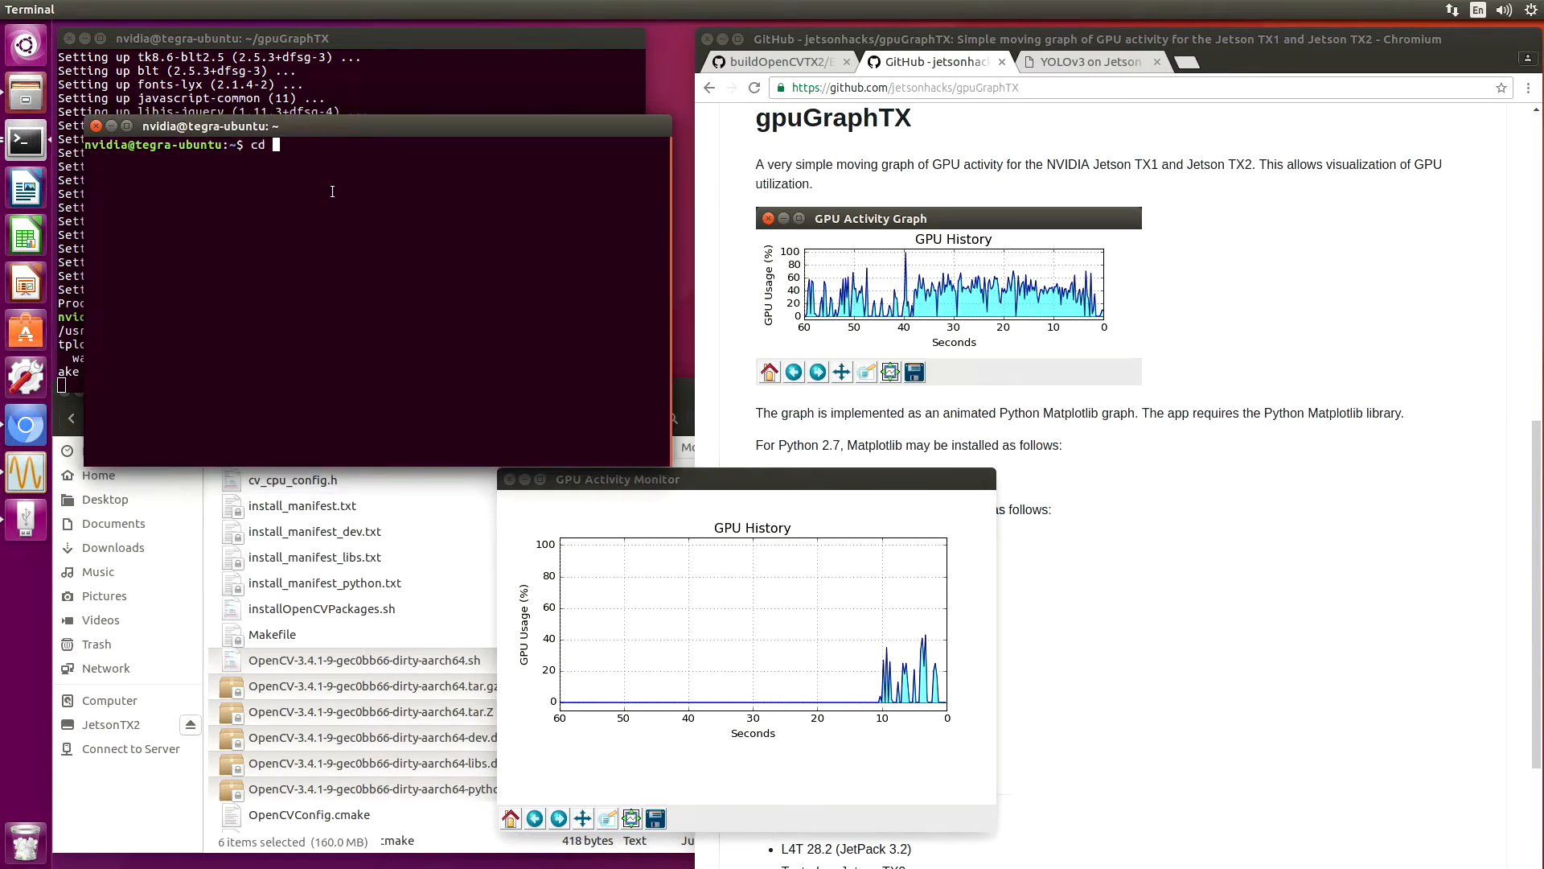
{"action": "type", "text": "buildOpenCVTX2/"}
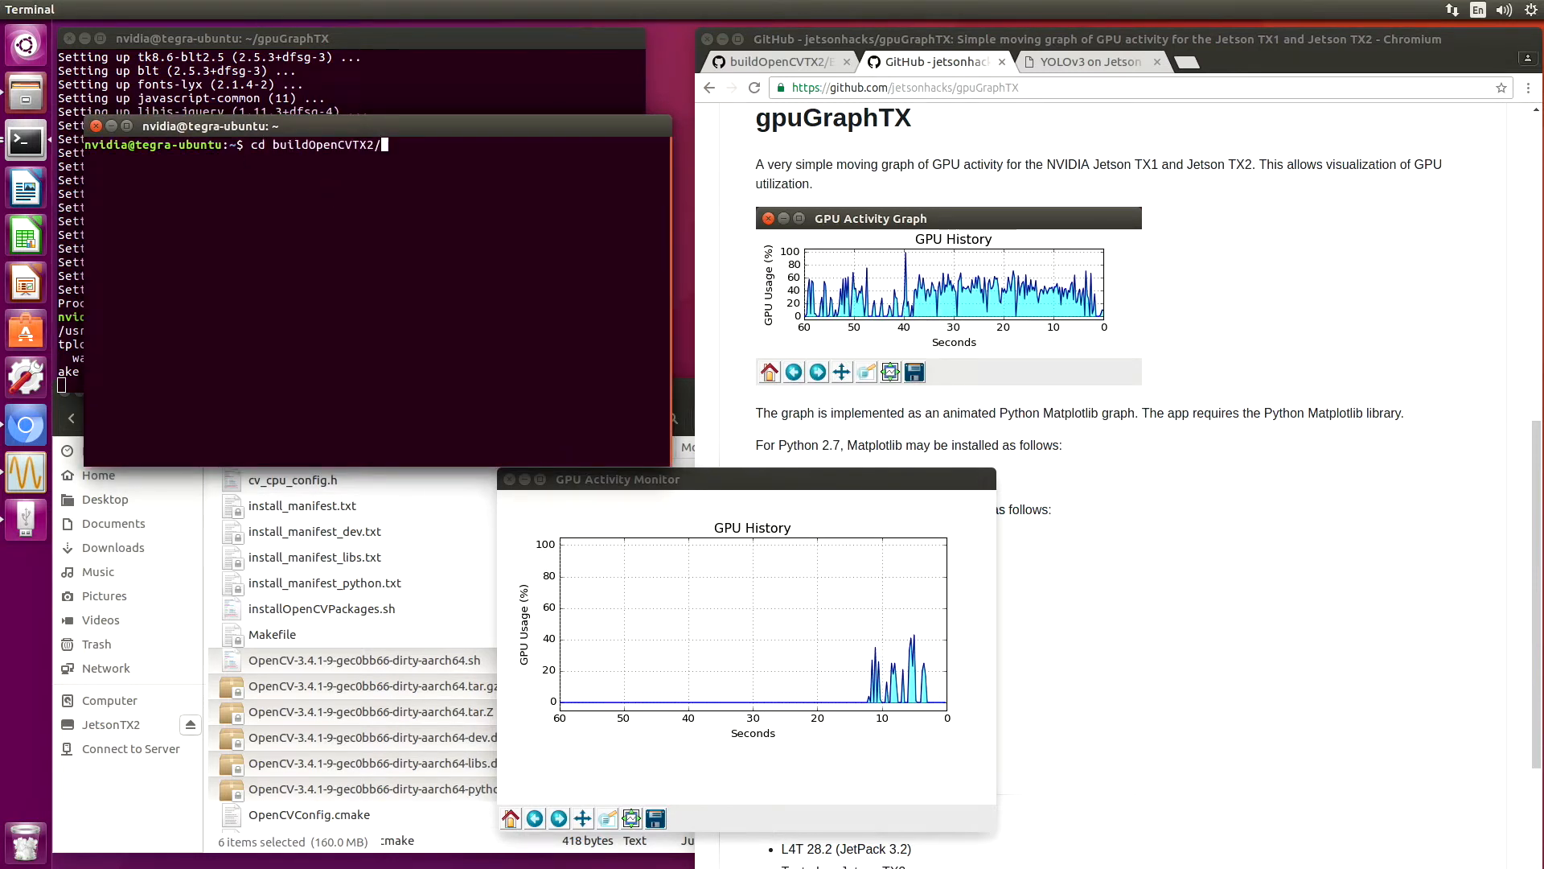
{"action": "key", "text": "Return"}
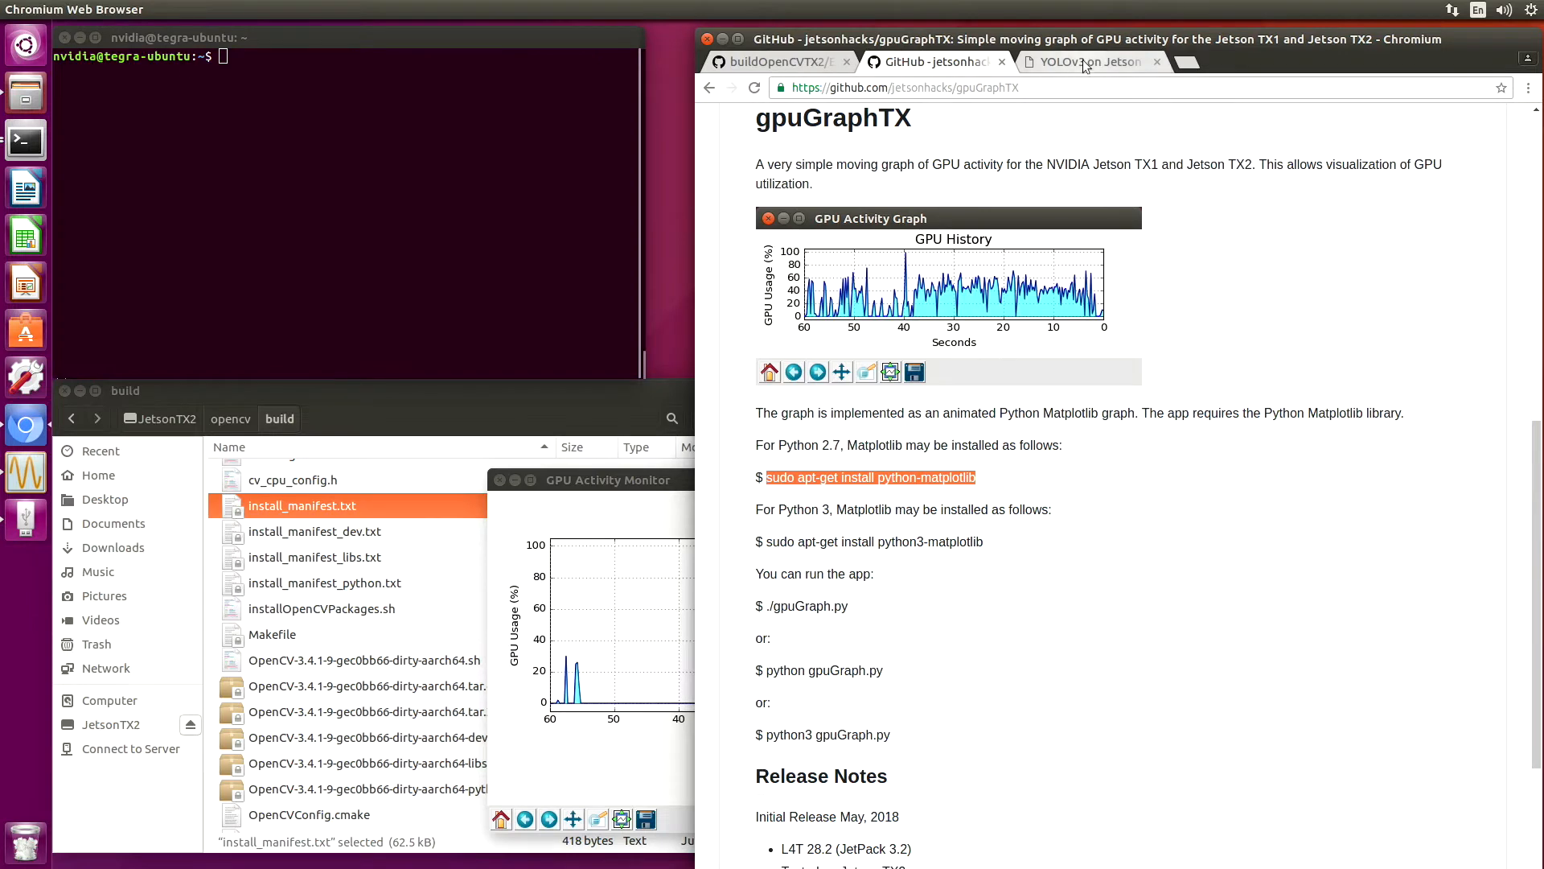
Bring up the YOLOv3 on Jetson TX2 post and scroll to its Step-by-step section.
{"action": "left_click", "coordinate": [1084, 62]}
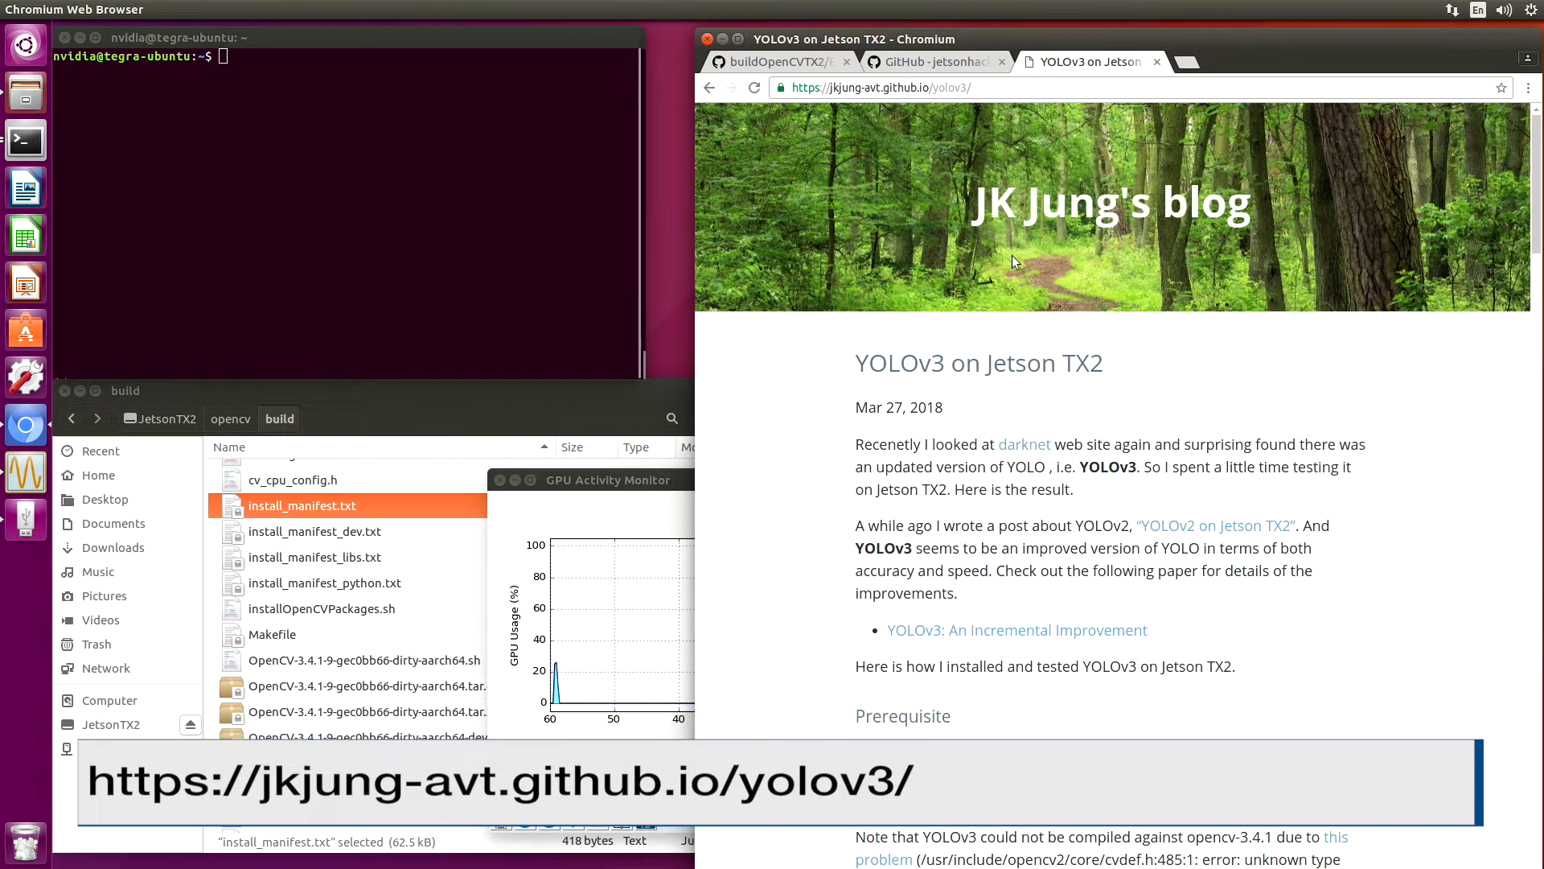
{"action": "mouse_move", "coordinate": [797, 379]}
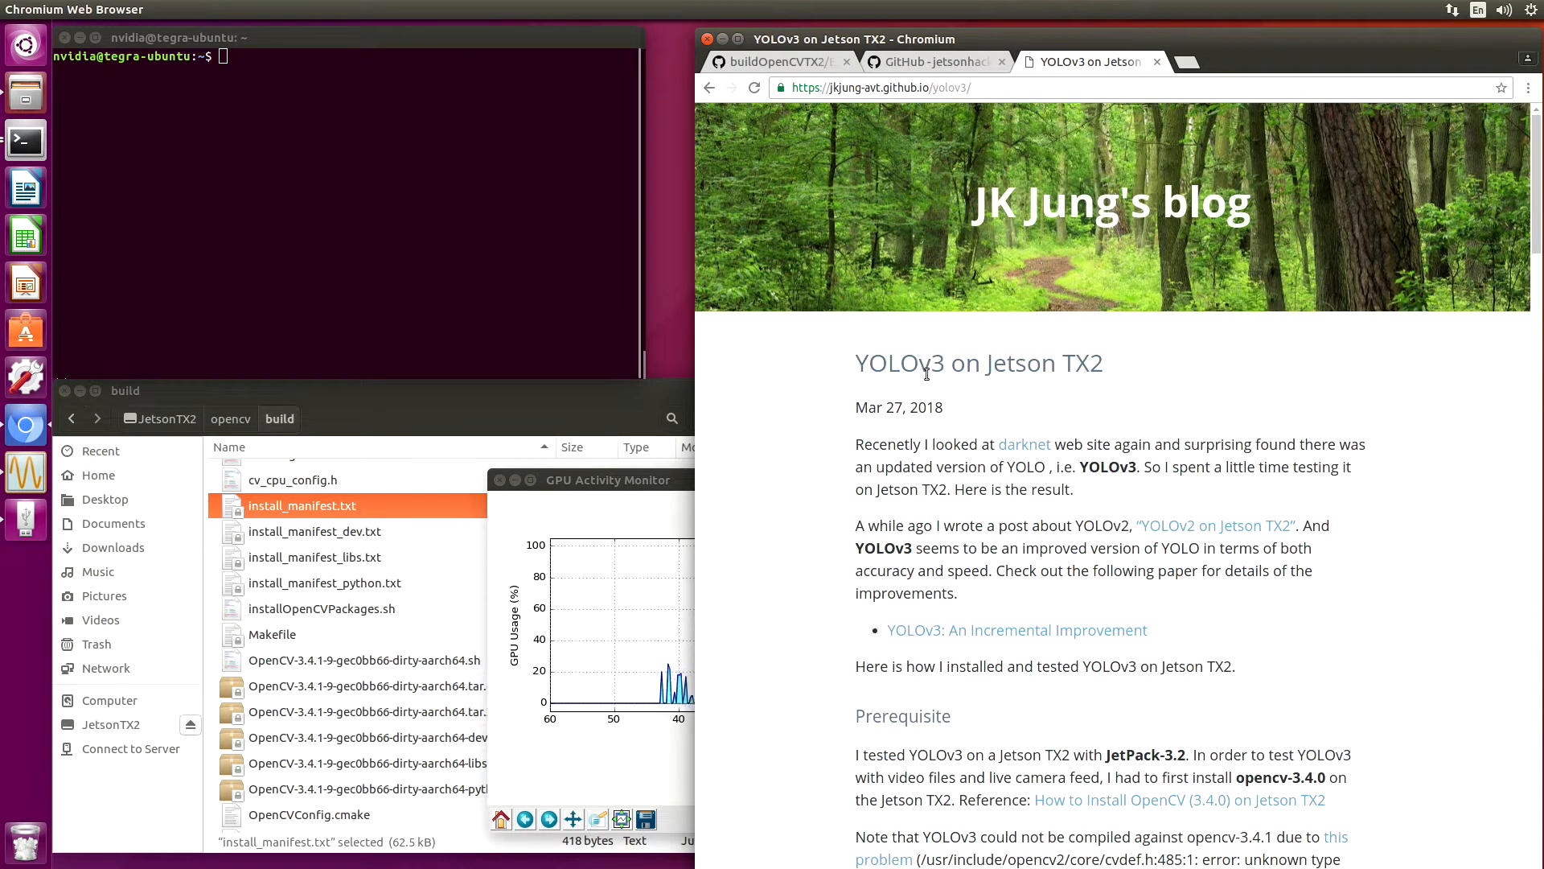
{"action": "scroll", "scroll_direction": "down", "scroll_amount": 3}
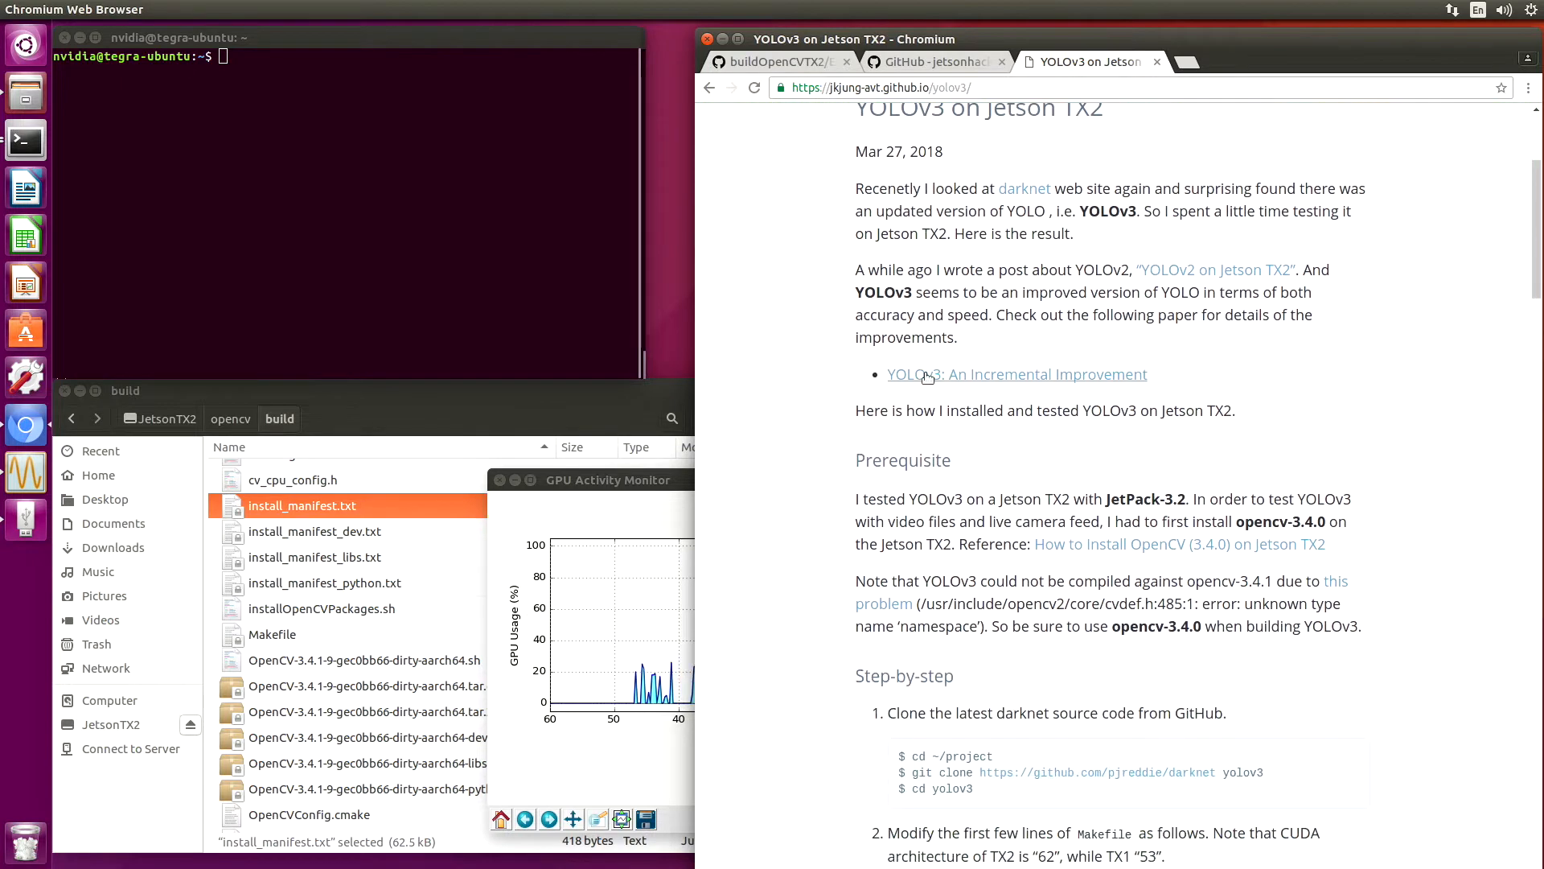
{"action": "scroll", "scroll_direction": "down", "scroll_amount": 3}
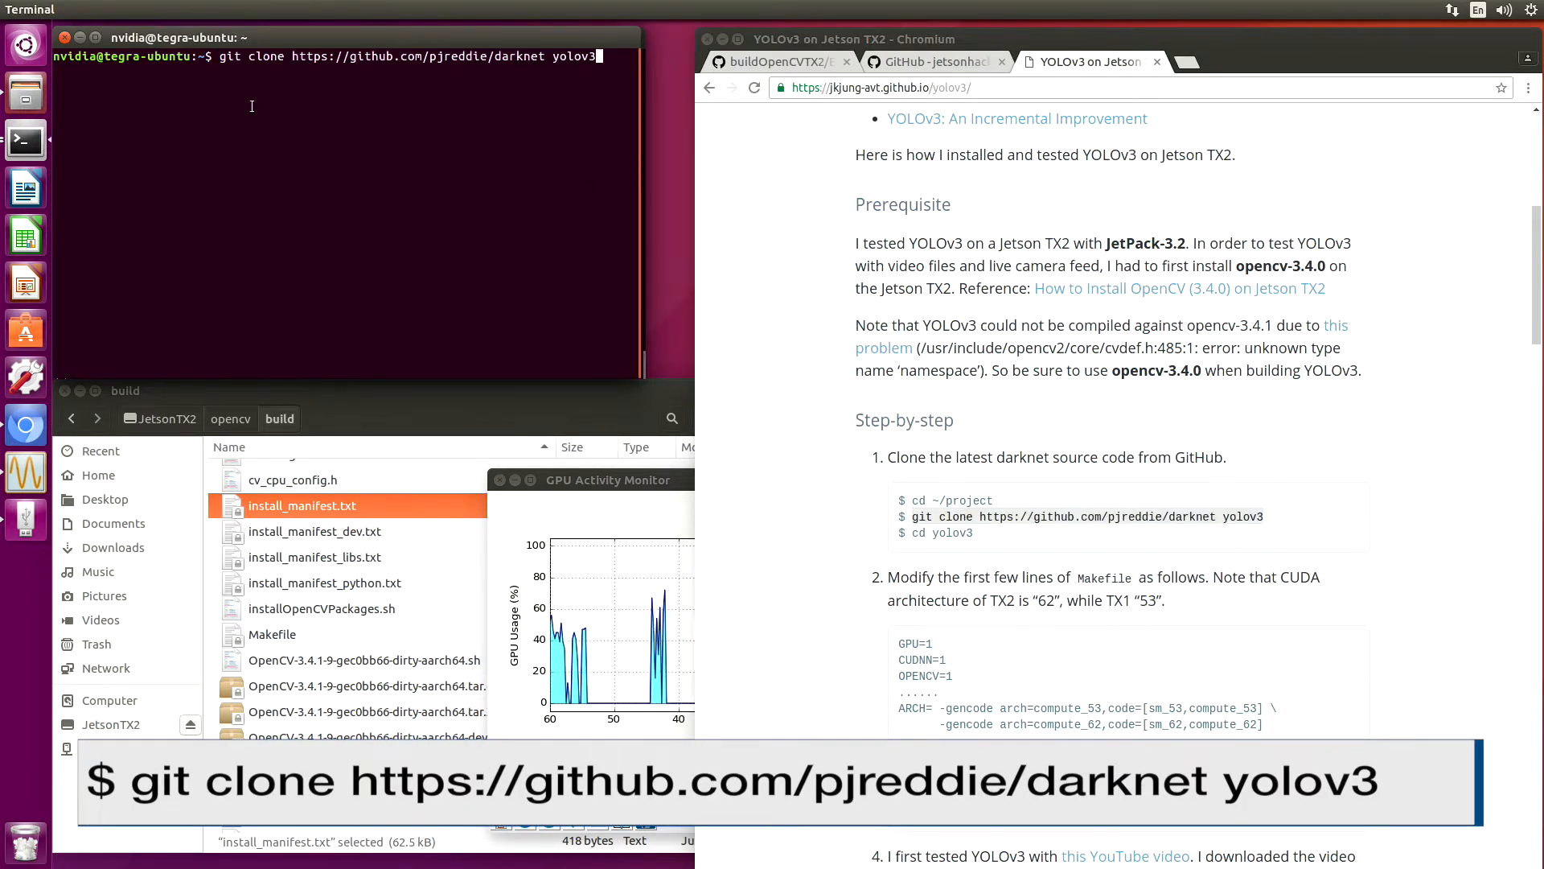
{"action": "key", "text": "Return"}
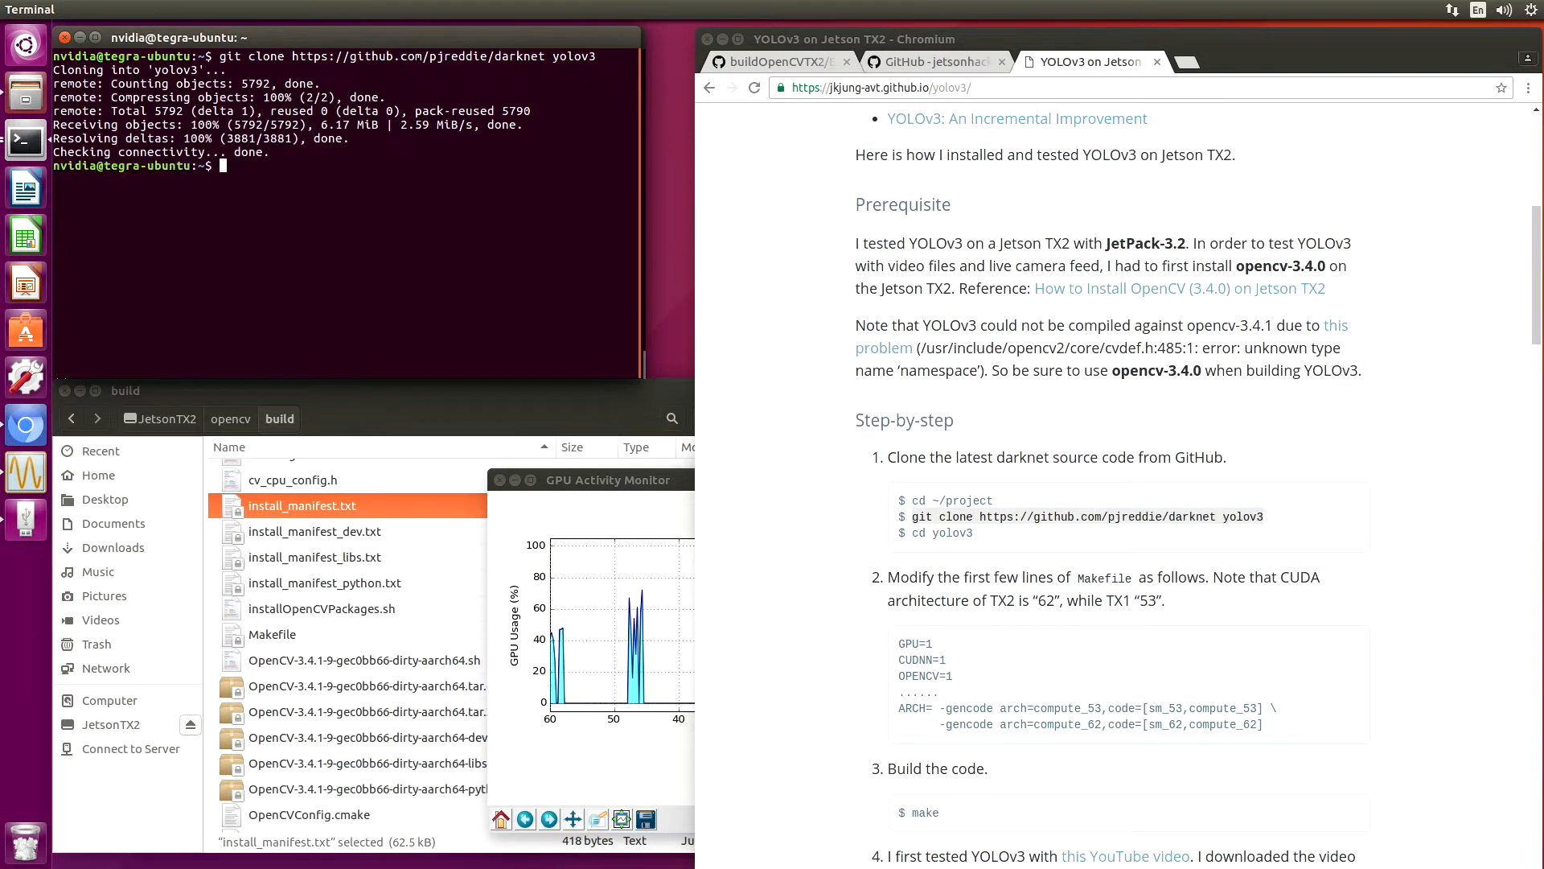
{"action": "type", "text": "cd"}
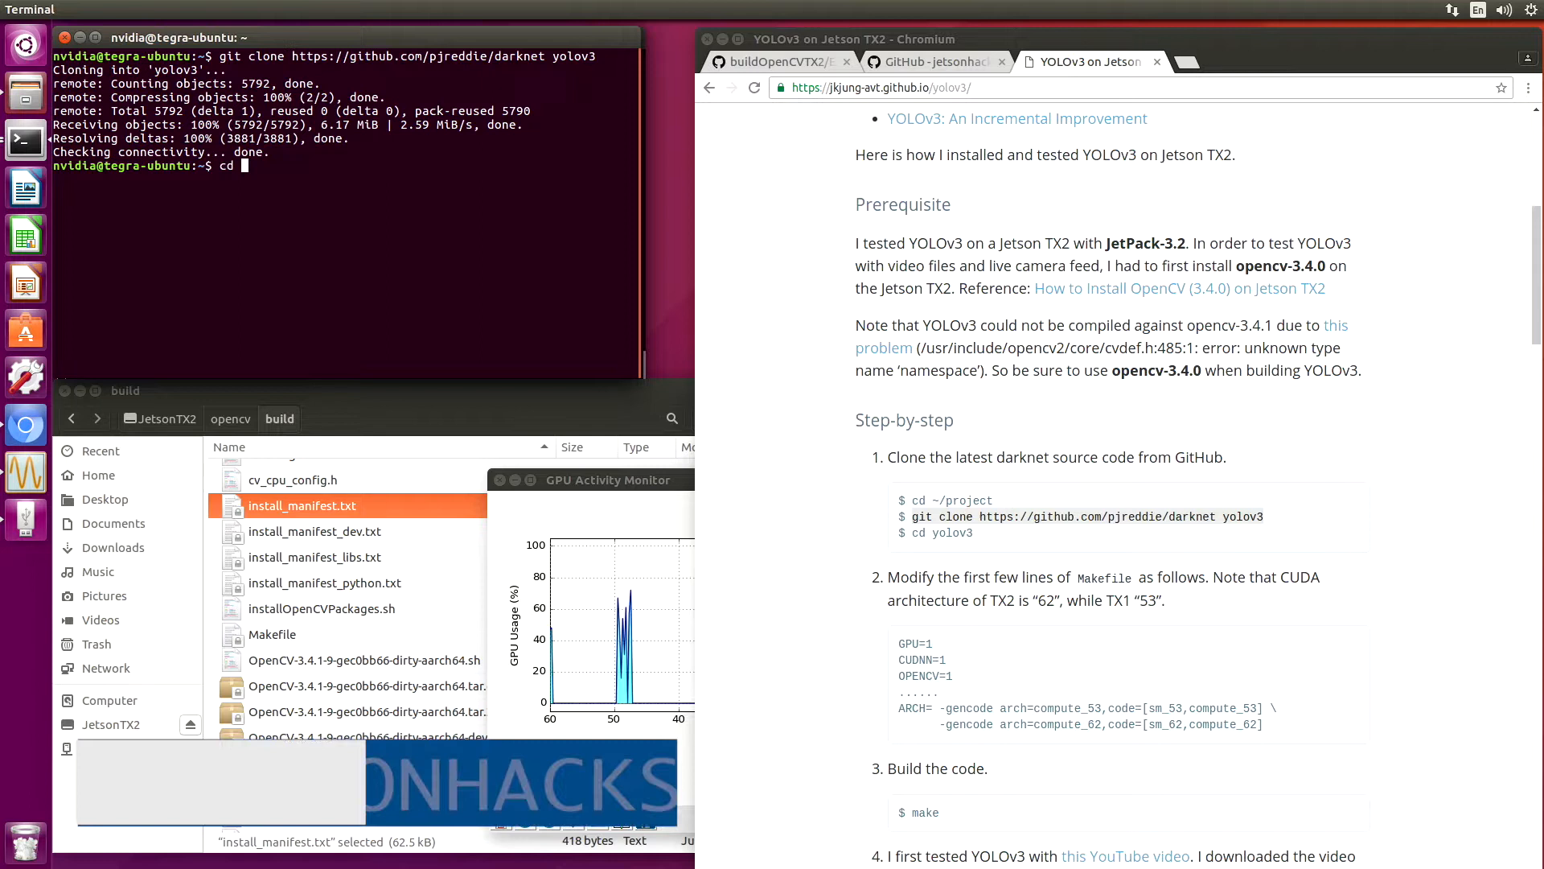
Enter the yolov3 folder and edit its Makefile in gedit.
{"action": "type", "text": "yolov3/"}
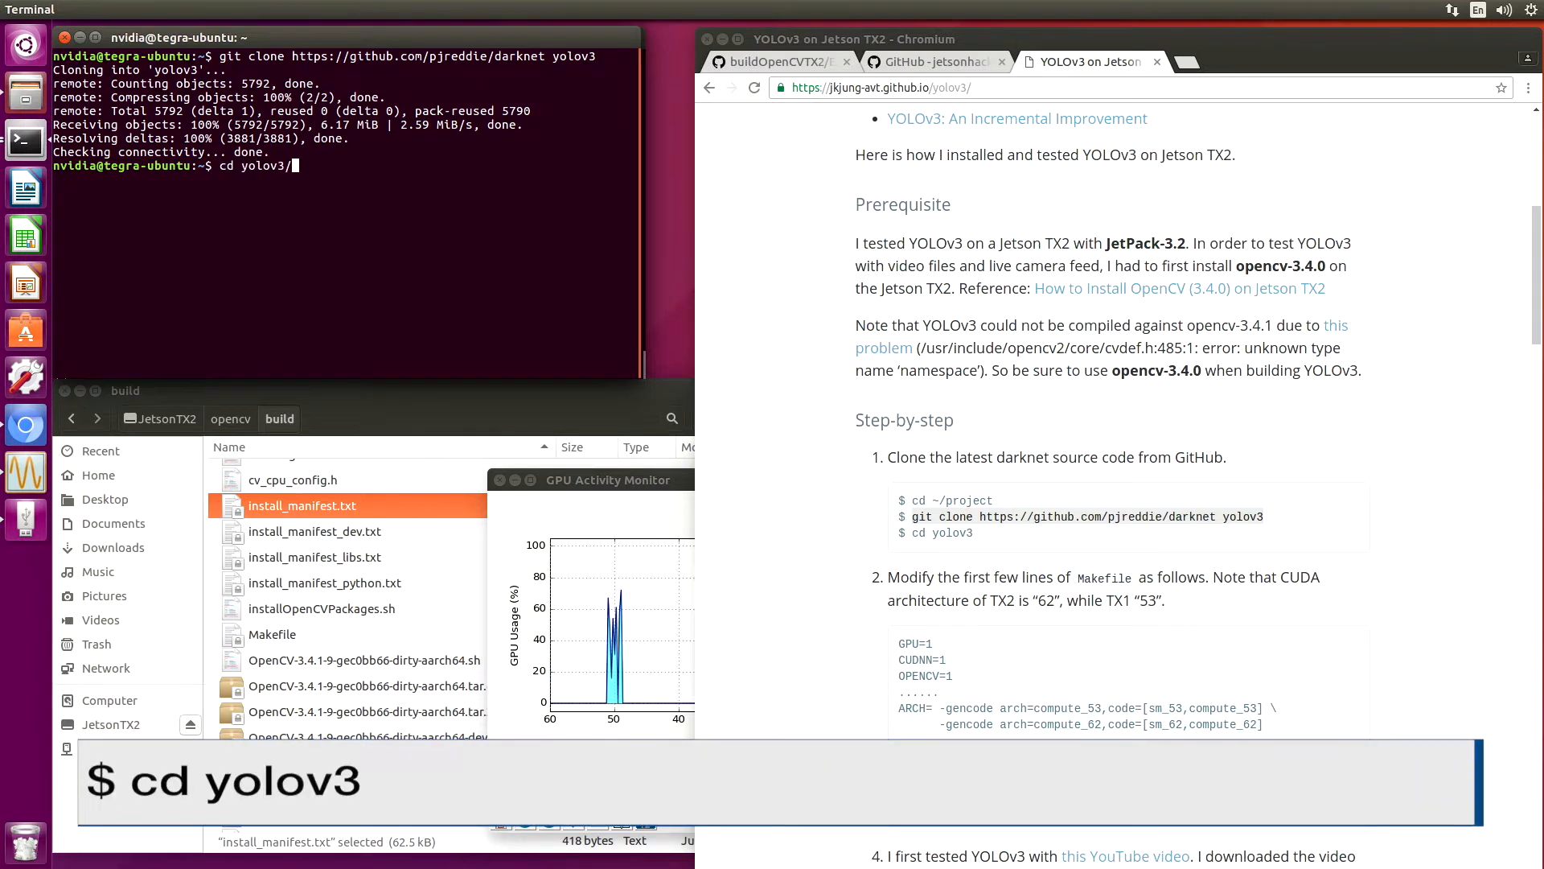
{"action": "key", "text": "Return"}
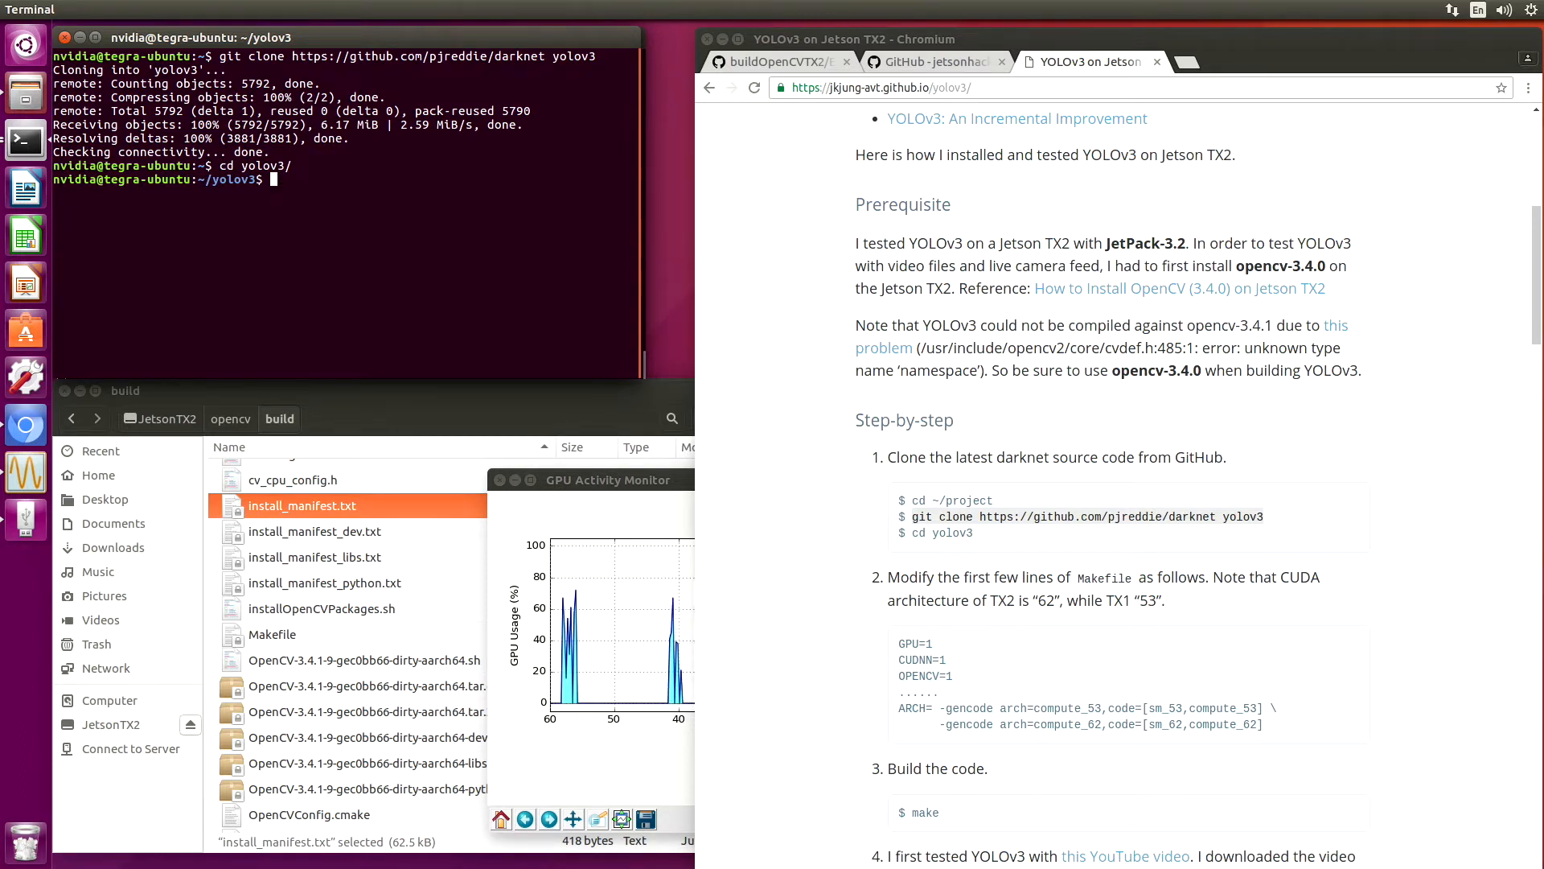
{"action": "type", "text": "gedit Makefile"}
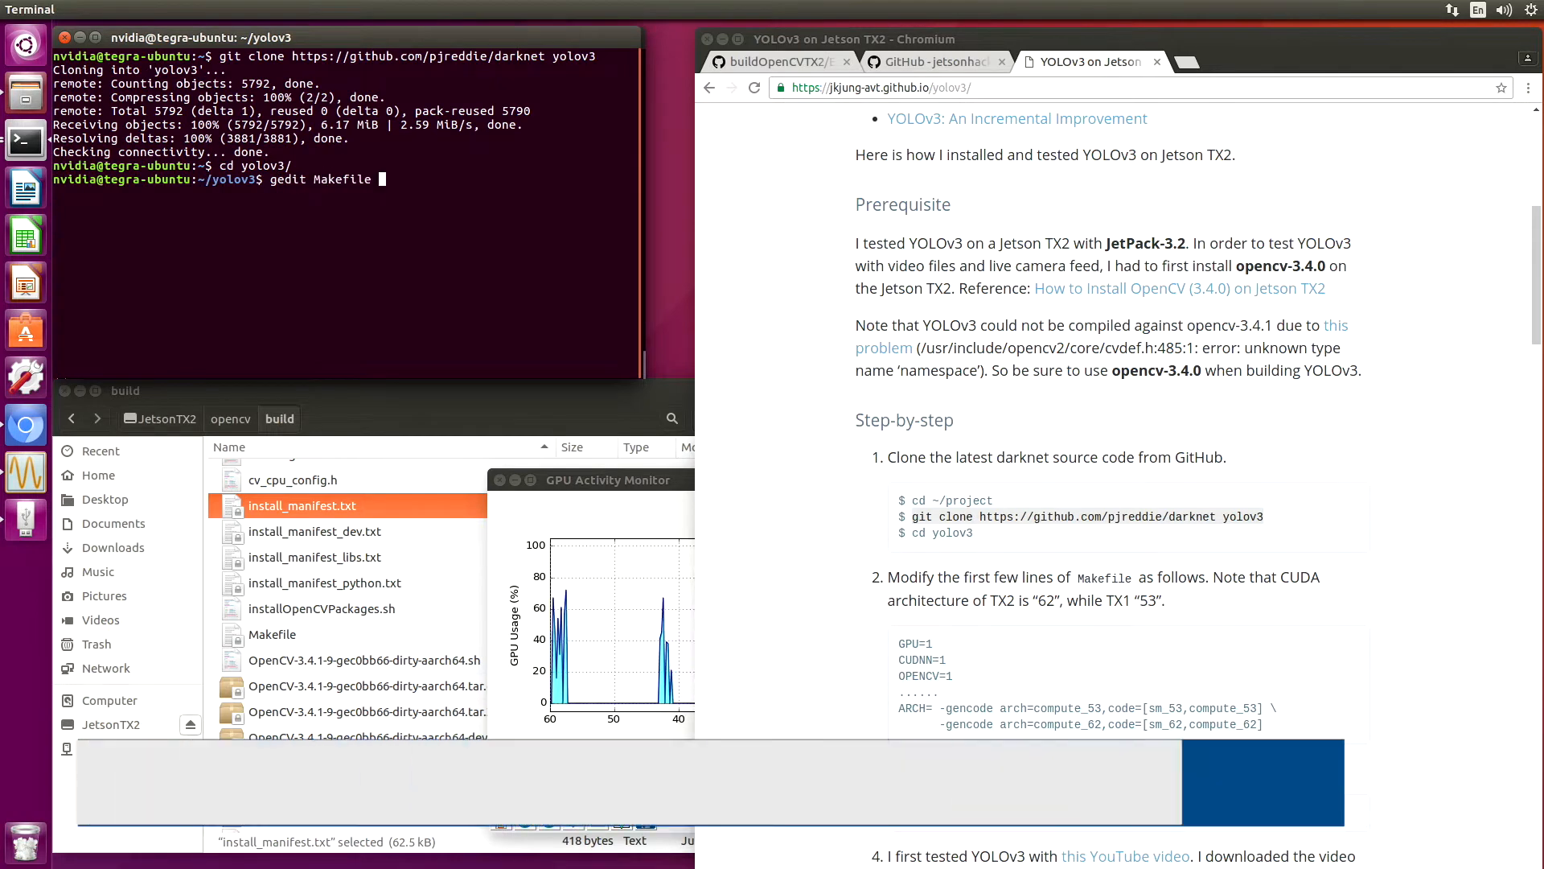
{"action": "key", "text": "Return"}
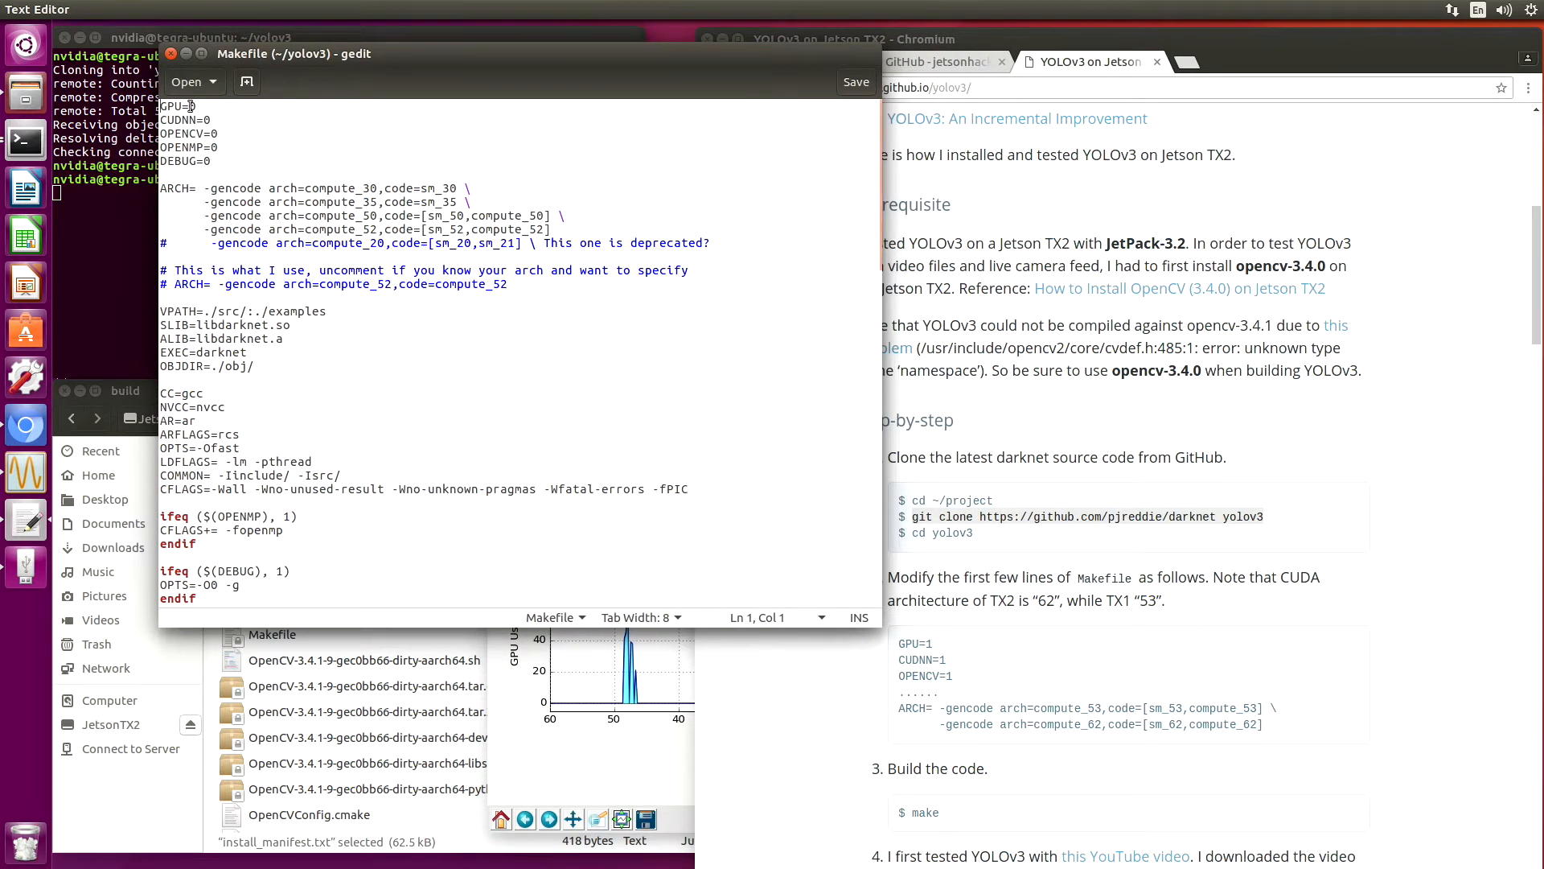
Set GPU, CUDNN and OPENCV to 1 and paste the compute_53/compute_62 ARCH lines.
{"action": "type", "text": "1"}
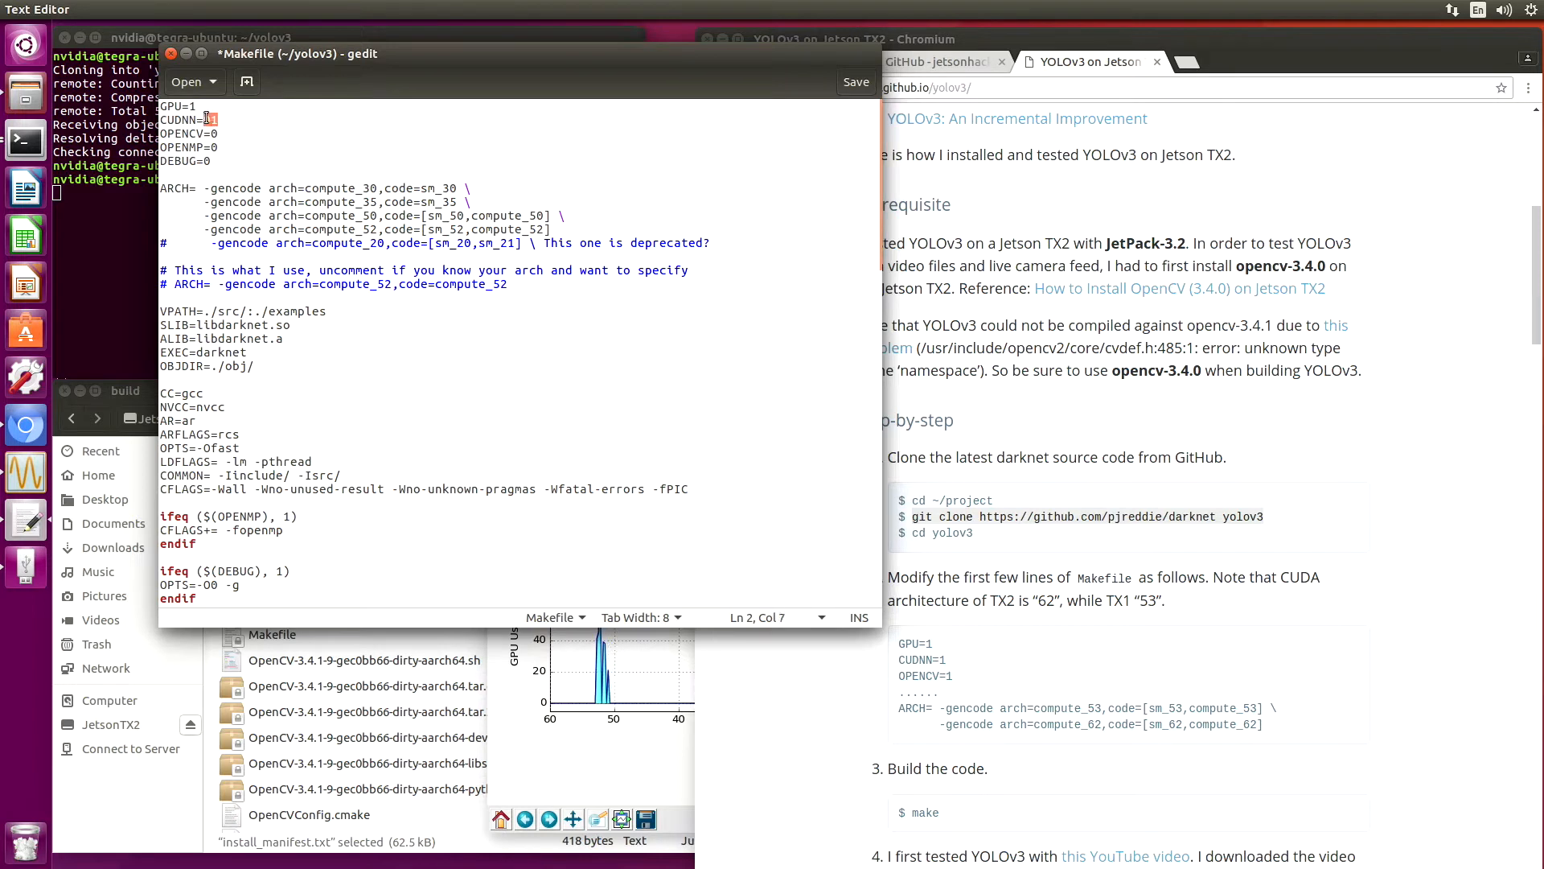
{"action": "left_click", "coordinate": [219, 133]}
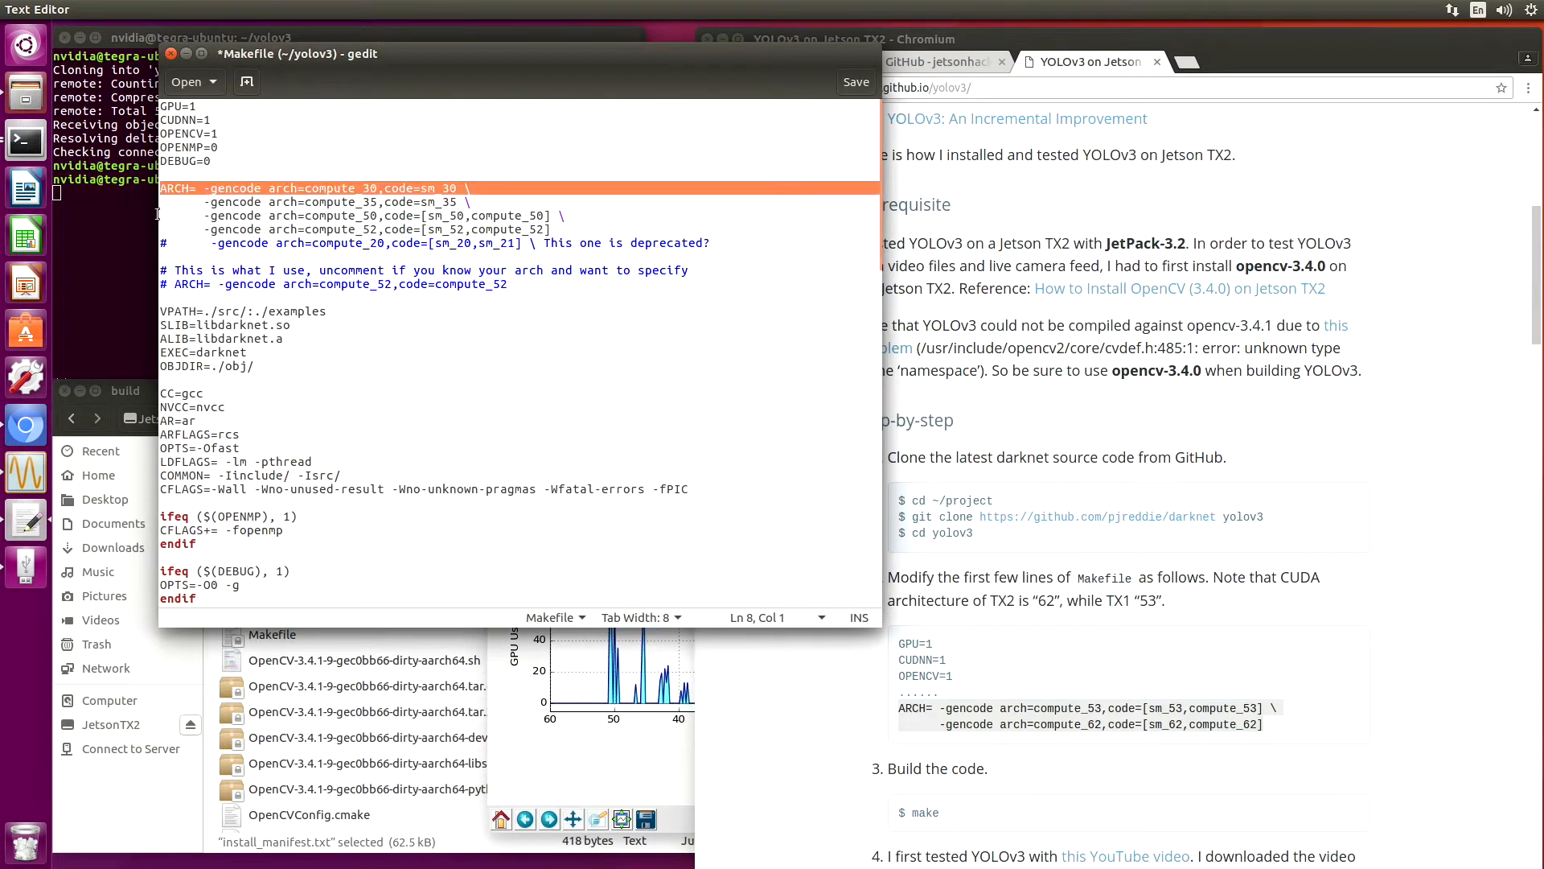
{"action": "right_click", "coordinate": [295, 202]}
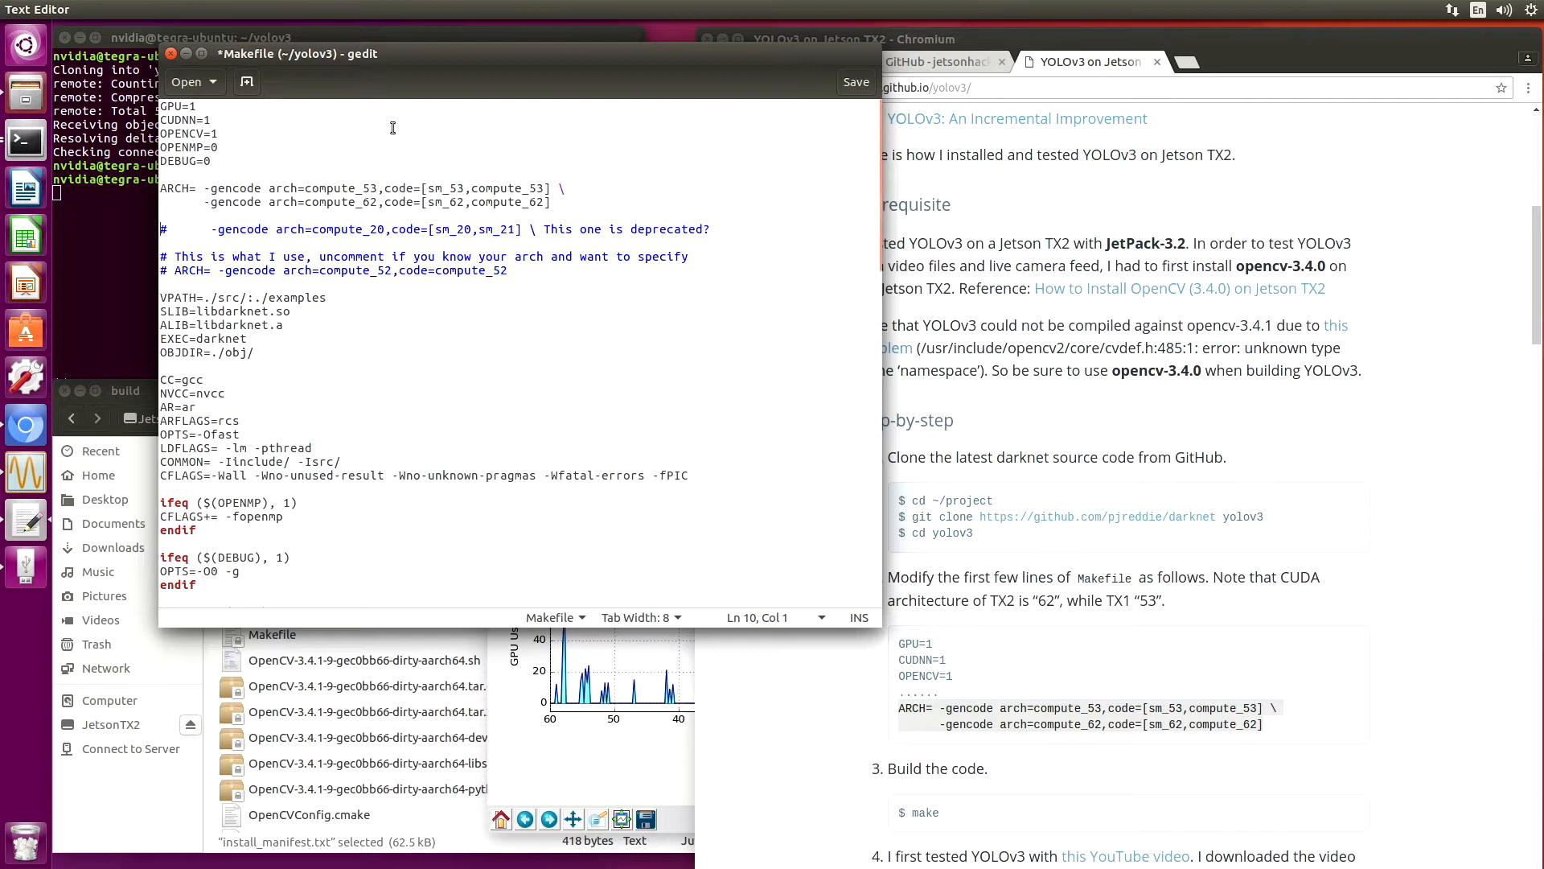
Save the edited Makefile and close gedit.
{"action": "left_click", "coordinate": [855, 82]}
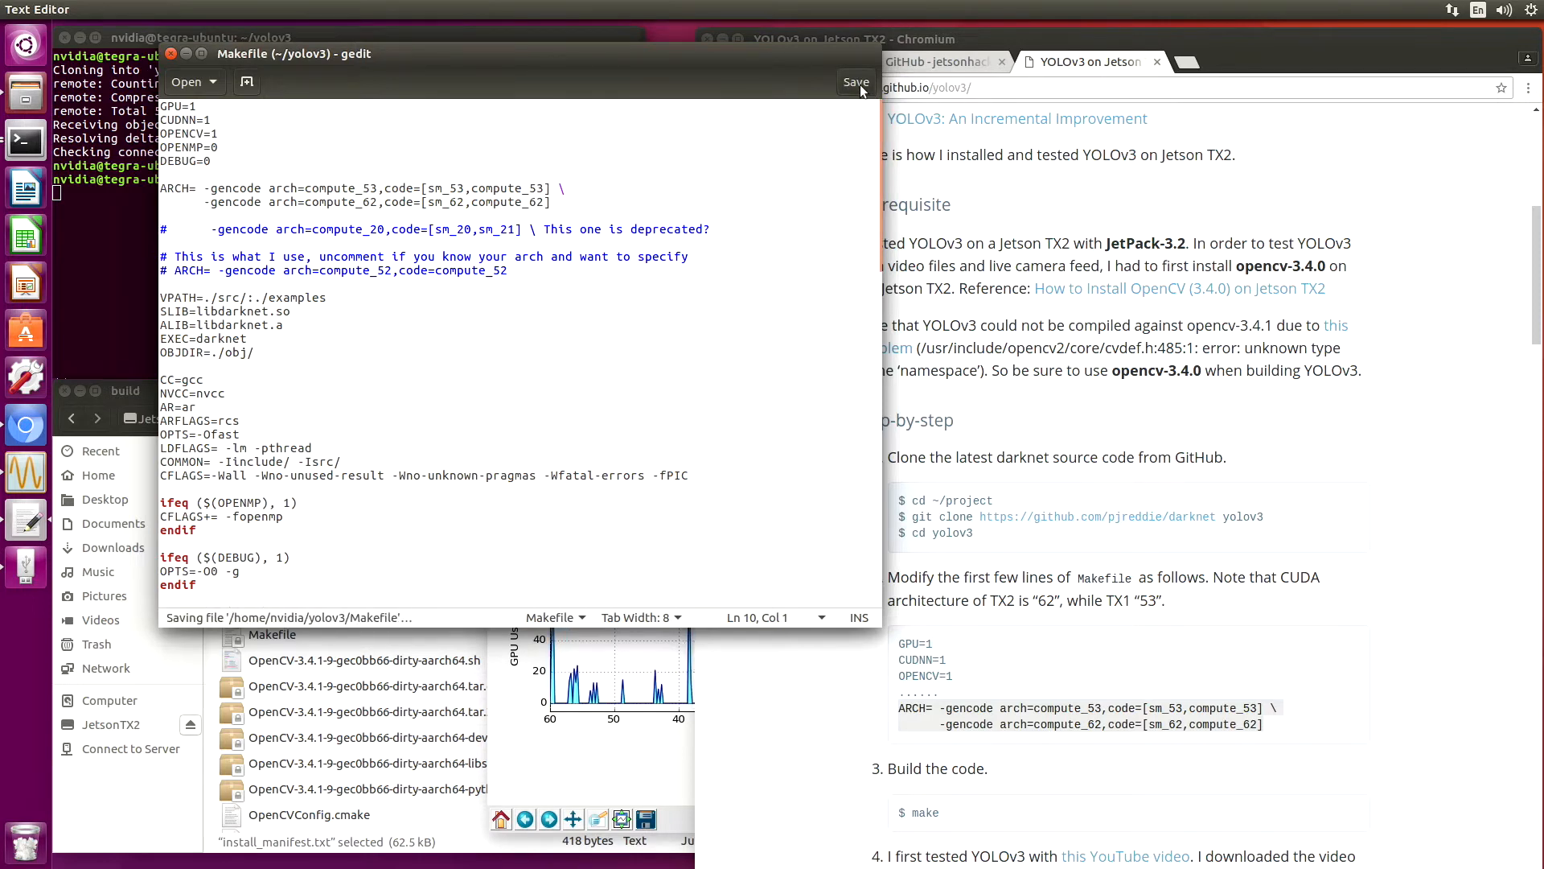
{"action": "left_click", "coordinate": [856, 82]}
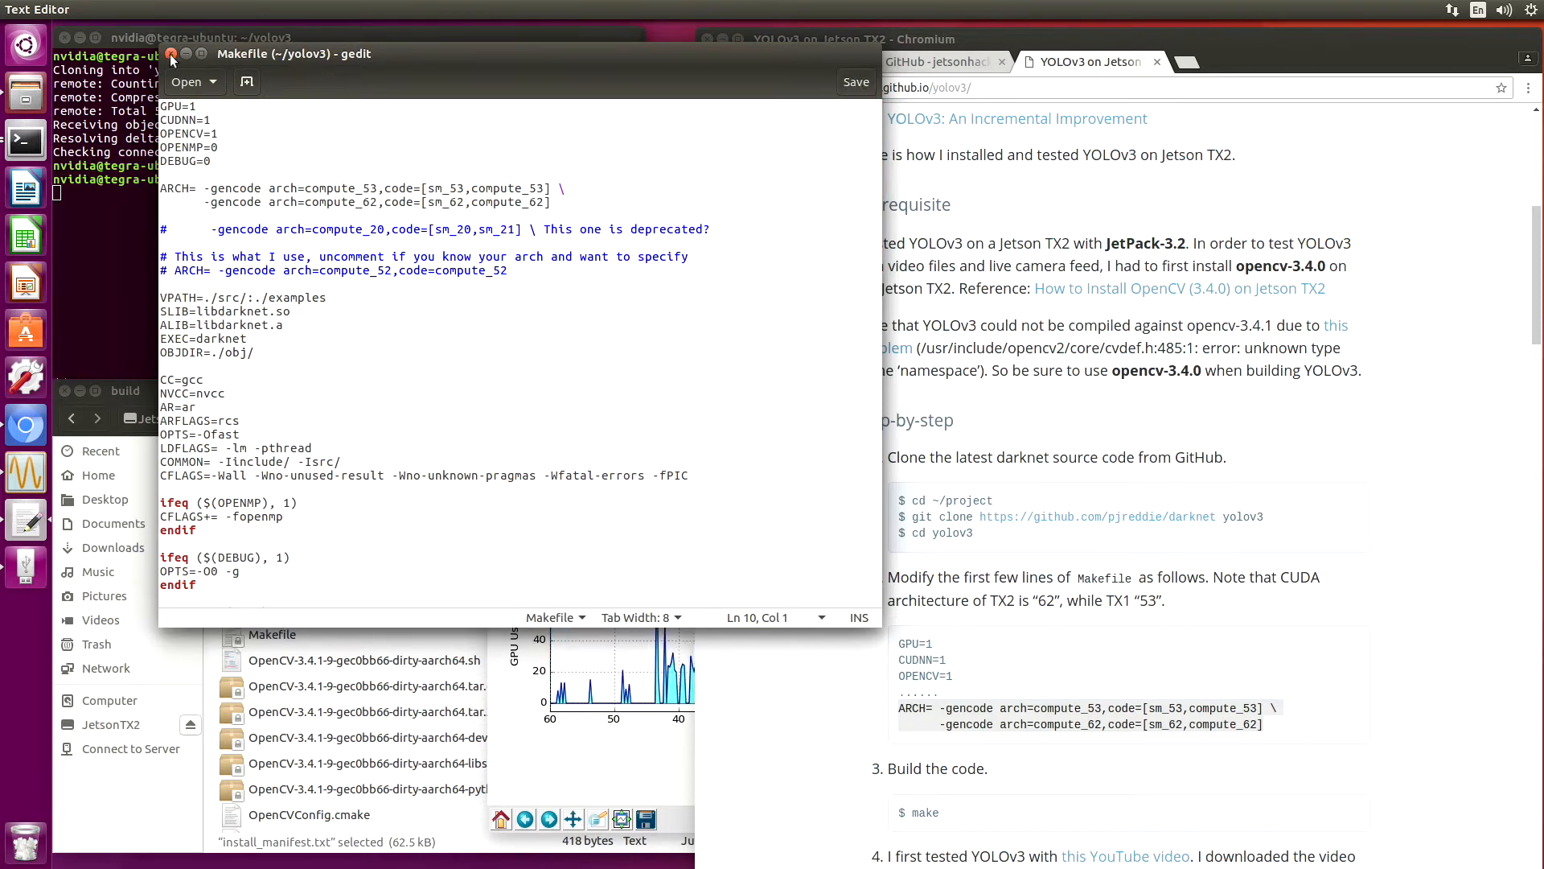
{"action": "left_click", "coordinate": [171, 53]}
{"action": "type", "text": "sudo nvpmodel"}
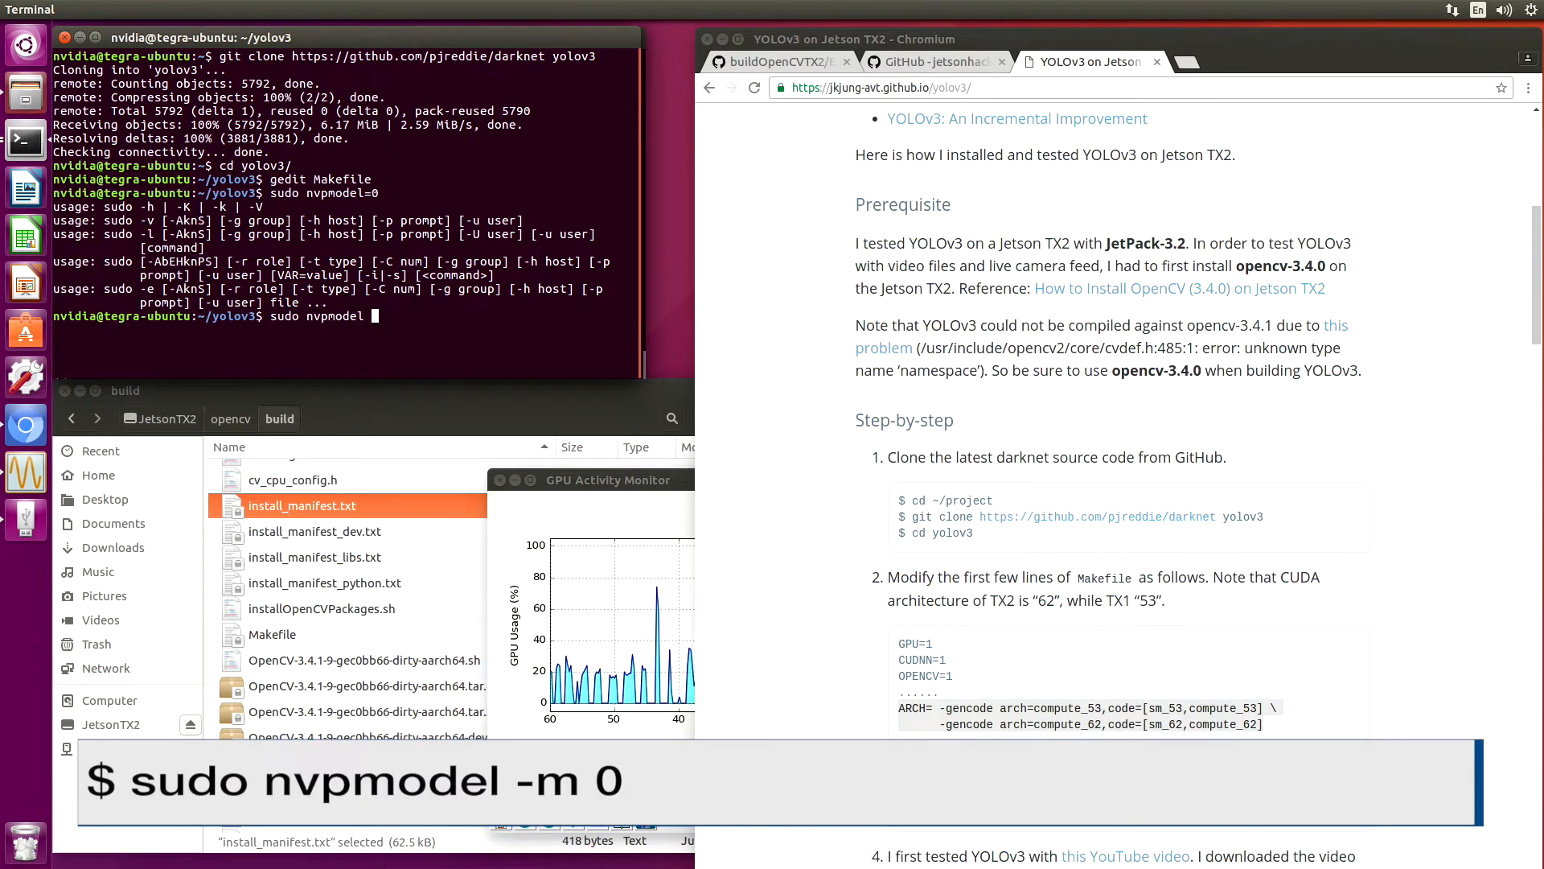
Run sudo nvpmodel -m 0 with the password, then start compiling Darknet with make.
{"action": "key", "text": "Return"}
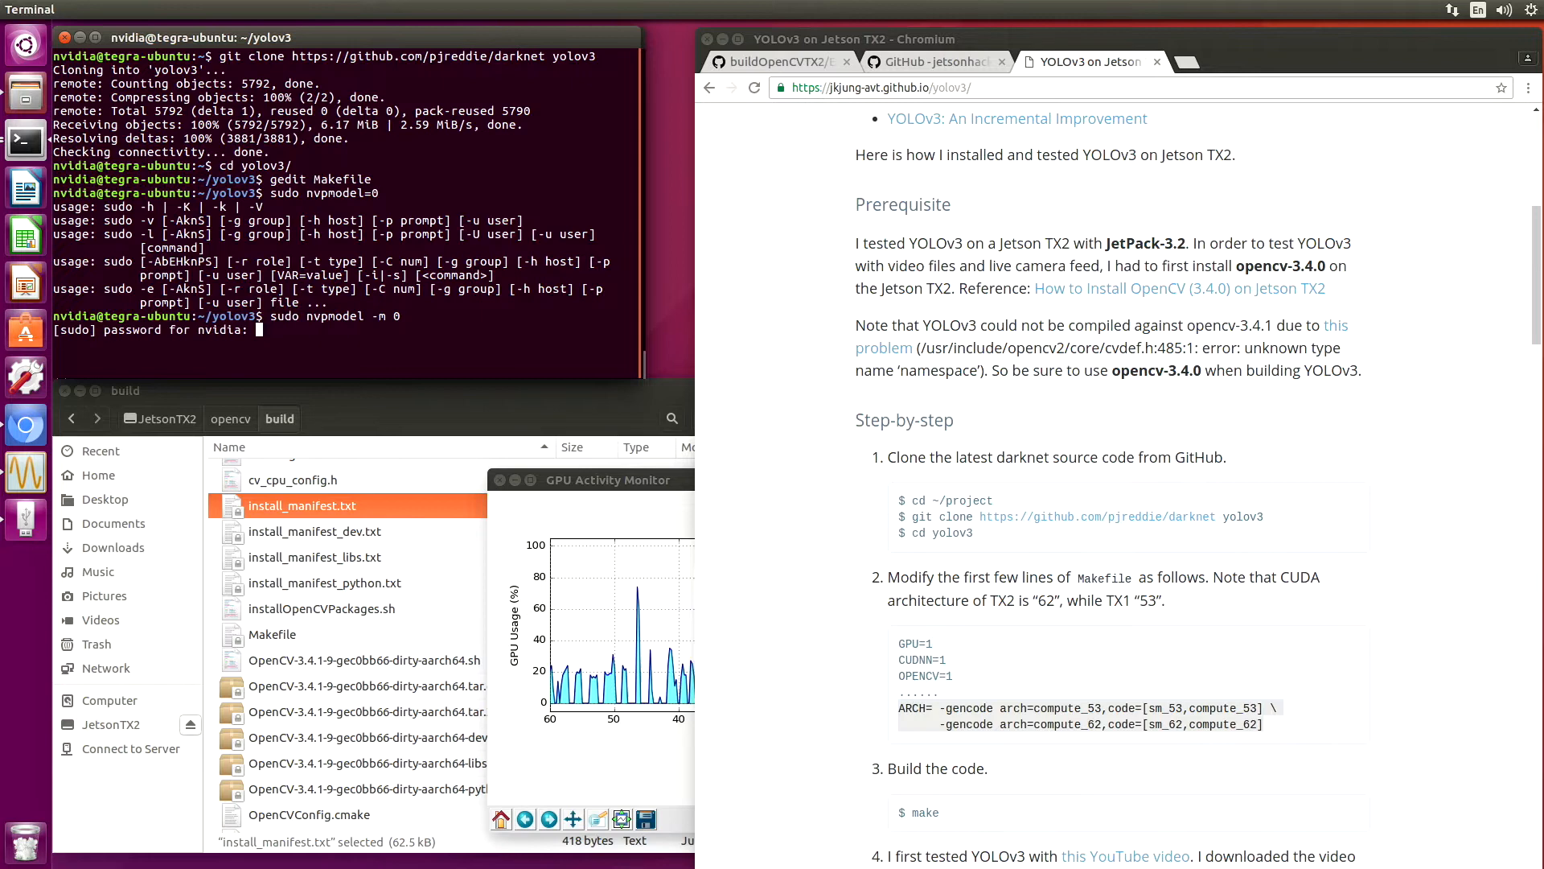
{"action": "key", "text": "Return"}
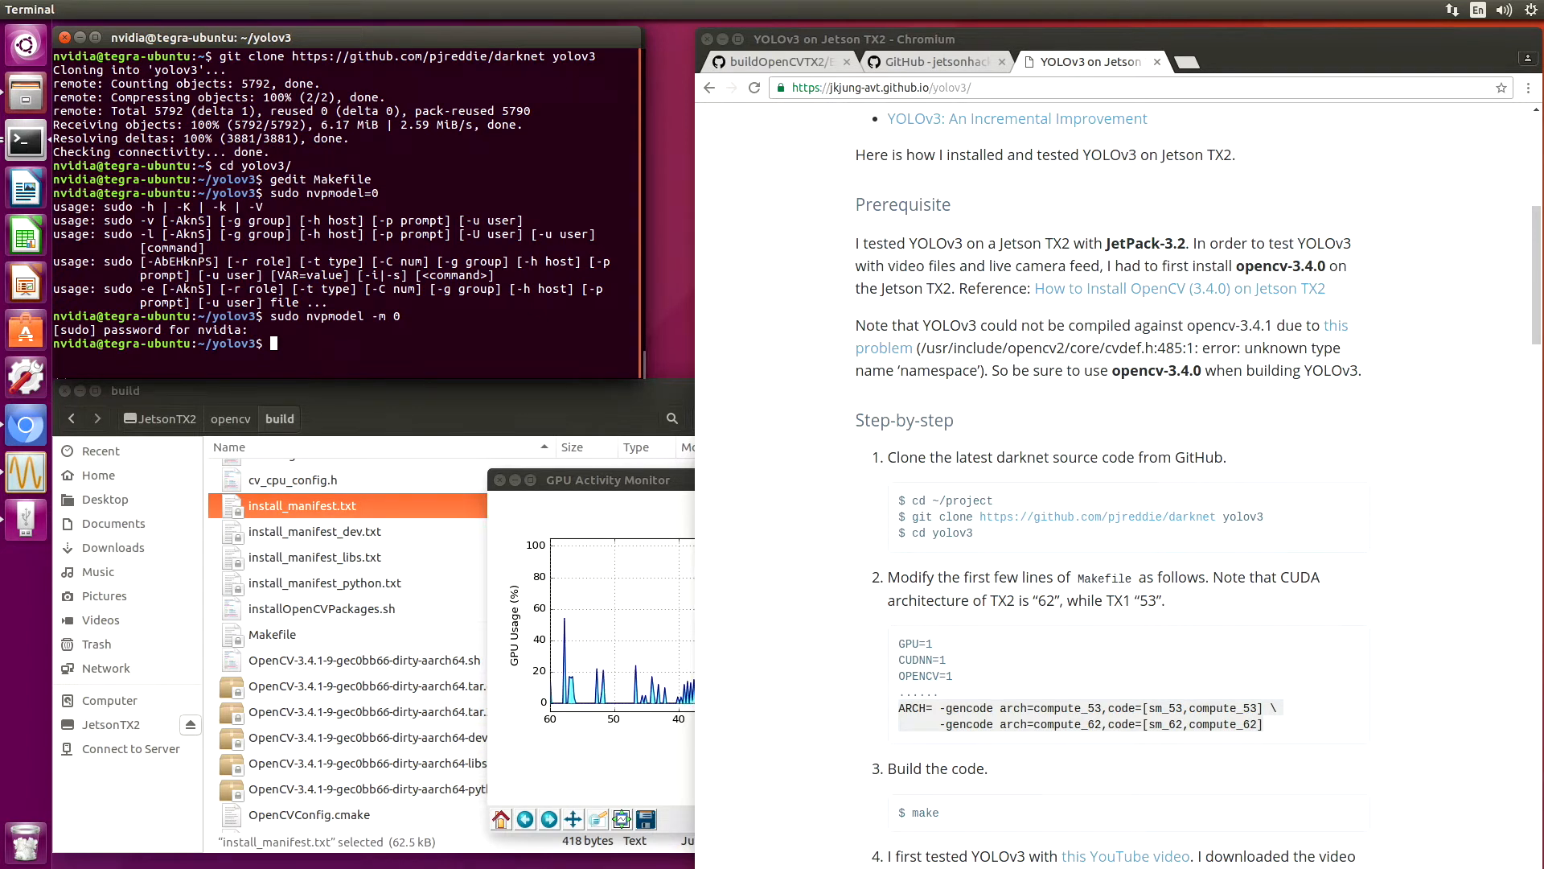
{"action": "type", "text": "make"}
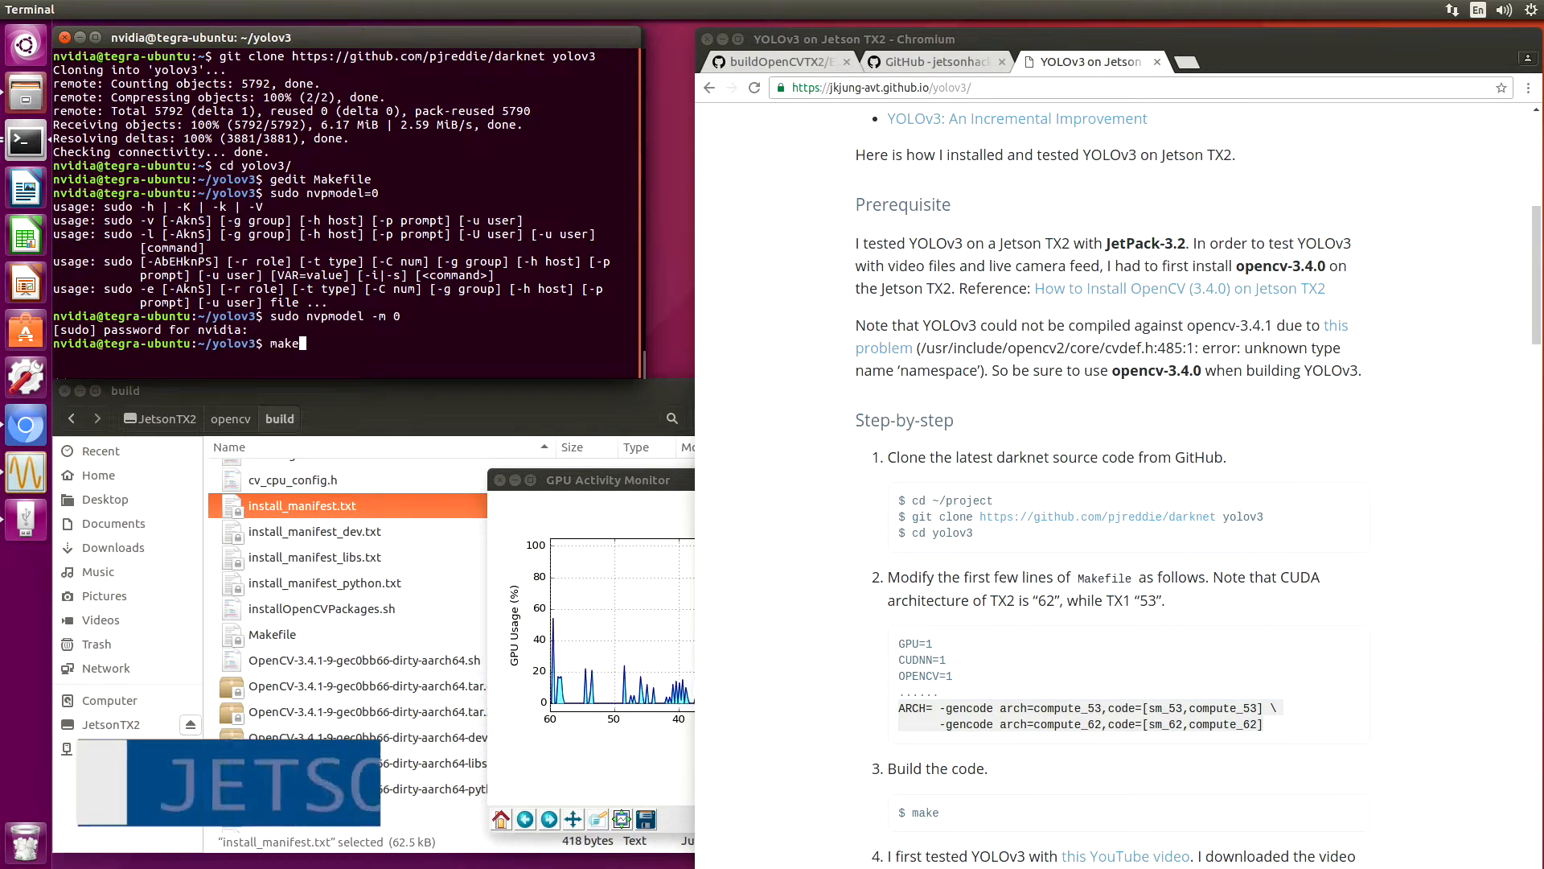
{"action": "key", "text": "Return"}
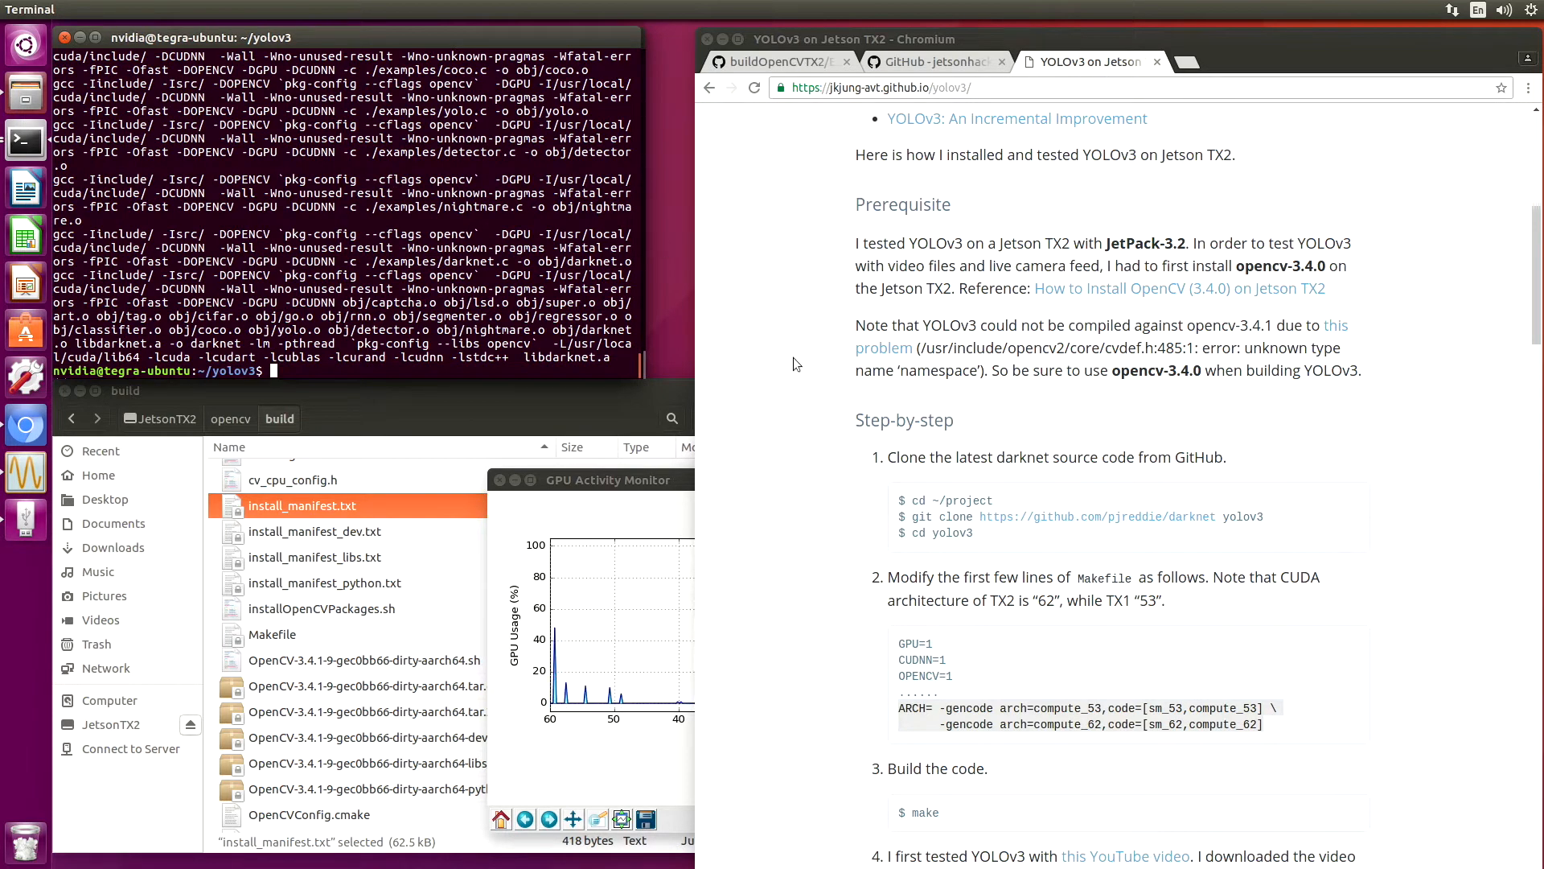
Scroll the blog post down to the YOLOv3 test commands while make finishes.
{"action": "scroll", "scroll_direction": "down", "scroll_amount": 3}
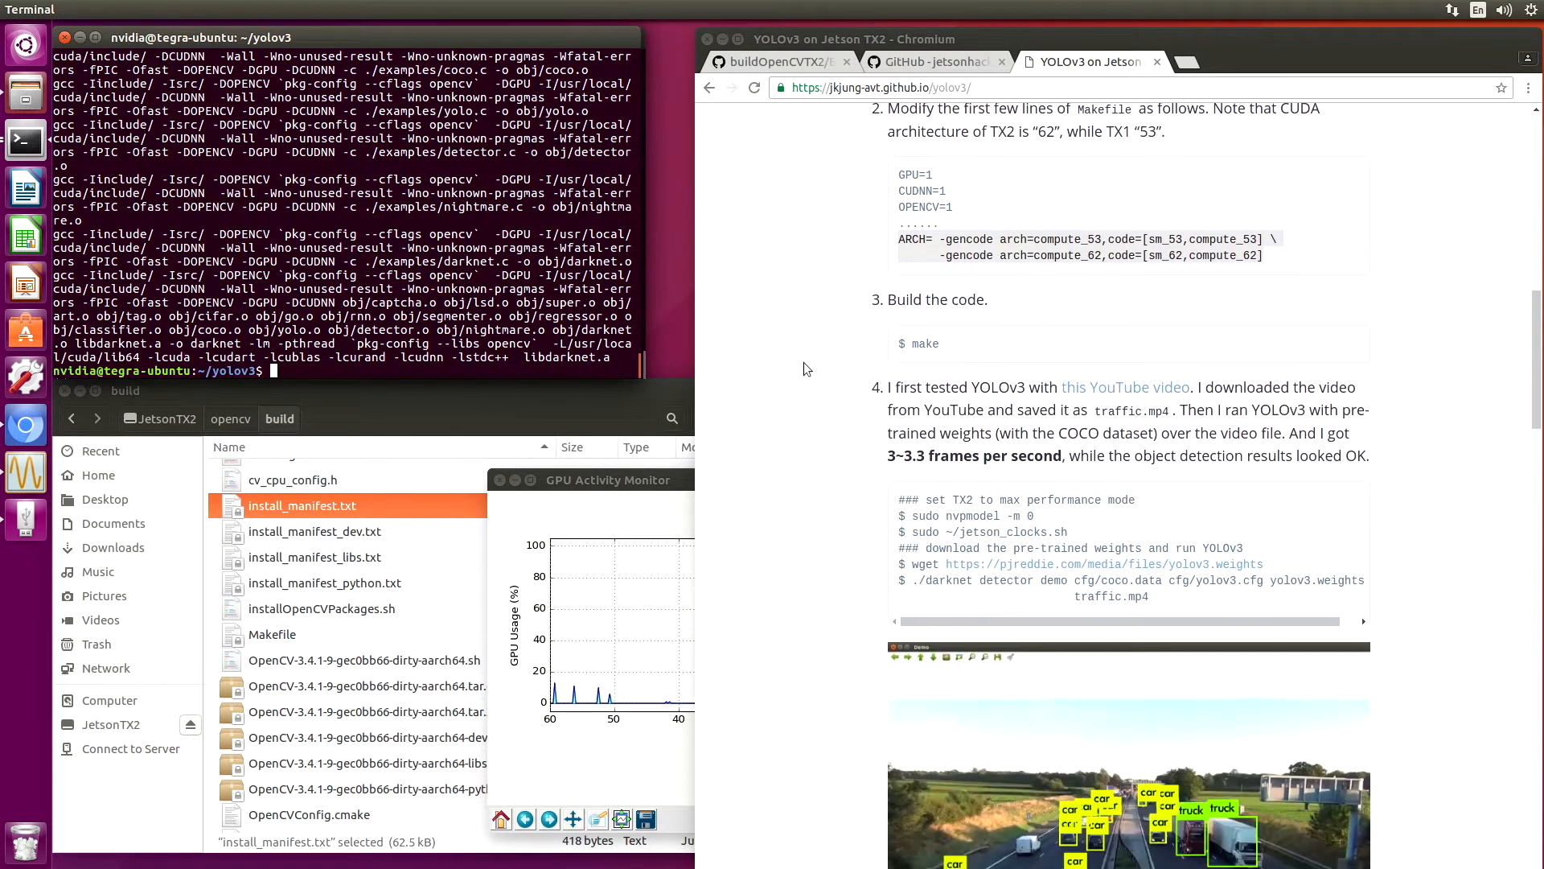
{"action": "scroll", "scroll_direction": "down", "scroll_amount": 3}
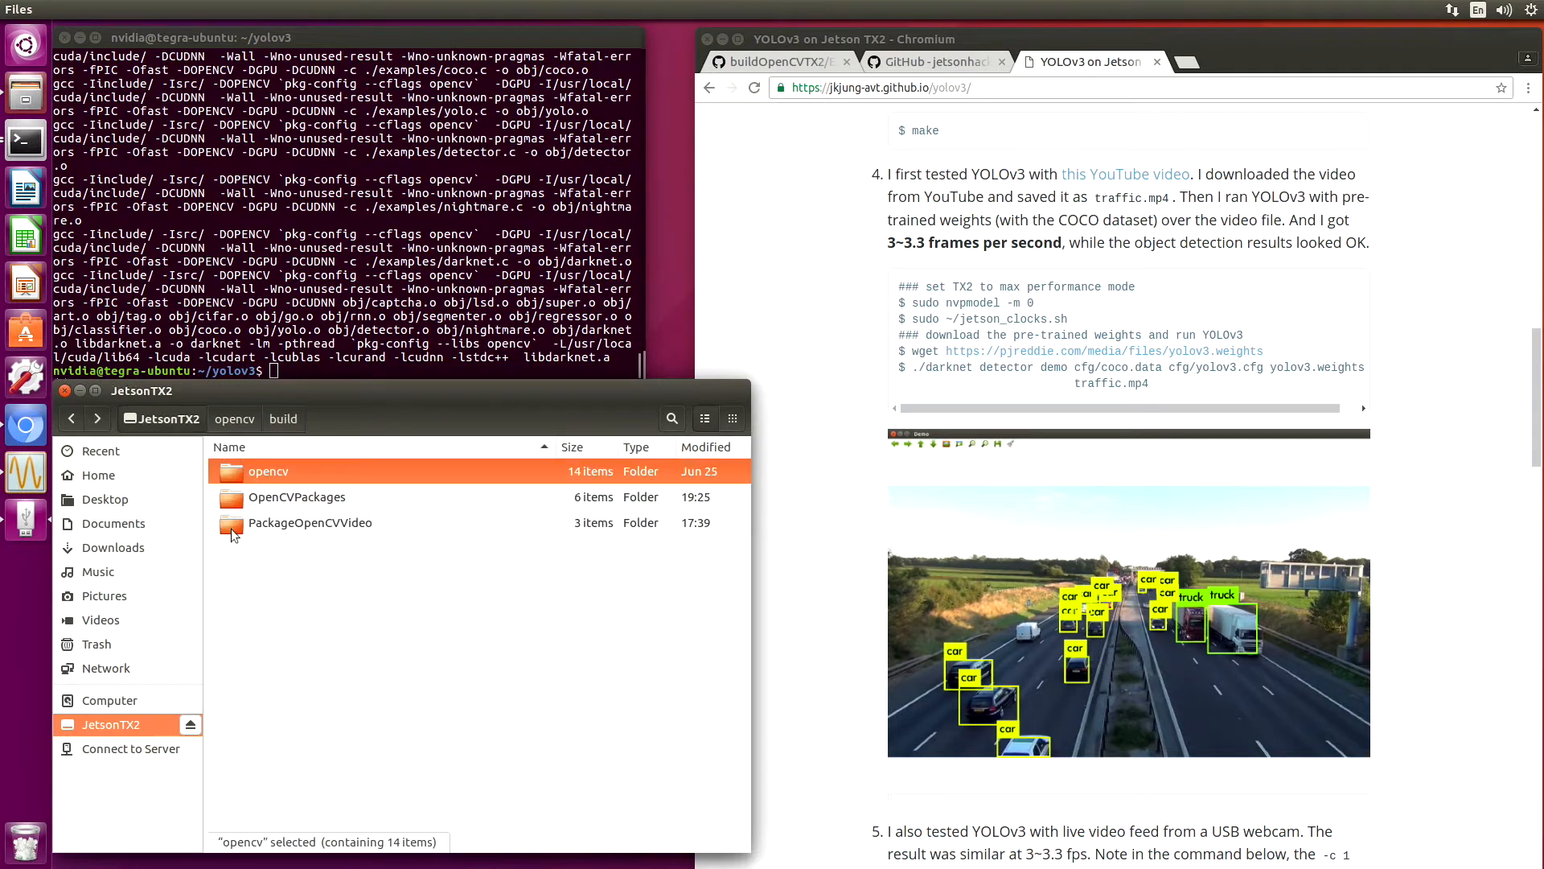
Copy traffic.mp4 from PackageOpenCVVideo into the yolov3 folder via a second Files window.
{"action": "double_click", "coordinate": [311, 522]}
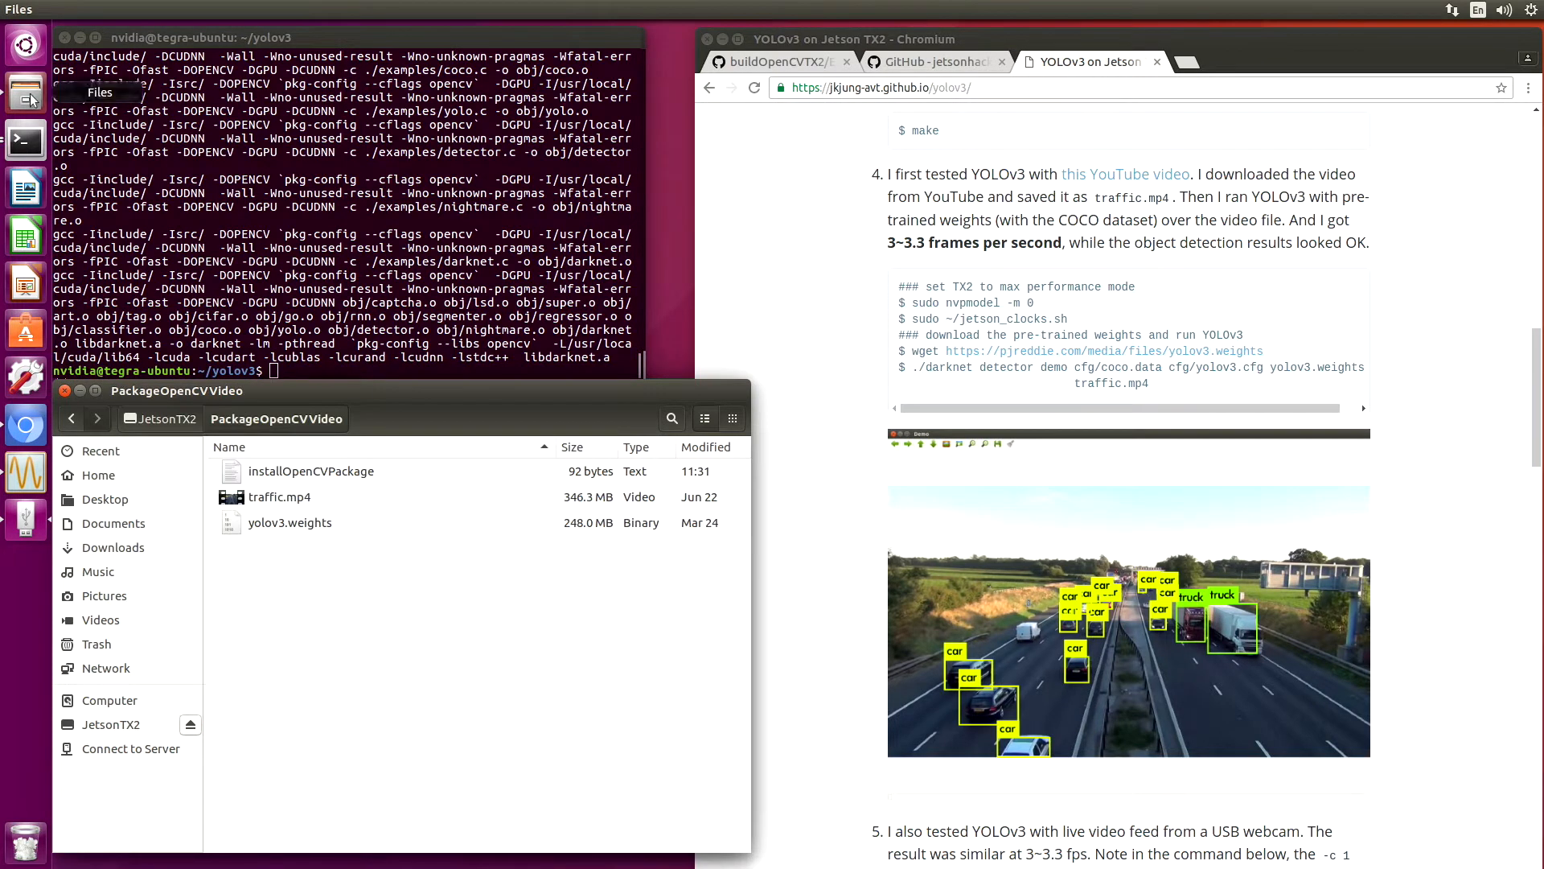
{"action": "left_click", "coordinate": [25, 93]}
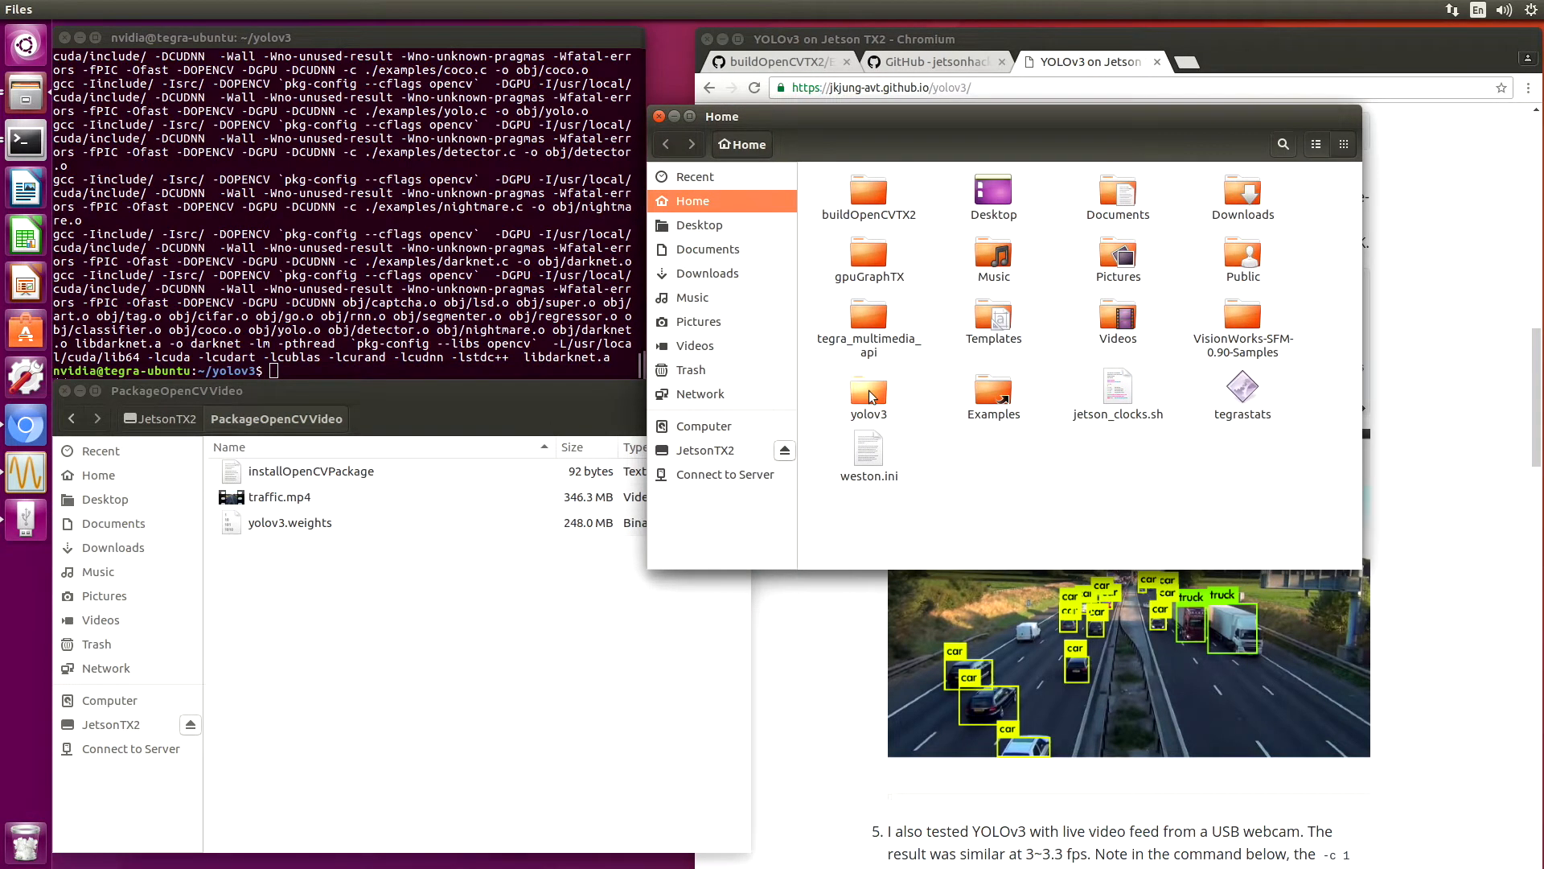
{"action": "left_click", "coordinate": [868, 389]}
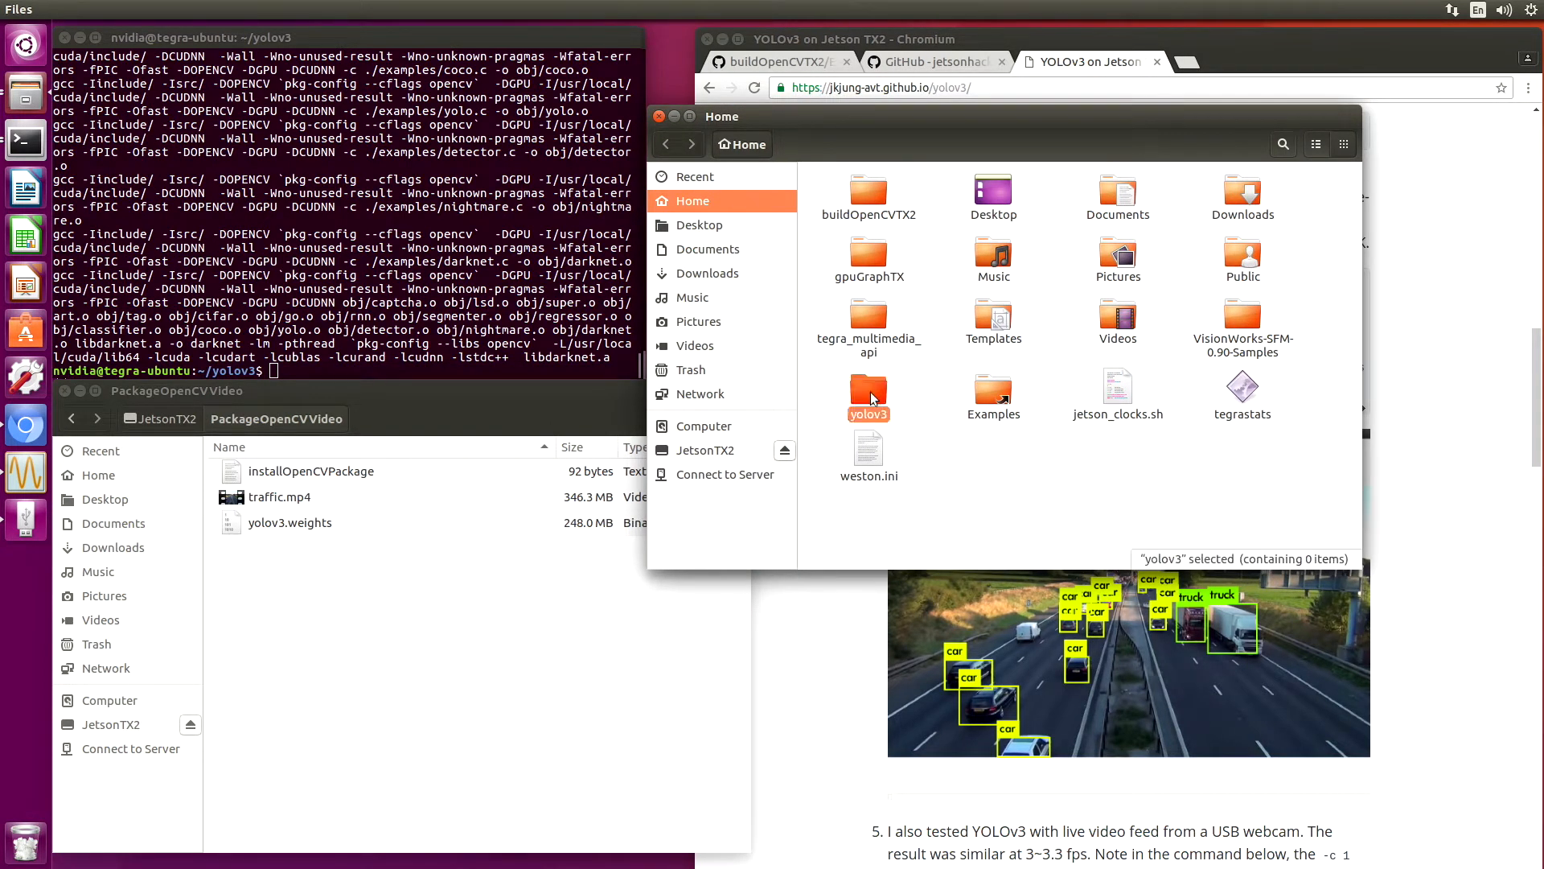
{"action": "double_click", "coordinate": [868, 384]}
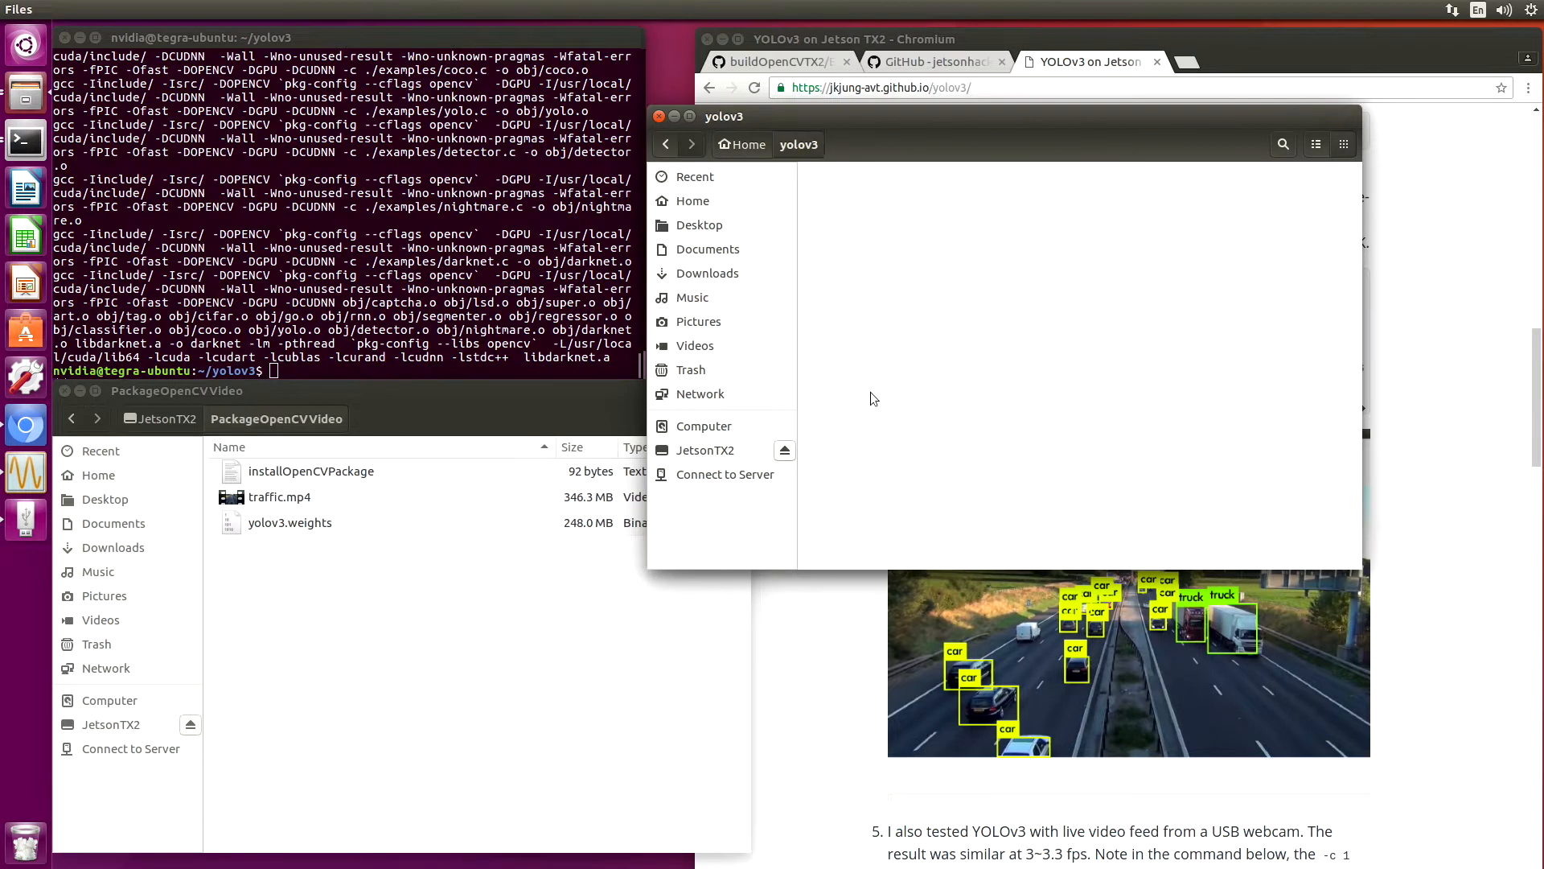
{"action": "left_click", "coordinate": [279, 496]}
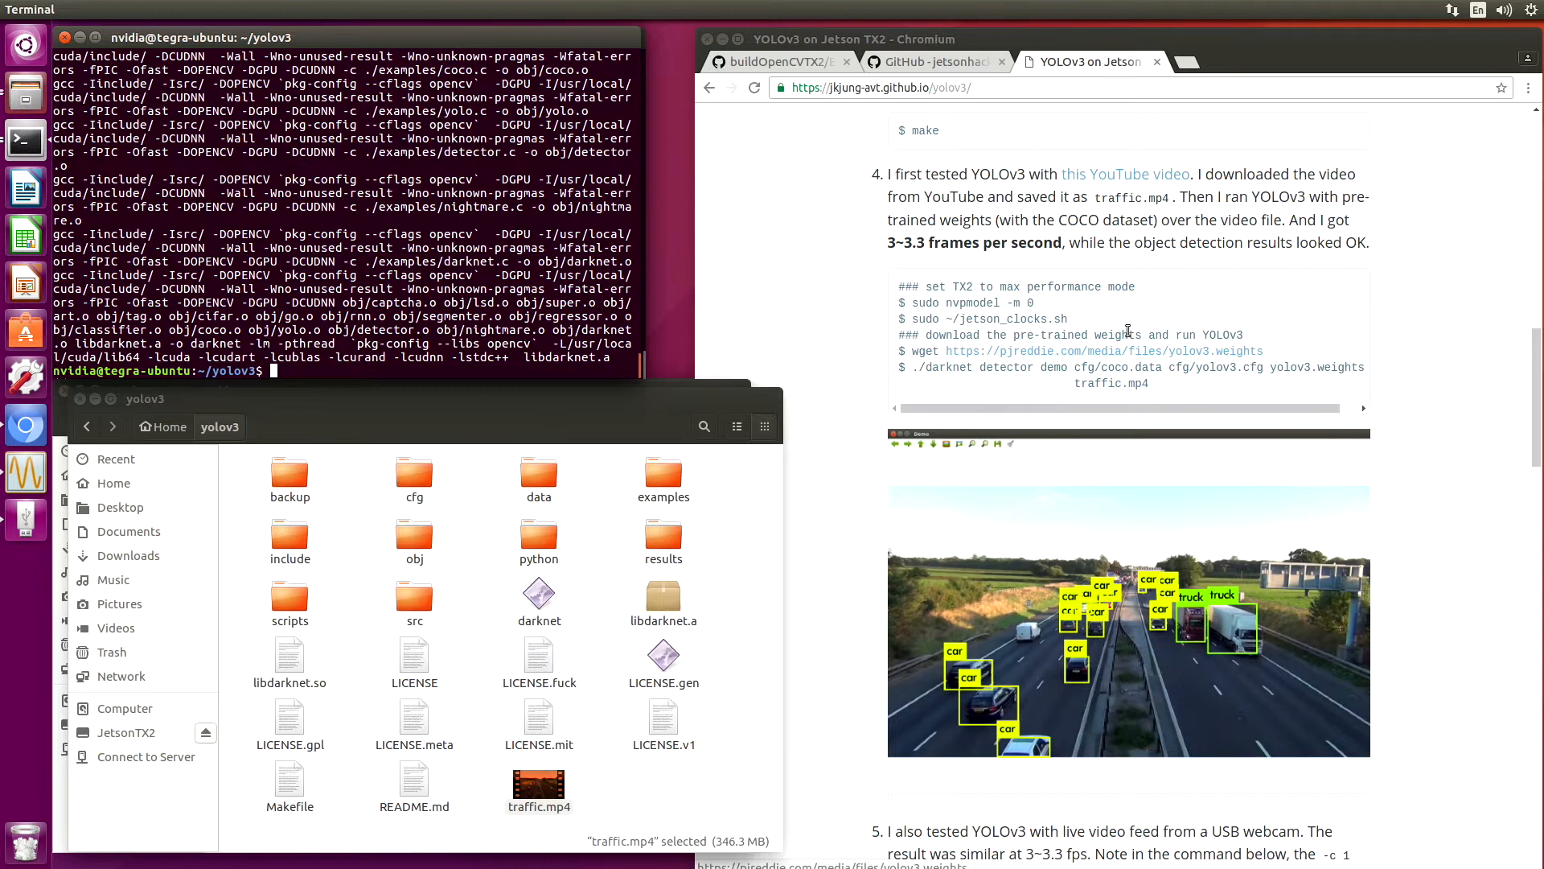
{"action": "mouse_move", "coordinate": [912, 352]}
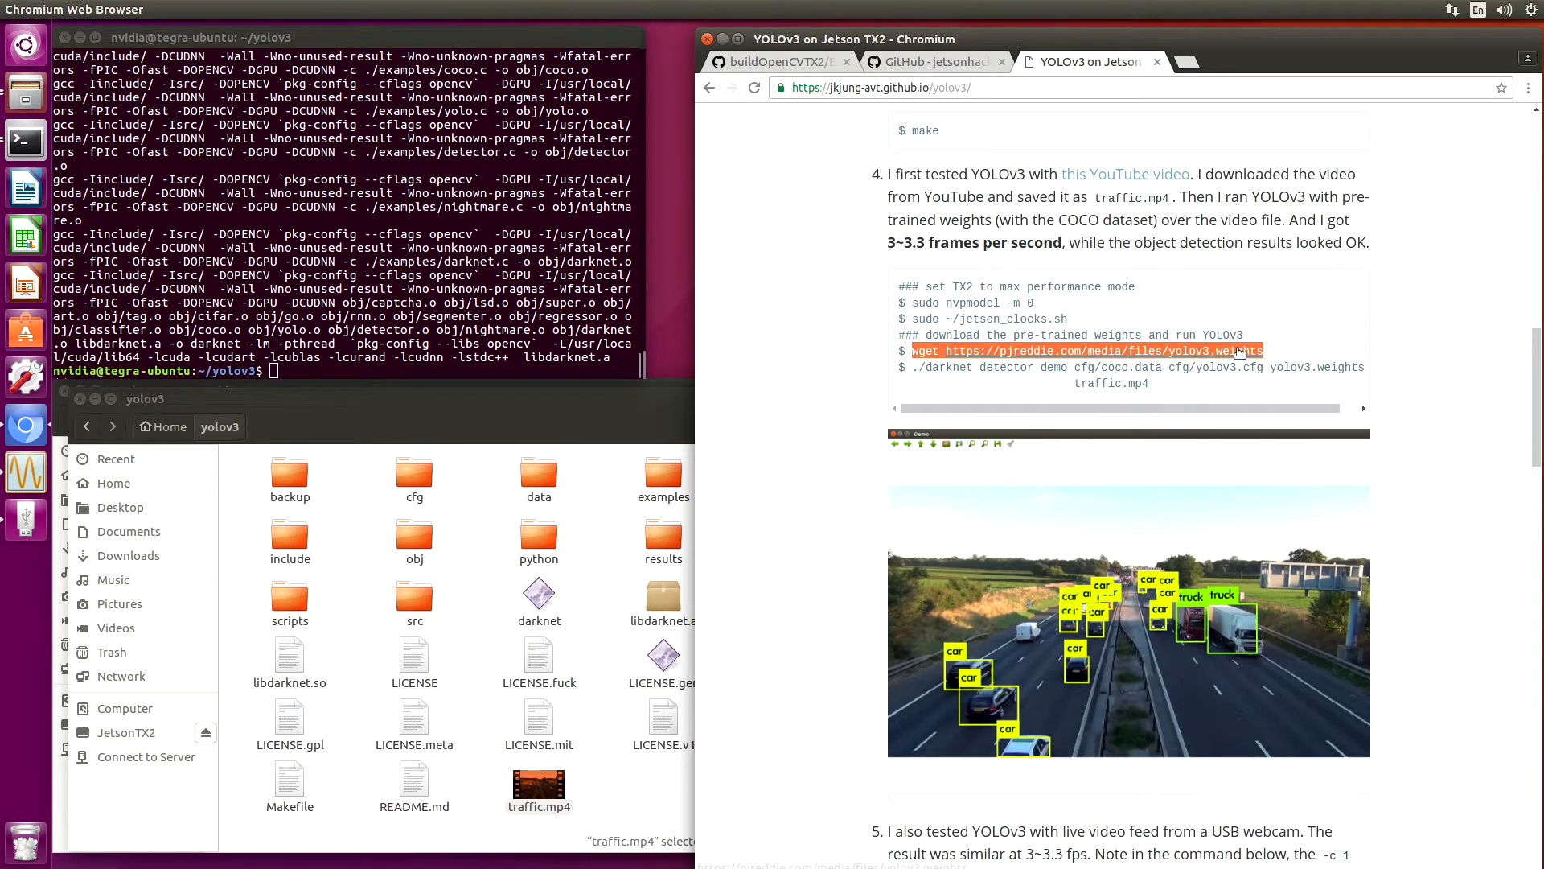
Download yolov3.weights with the blog's wget command pasted into Terminal.
{"action": "right_click", "coordinate": [1241, 351]}
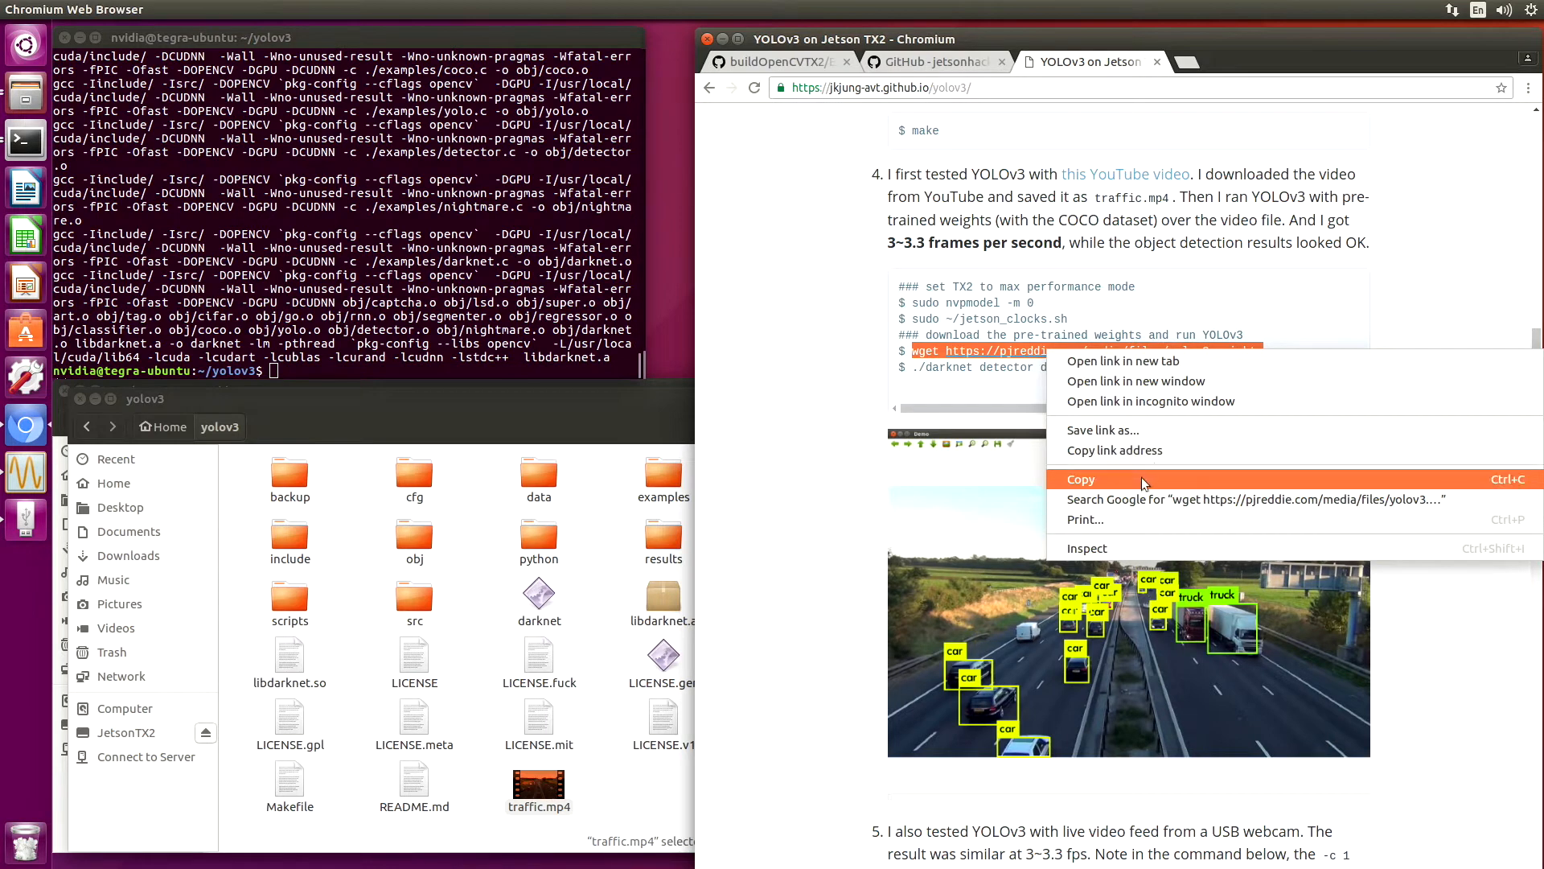
{"action": "left_click", "coordinate": [1080, 480]}
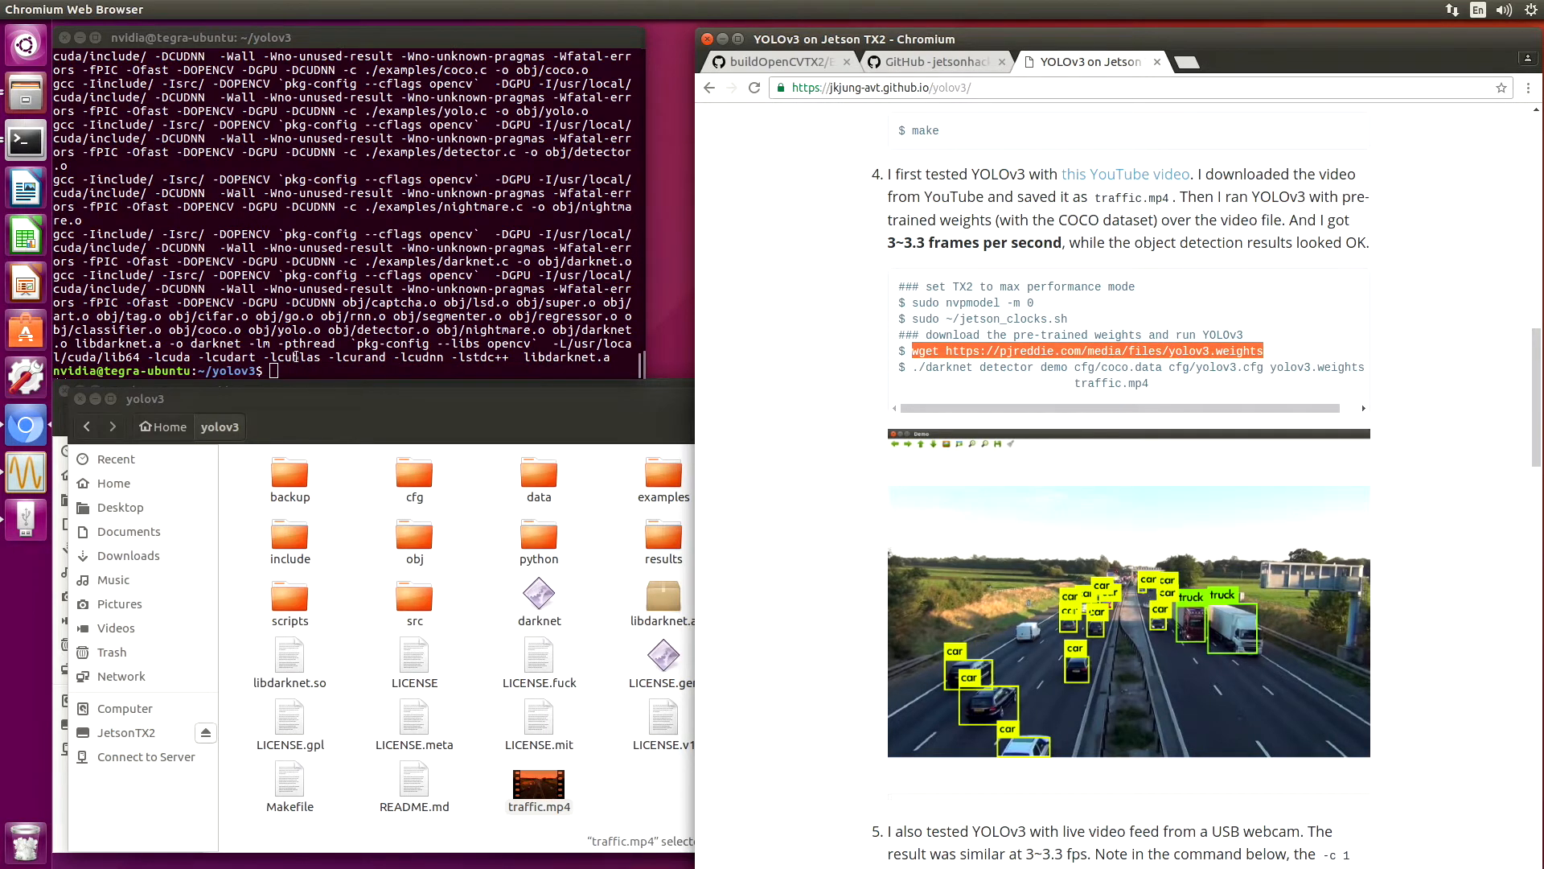
{"action": "right_click", "coordinate": [290, 370]}
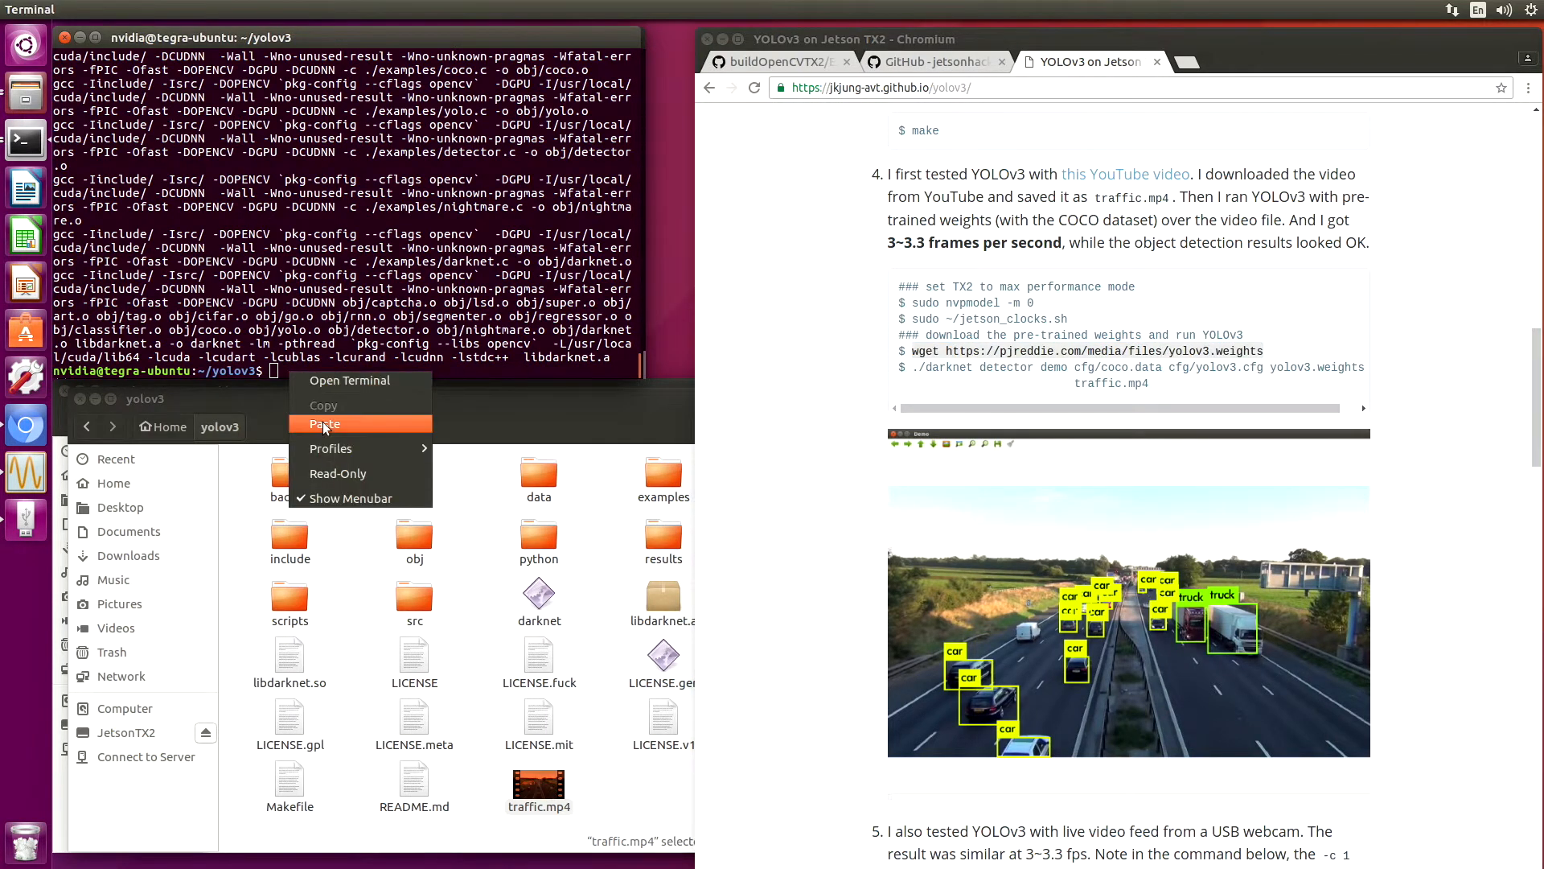
{"action": "left_click", "coordinate": [325, 424]}
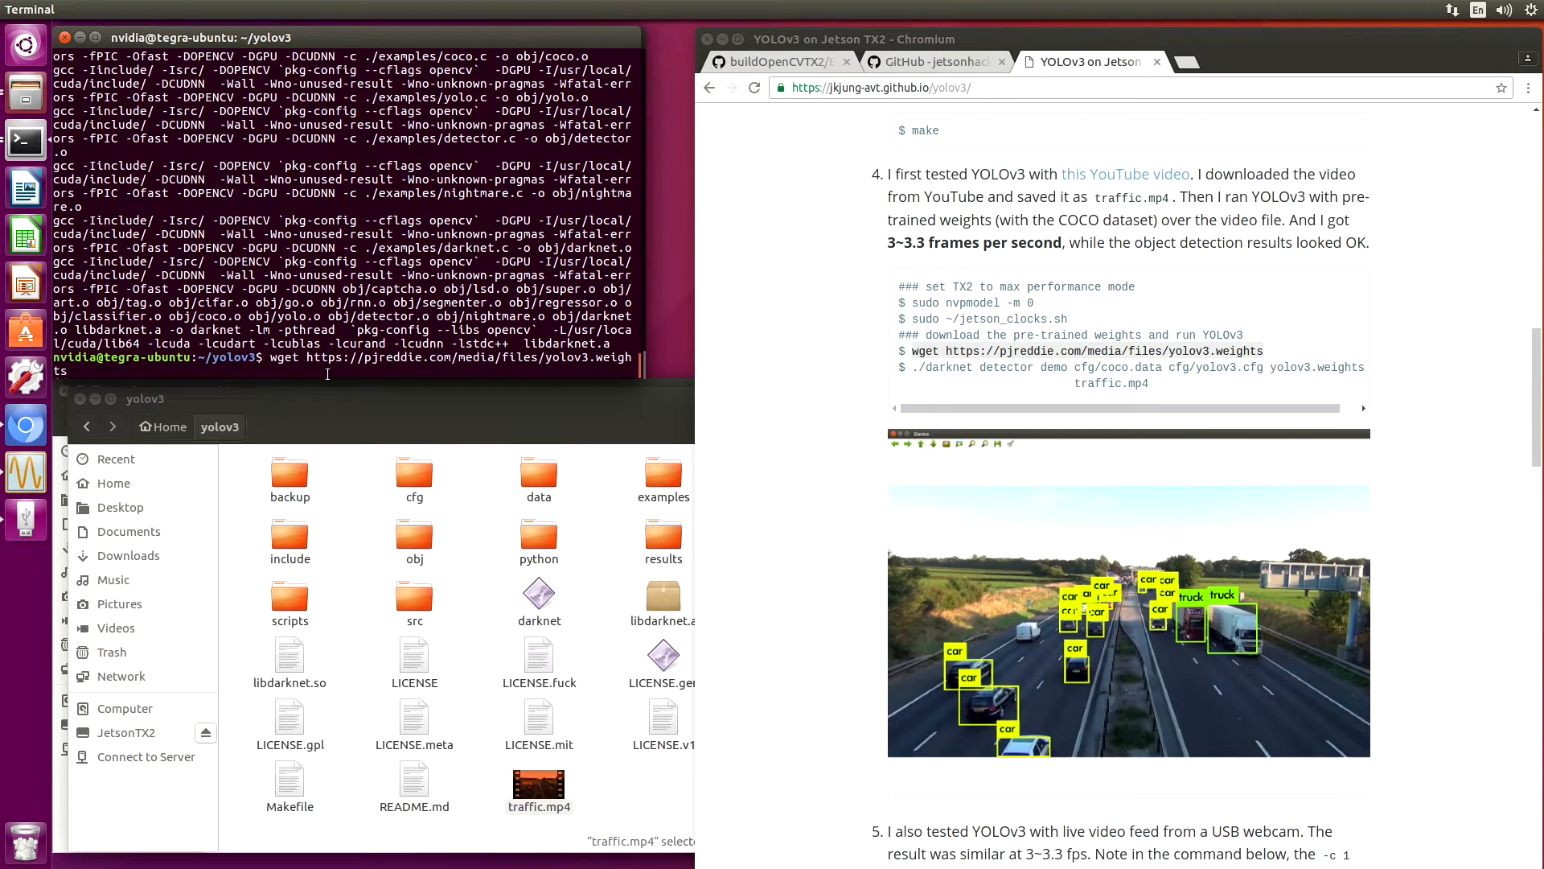
{"action": "key", "text": "Return"}
{"action": "type", "text": "wget --no-check-certificate https://pjreddie.com/media/files/yolov3.weights"}
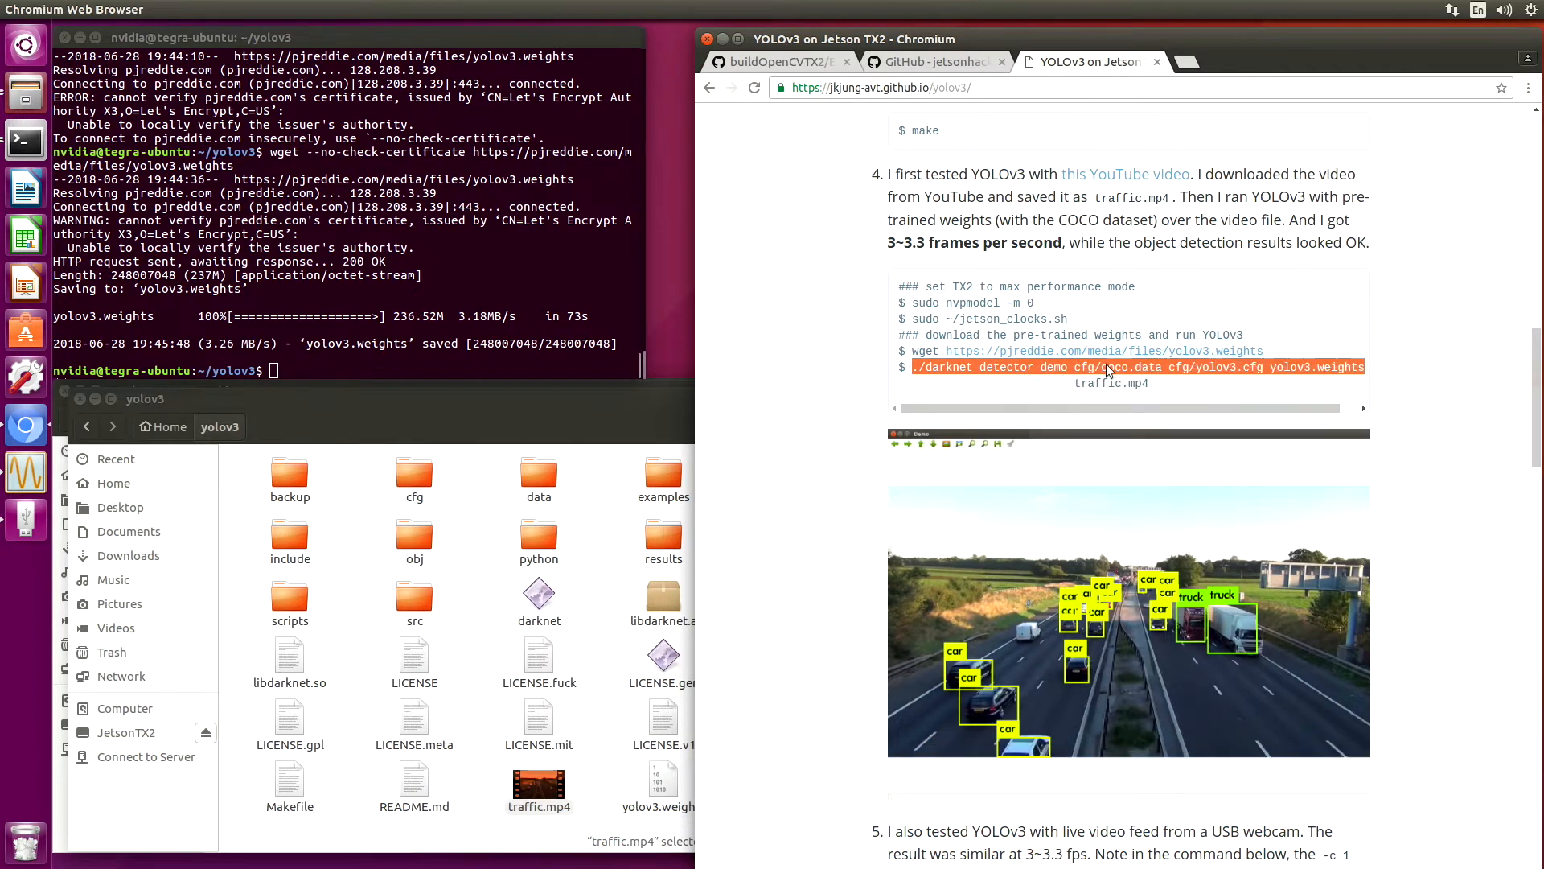
{"action": "right_click", "coordinate": [295, 369]}
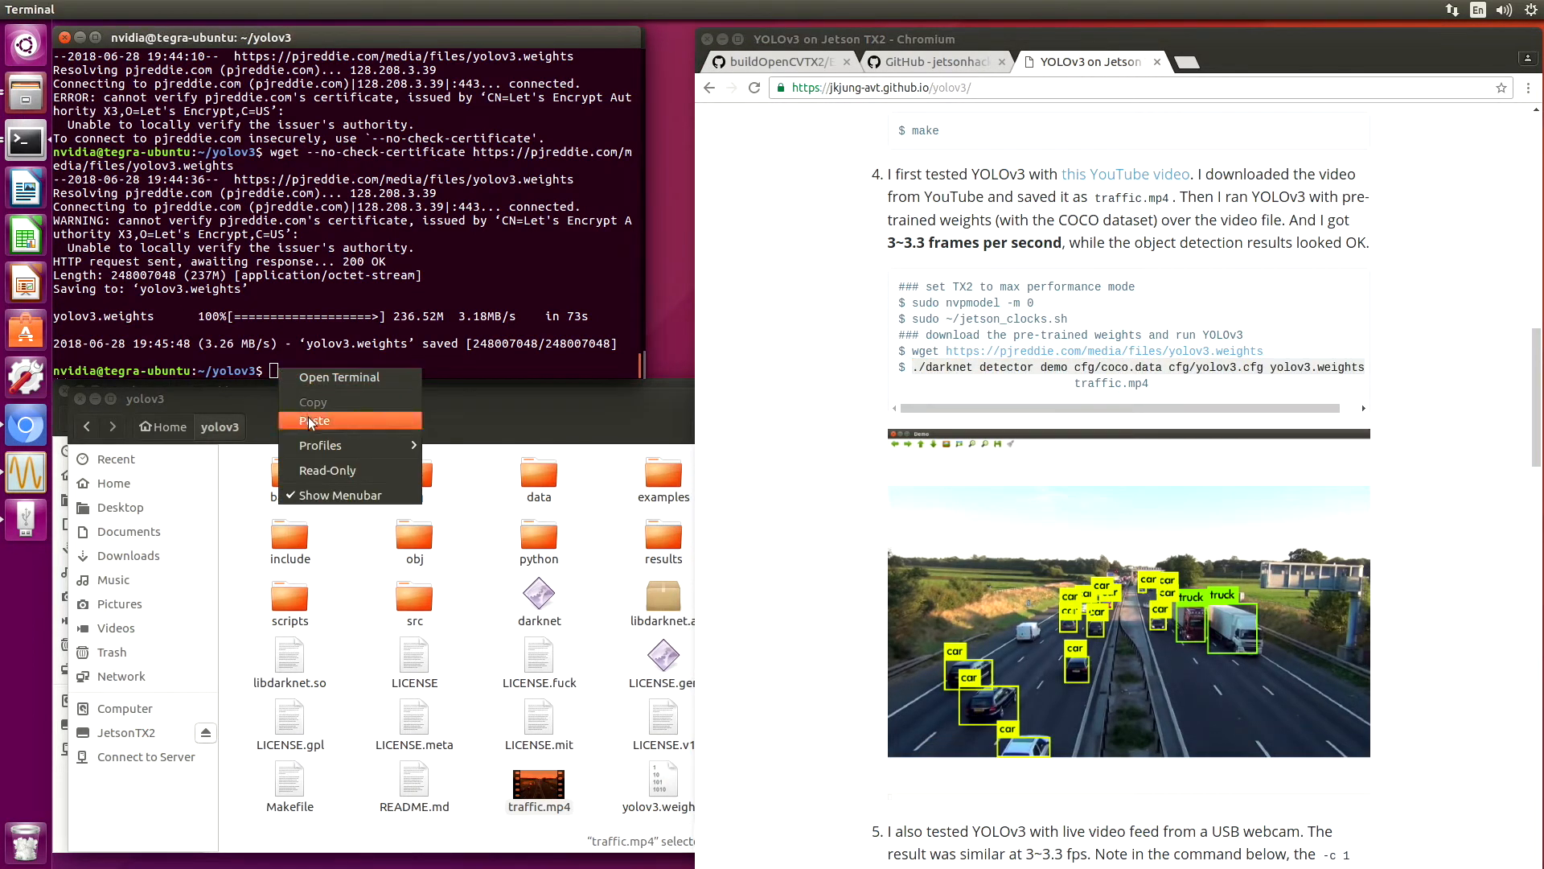
Run the pasted ./darknet detector demo command on traffic.mp4 to label cars and trucks.
{"action": "left_click", "coordinate": [312, 421]}
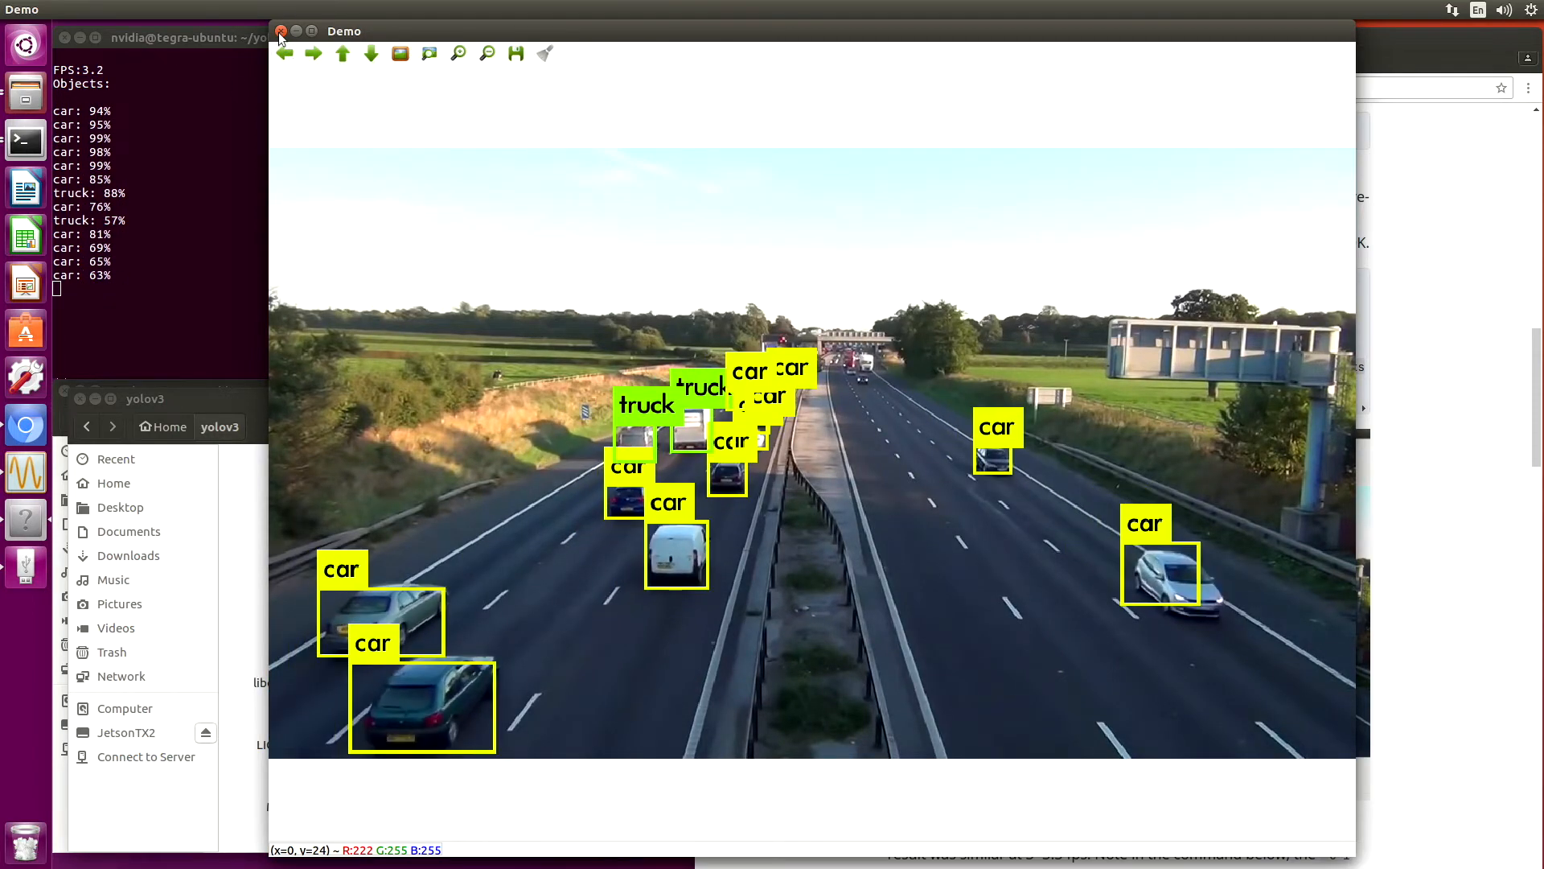
End the traffic detection demo and select the YOLOv3 webcam command on the blog page.
{"action": "left_click", "coordinate": [280, 30]}
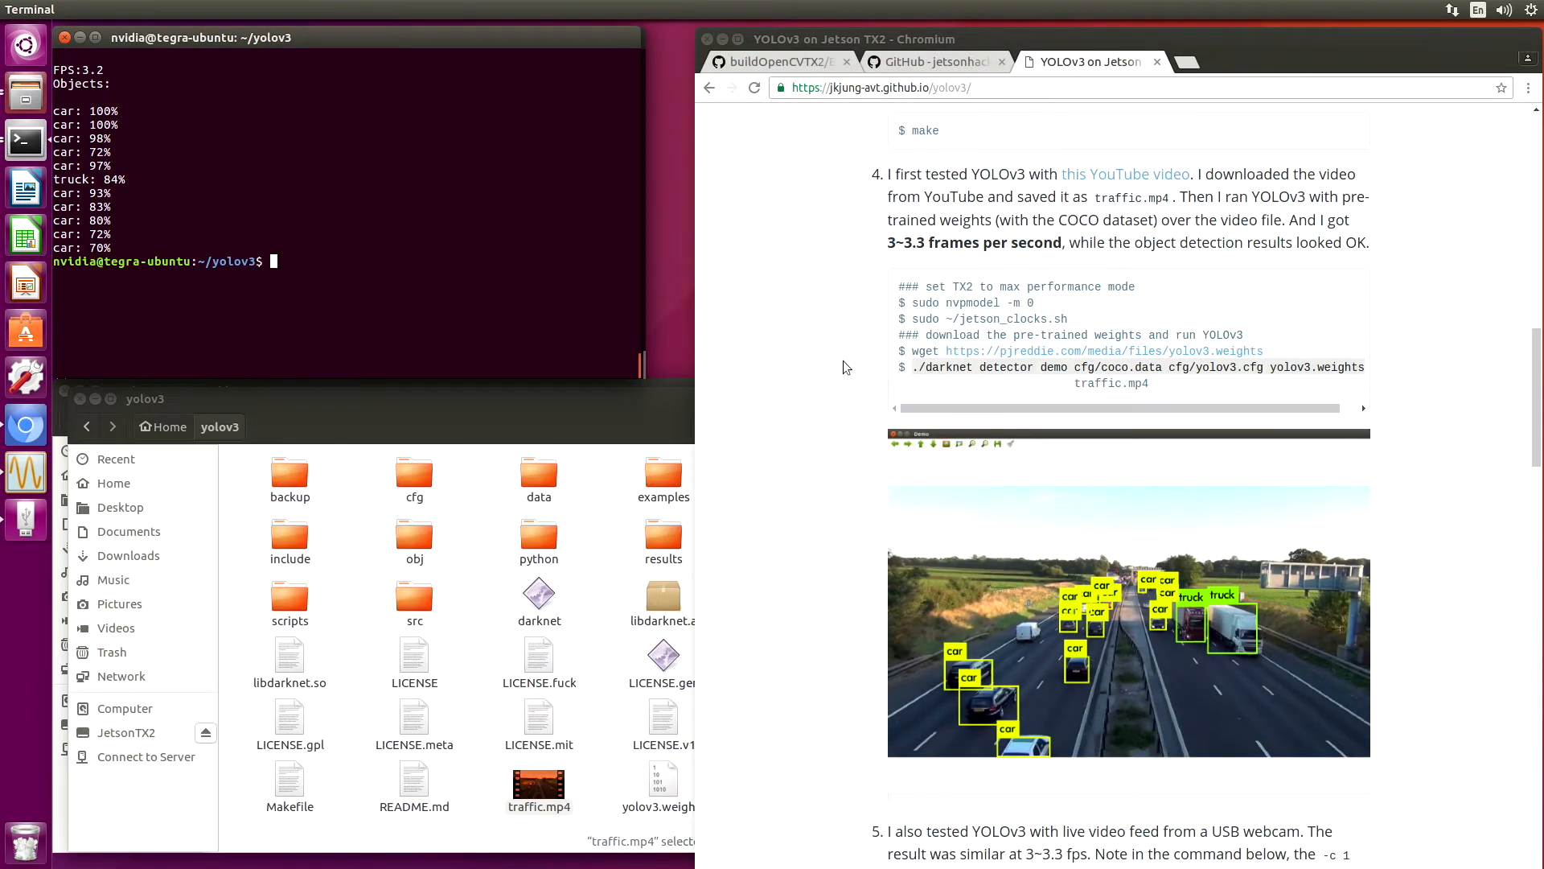
{"action": "scroll", "scroll_direction": "down", "scroll_amount": 3}
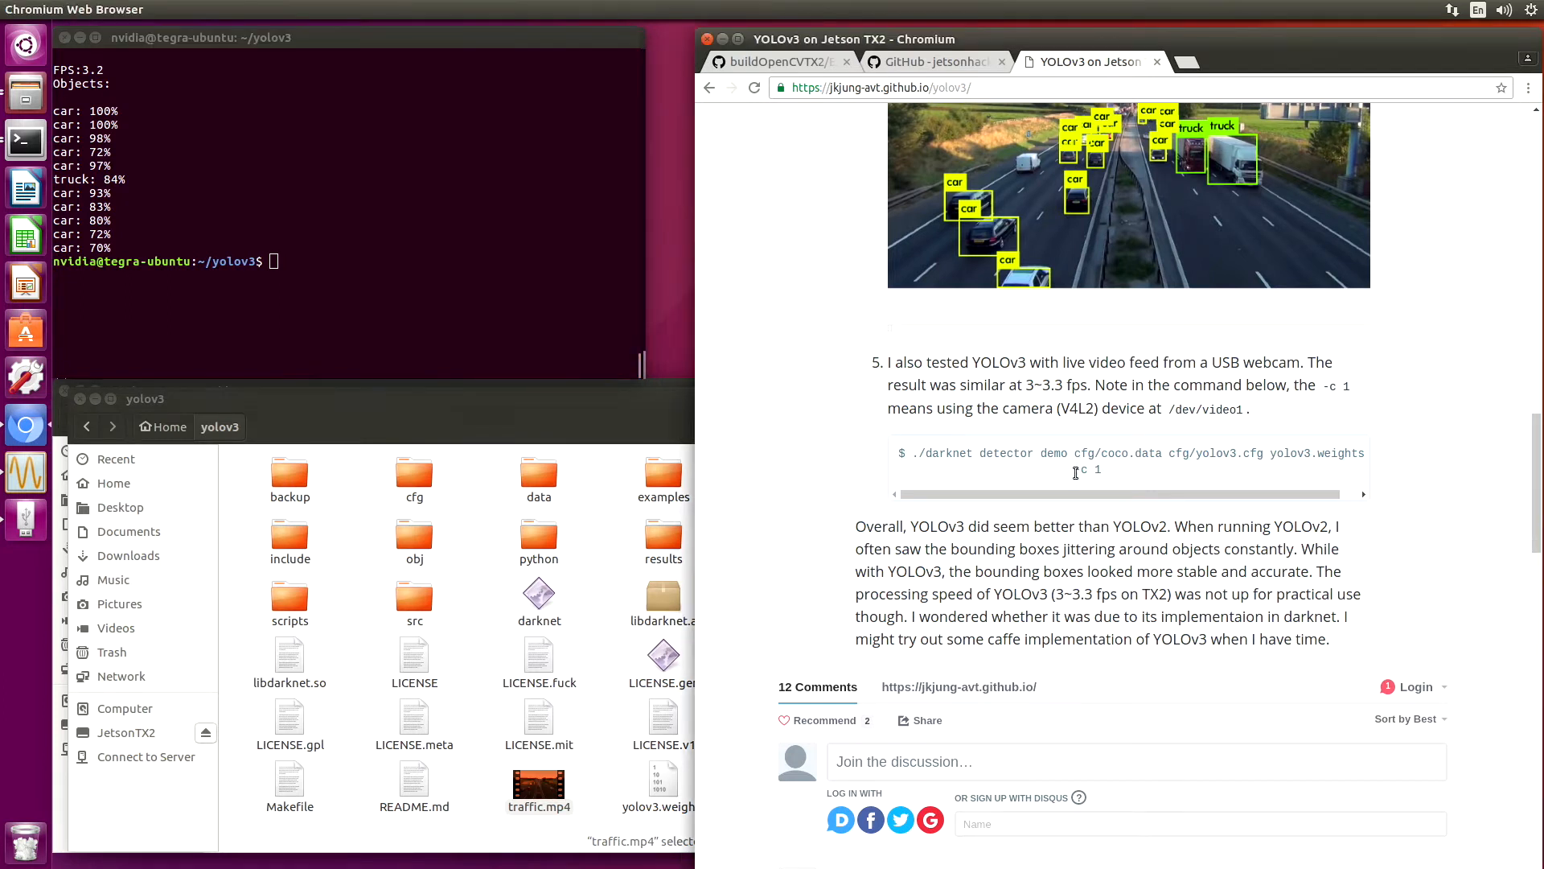
{"action": "double_click", "coordinate": [1087, 469]}
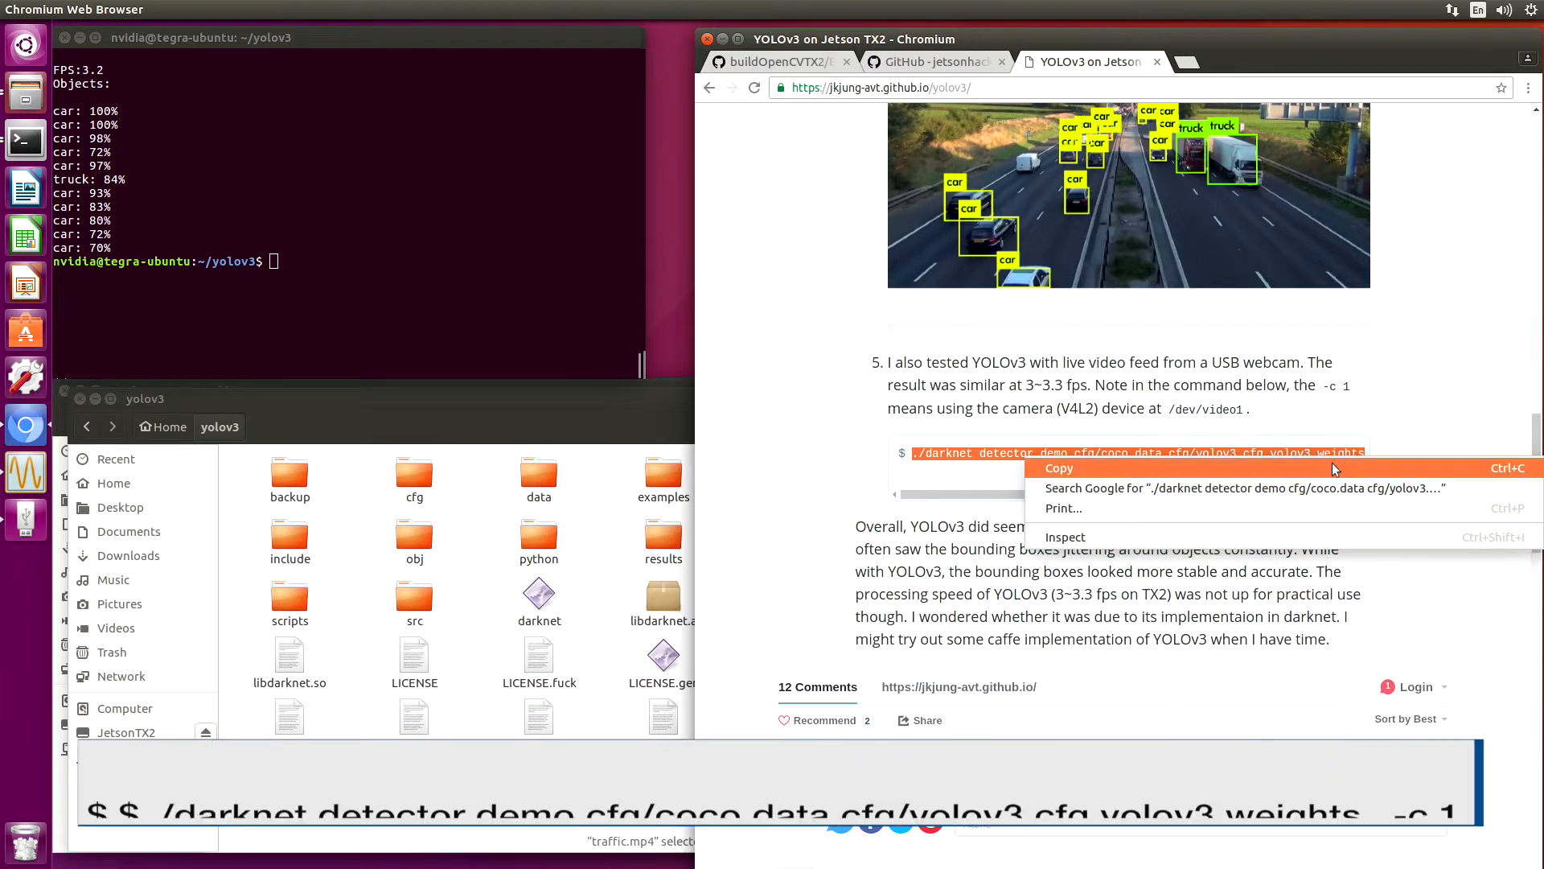
Paste the webcam detector command at the prompt and append '-c 1'.
{"action": "right_click", "coordinate": [276, 261]}
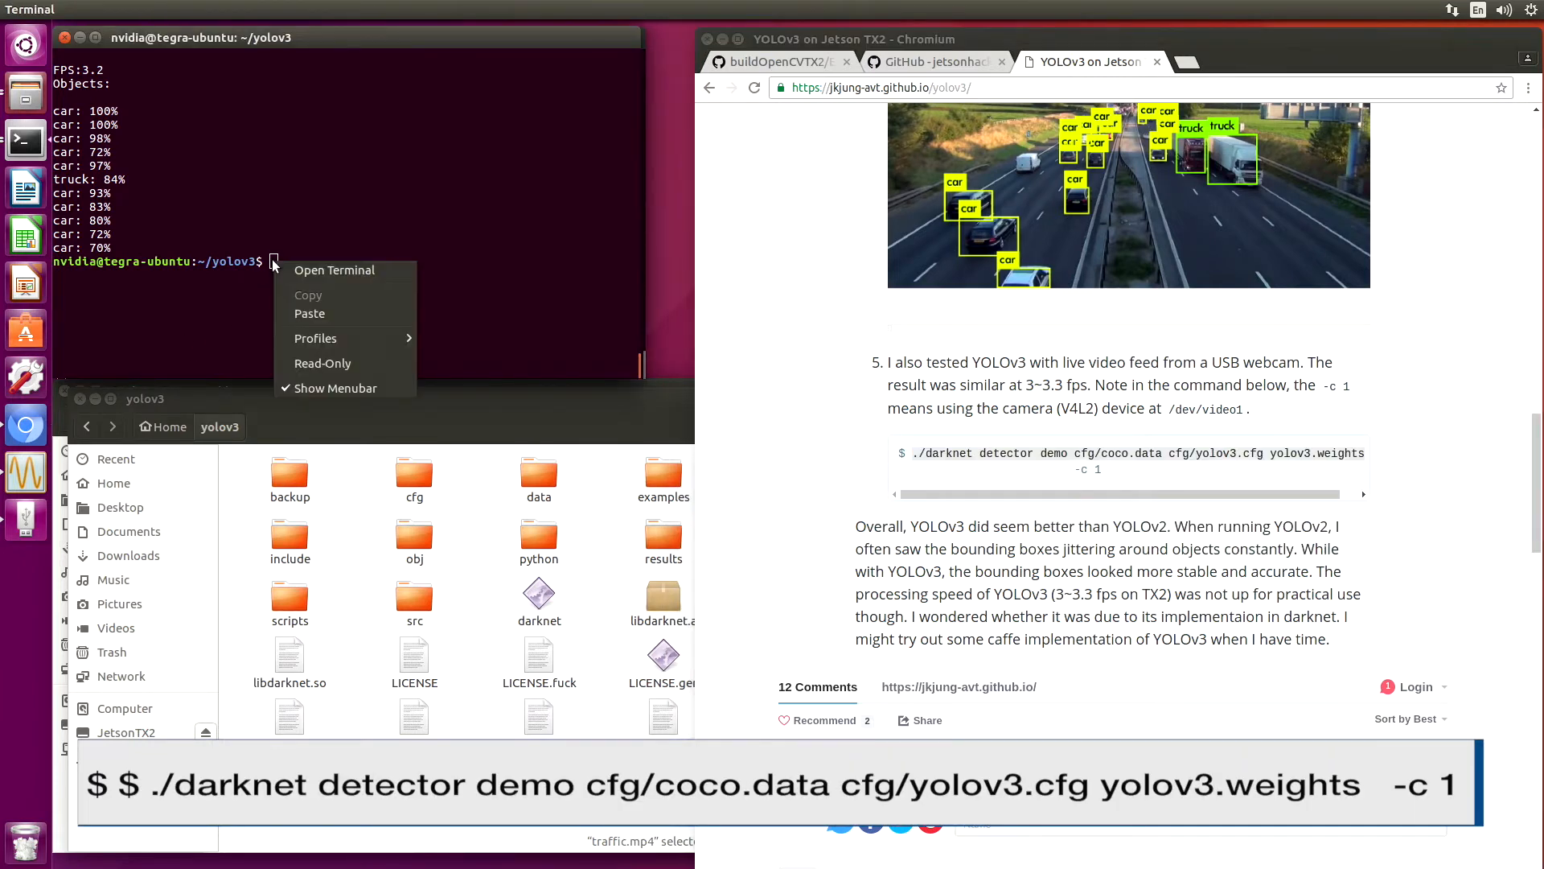
{"action": "left_click", "coordinate": [309, 313]}
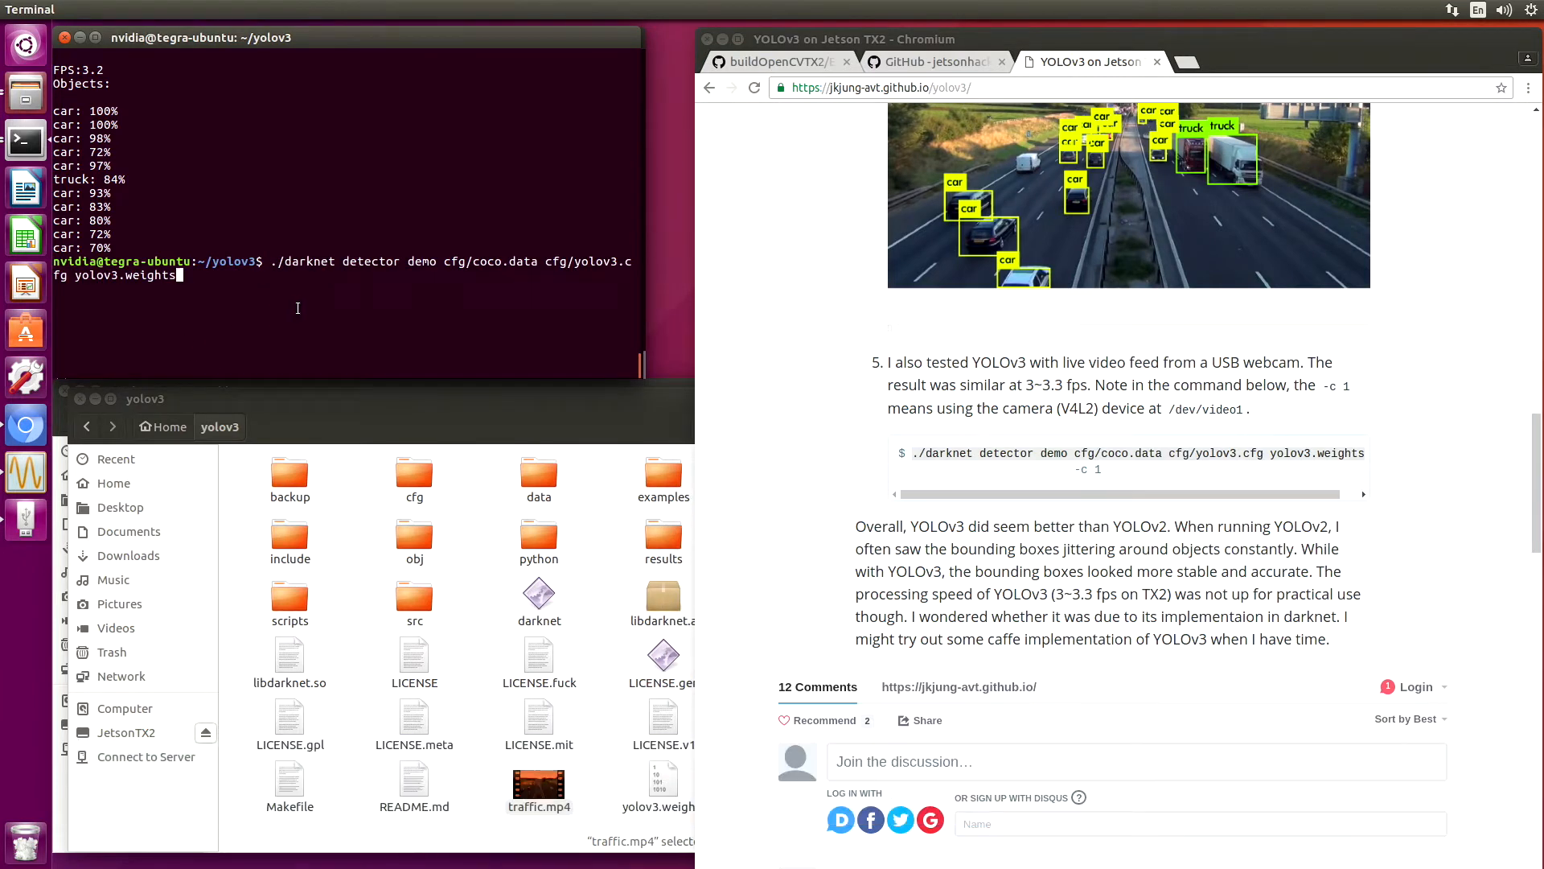
{"action": "type", "text": "-c 1"}
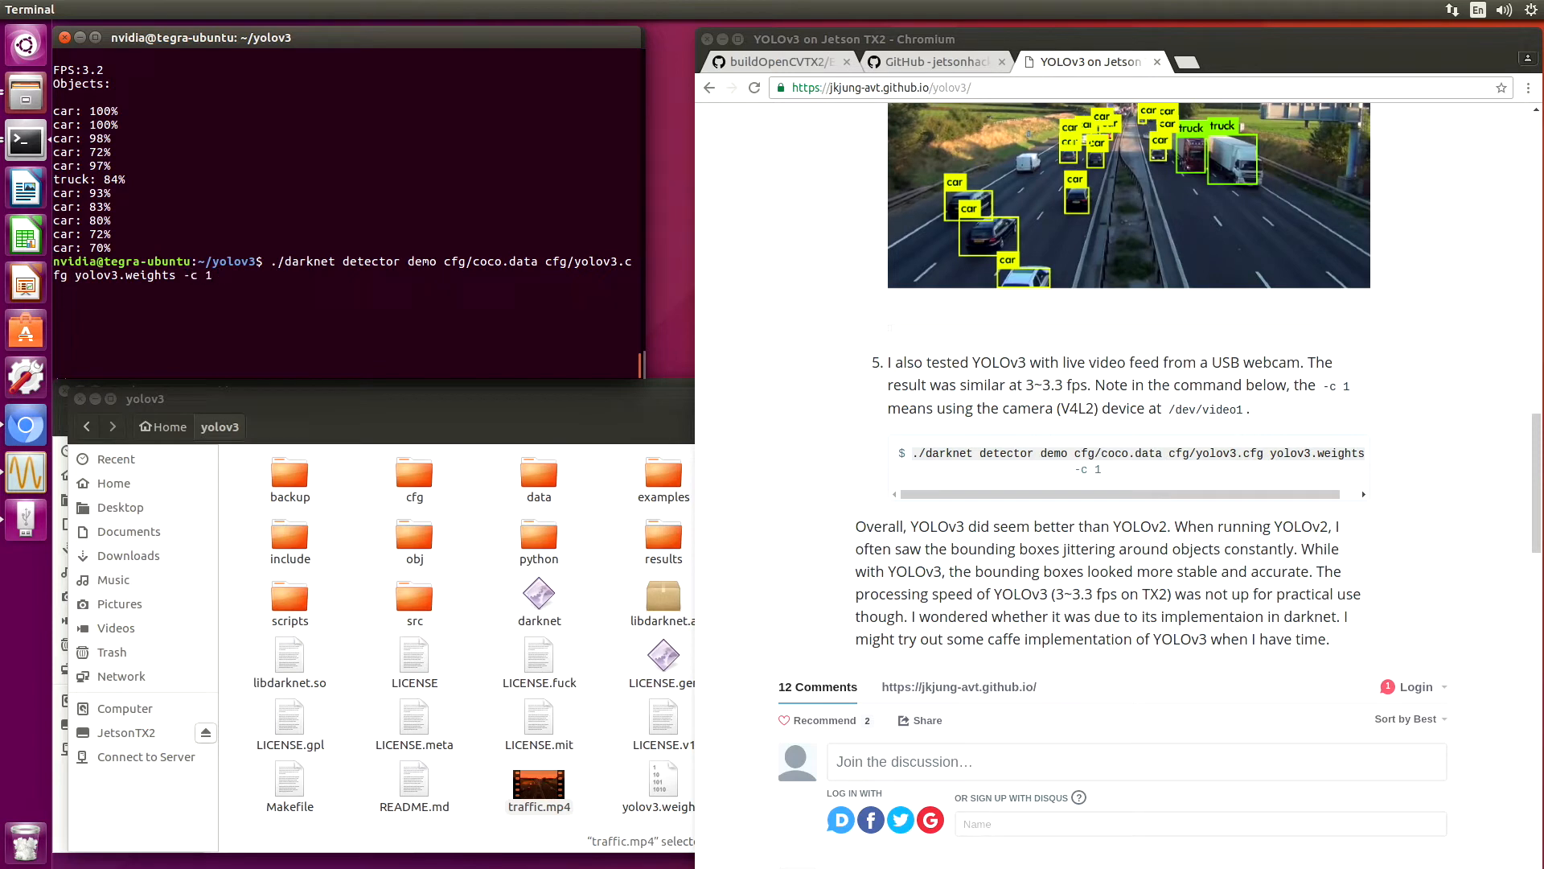